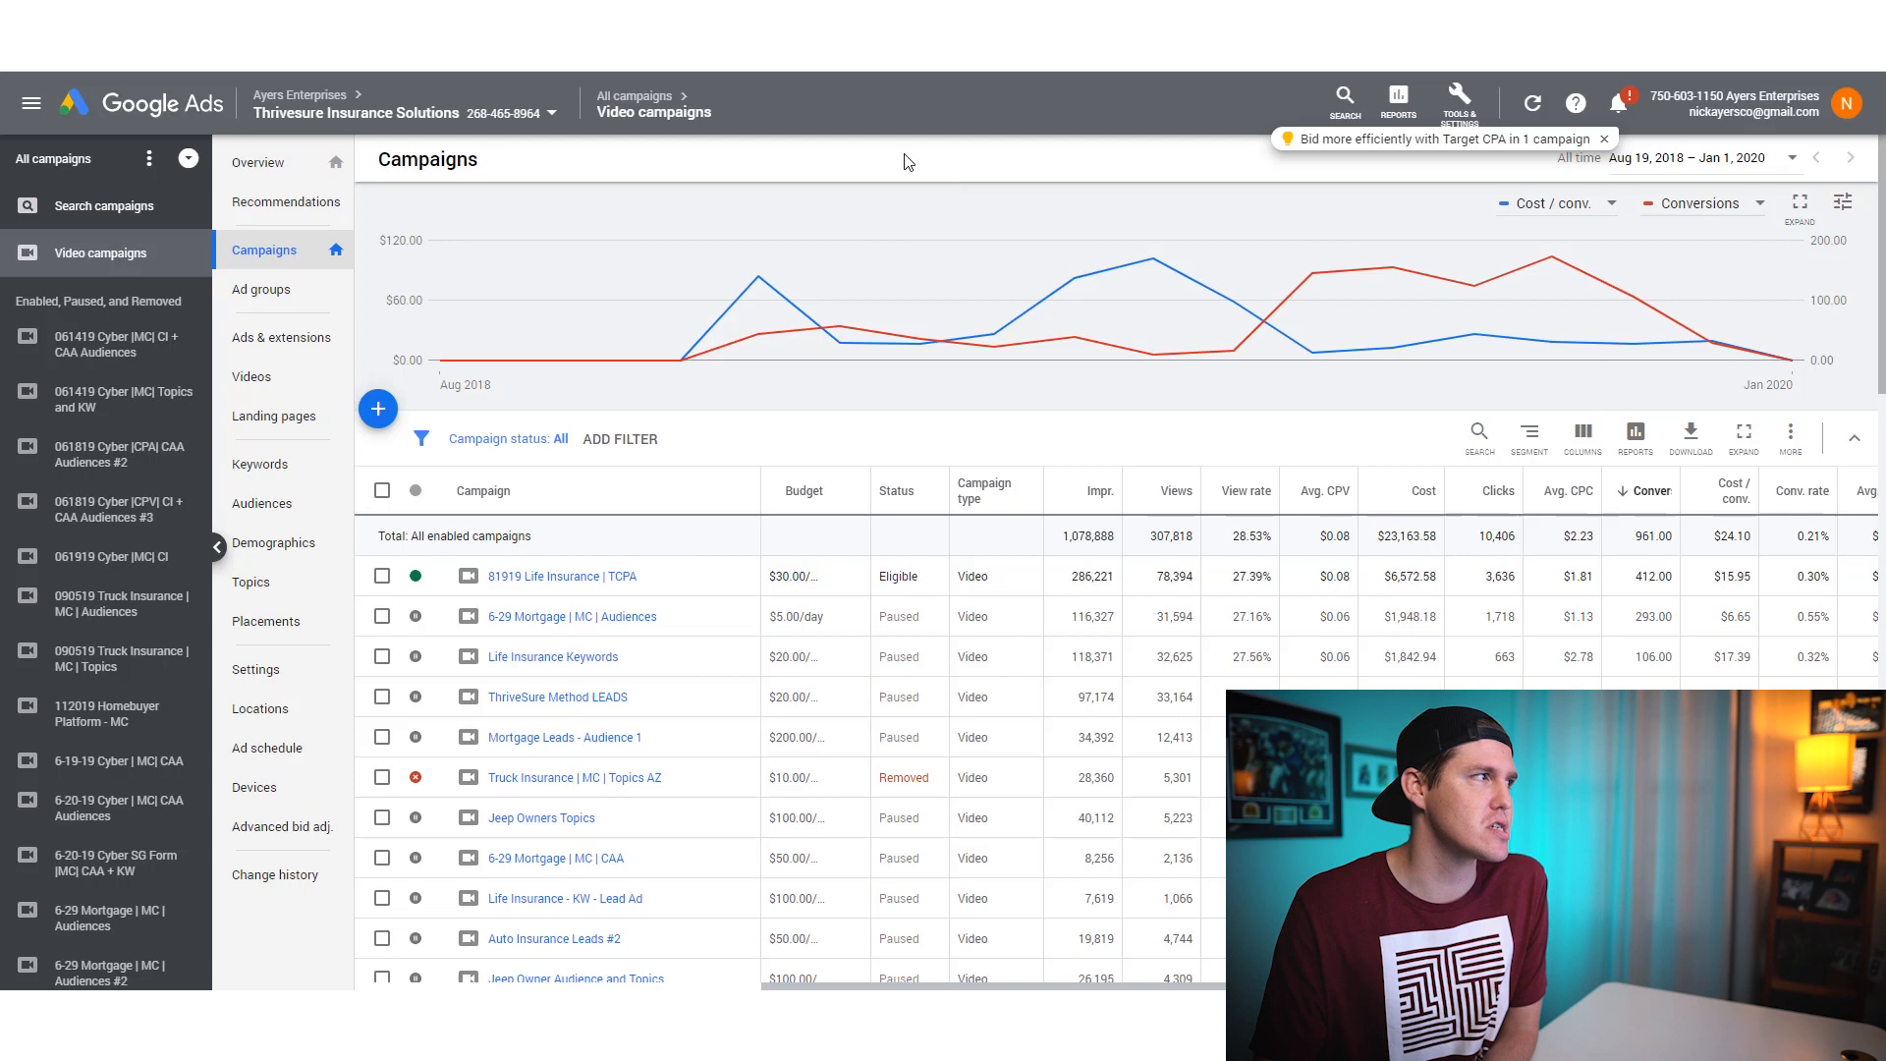
mouse_move(828, 615)
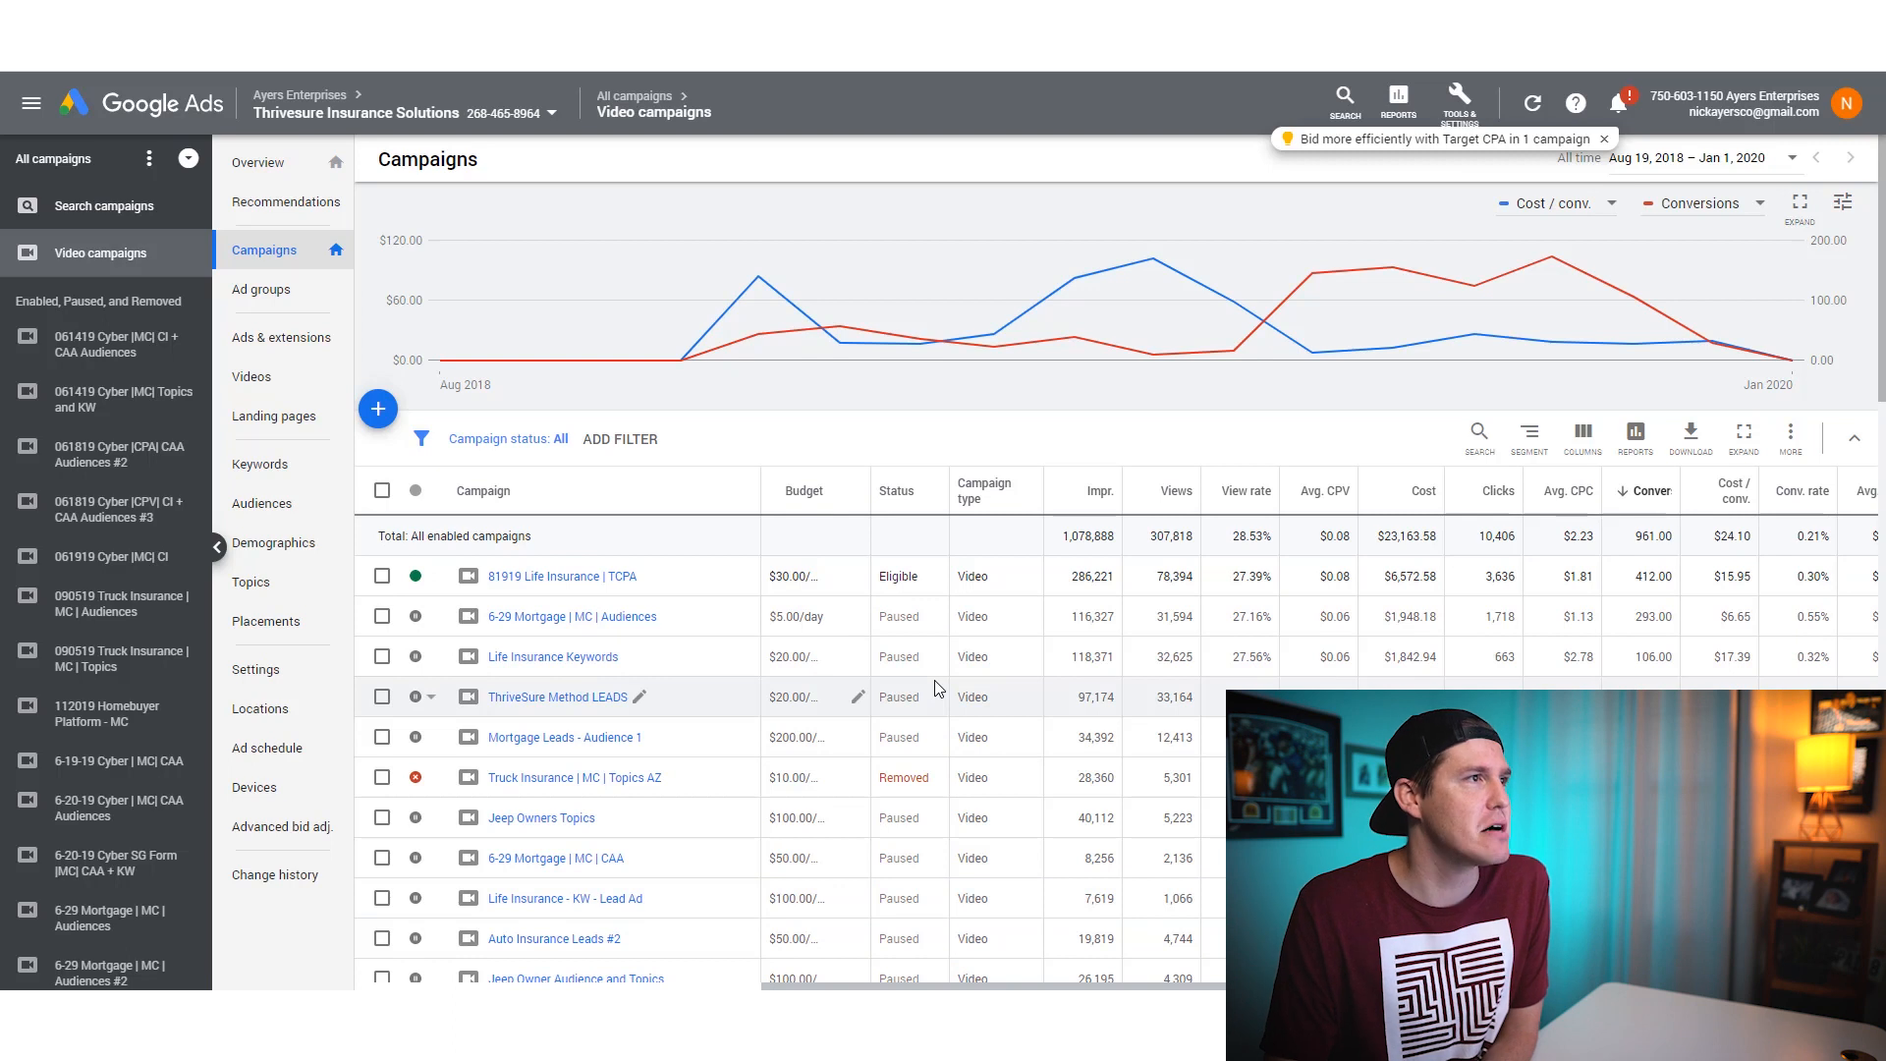
mouse_move(590, 614)
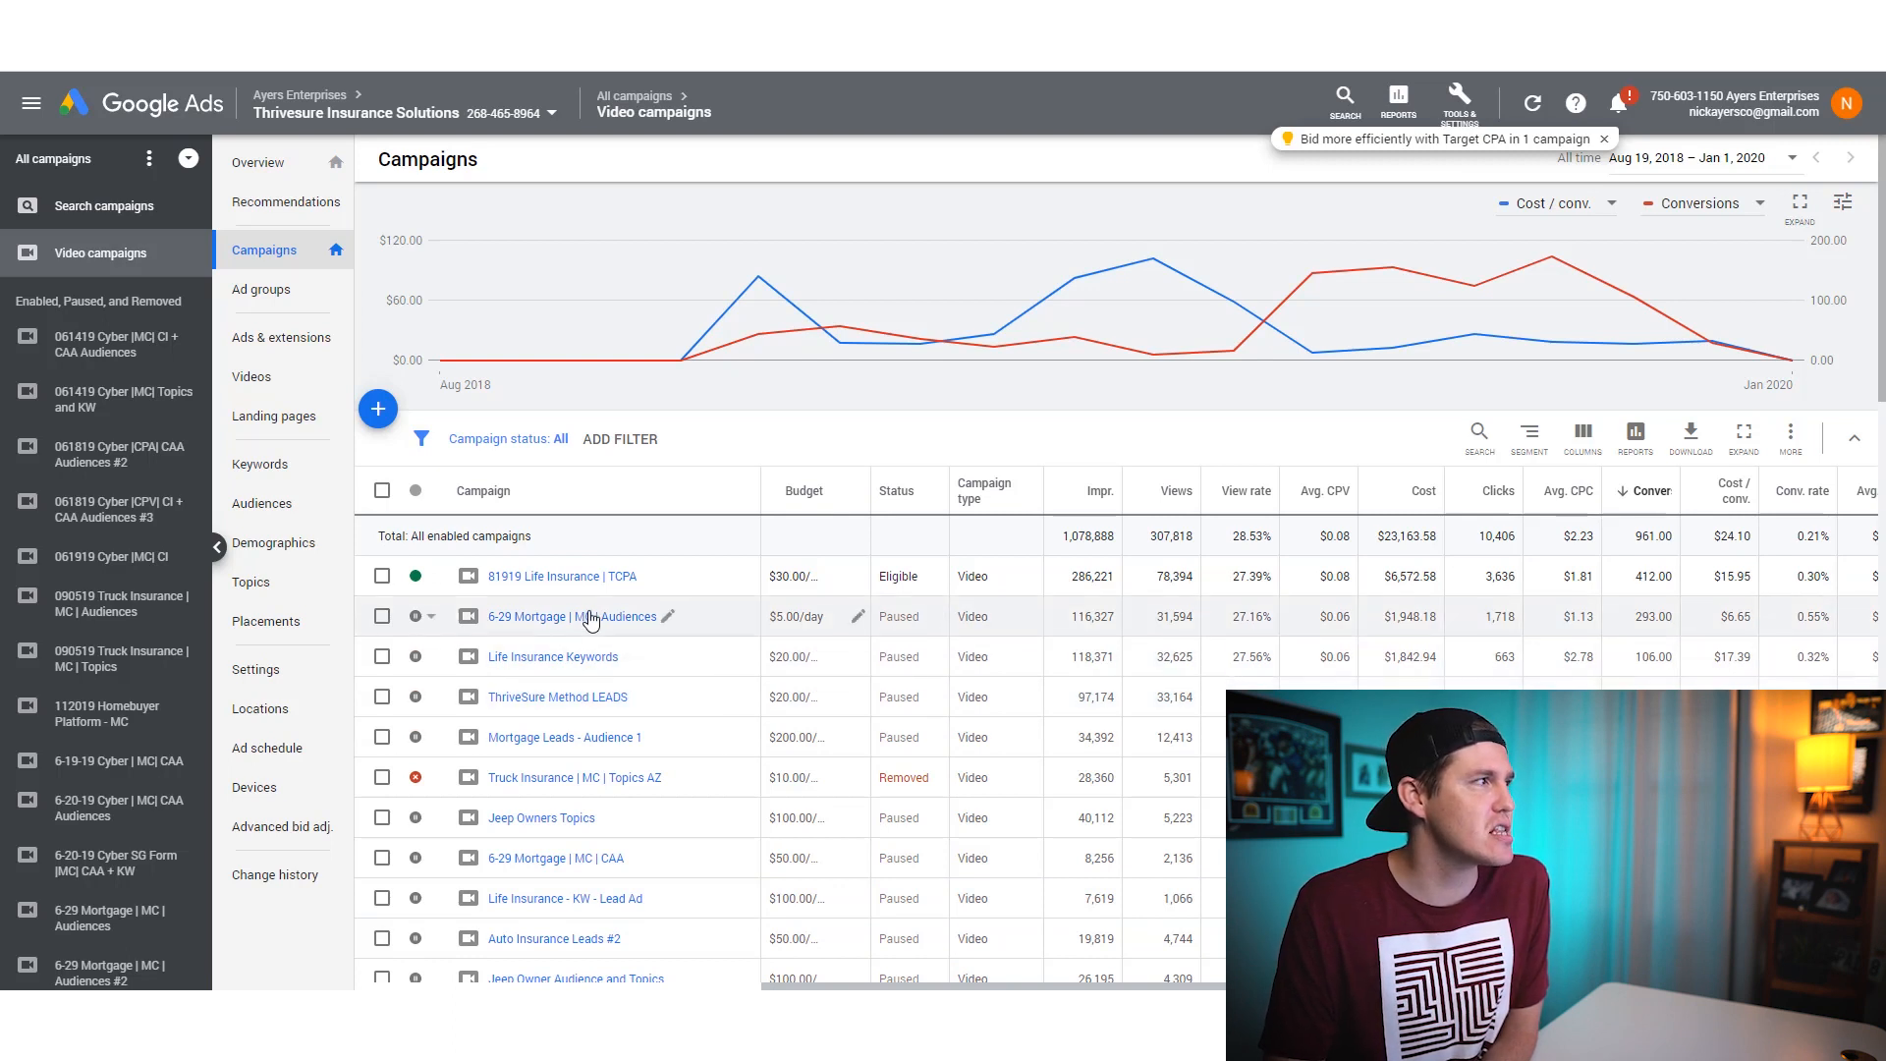
Open the paused '6-29 Mortgage | MC | Audiences' campaign to see its ad groups.
click(576, 614)
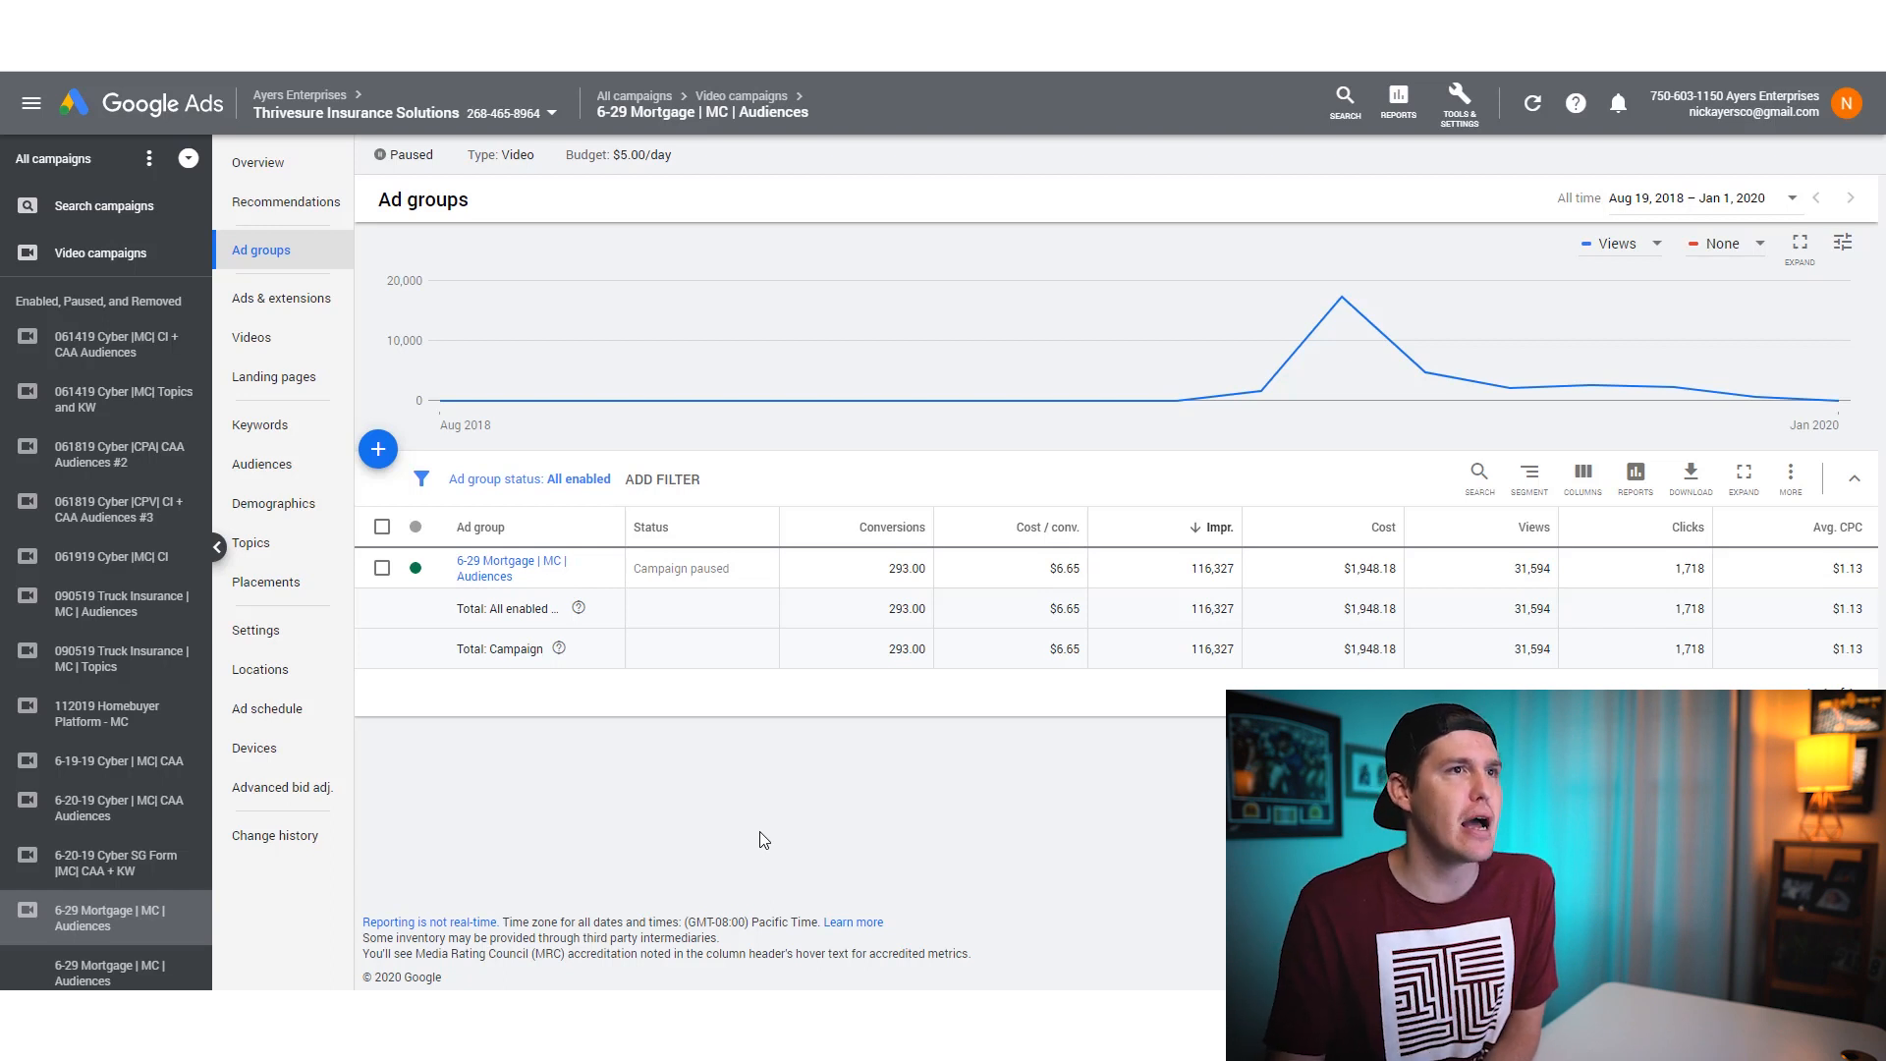
mouse_move(1218, 778)
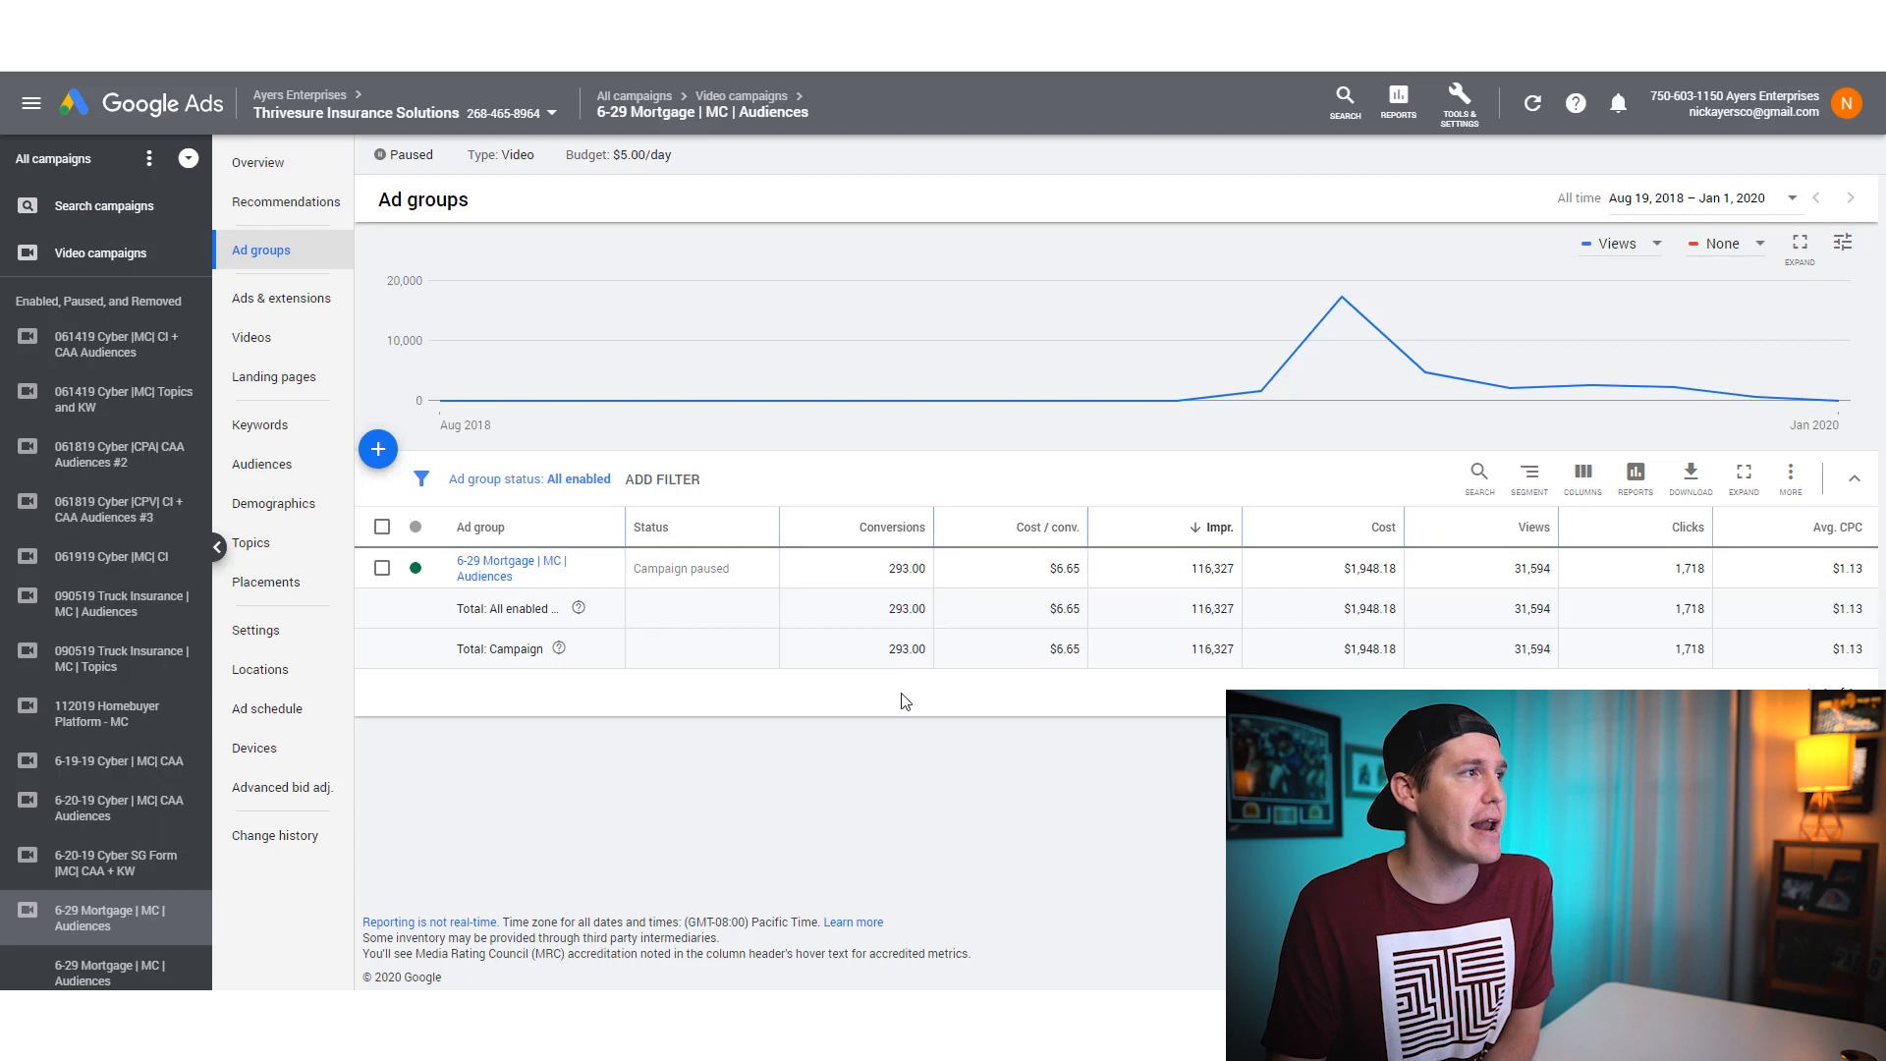
mouse_move(963, 925)
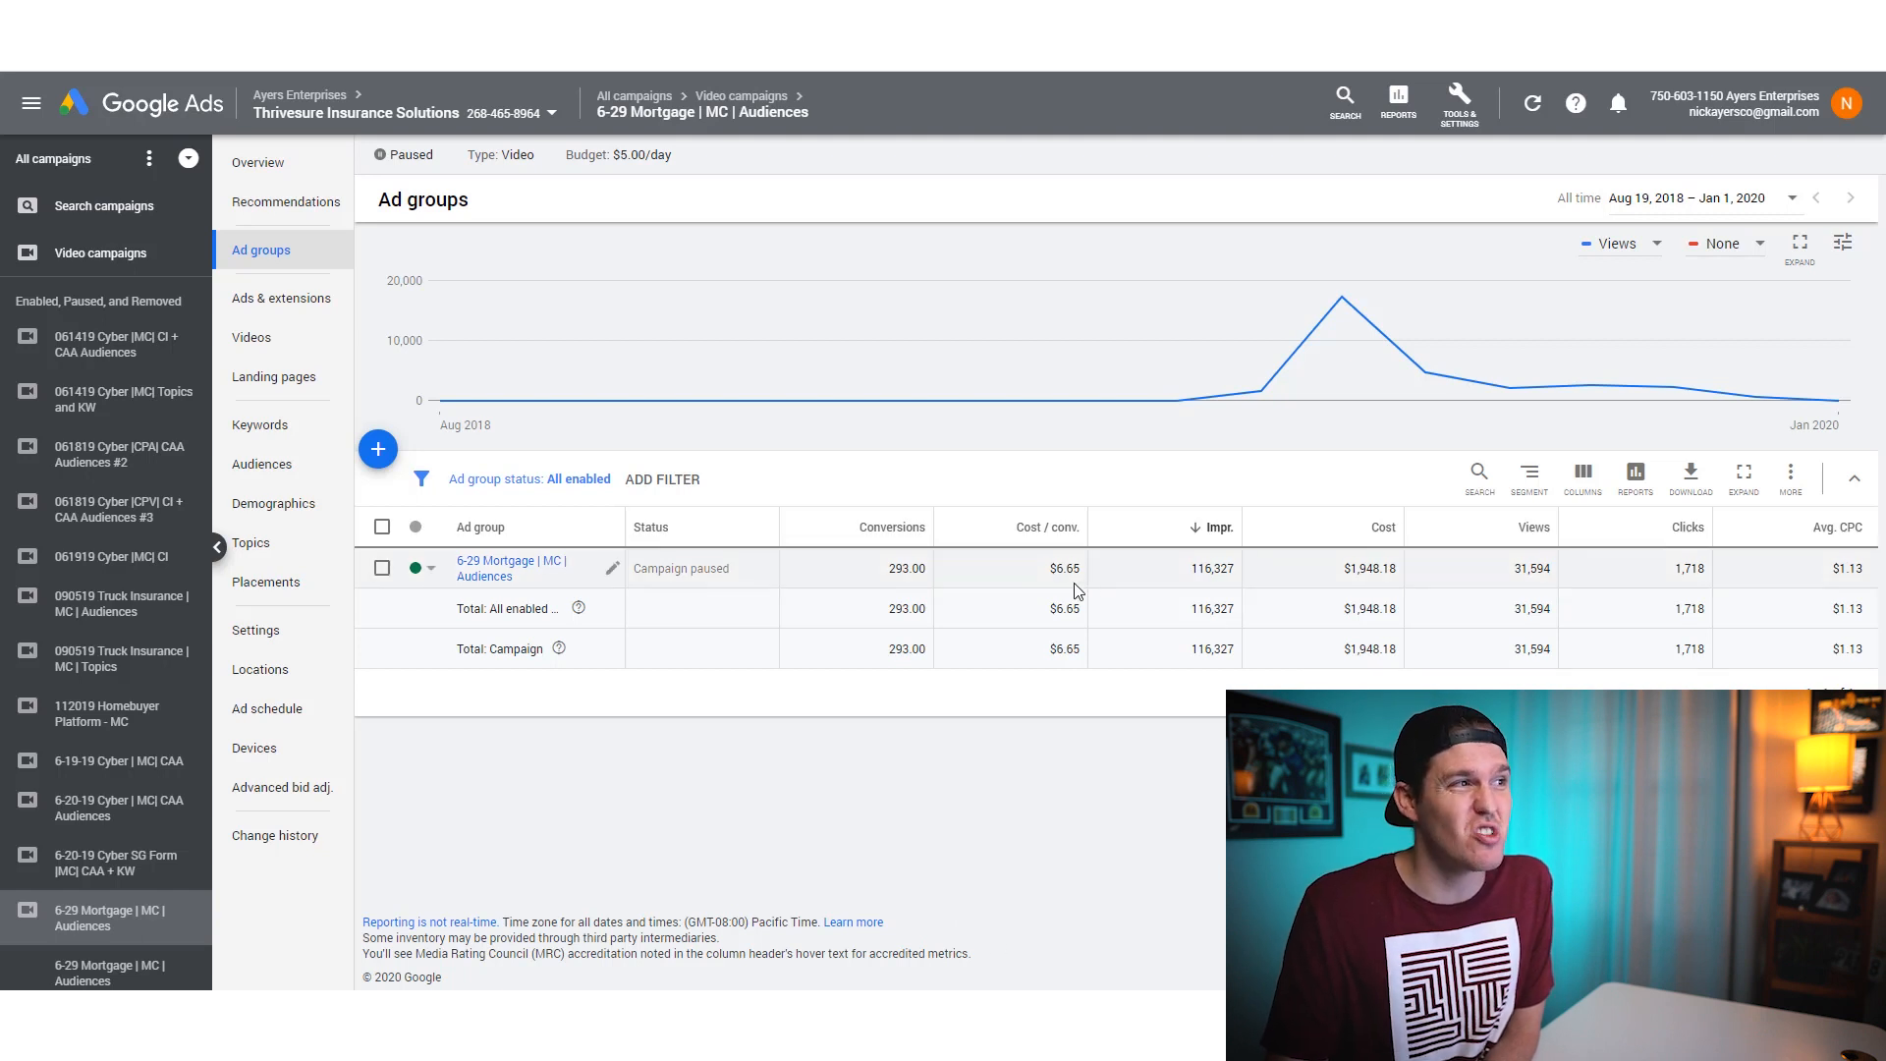
mouse_move(1140, 851)
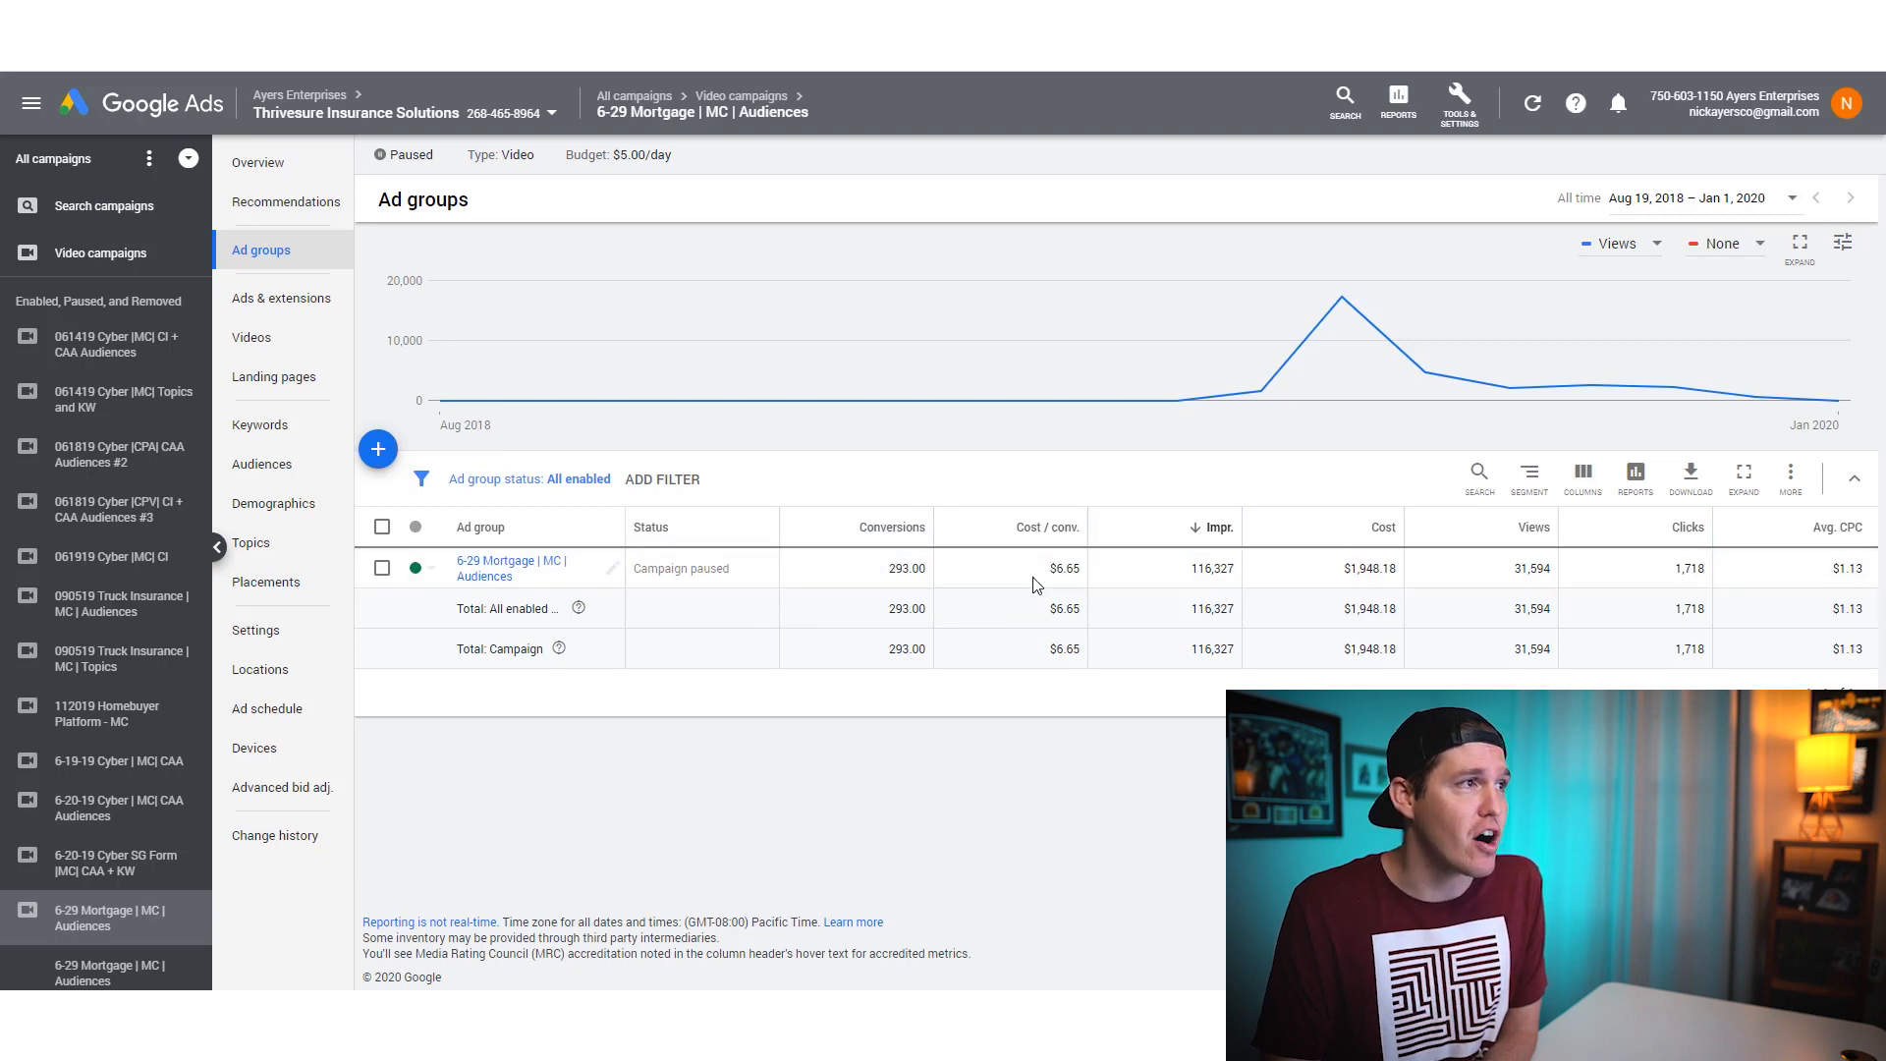
mouse_move(1220, 686)
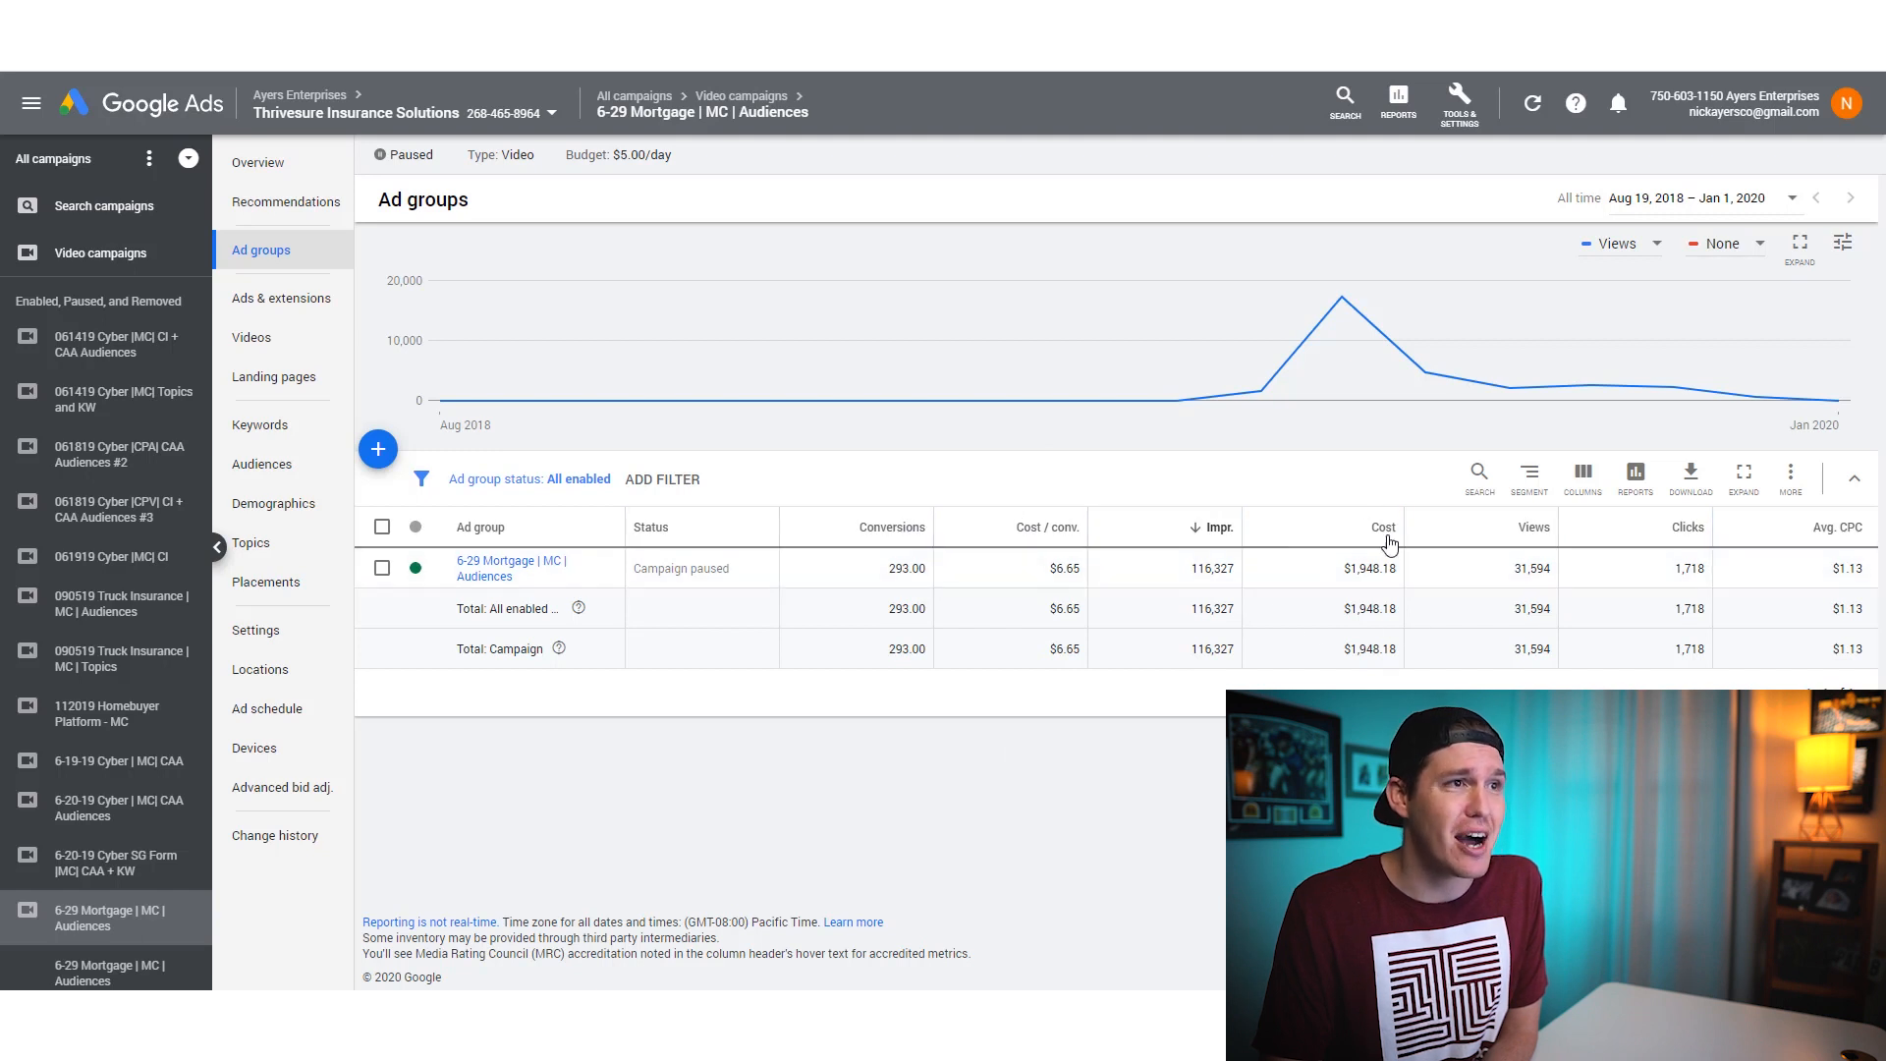
mouse_move(1727, 607)
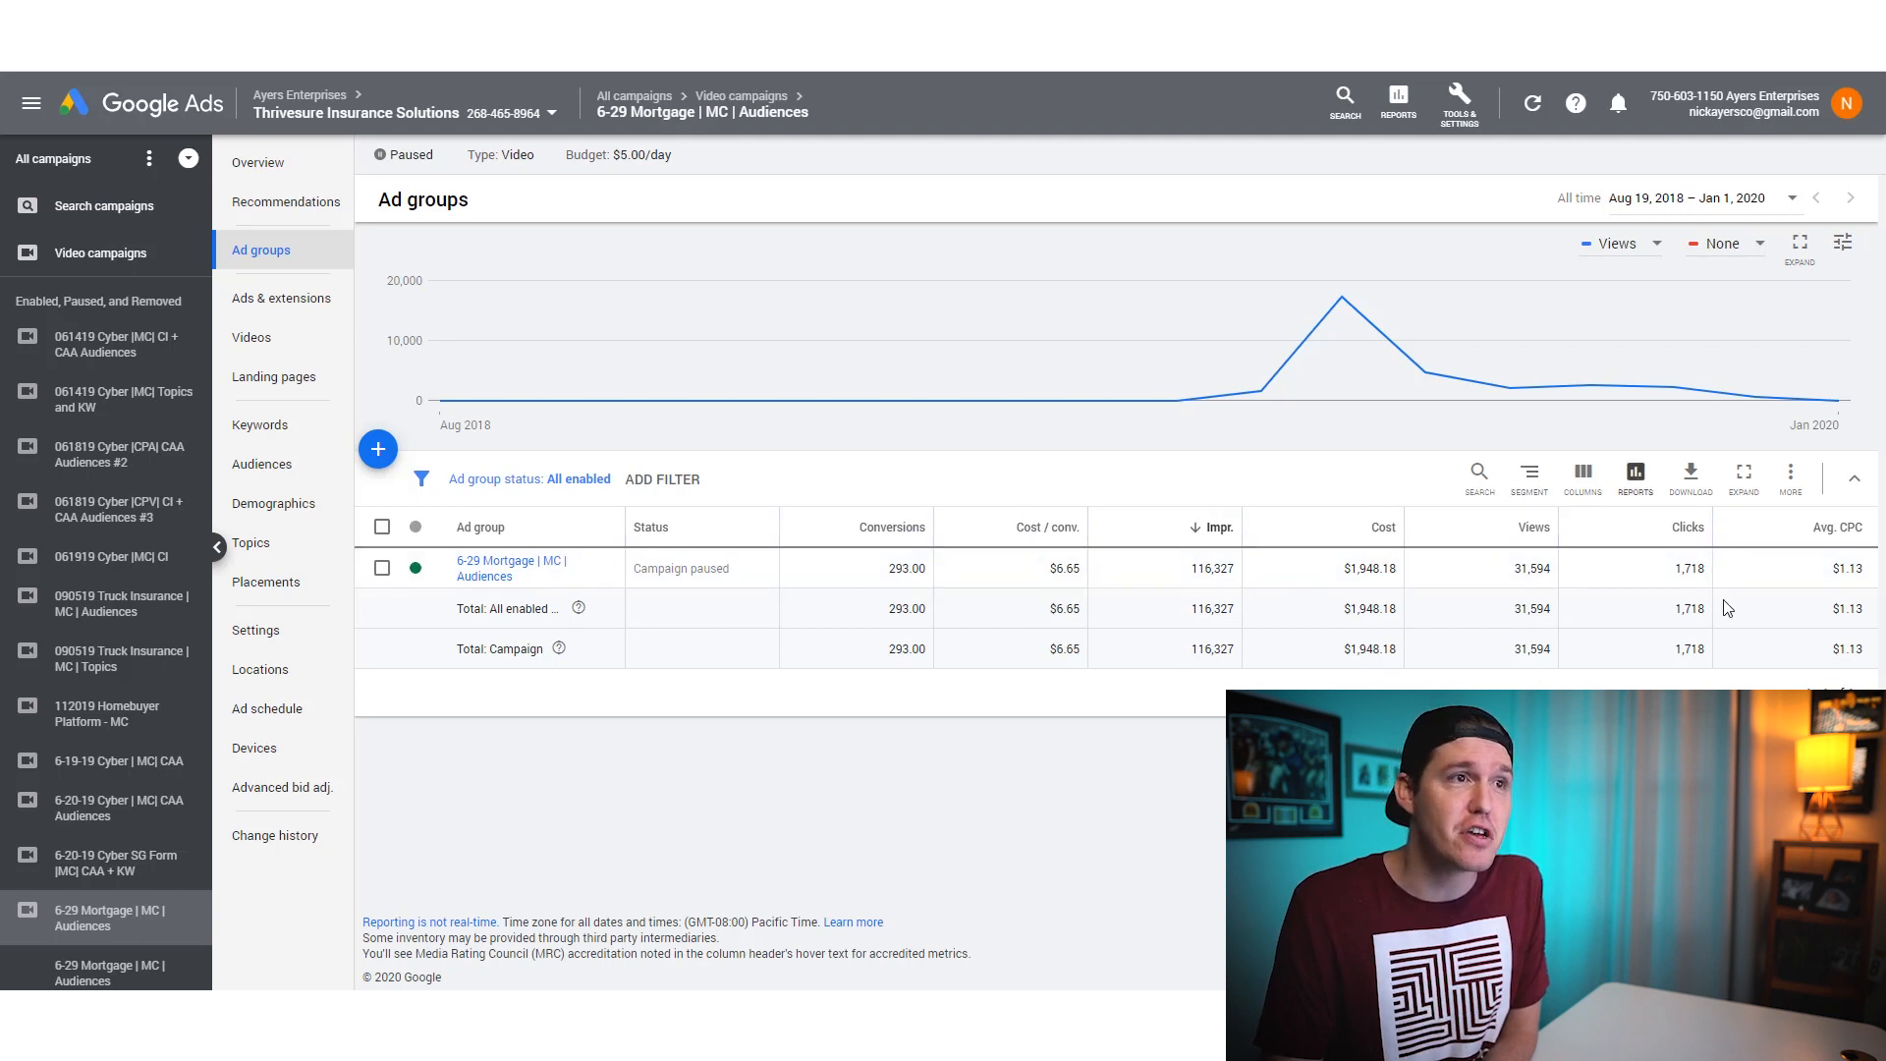
mouse_move(1838, 526)
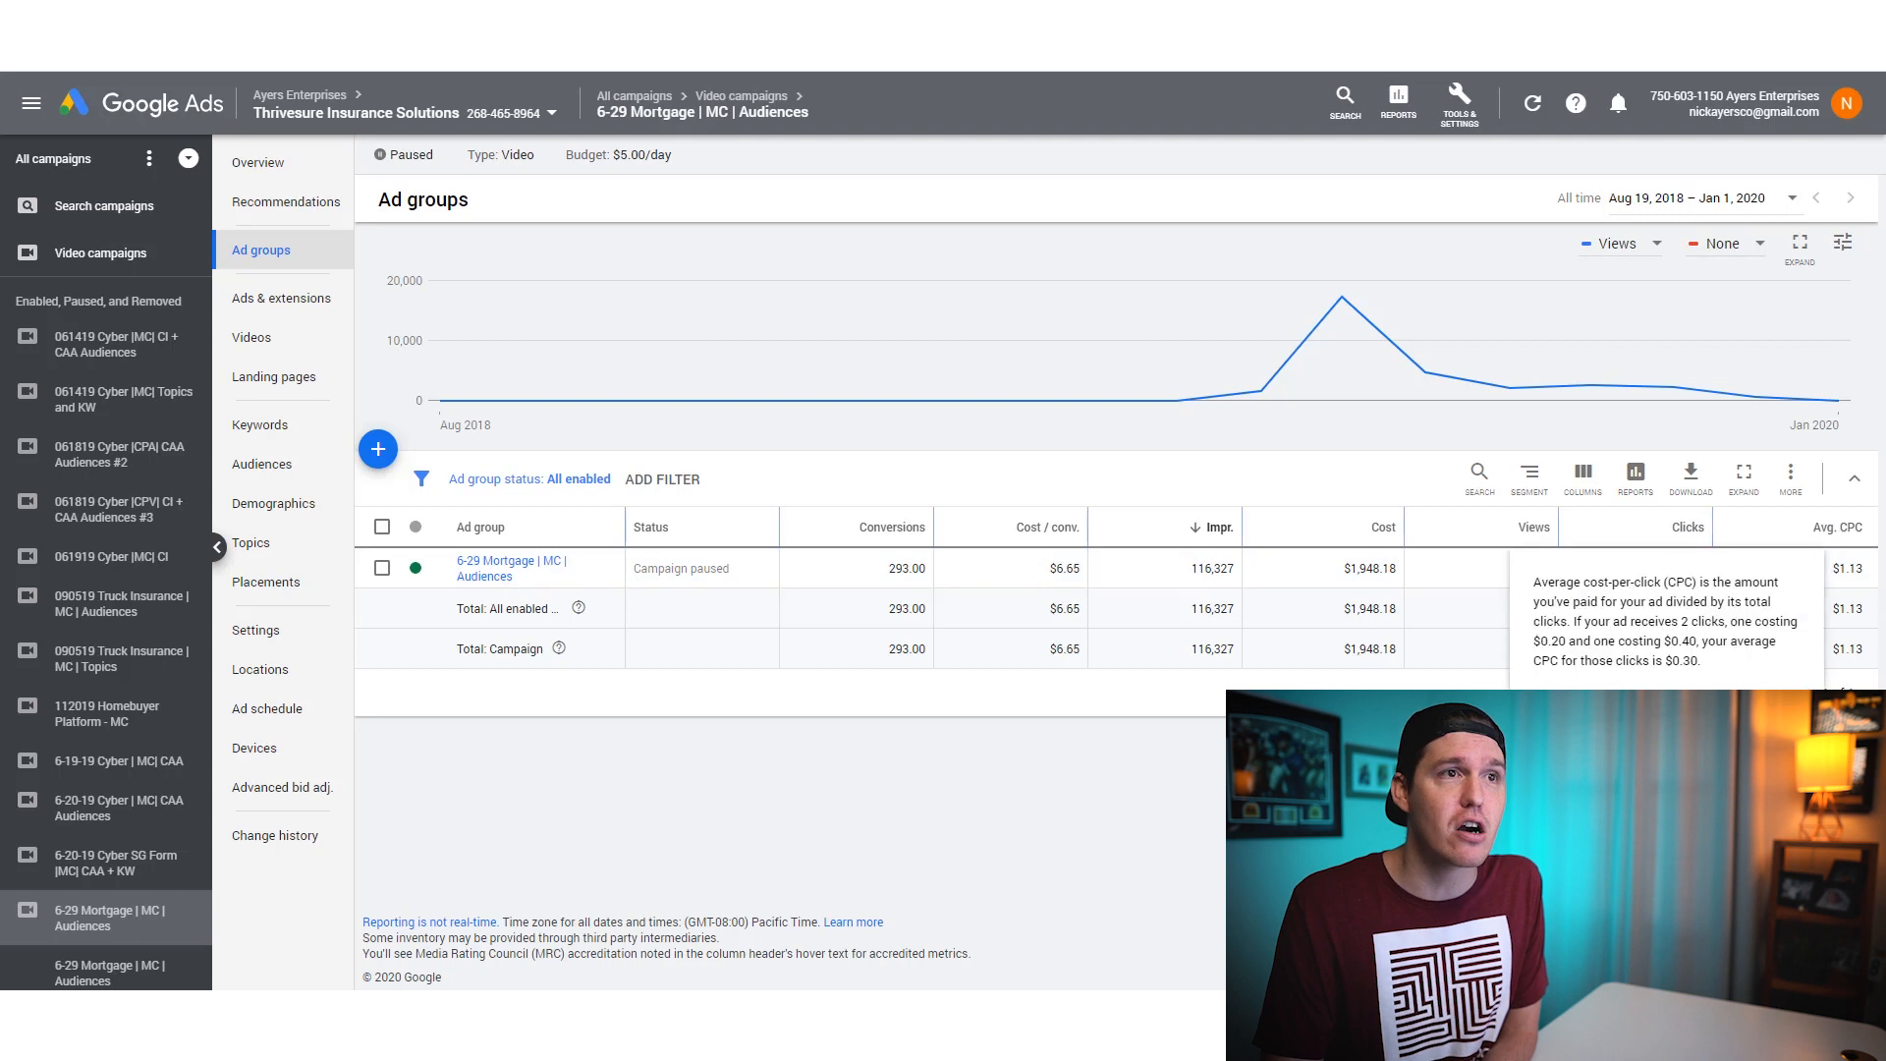
mouse_move(1176, 784)
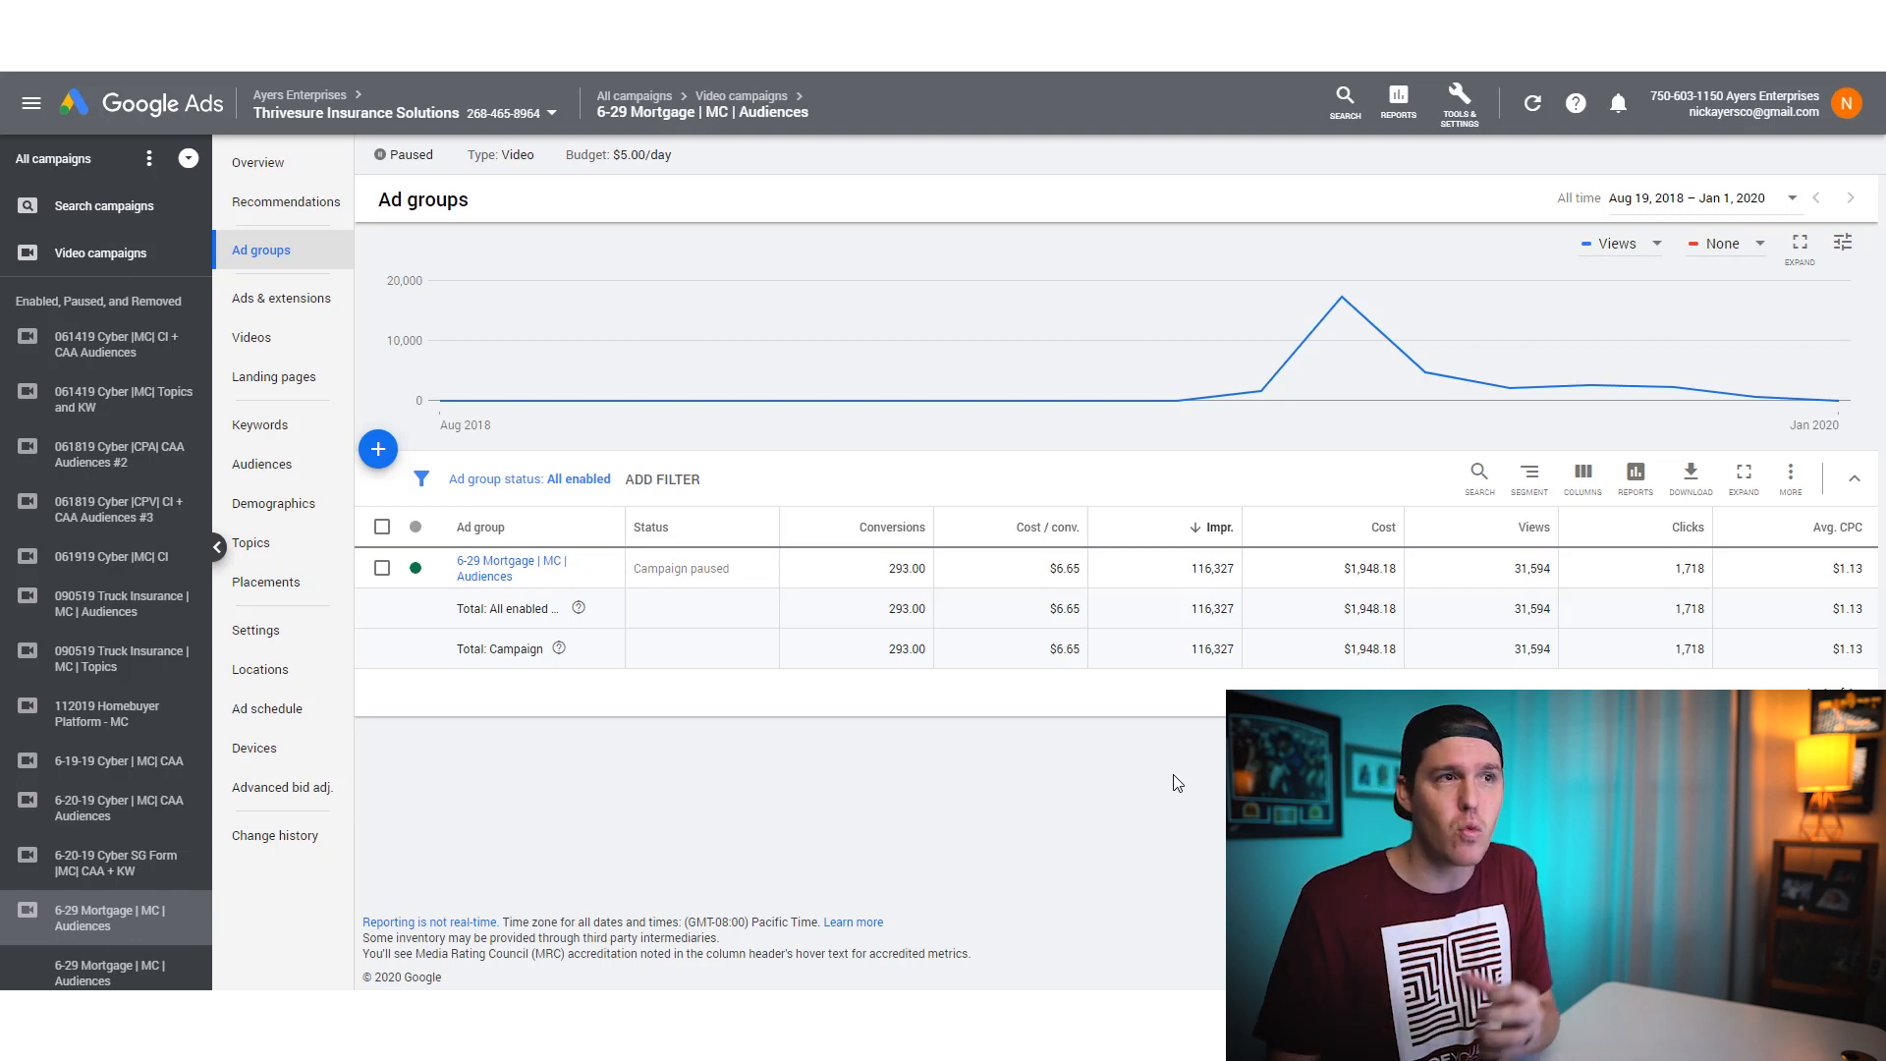
mouse_move(493, 576)
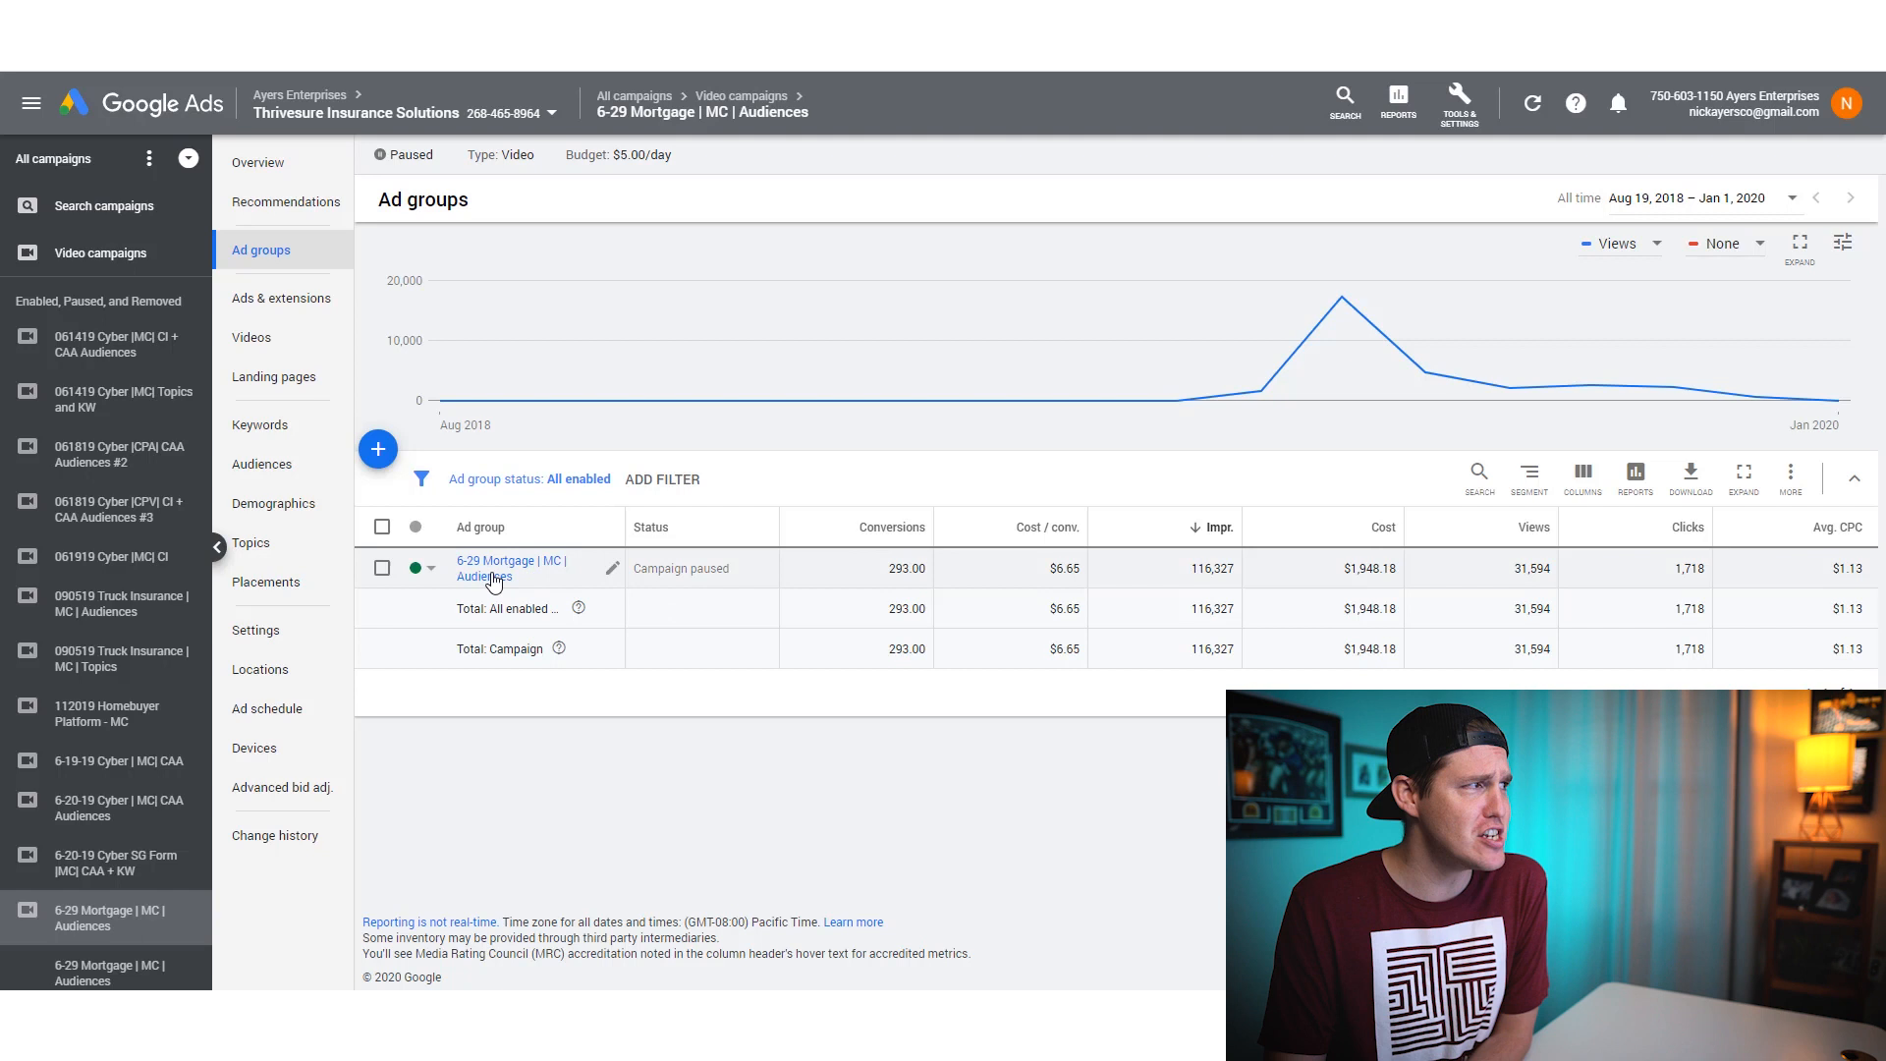
Show the campaign's Demographics report, landing on the Age breakdown.
click(273, 503)
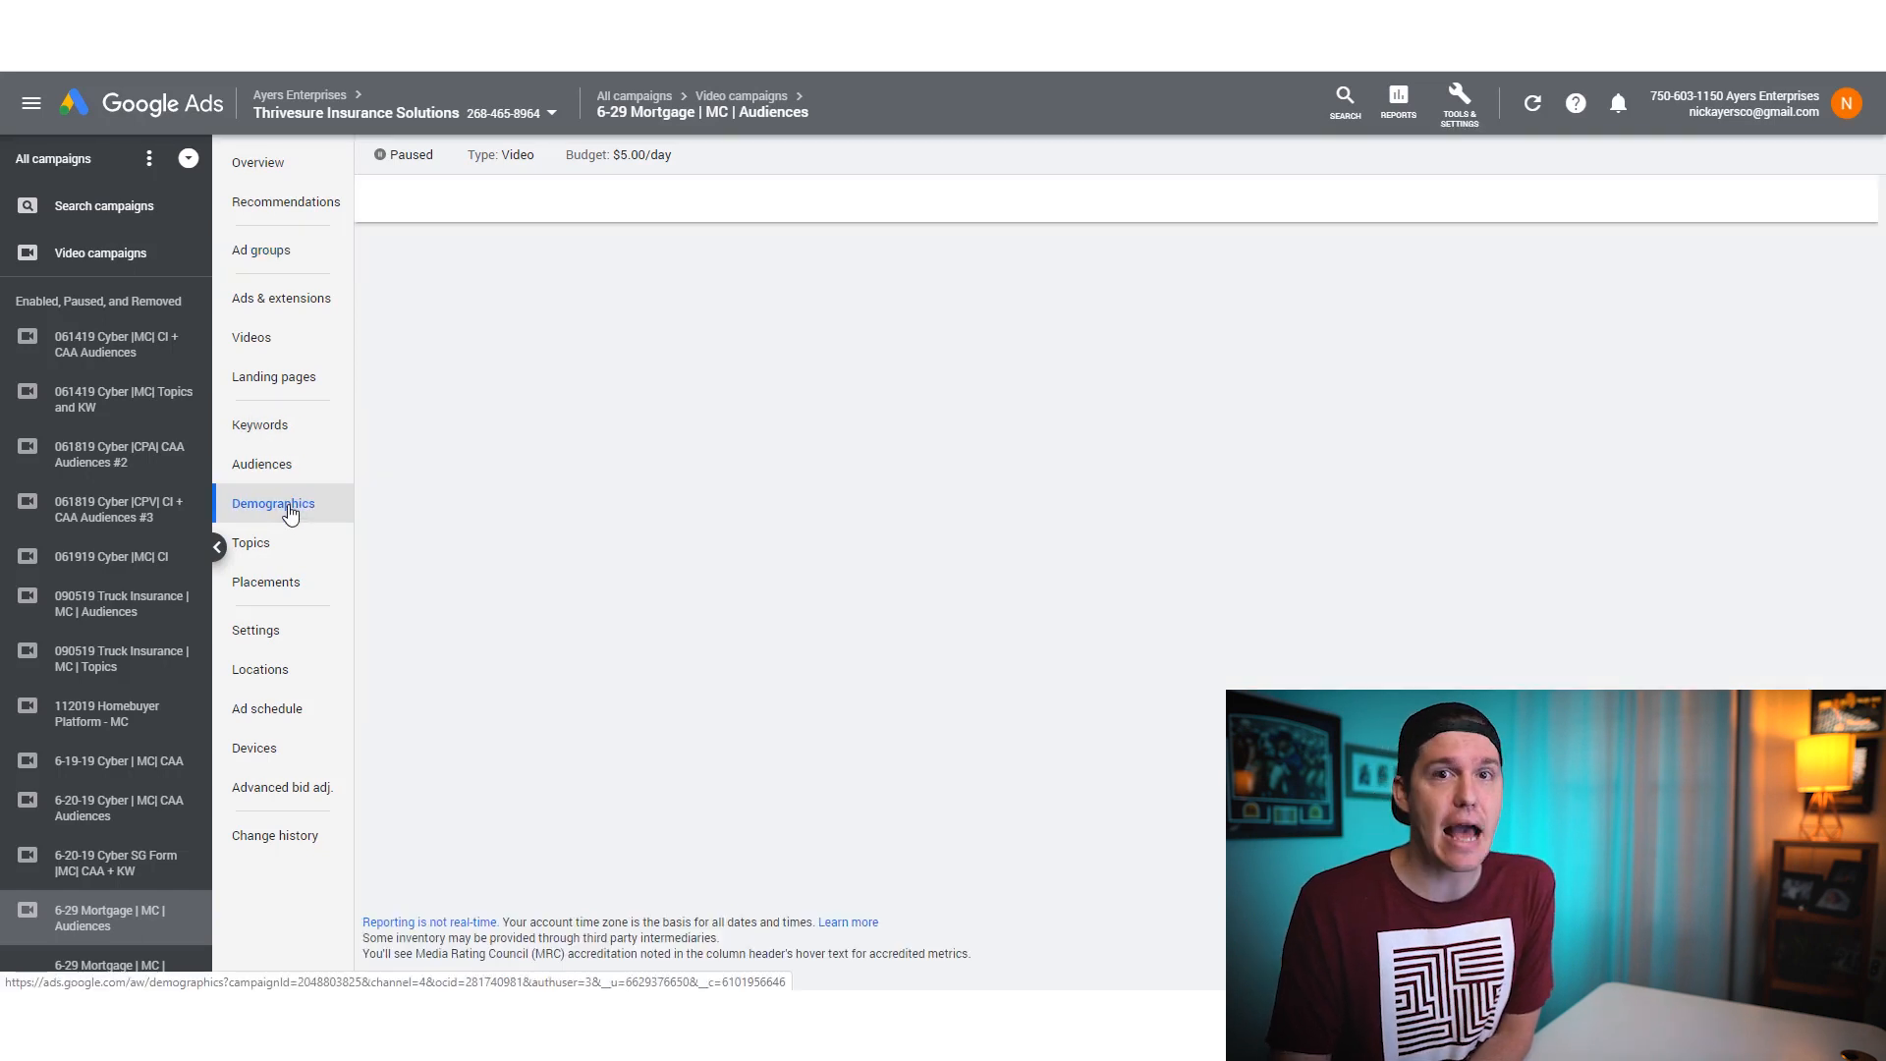
click(273, 503)
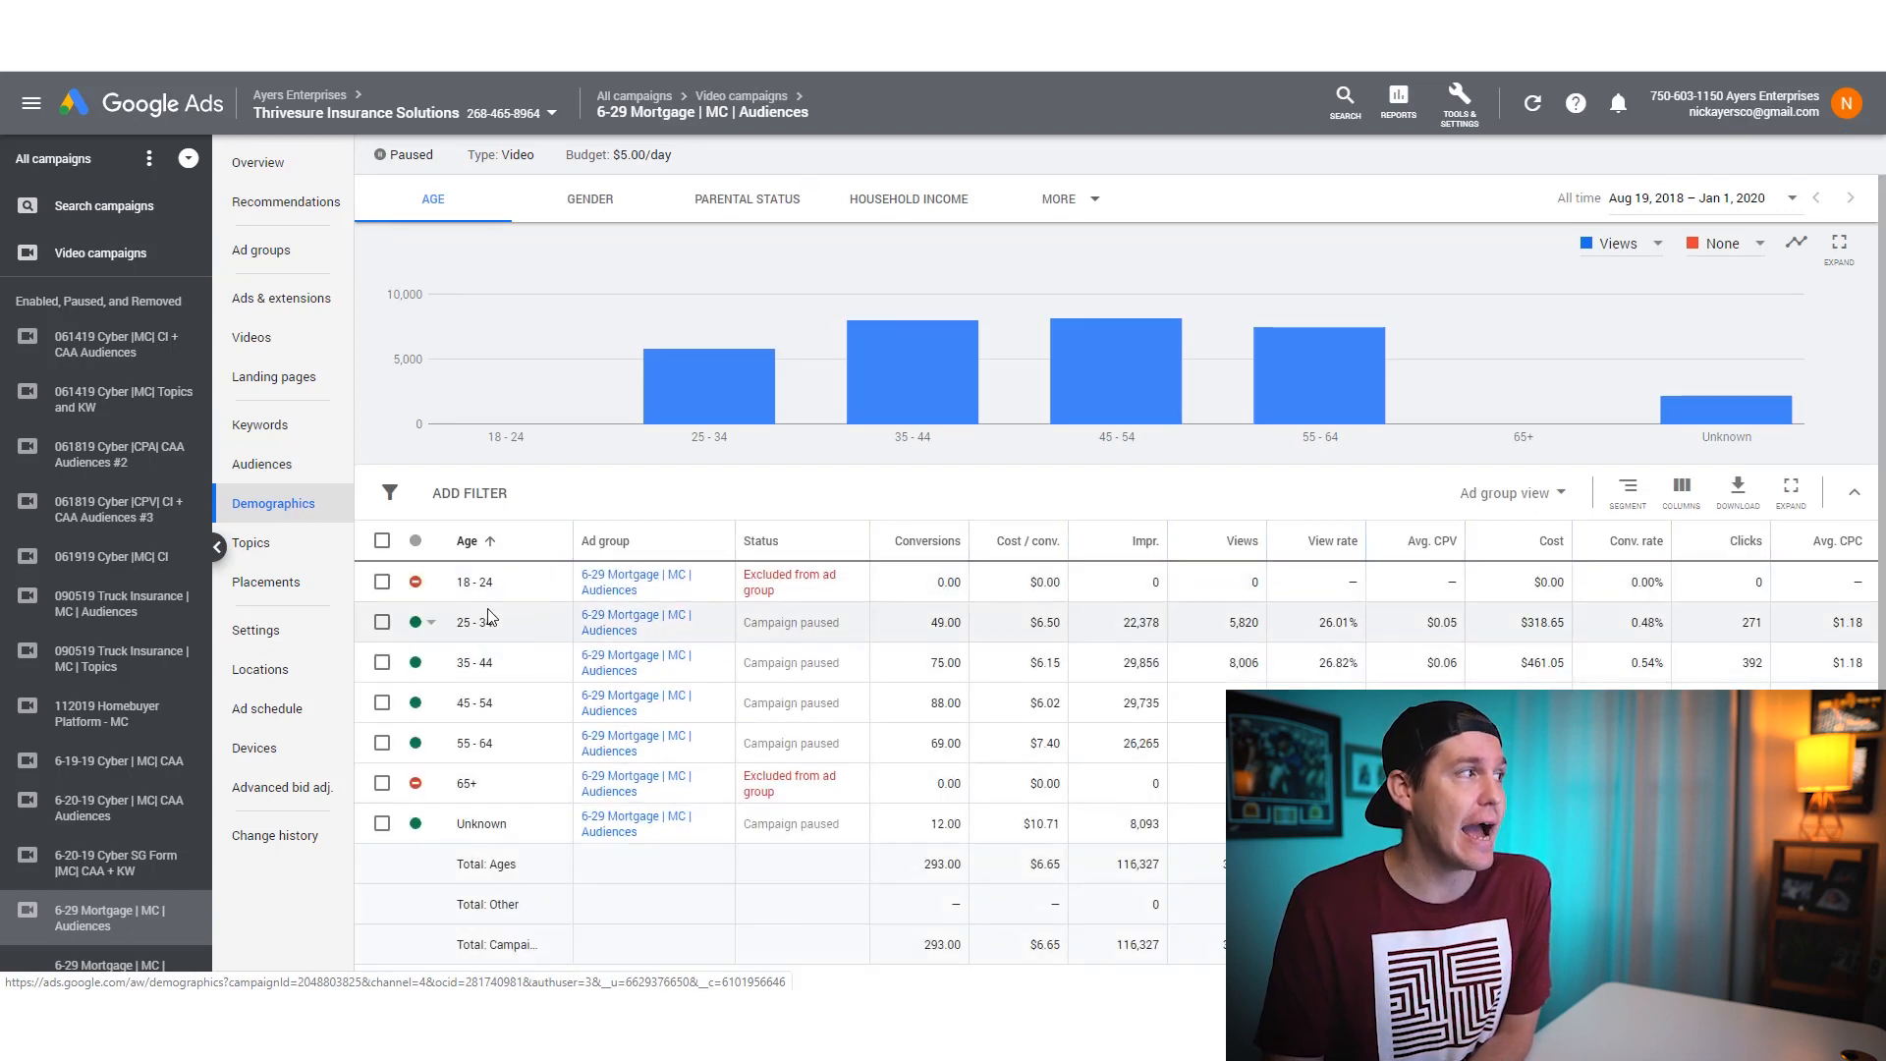
mouse_move(478, 730)
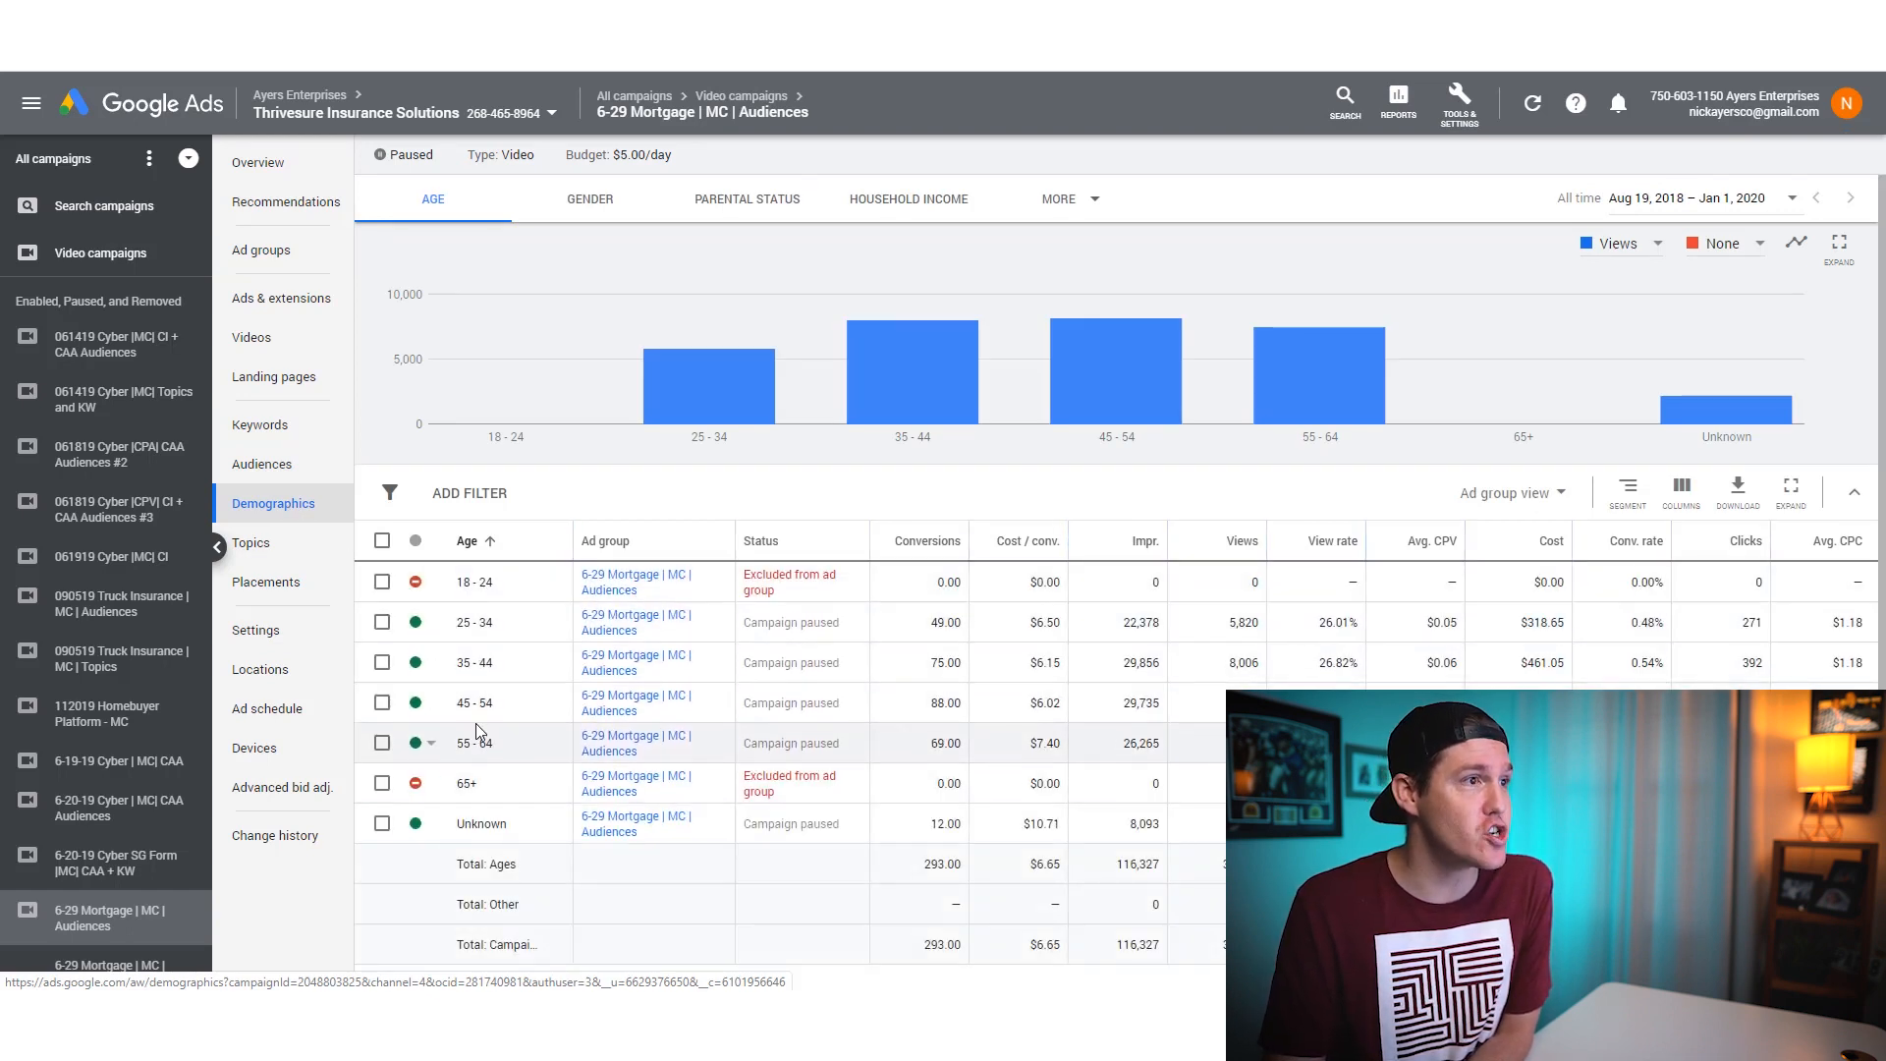
mouse_move(957, 662)
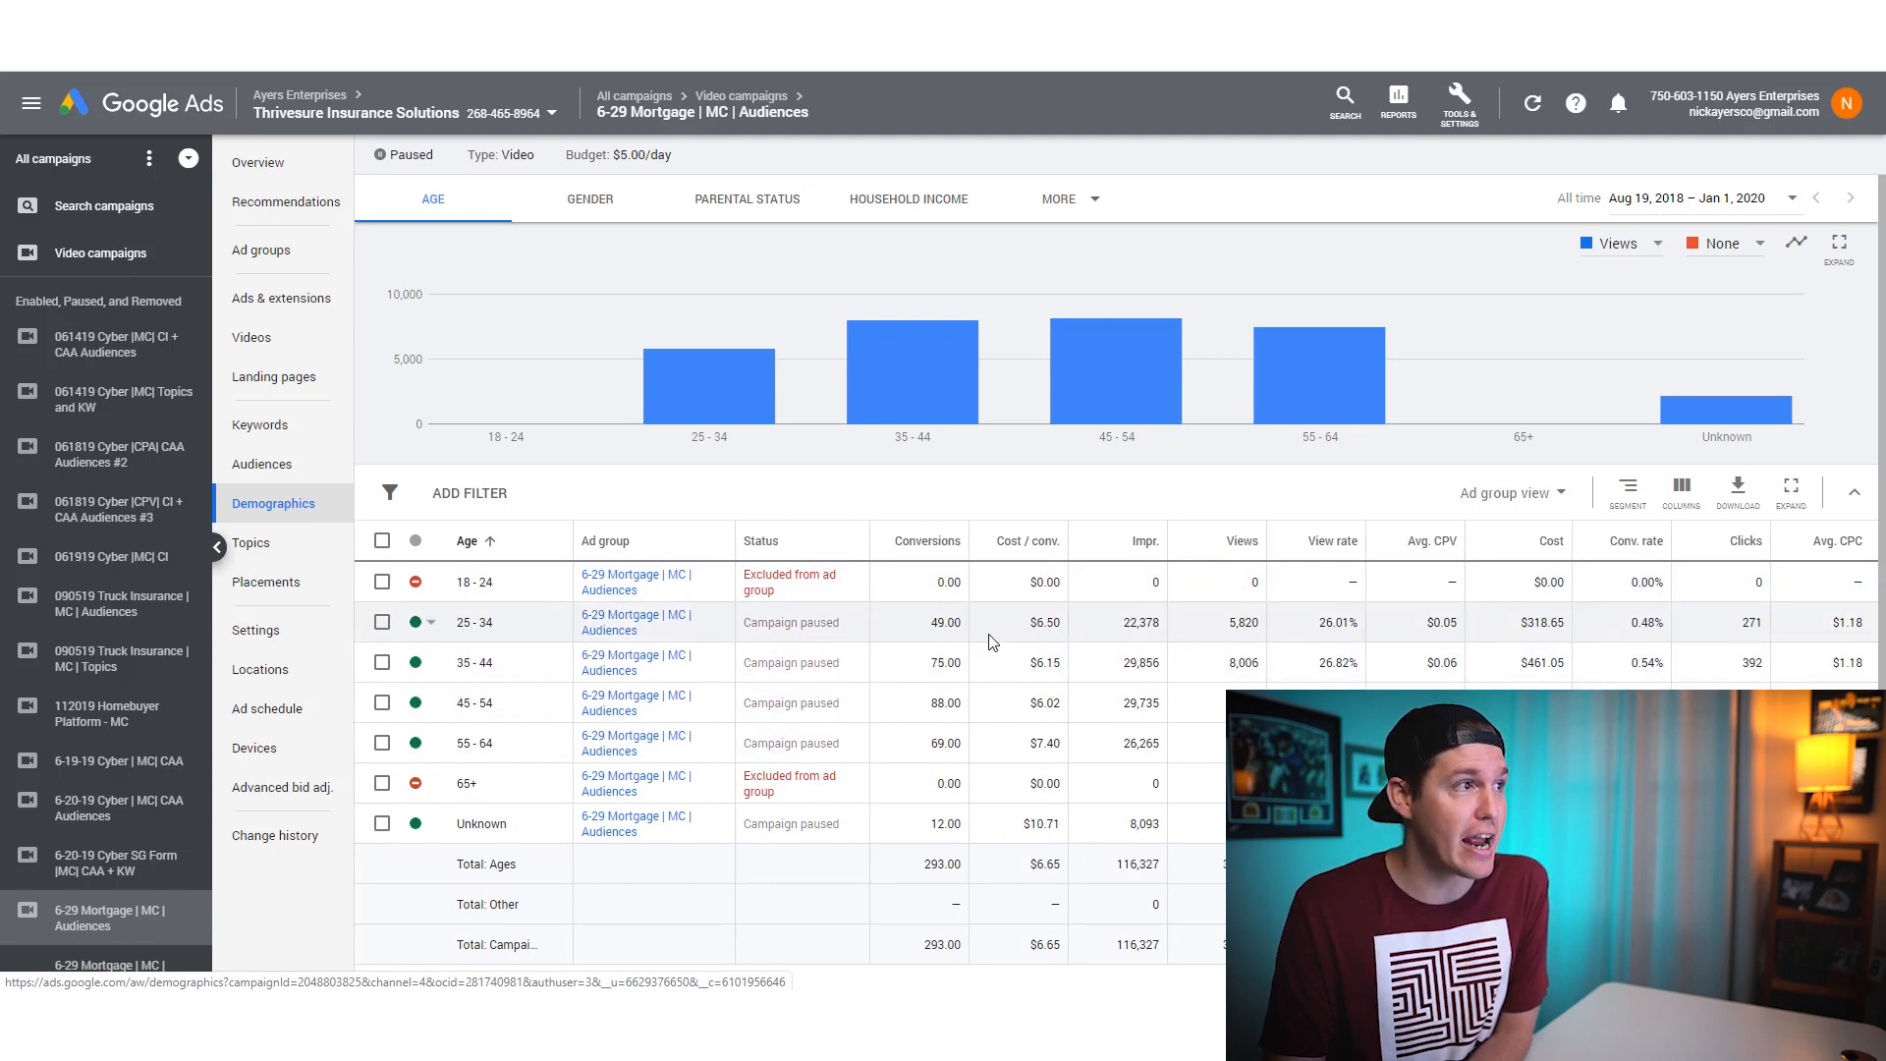
mouse_move(1037, 743)
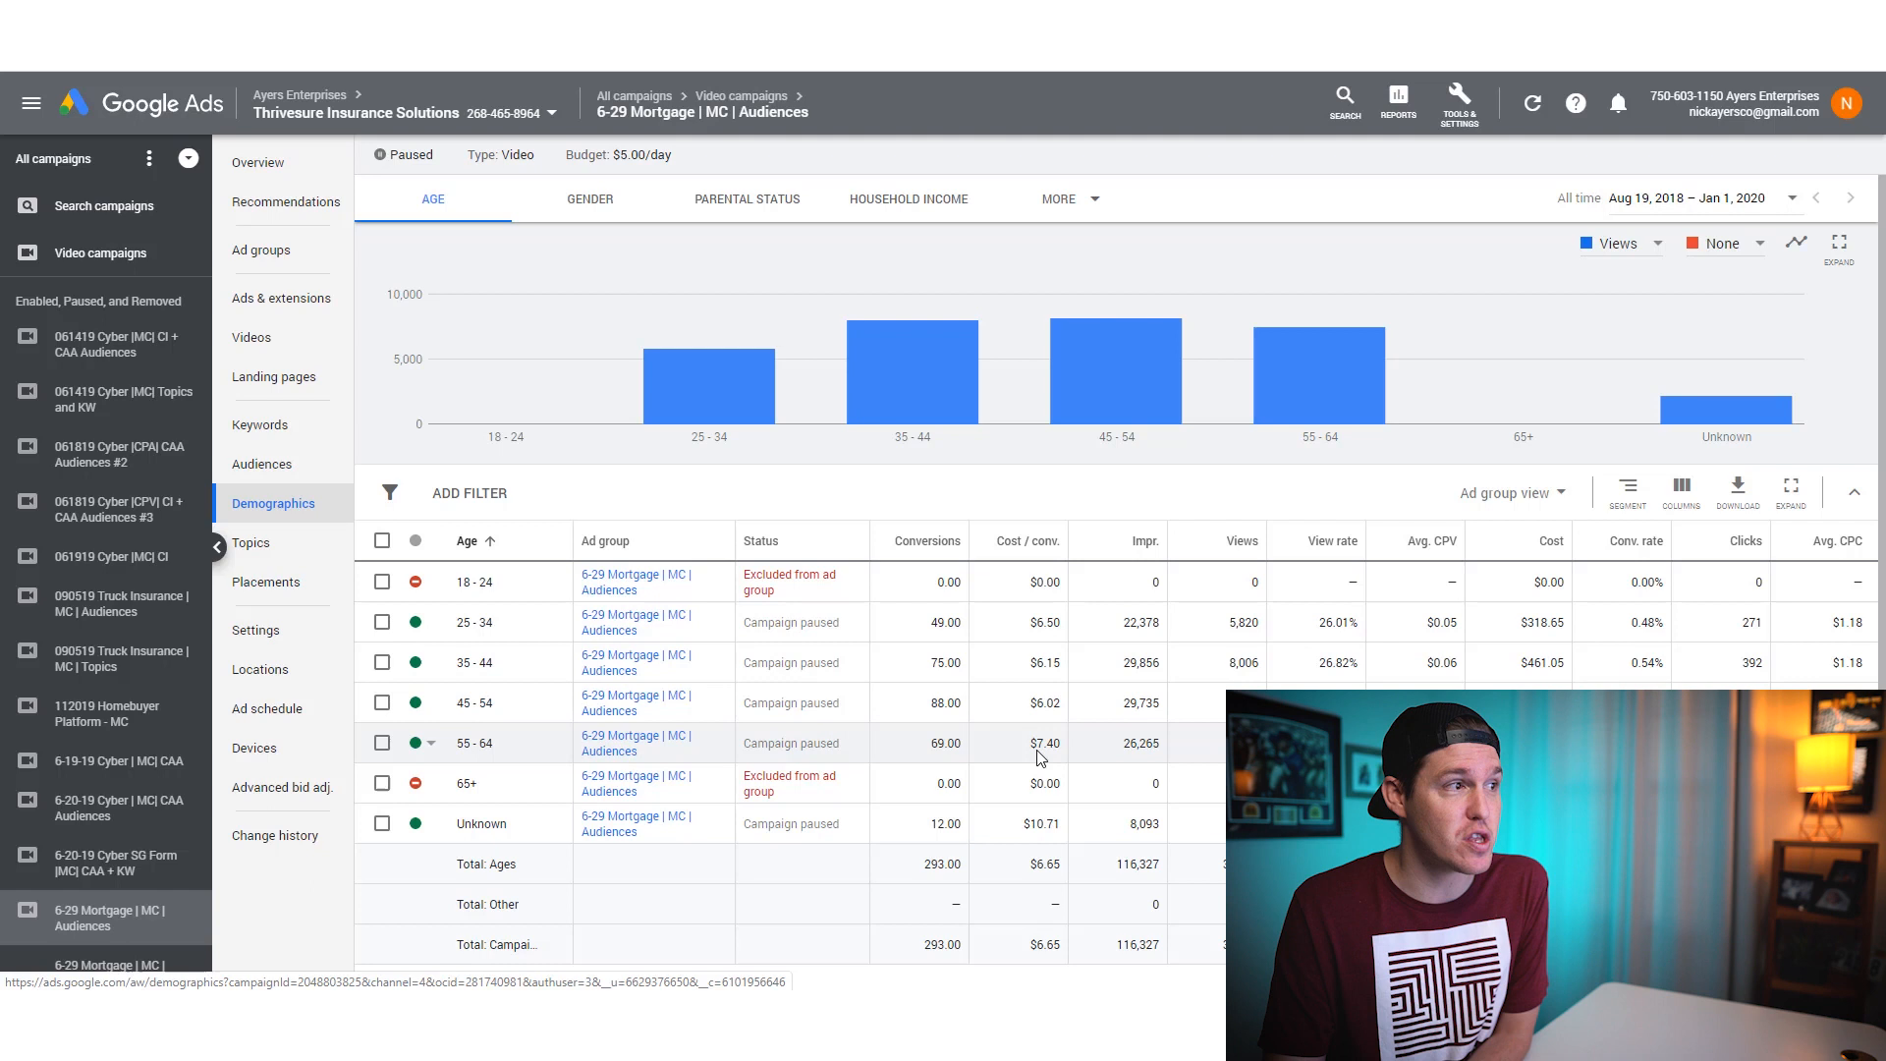
mouse_move(1123, 636)
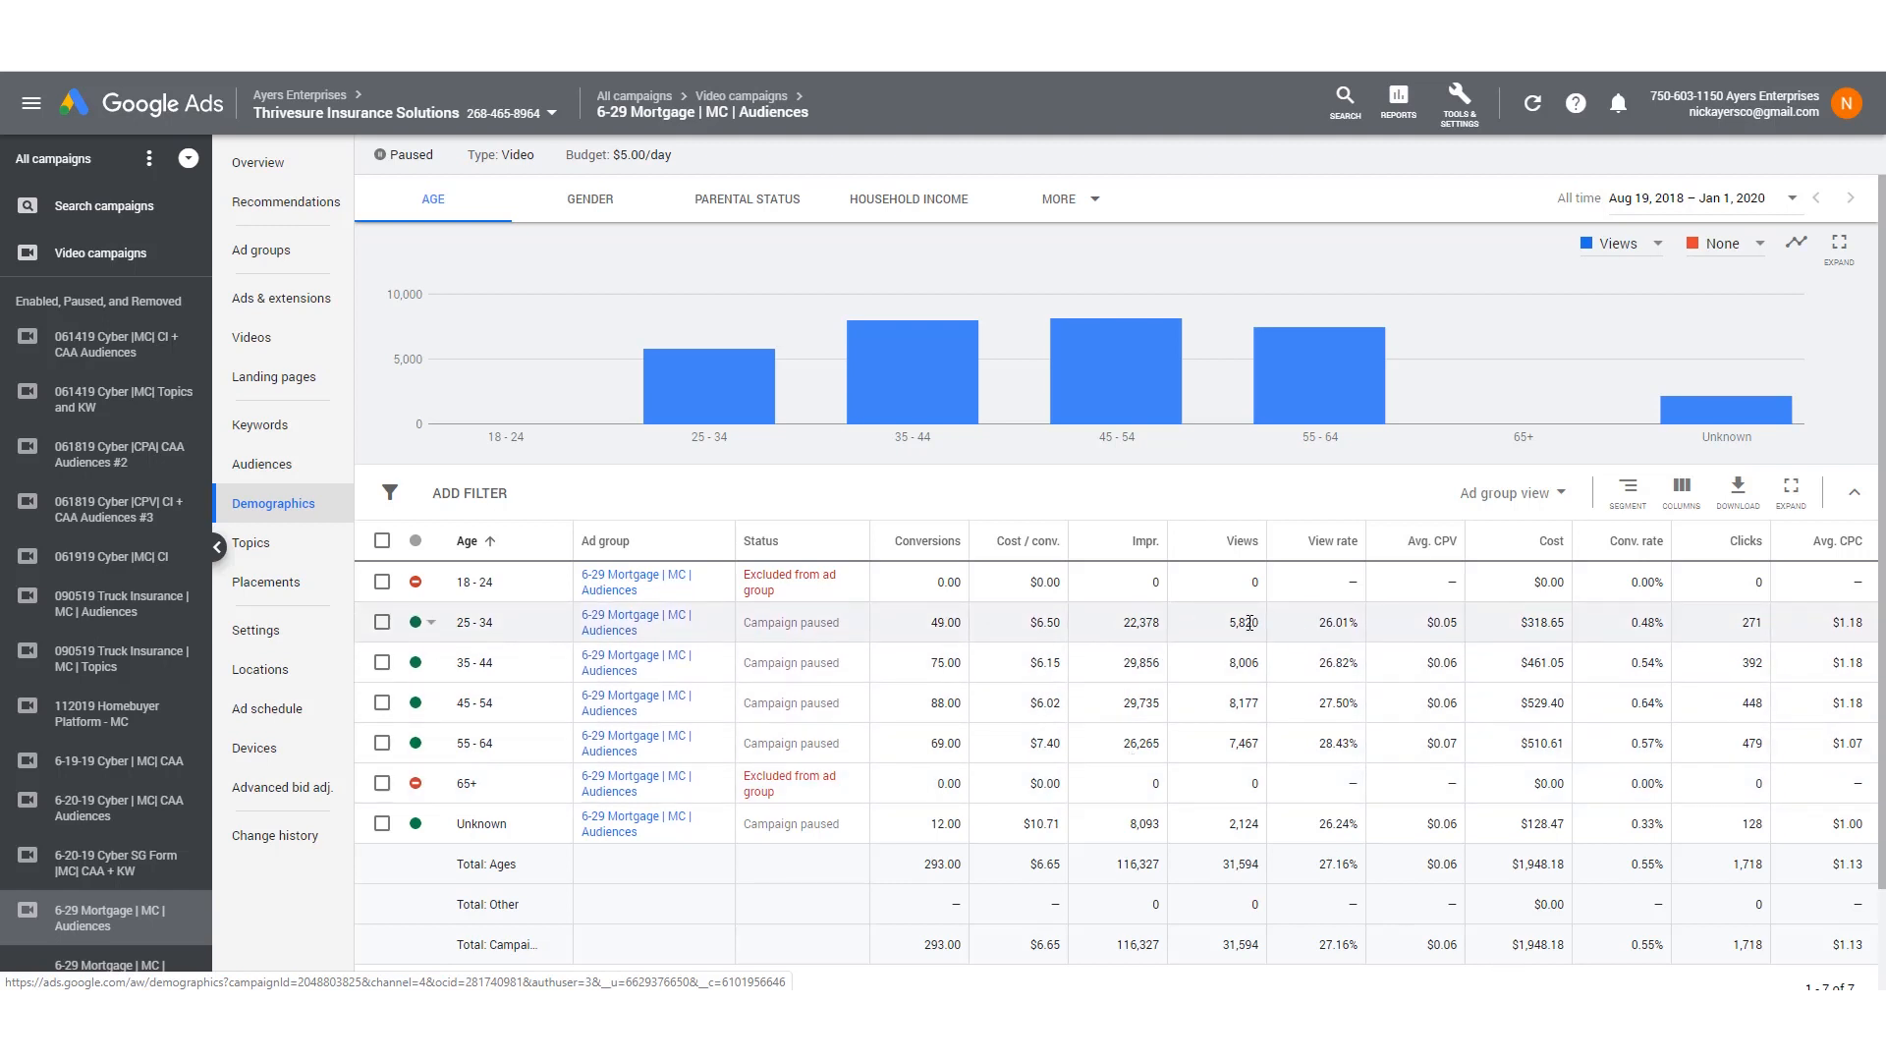
mouse_move(1304, 662)
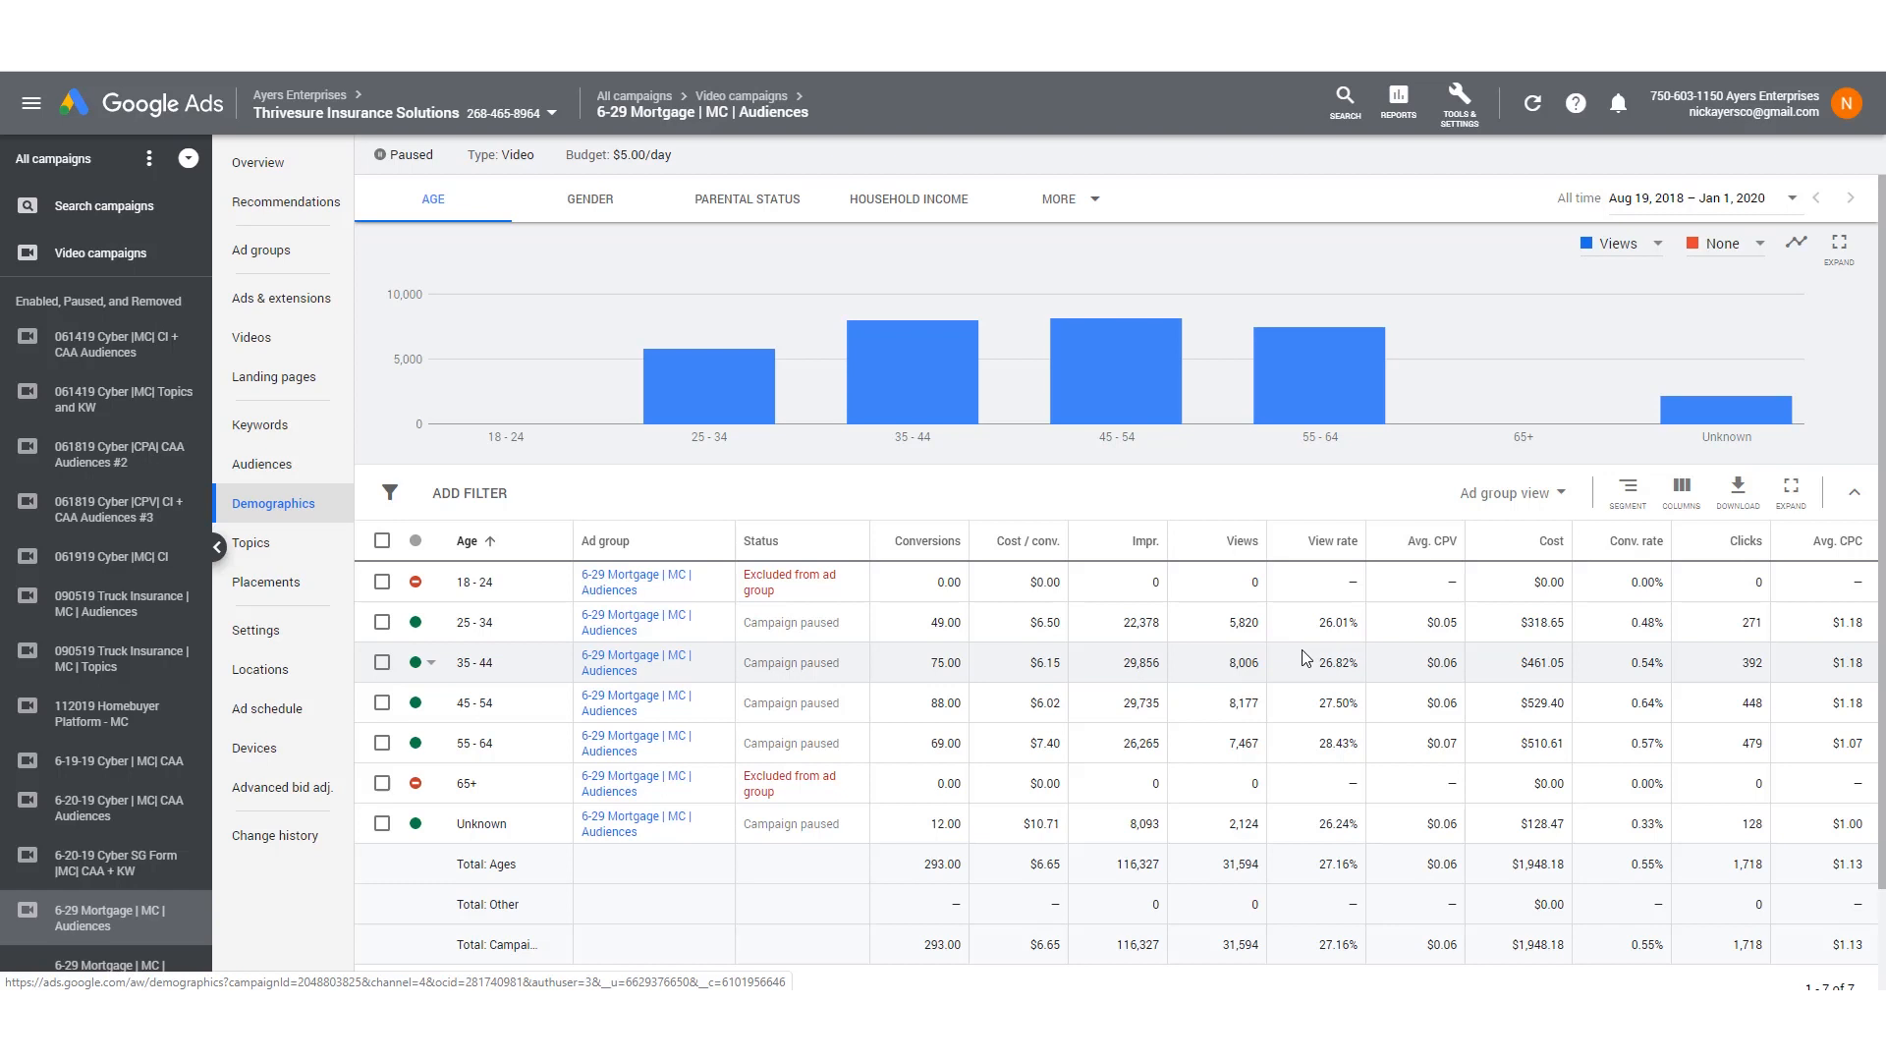
mouse_move(1332, 738)
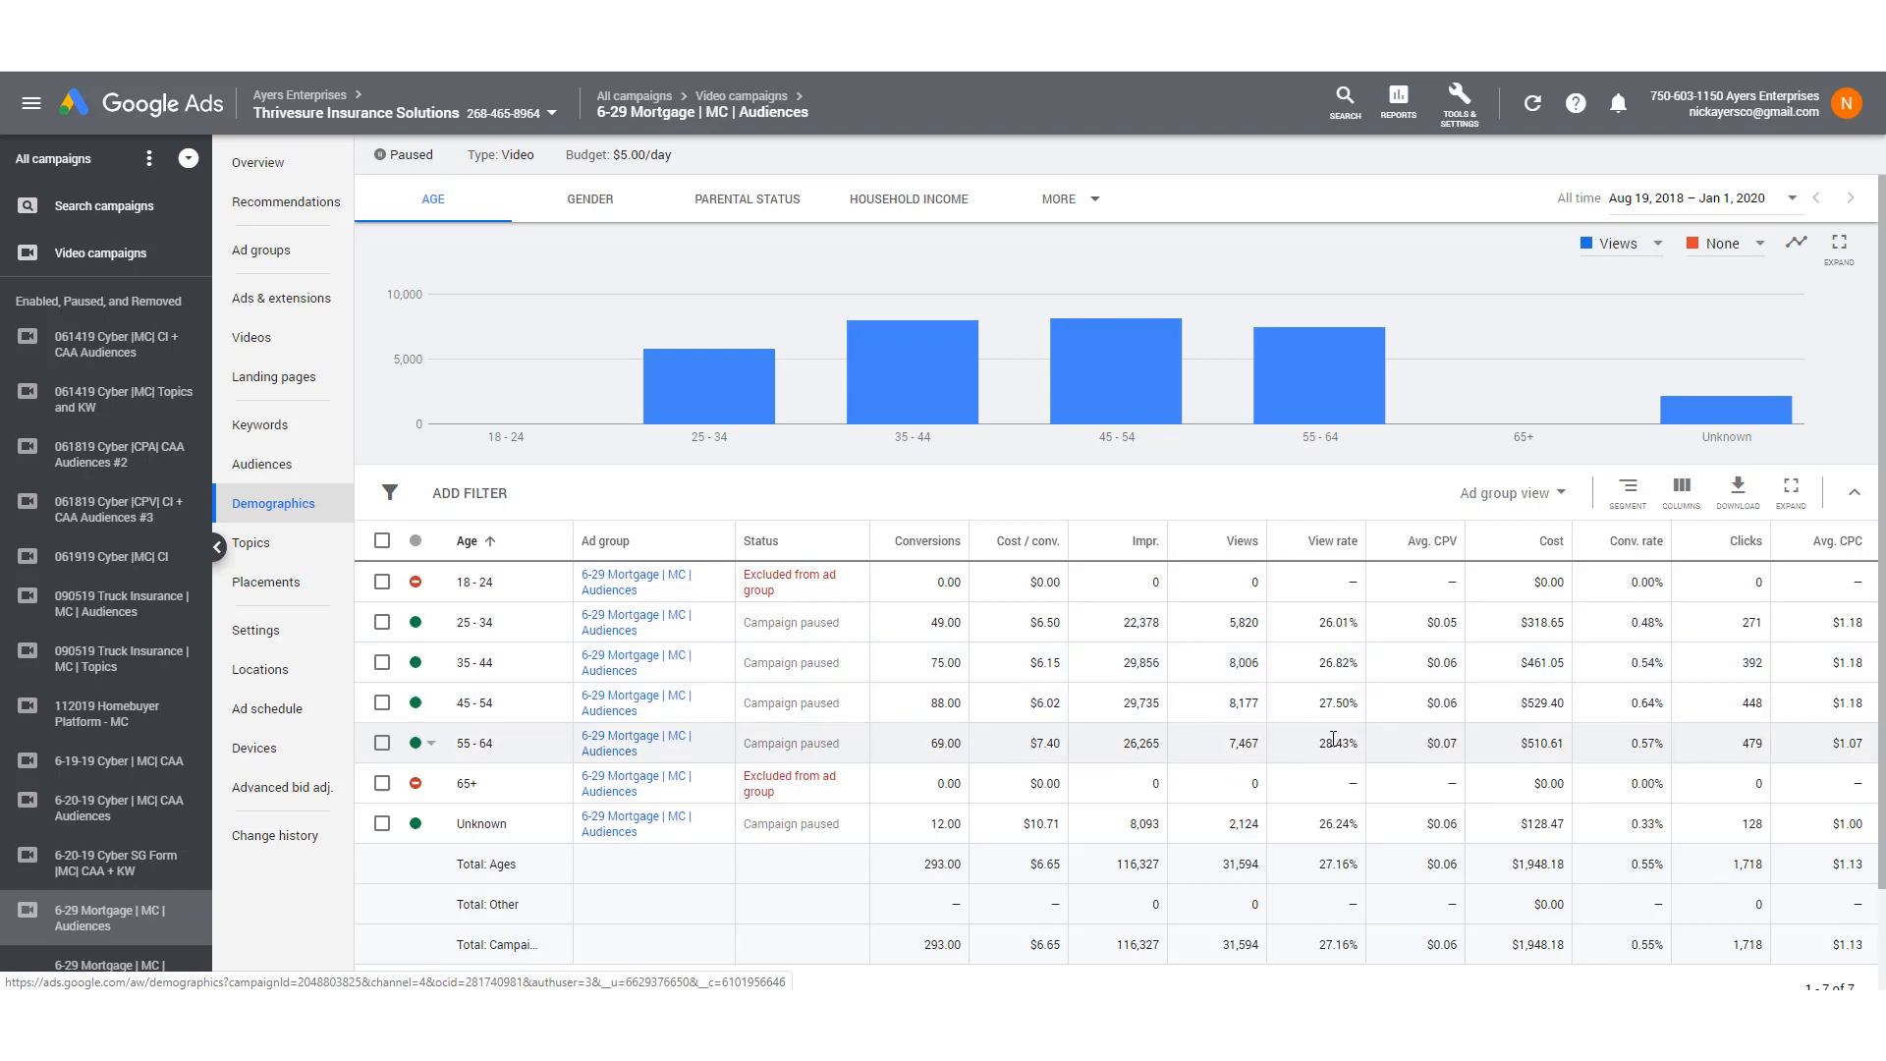
mouse_move(1336, 662)
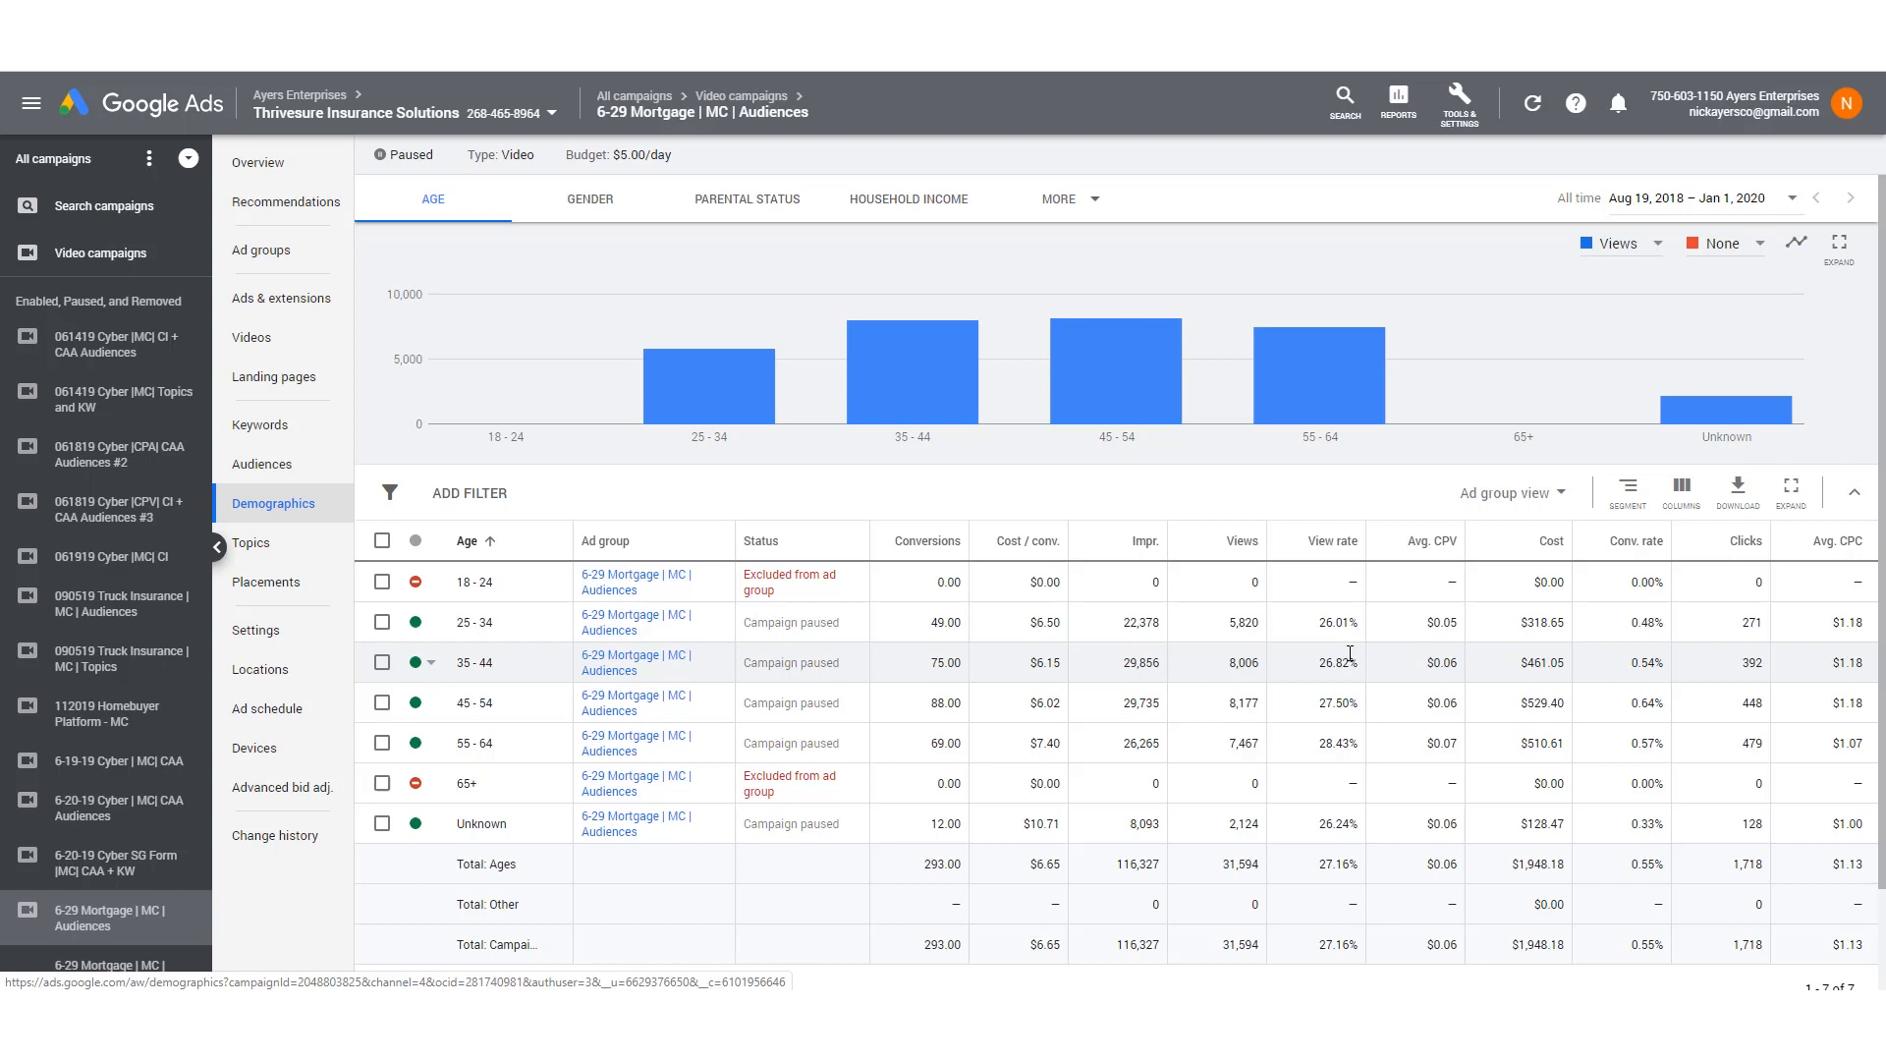
mouse_move(1359, 784)
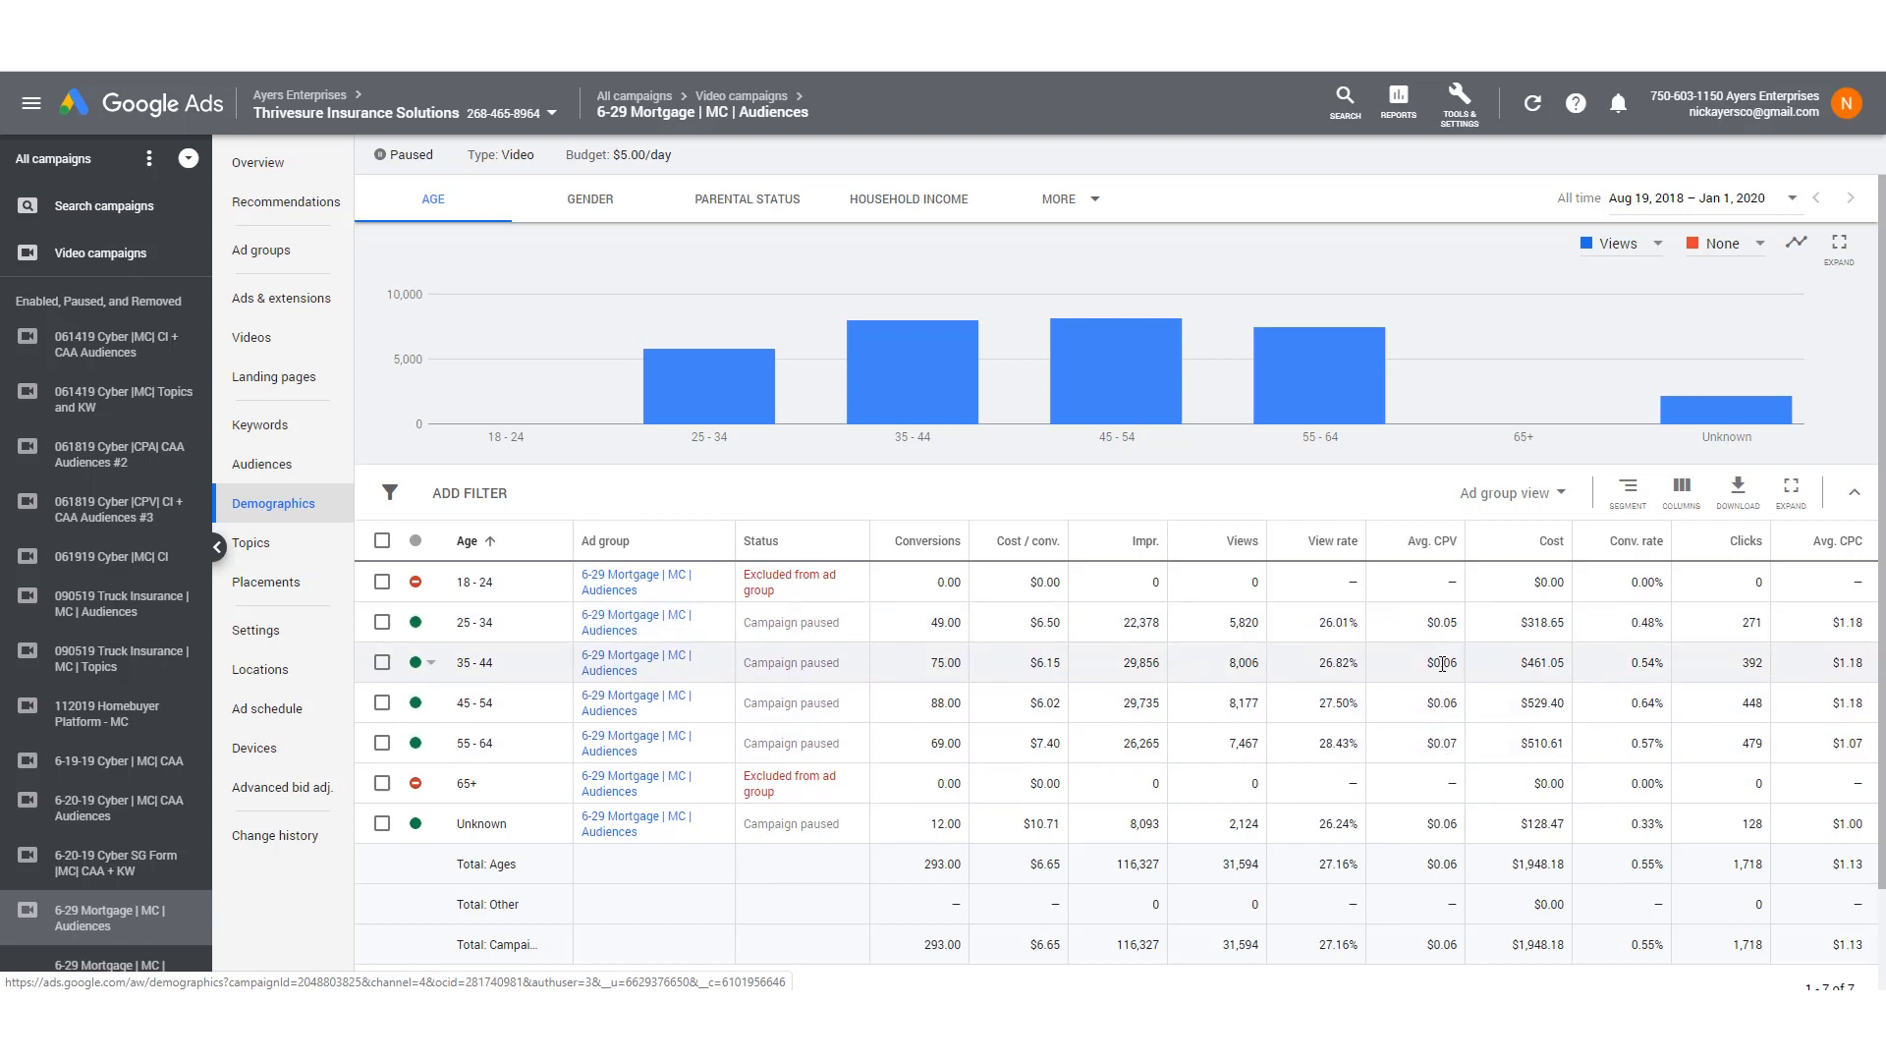
mouse_move(1546, 742)
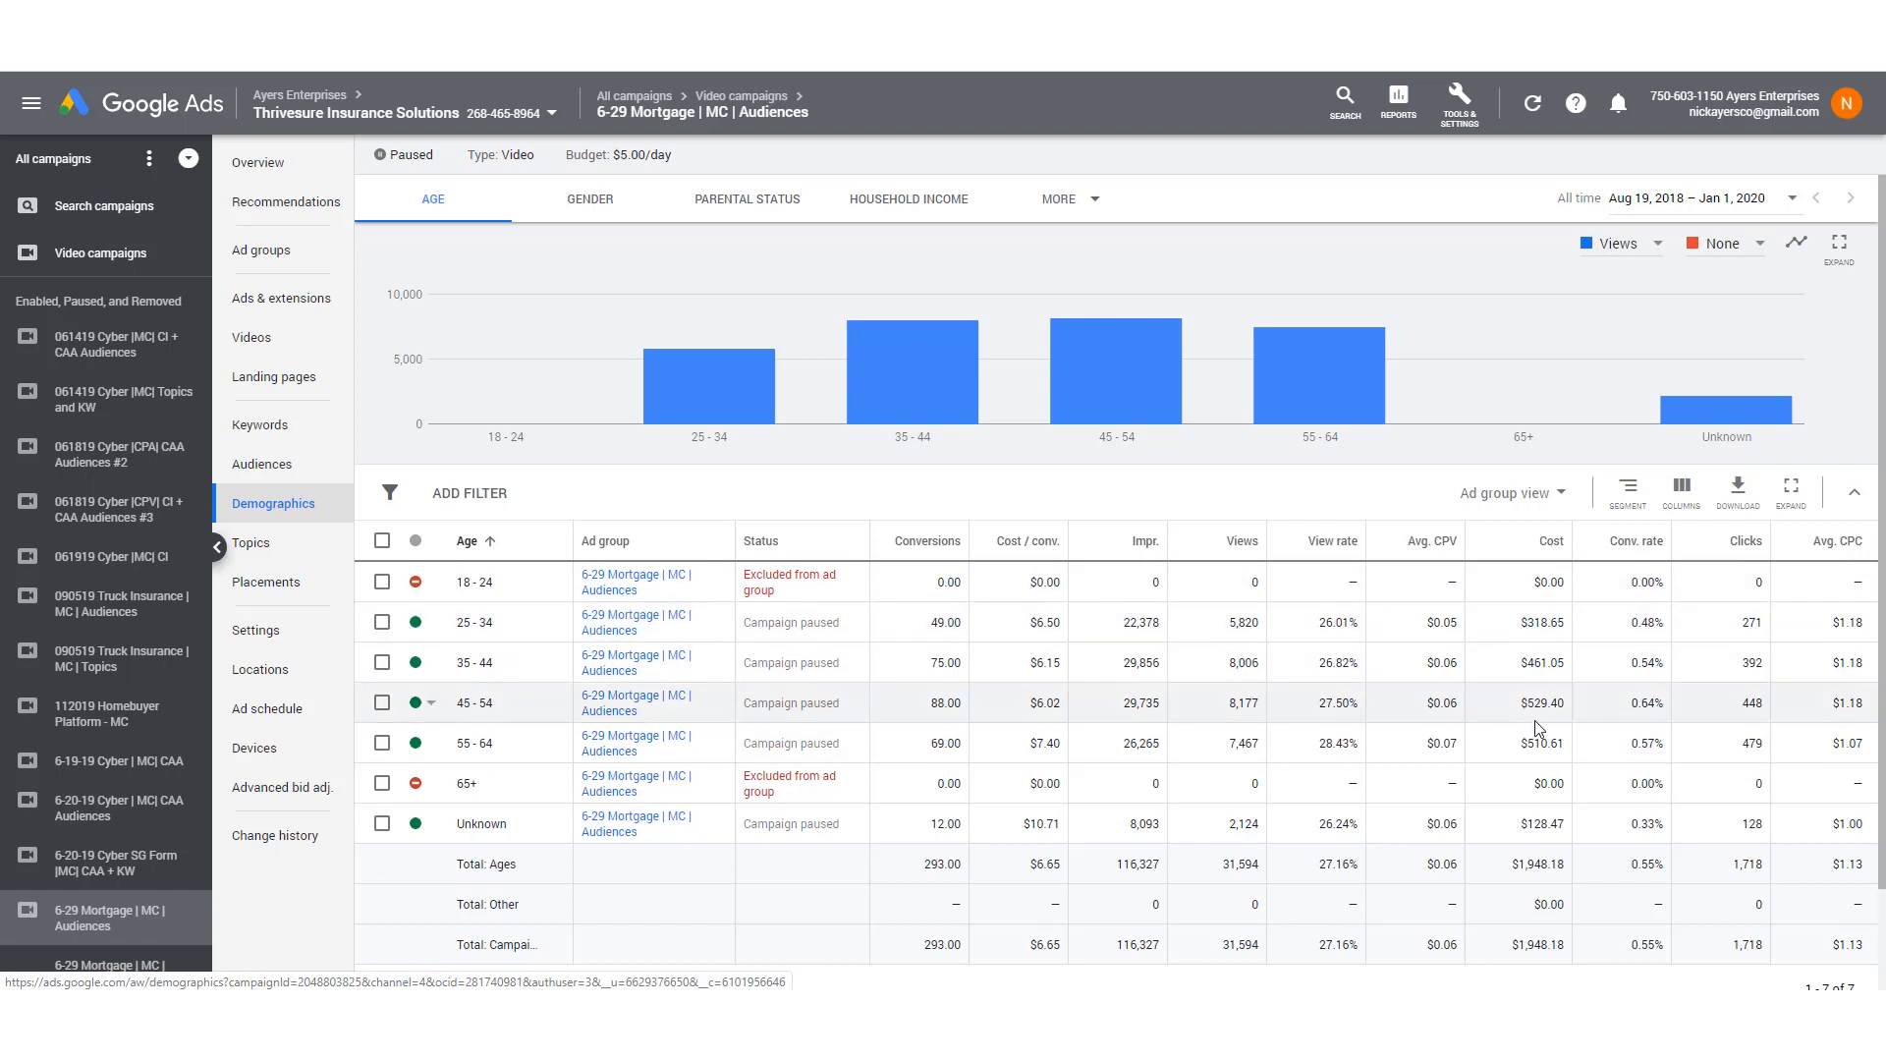
mouse_move(1782, 622)
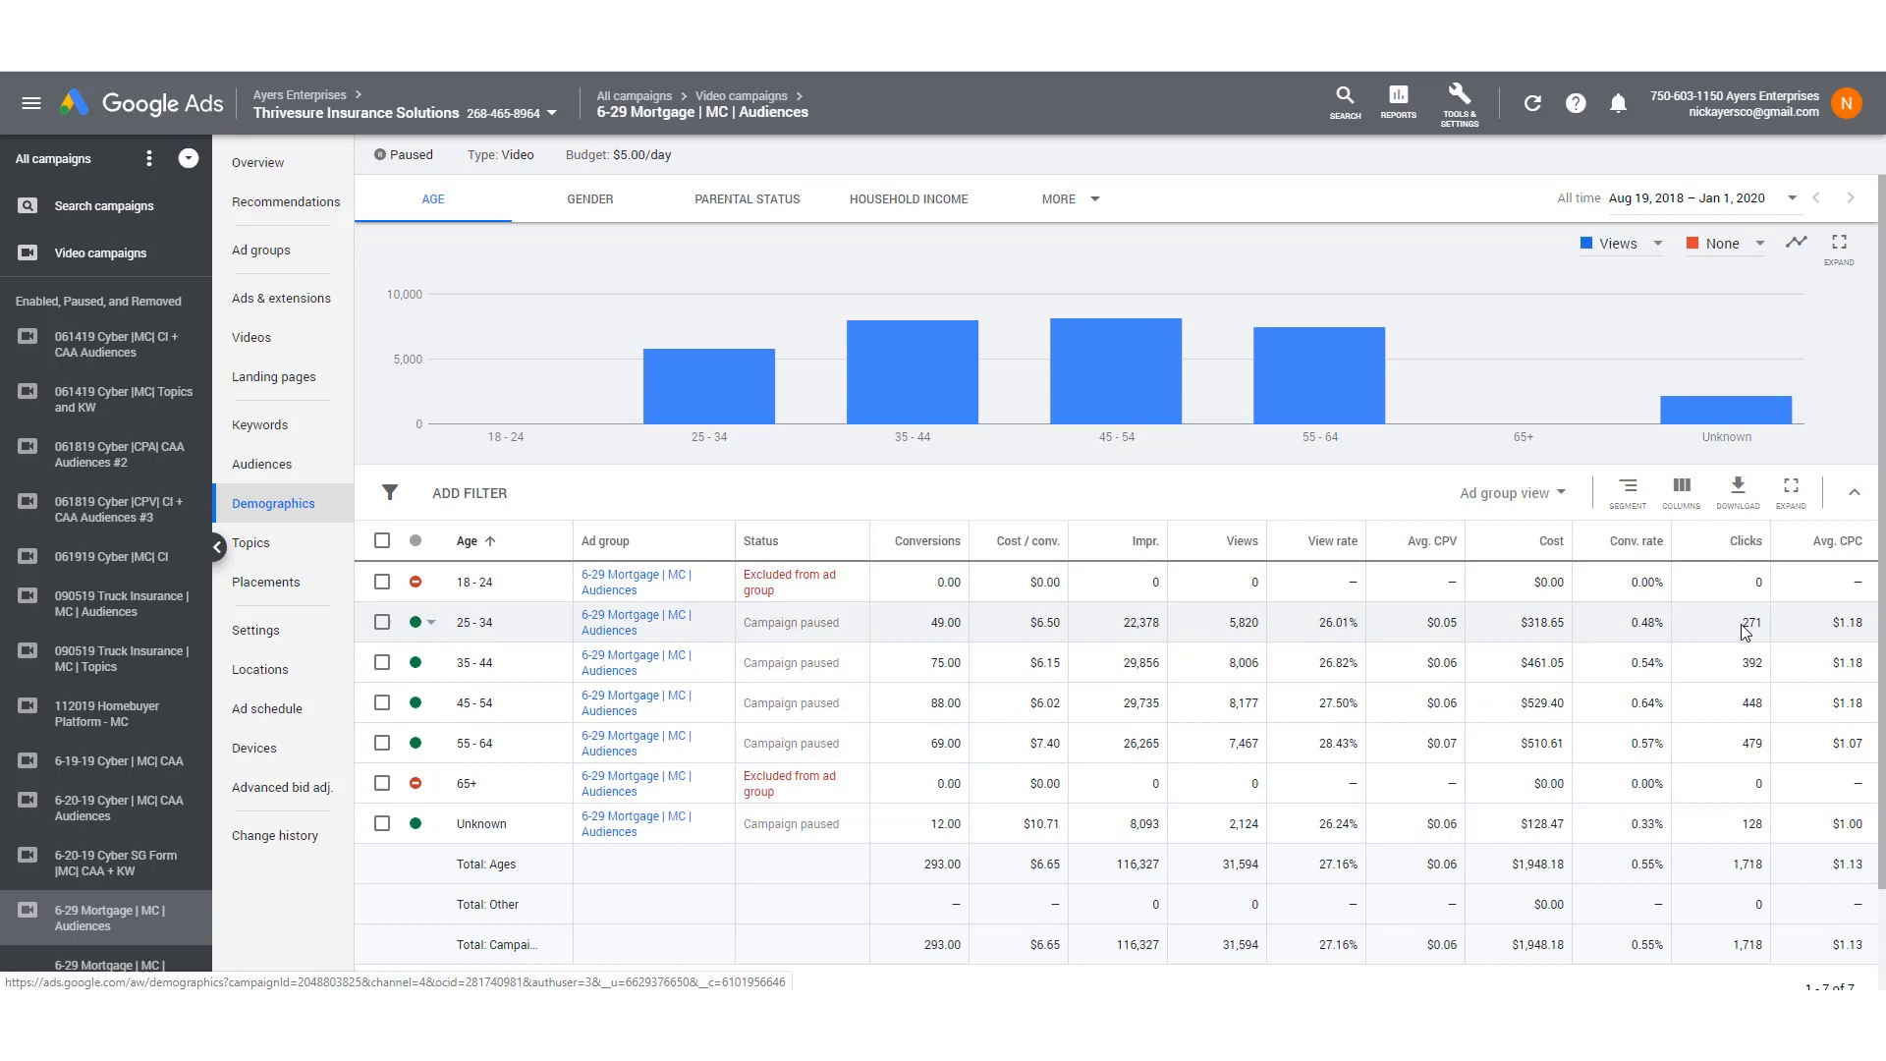
mouse_move(106, 611)
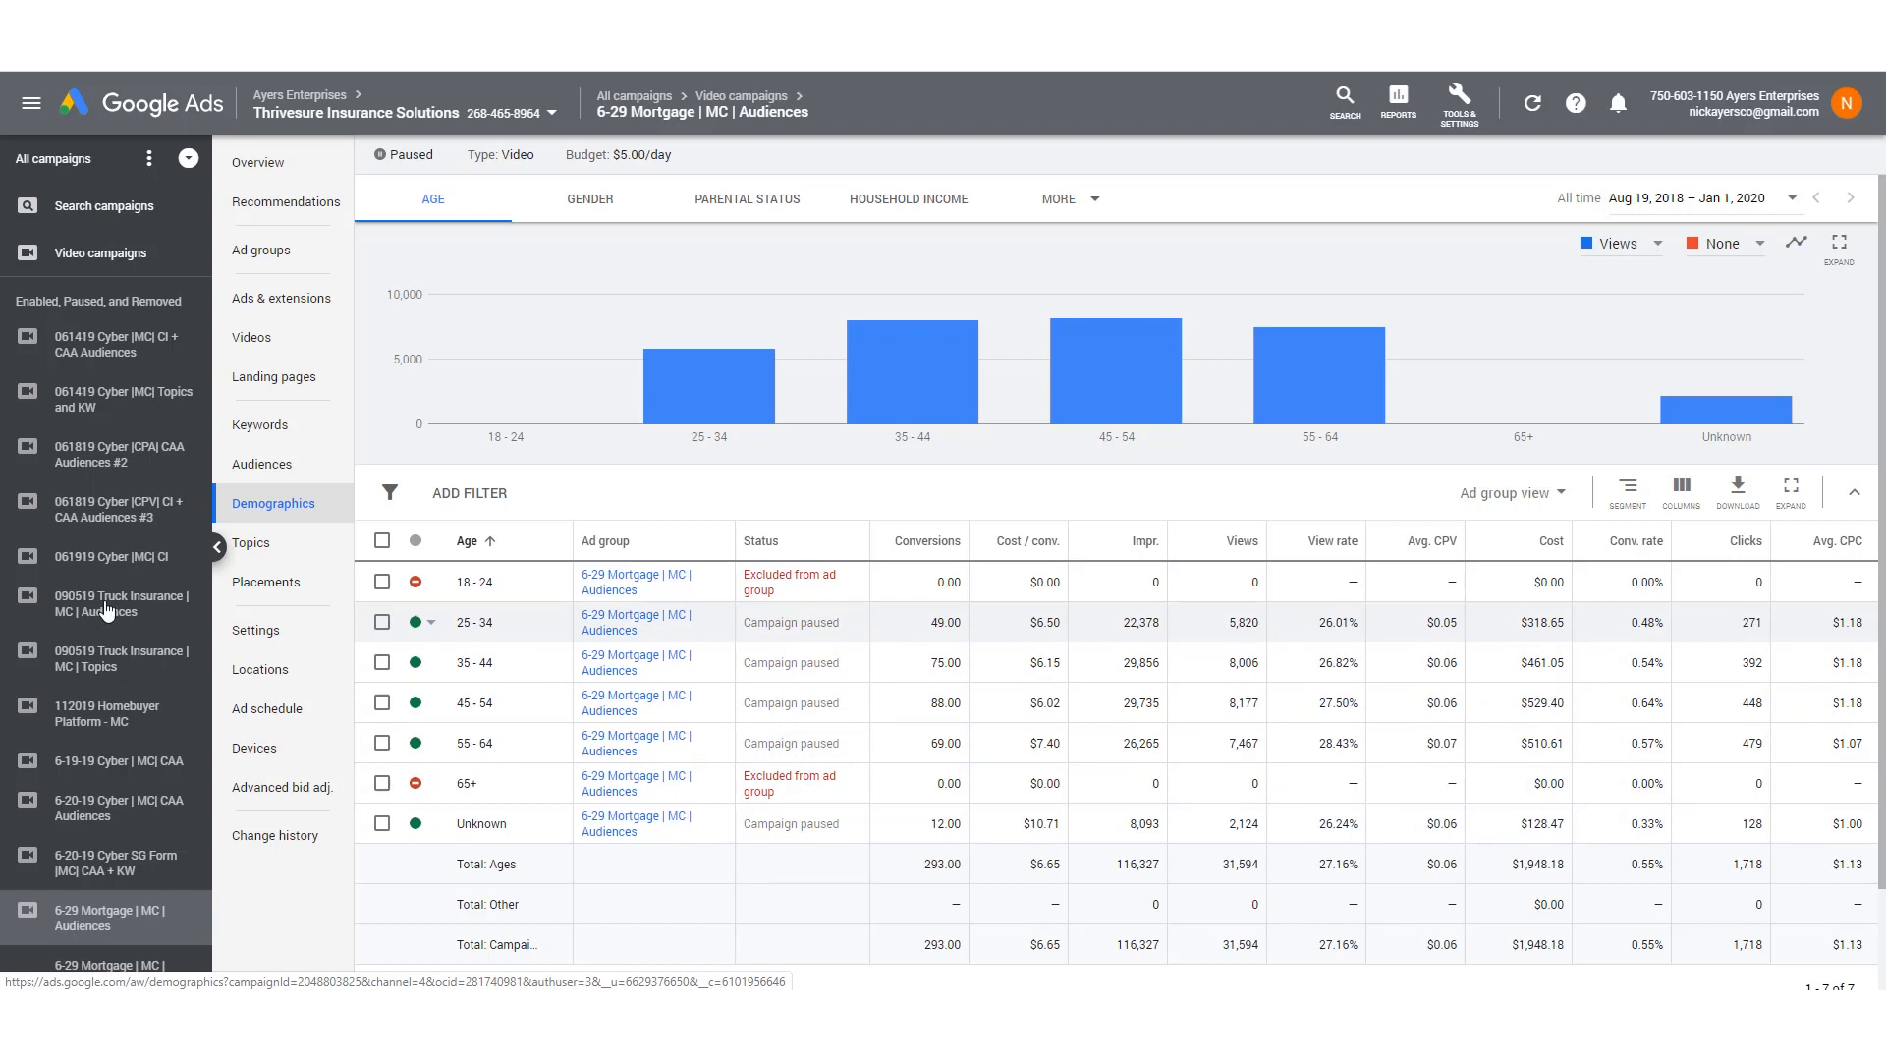
mouse_move(1750, 636)
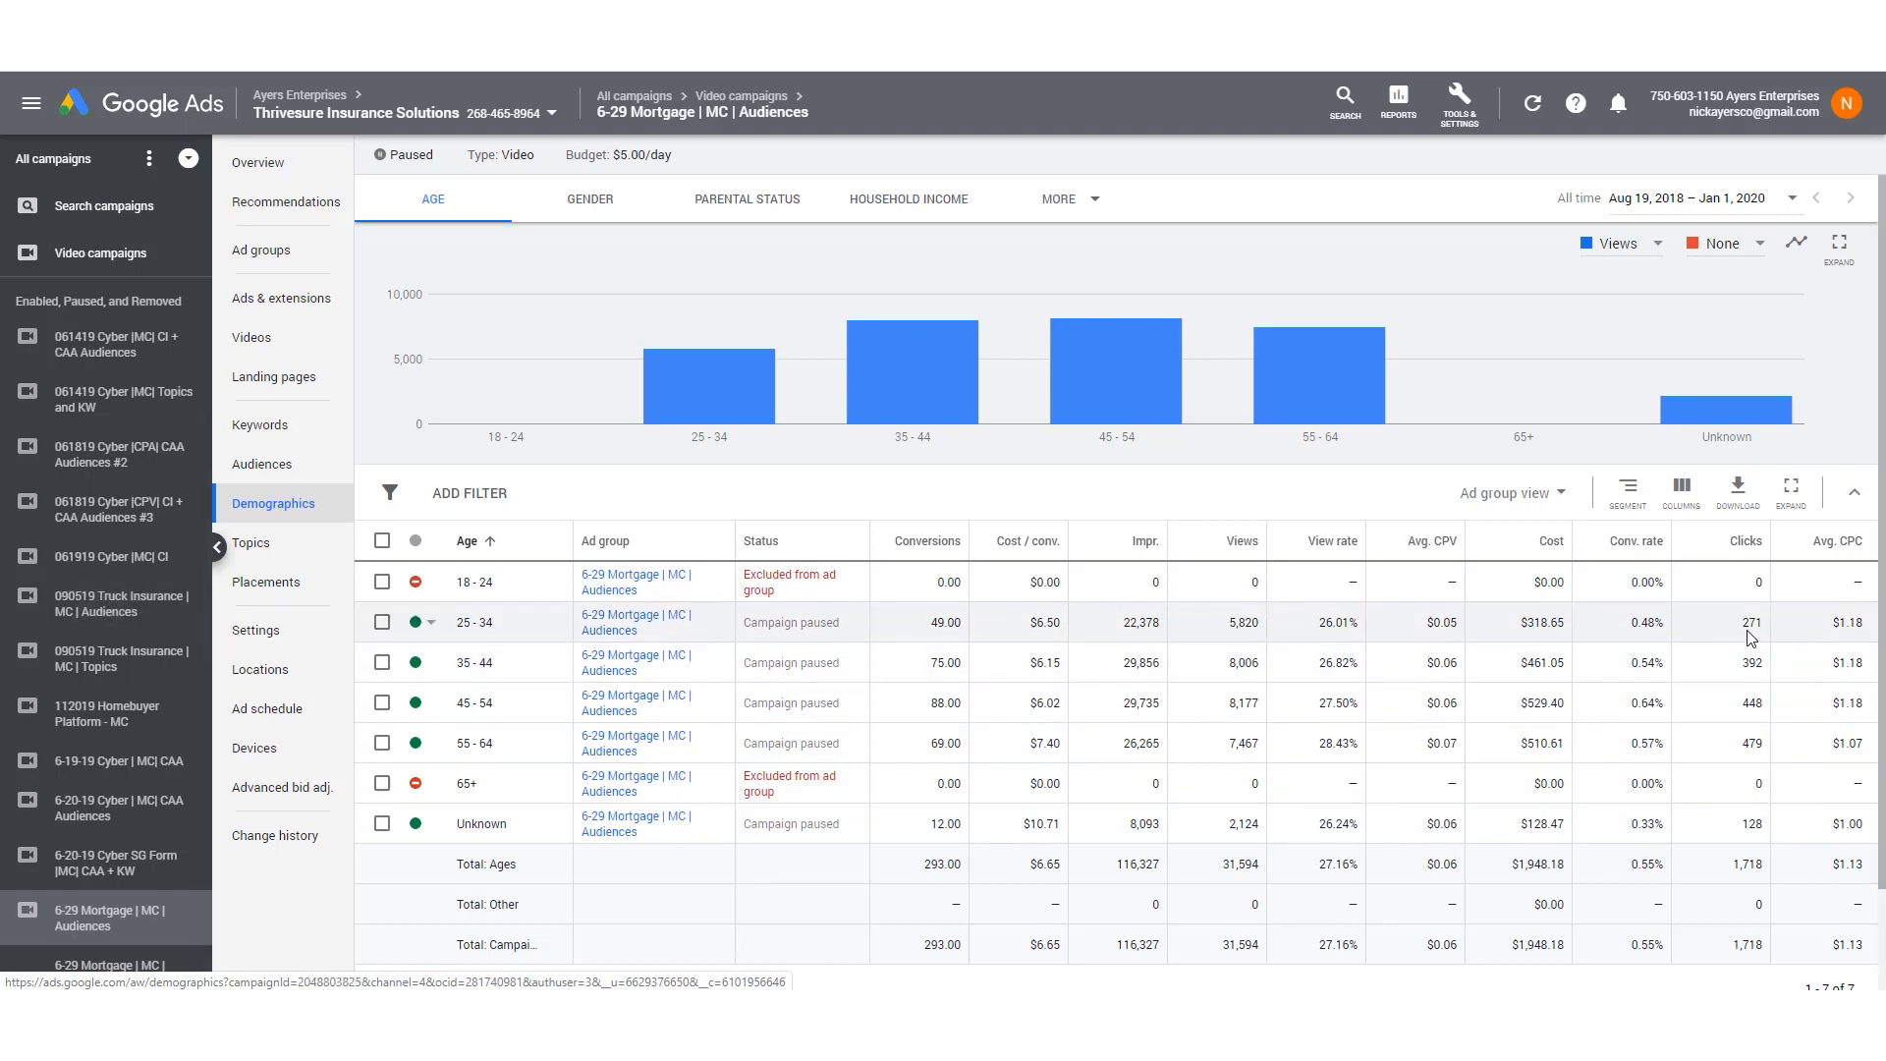
mouse_move(1829, 634)
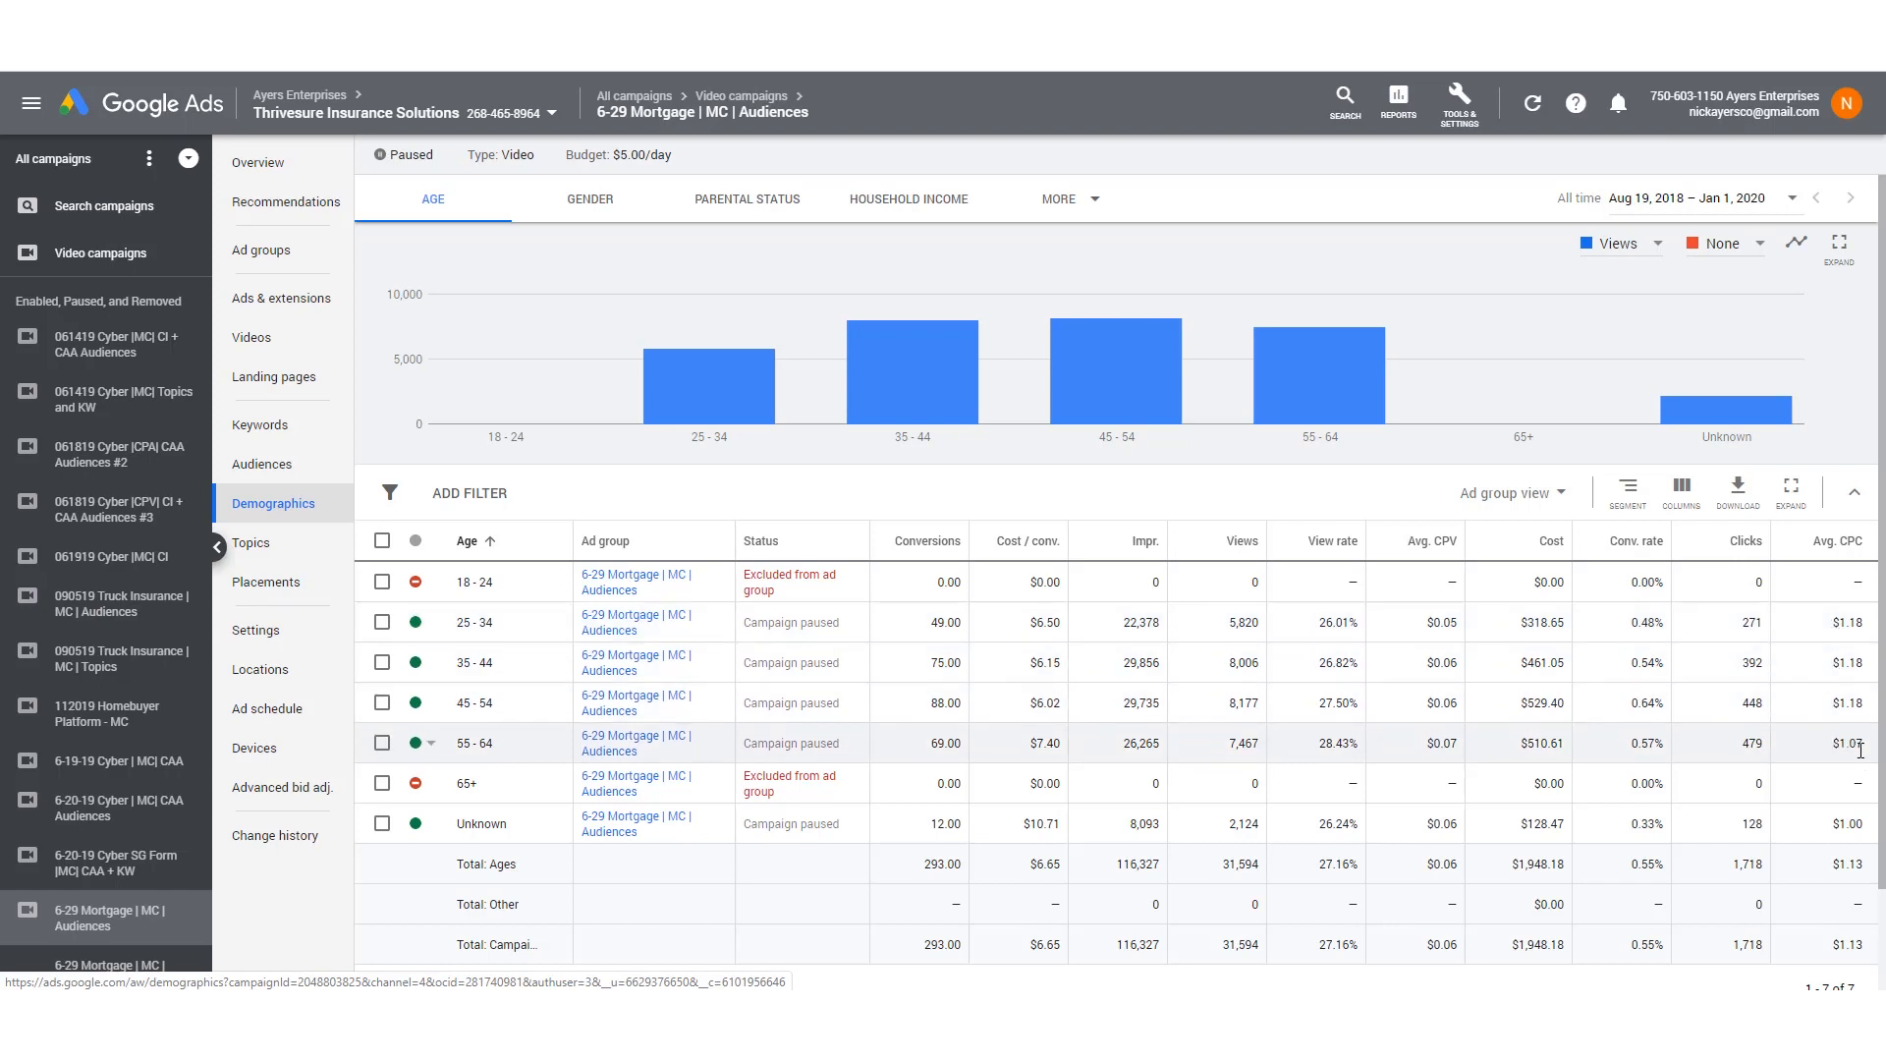
mouse_move(538, 768)
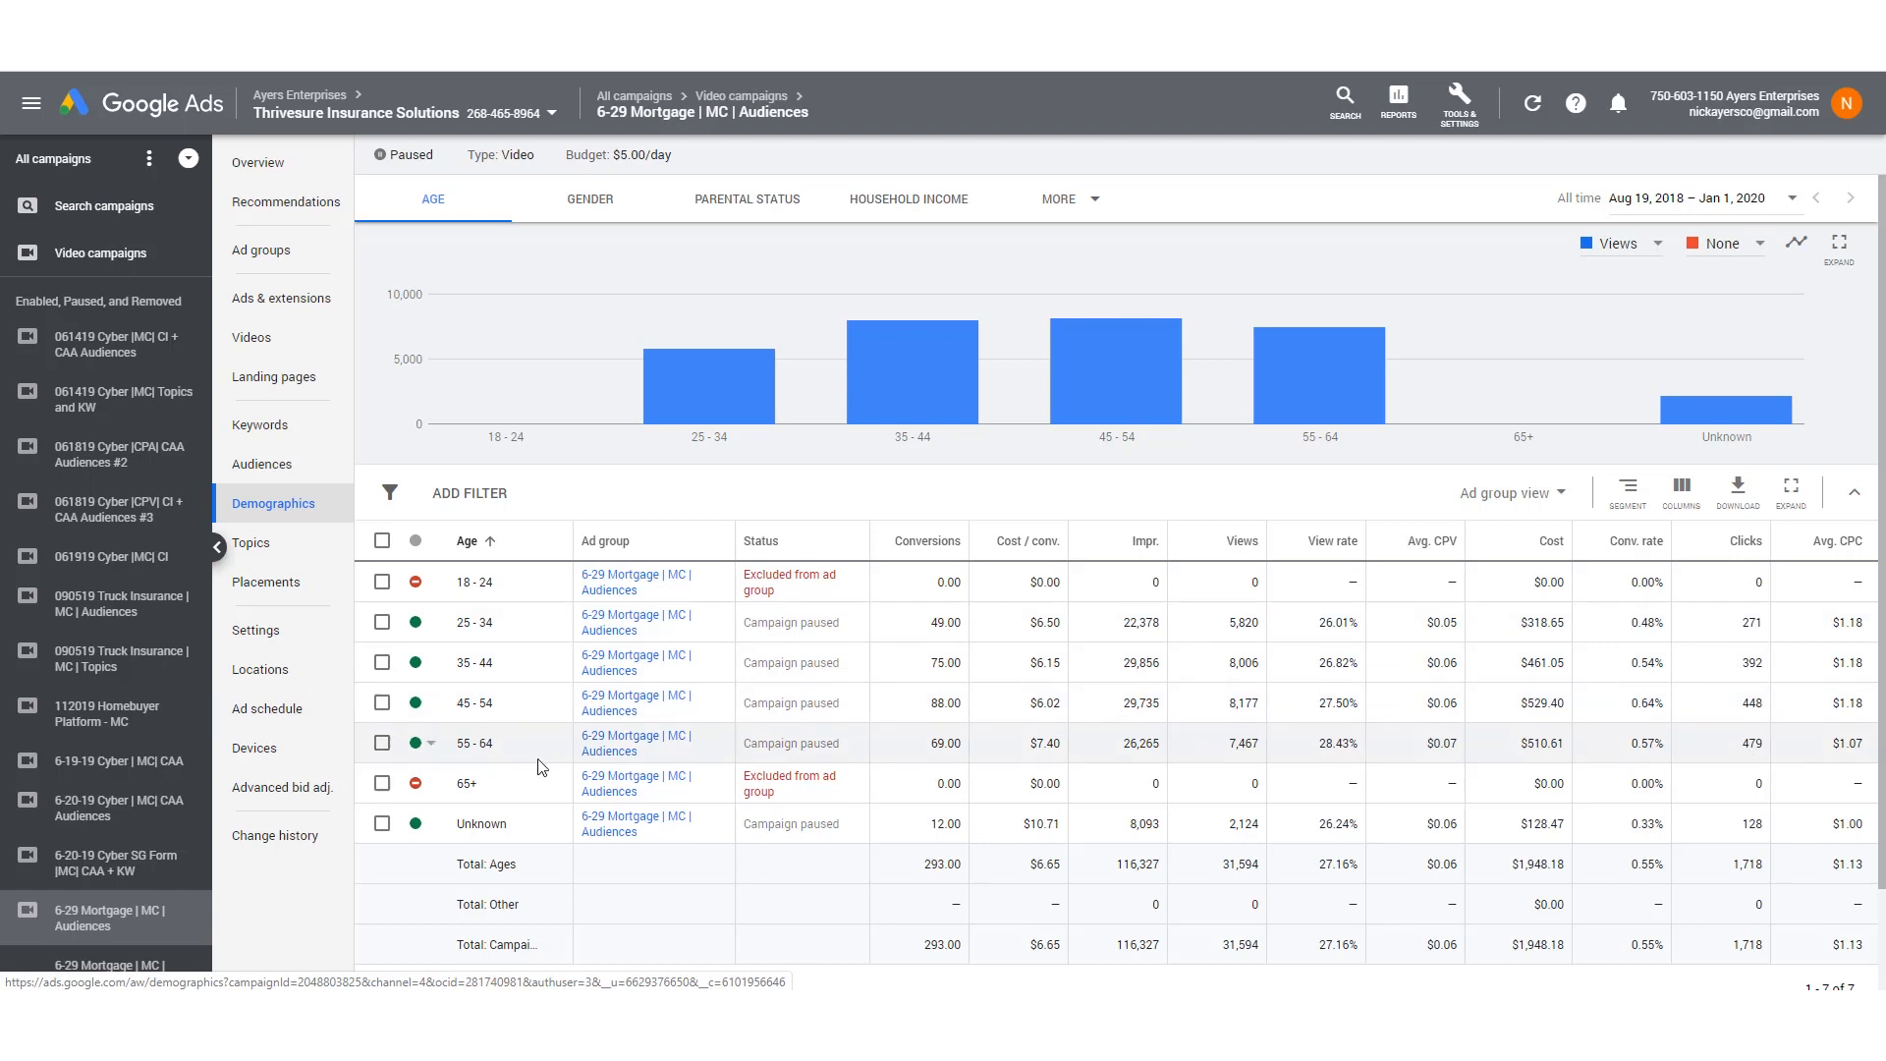
mouse_move(1813, 793)
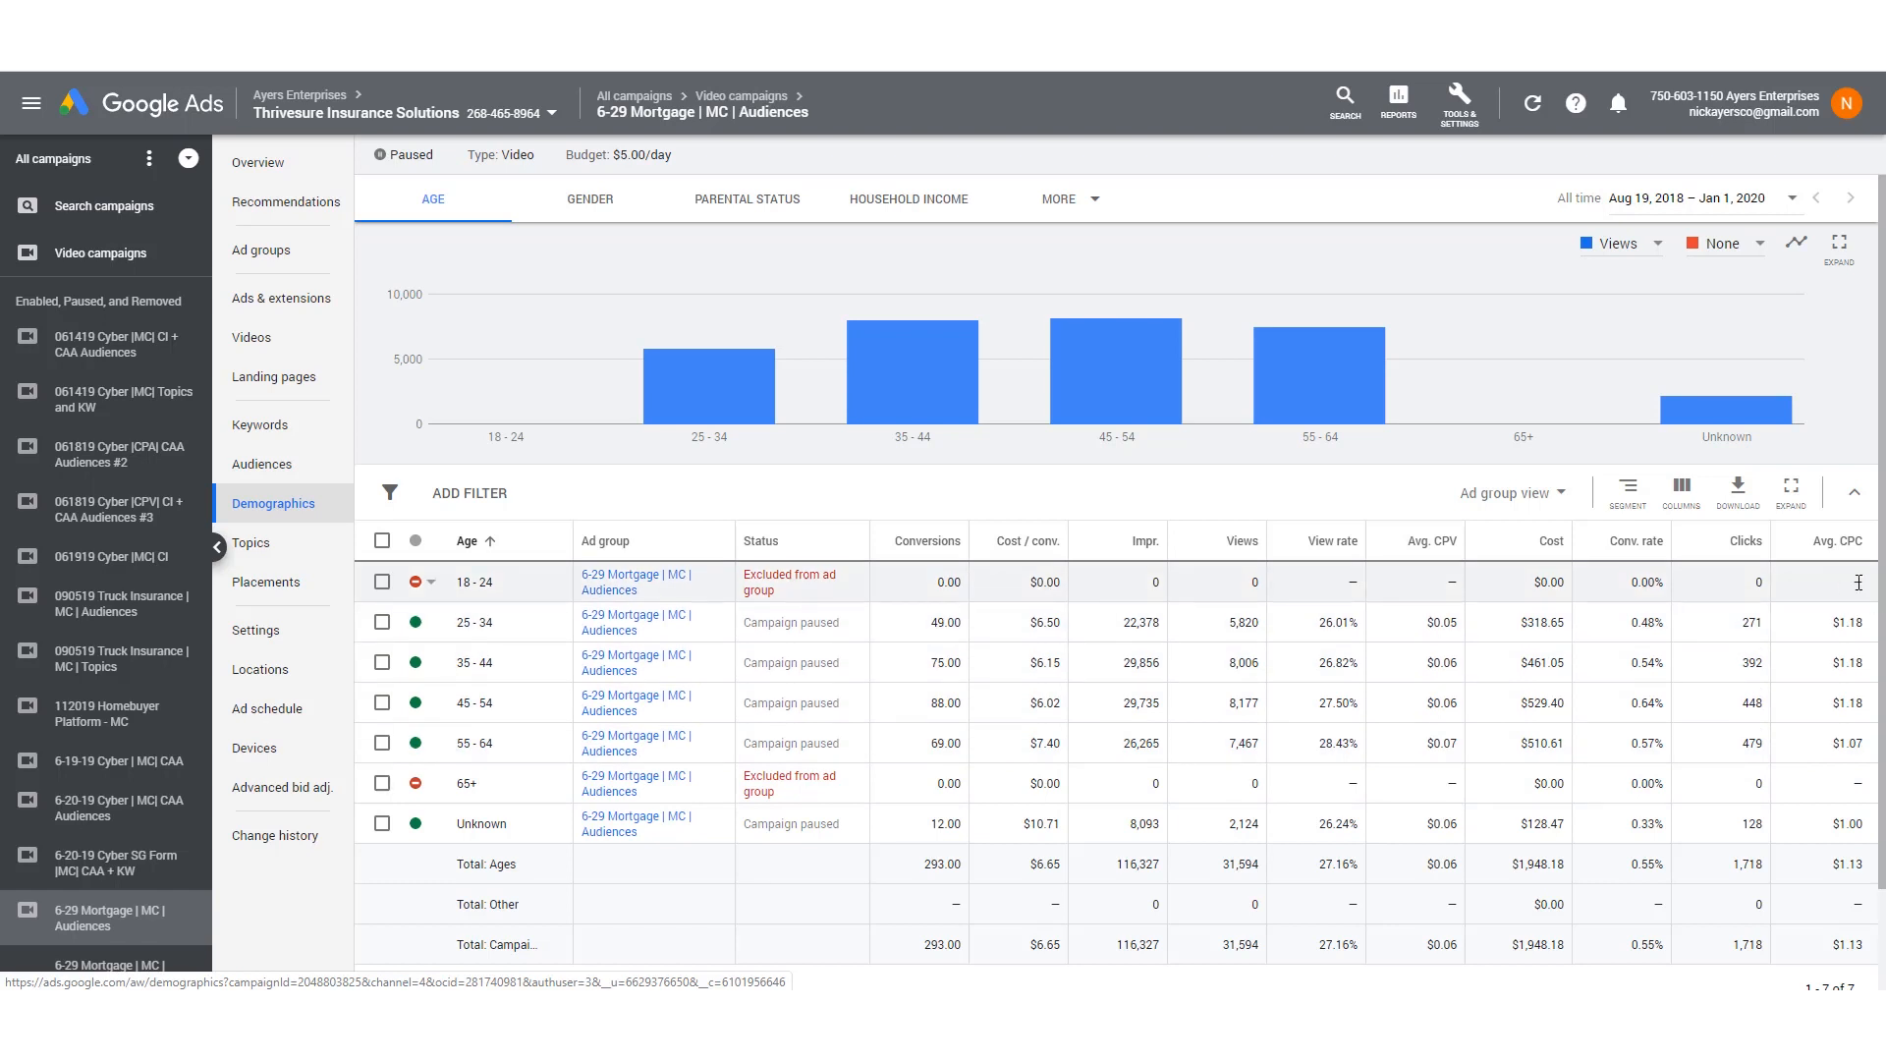
mouse_move(1840, 623)
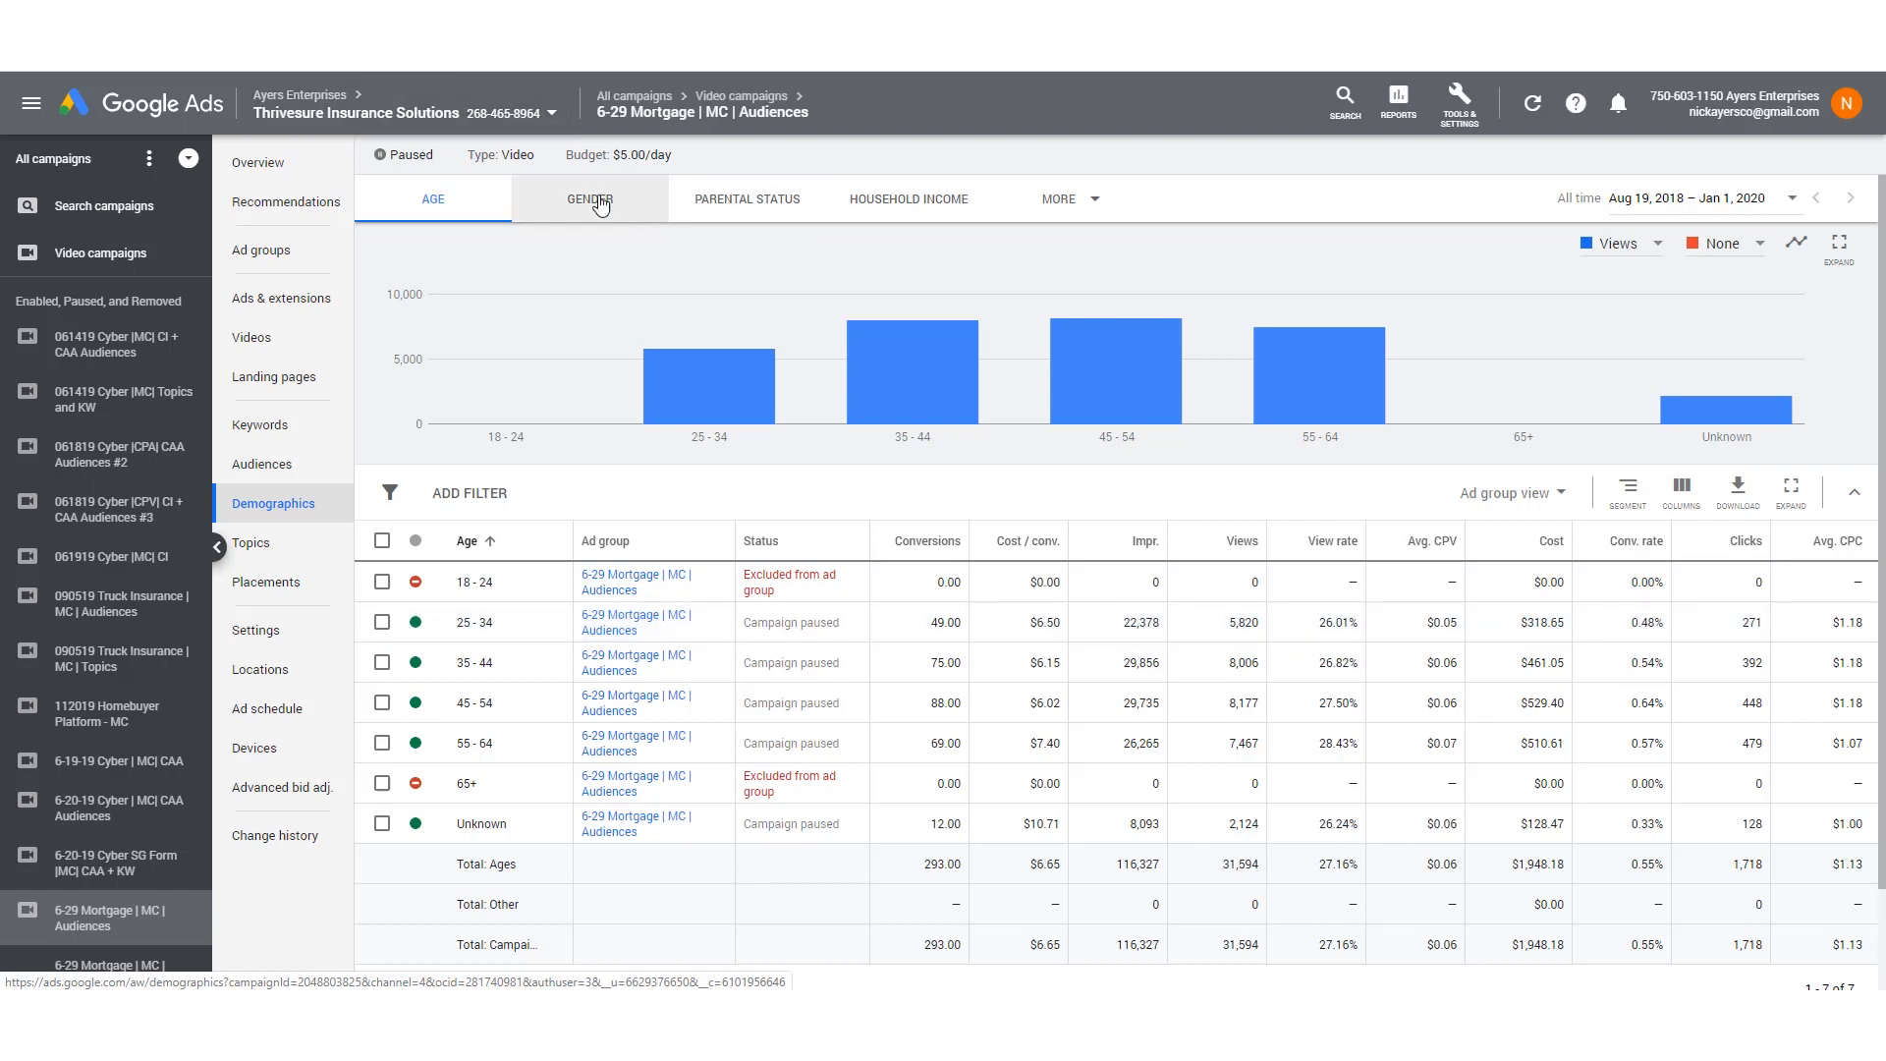
Switch the demographics report to the Gender breakdown.
click(589, 198)
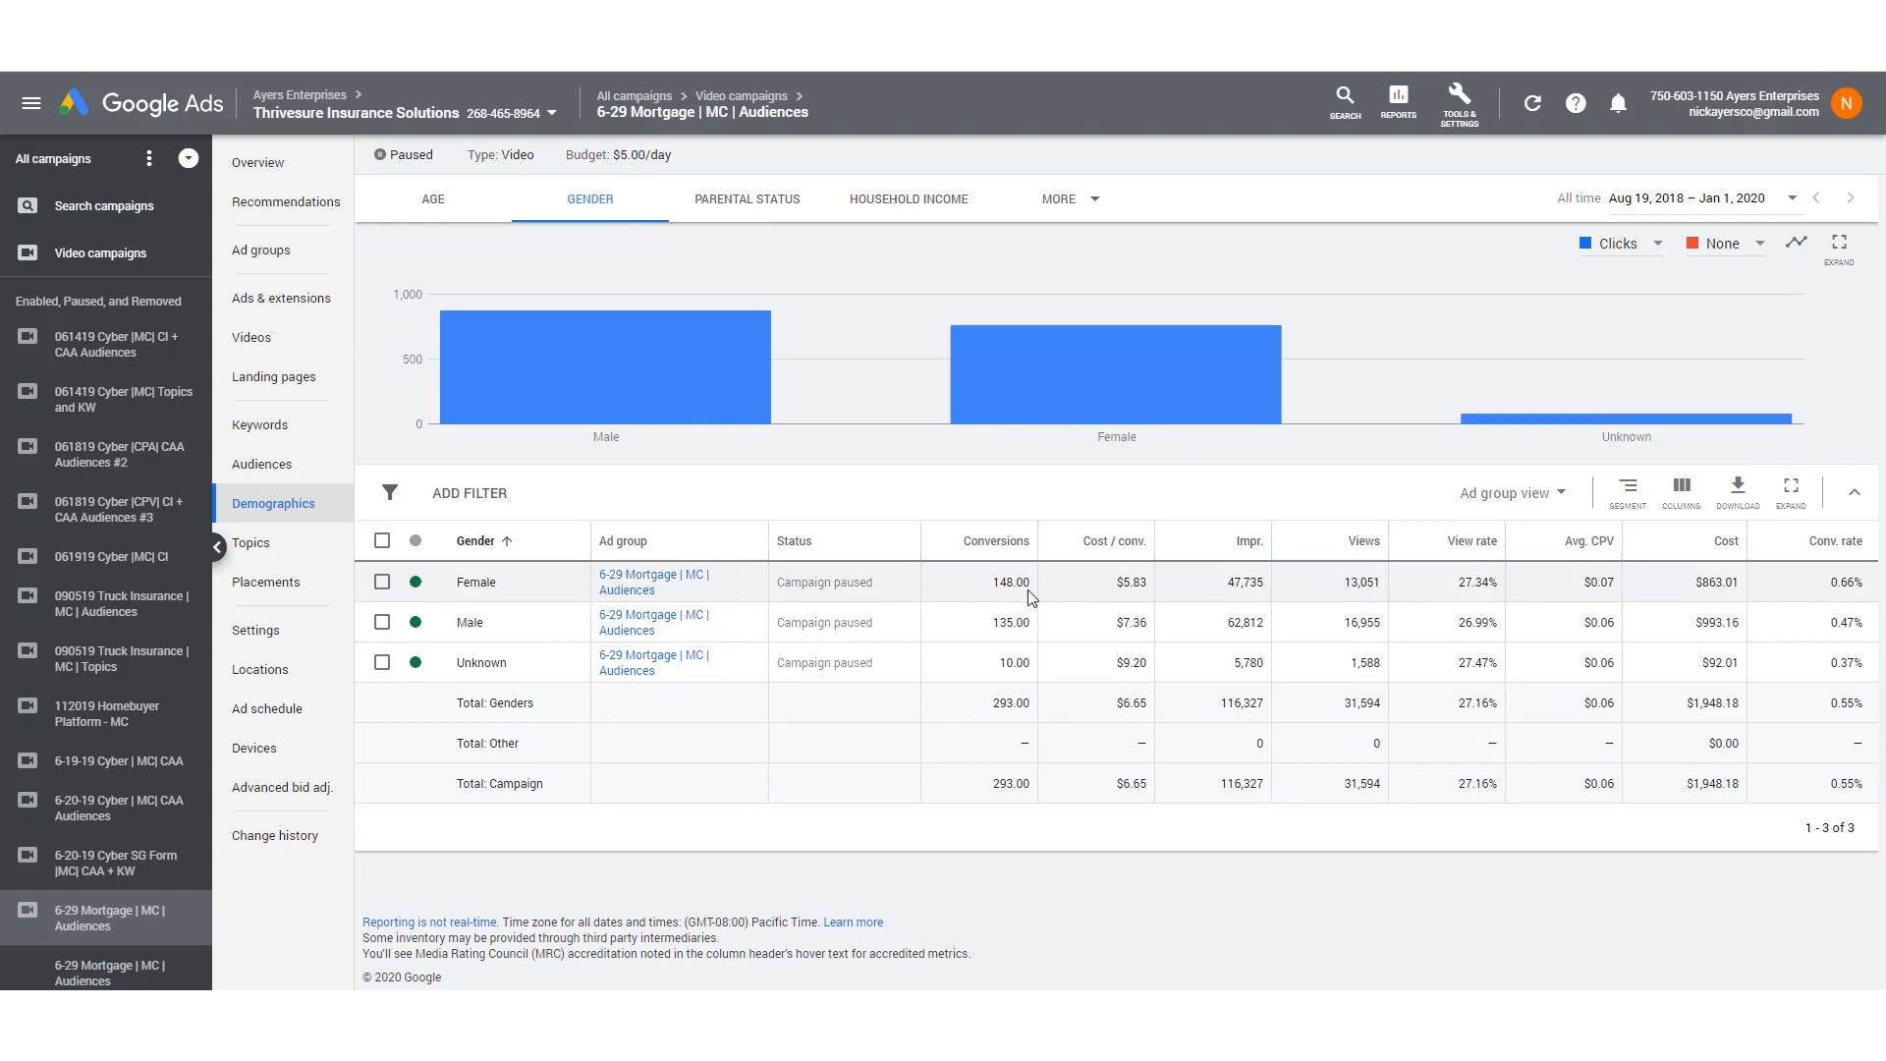
mouse_move(1143, 650)
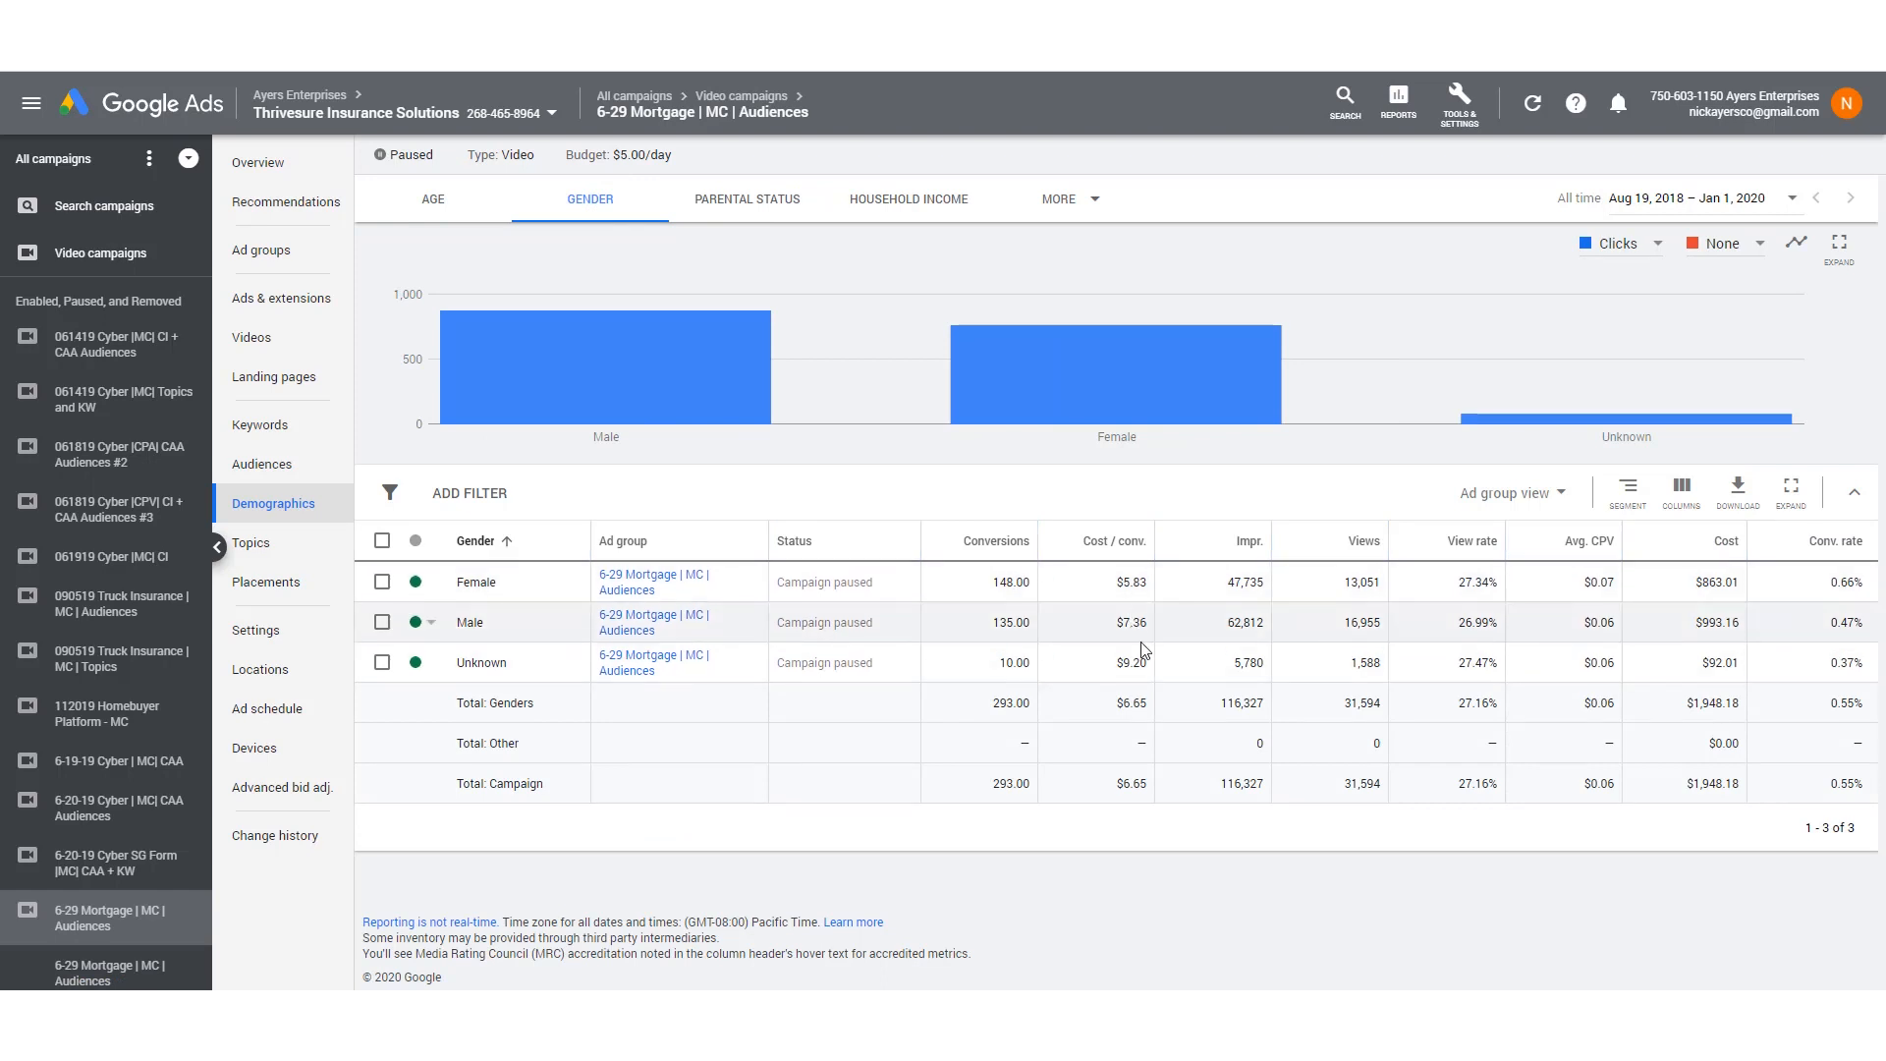
mouse_move(1125, 623)
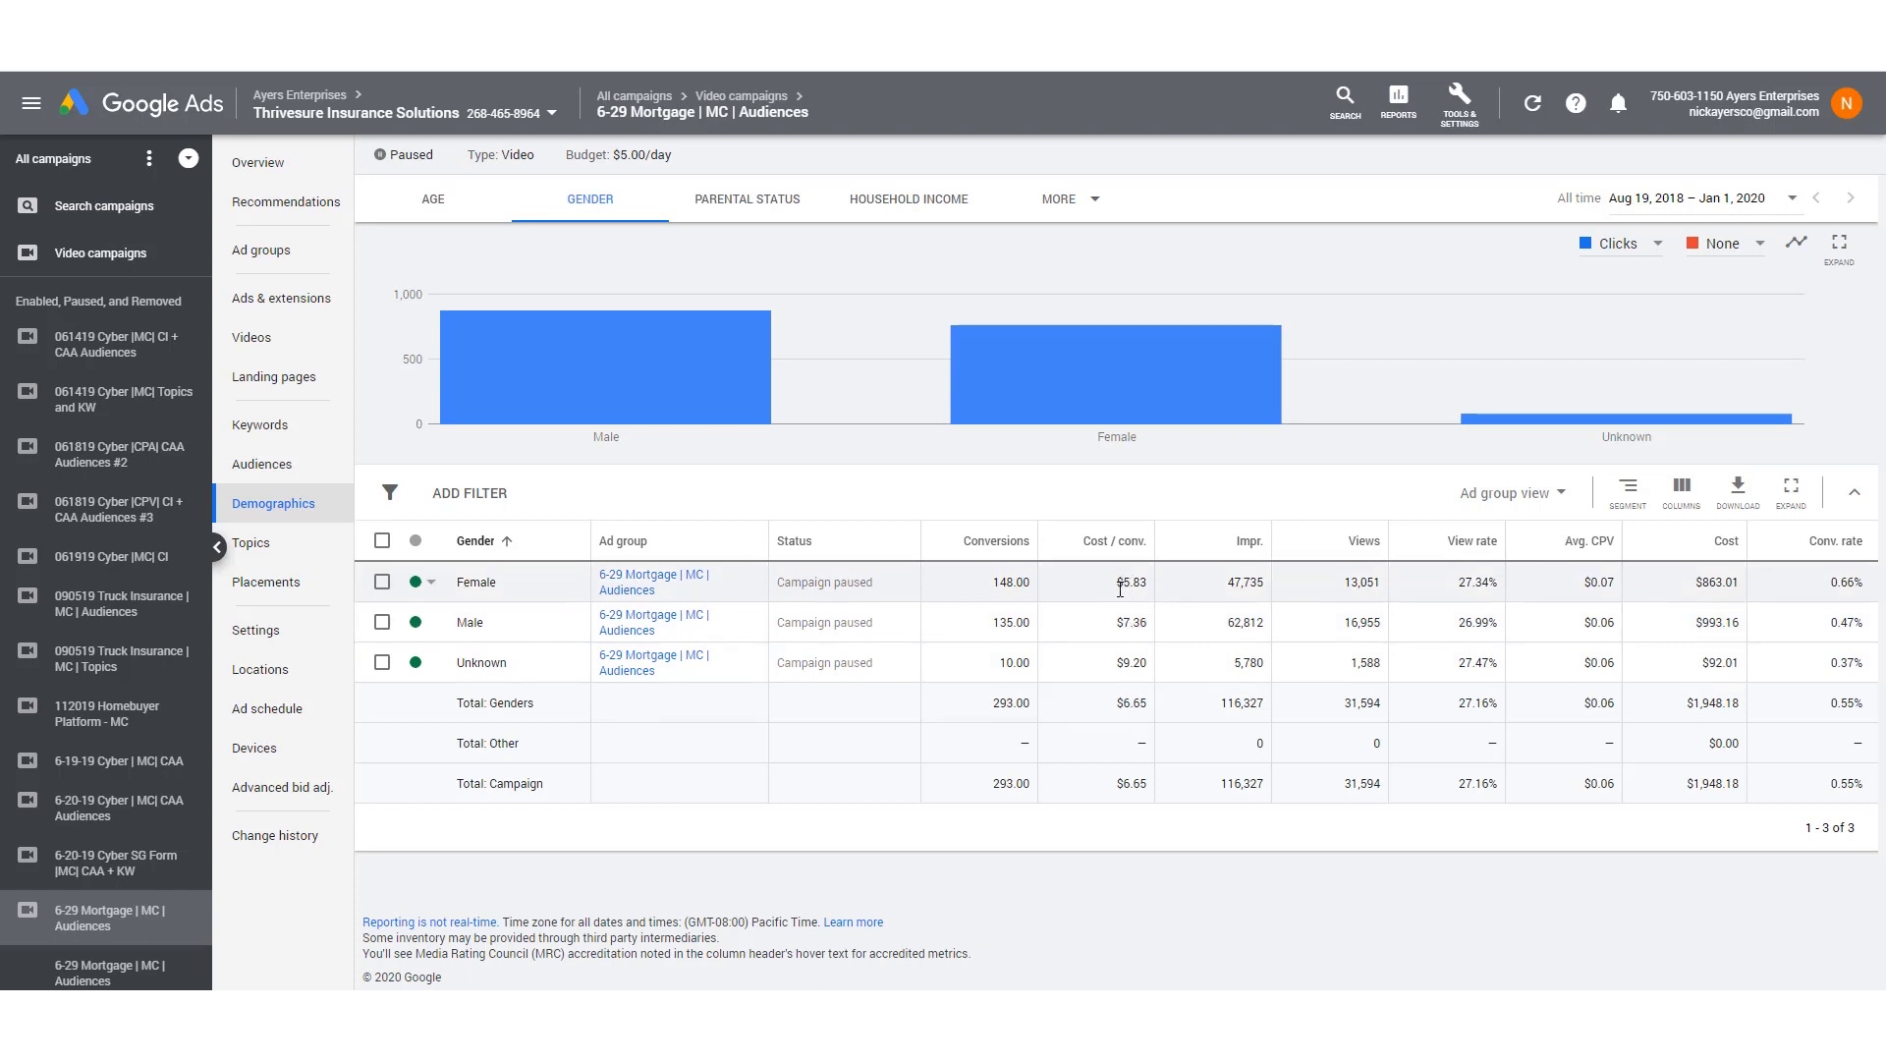
mouse_move(1251, 582)
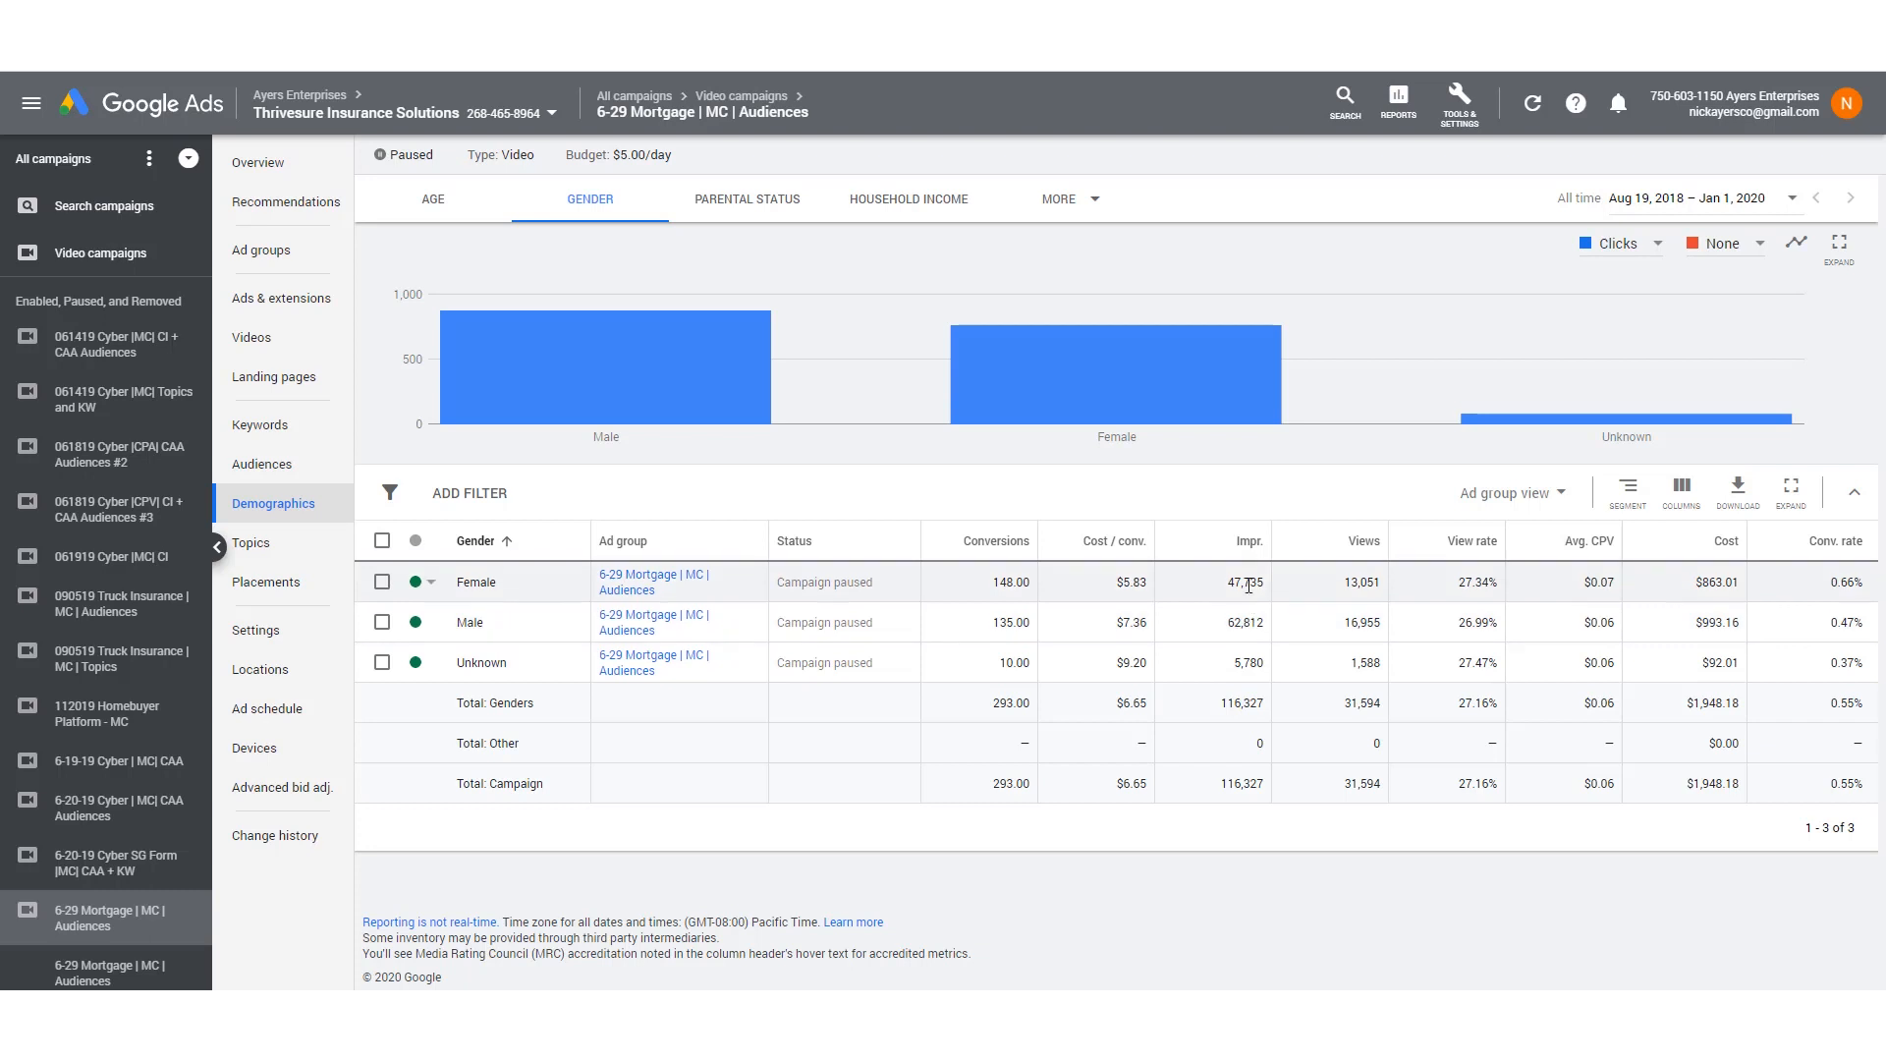
mouse_move(1348, 591)
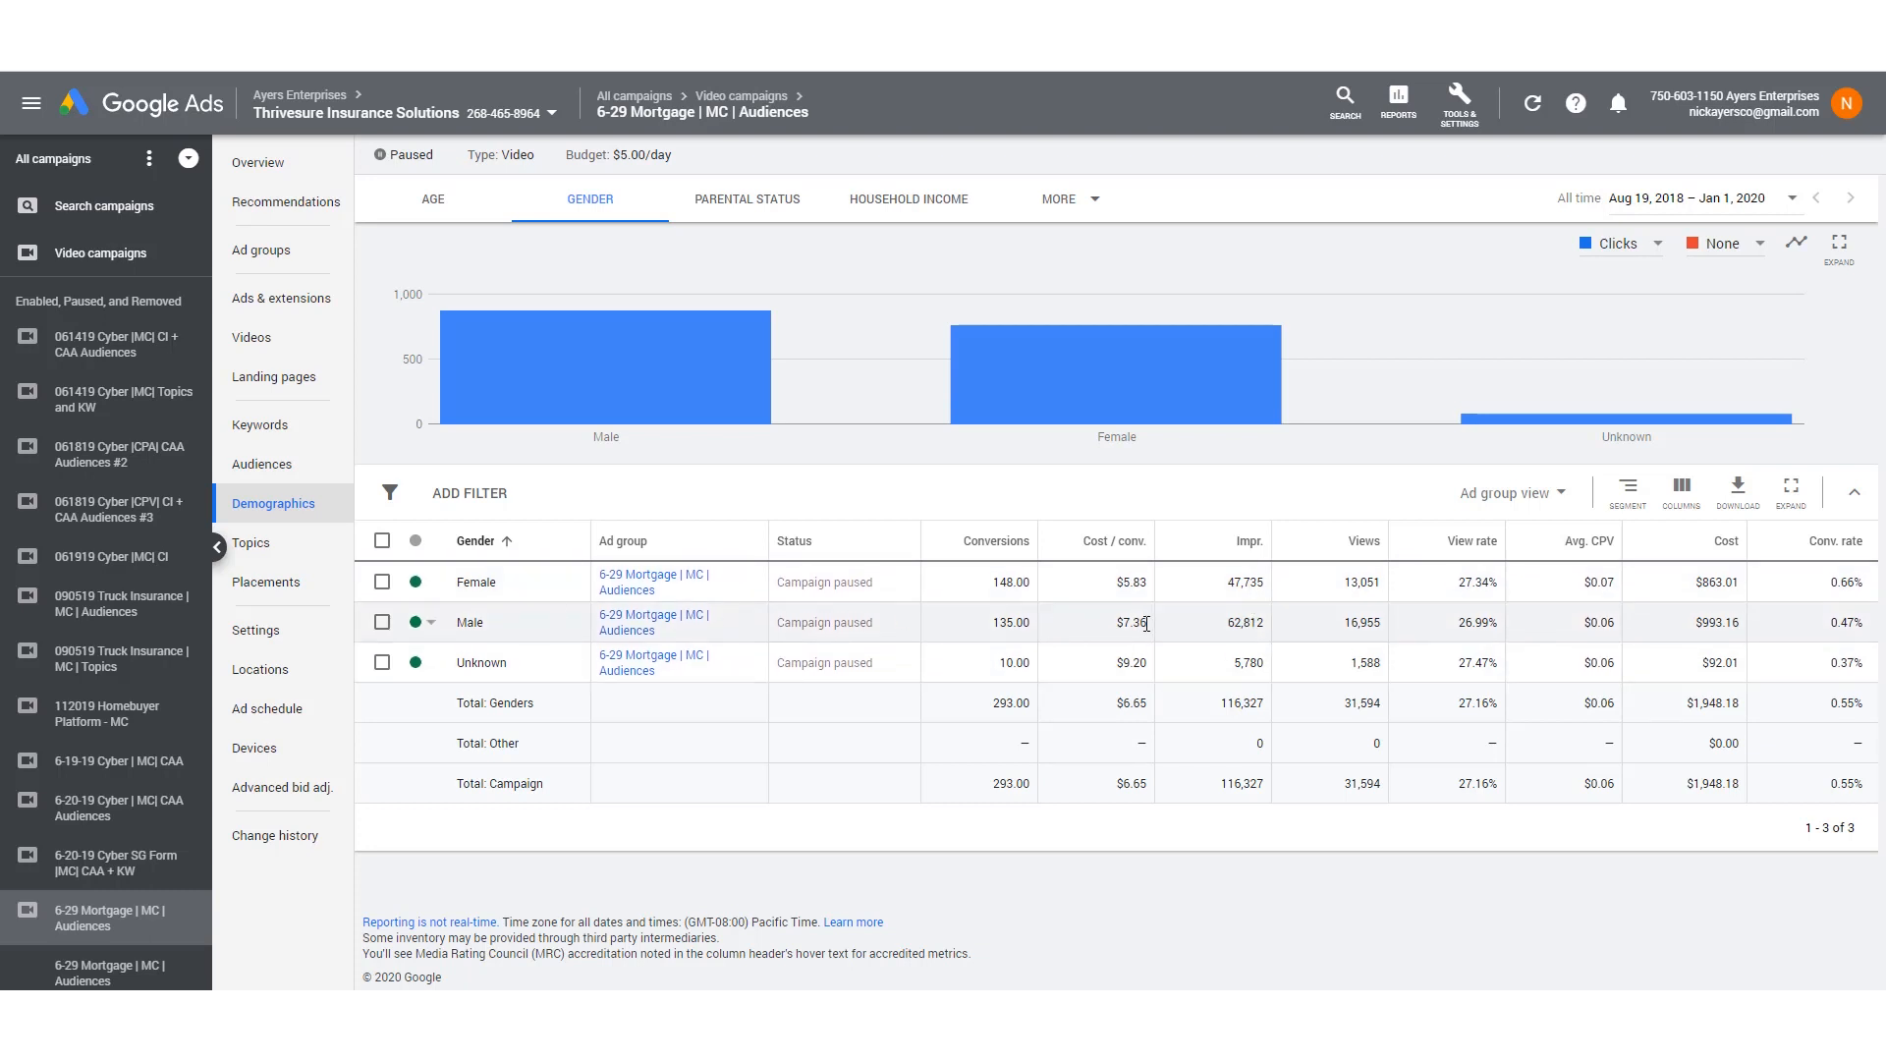
mouse_move(1149, 626)
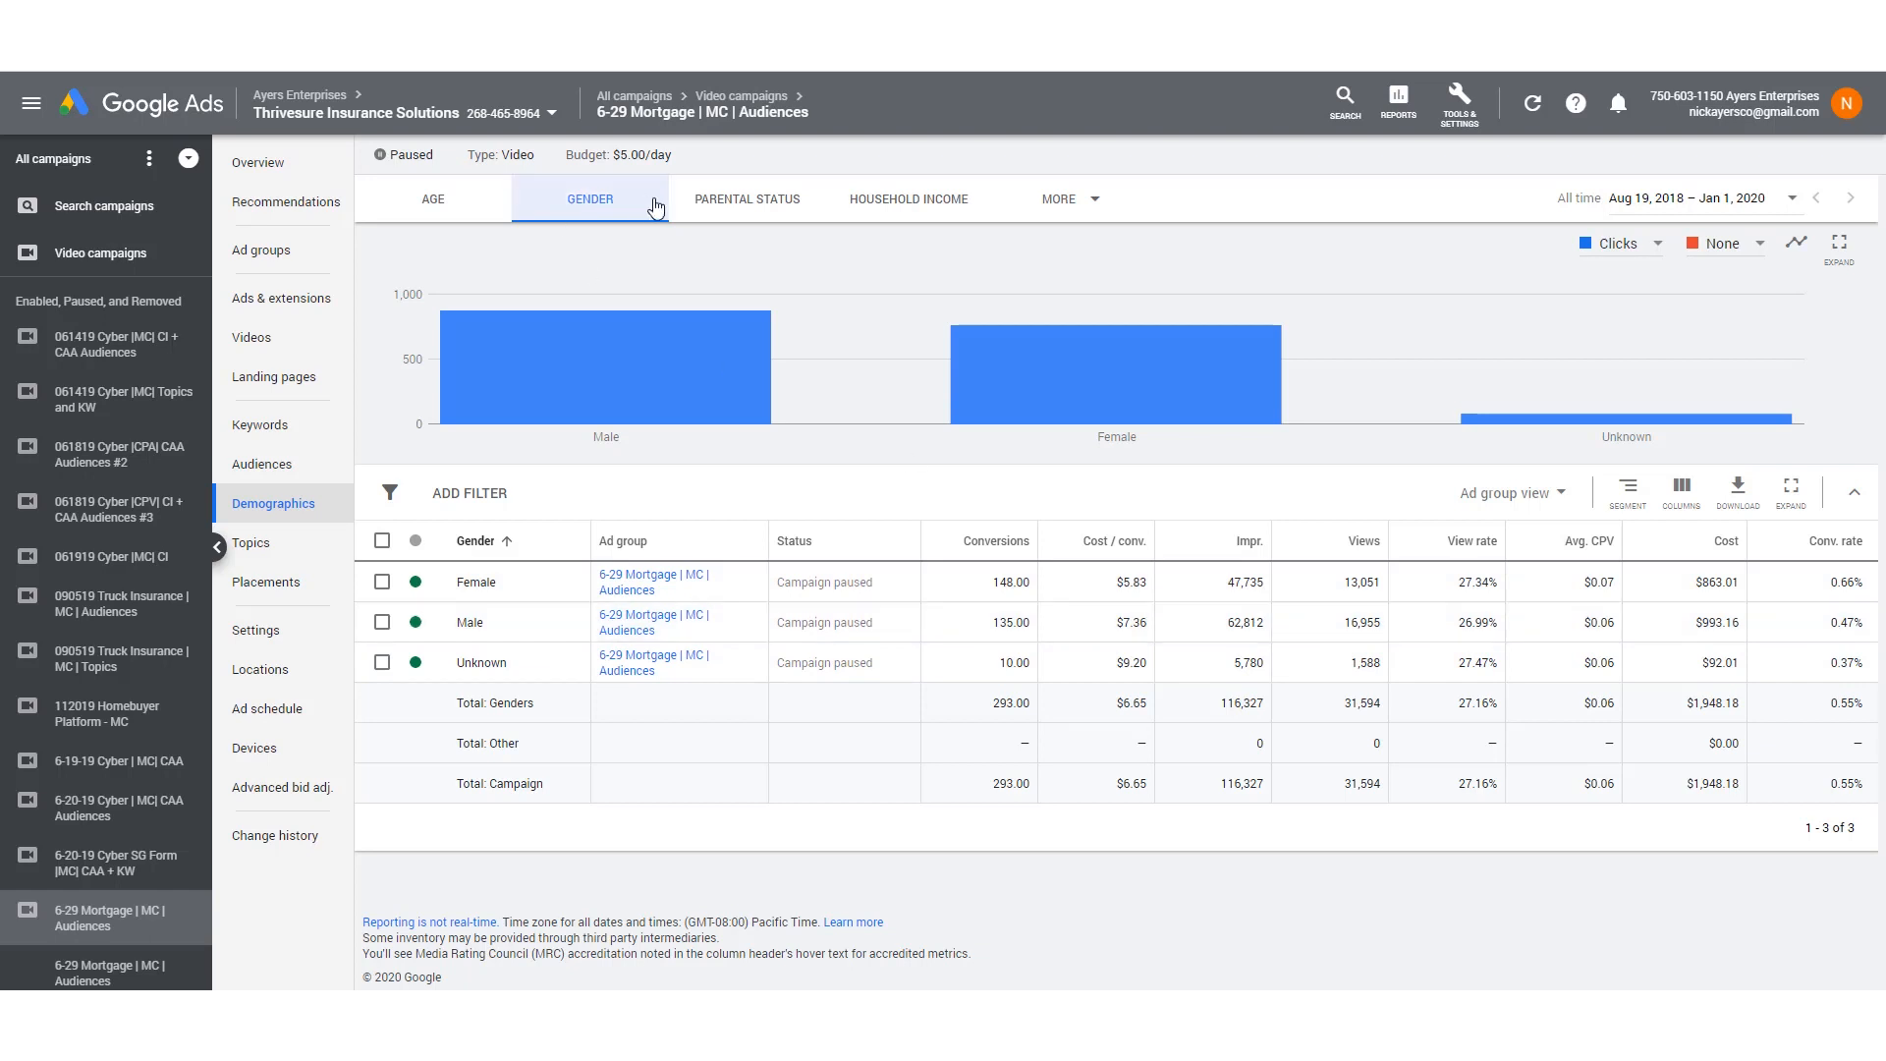
Switch the demographics report to the Parental status breakdown.
click(746, 199)
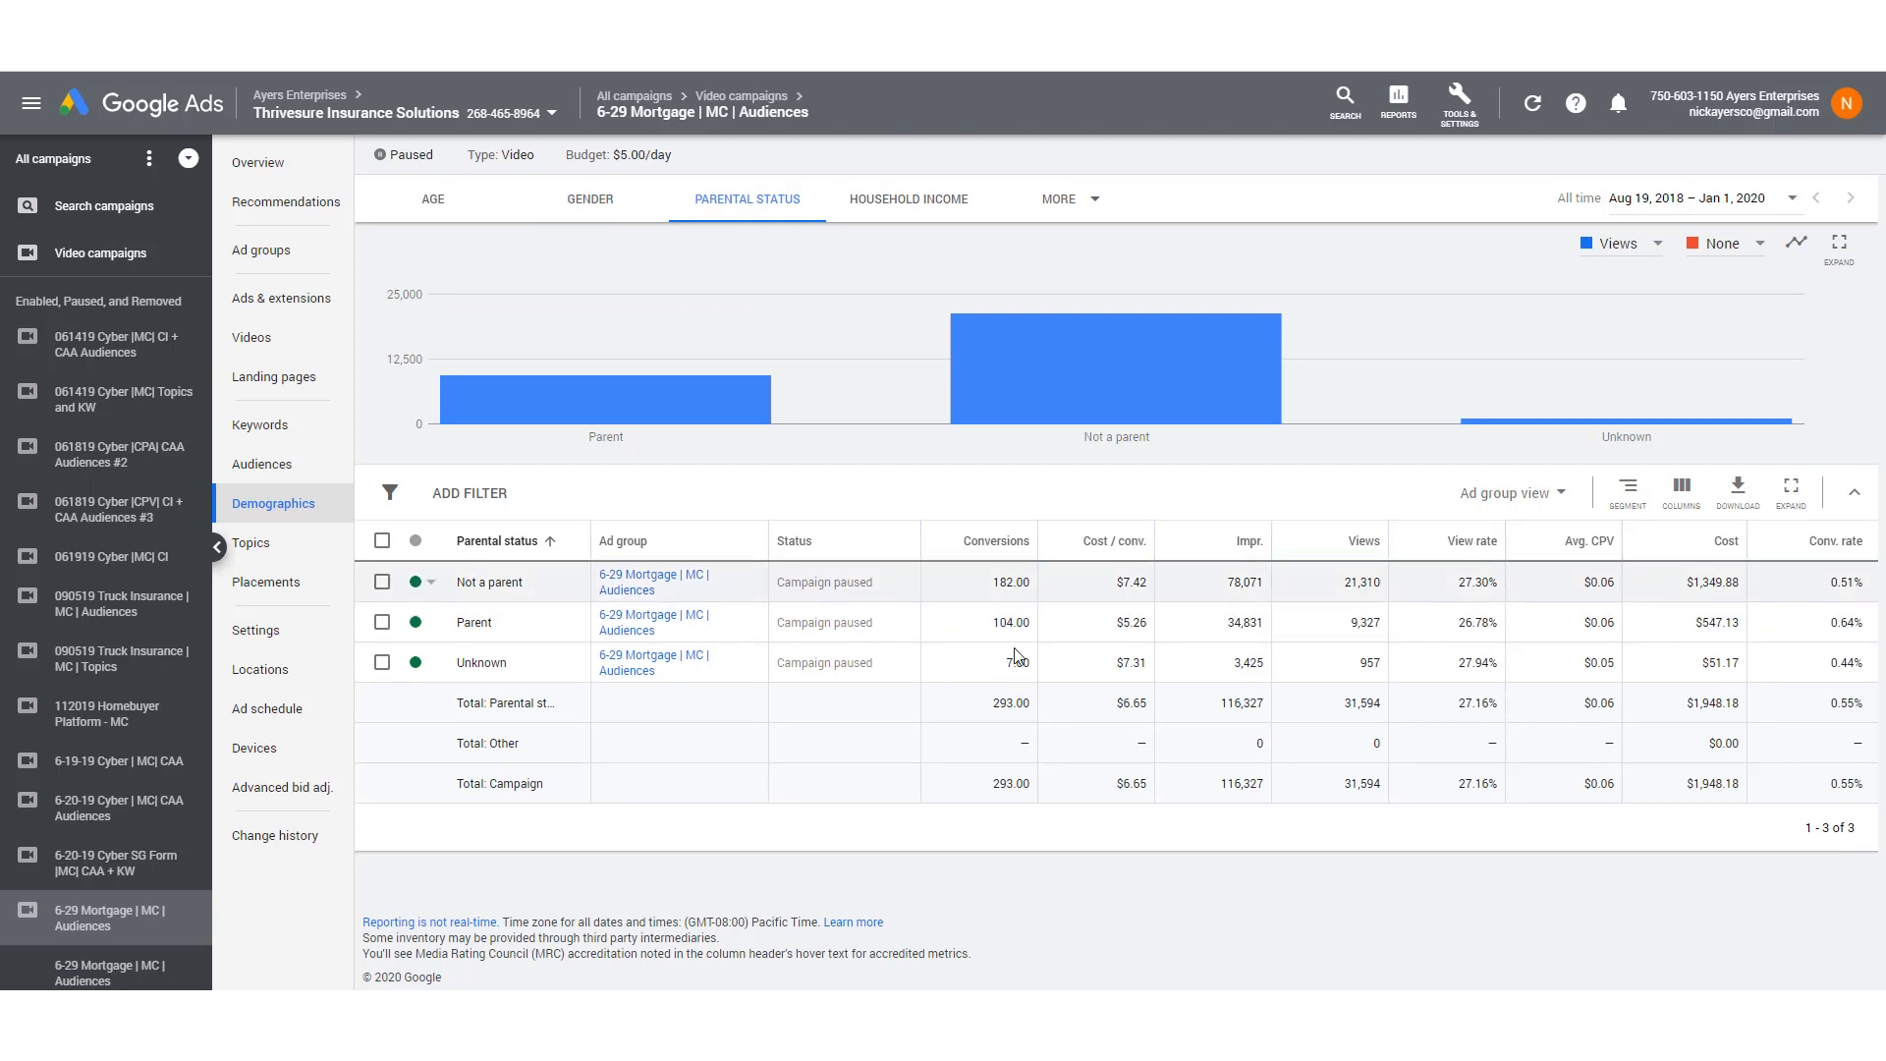
mouse_move(975, 589)
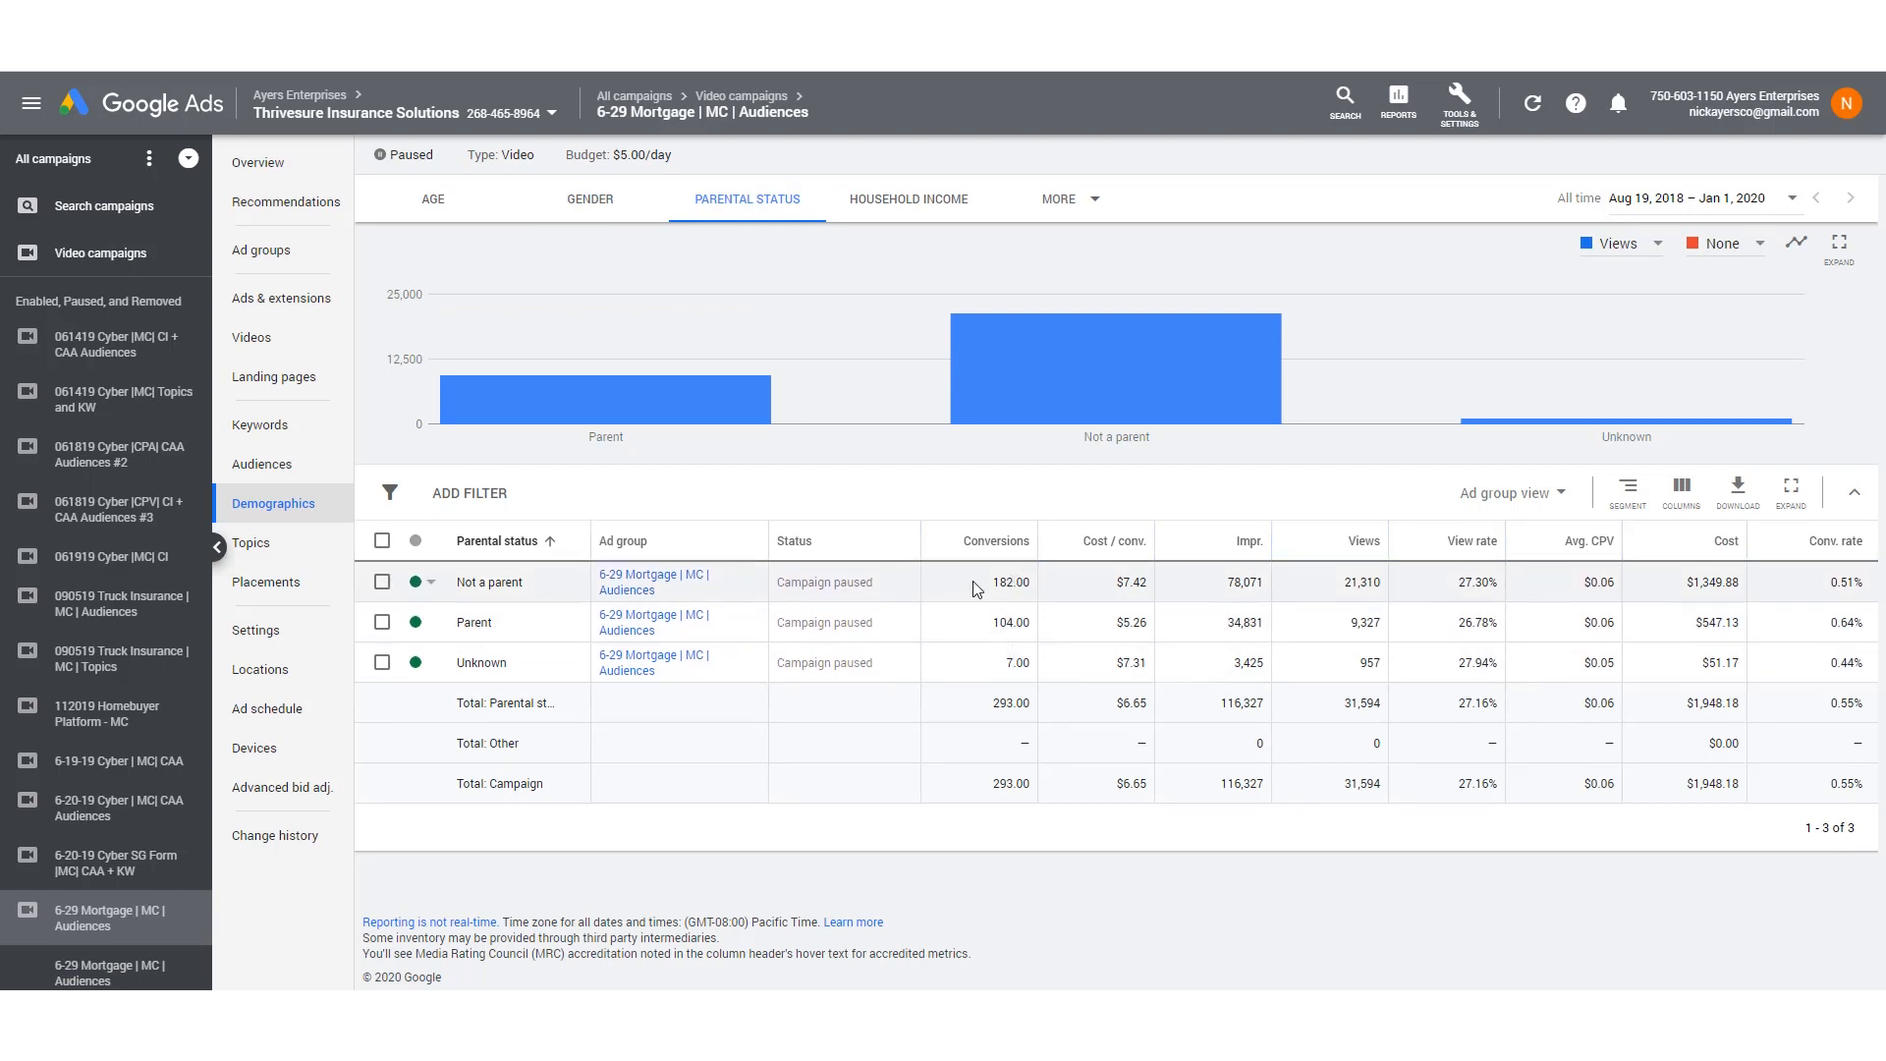
mouse_move(1106, 611)
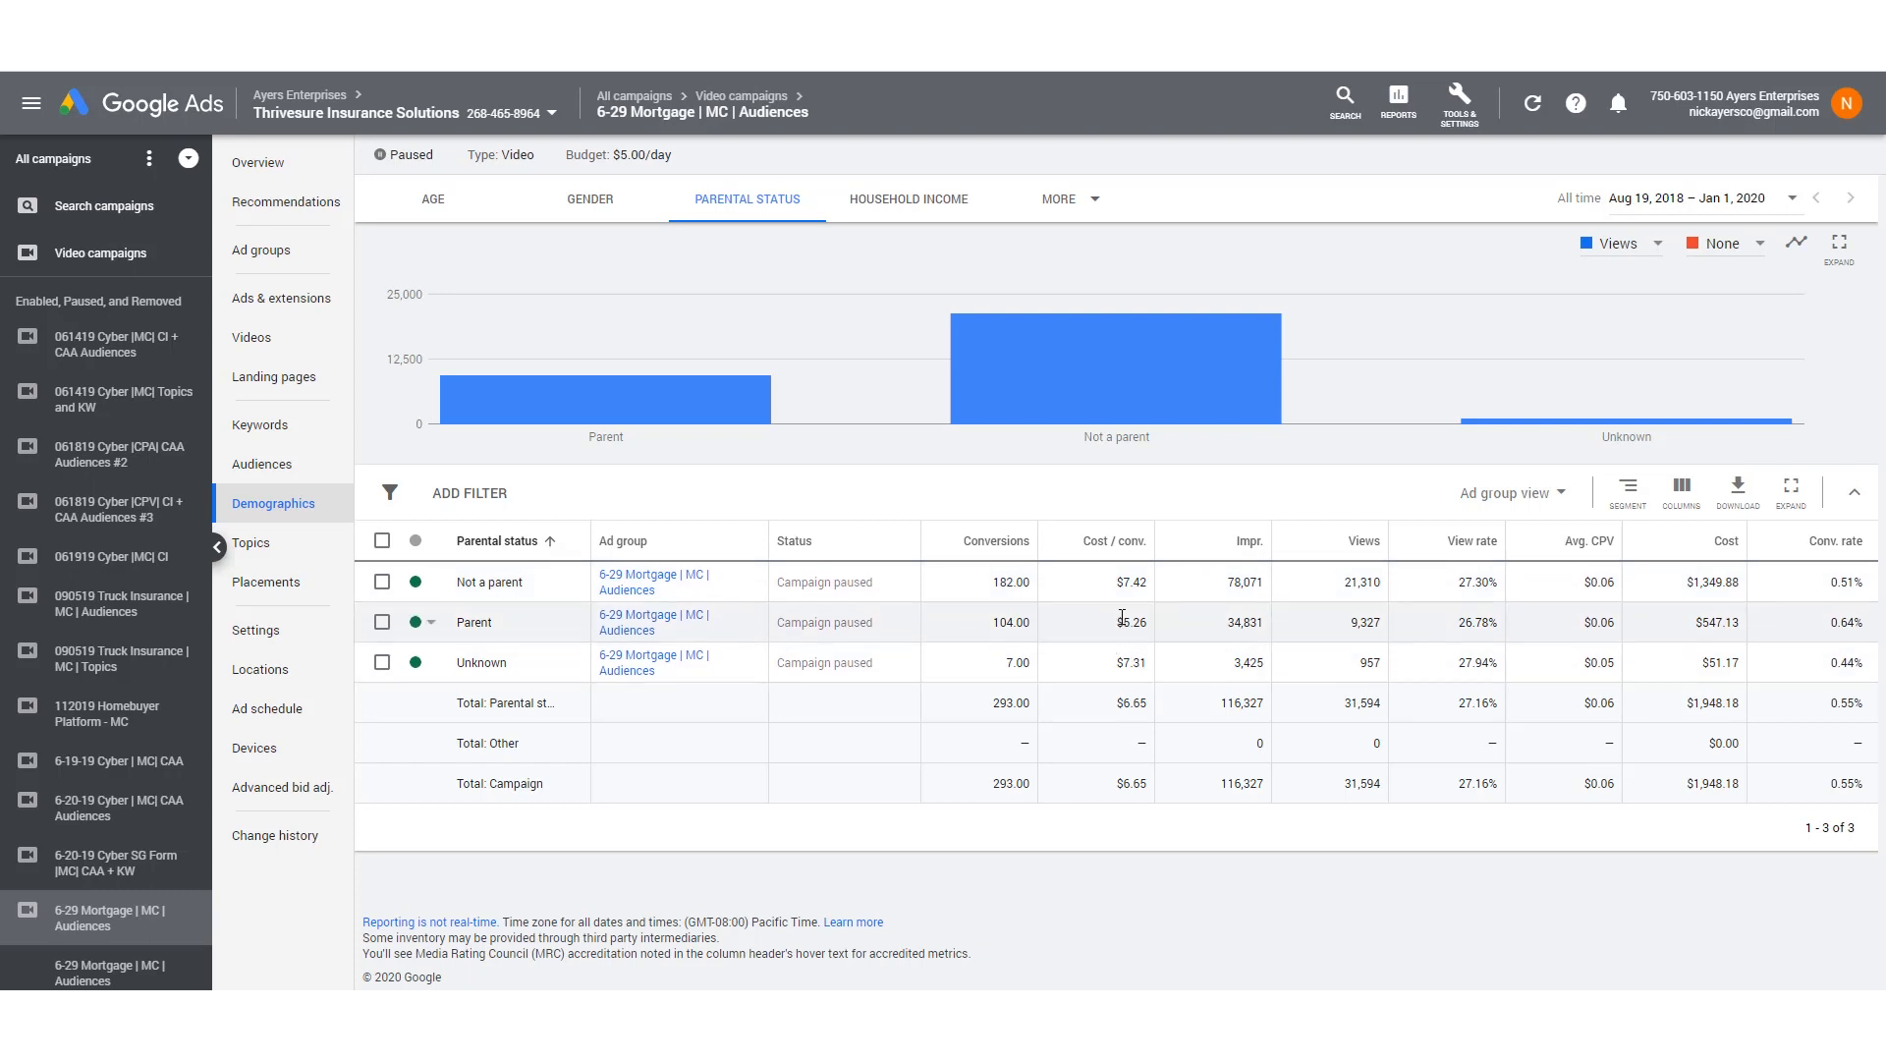
mouse_move(1114, 634)
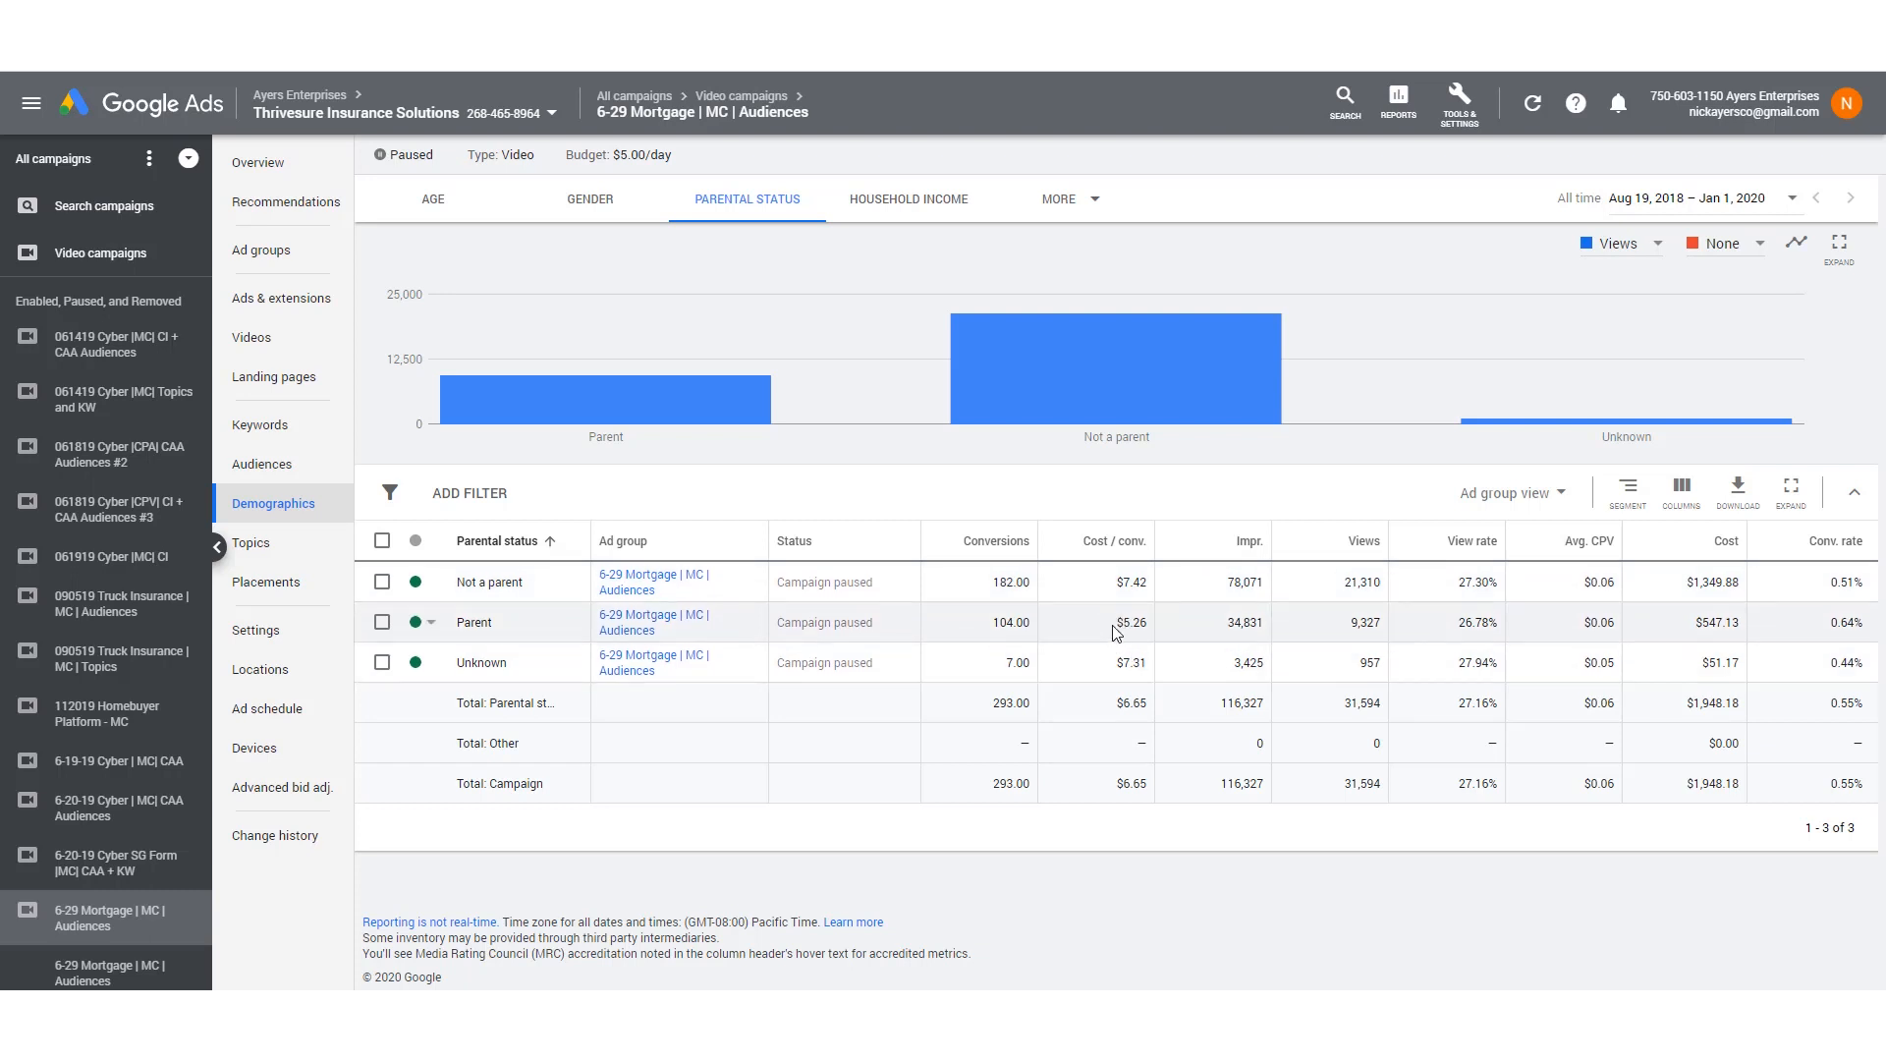
mouse_move(1153, 635)
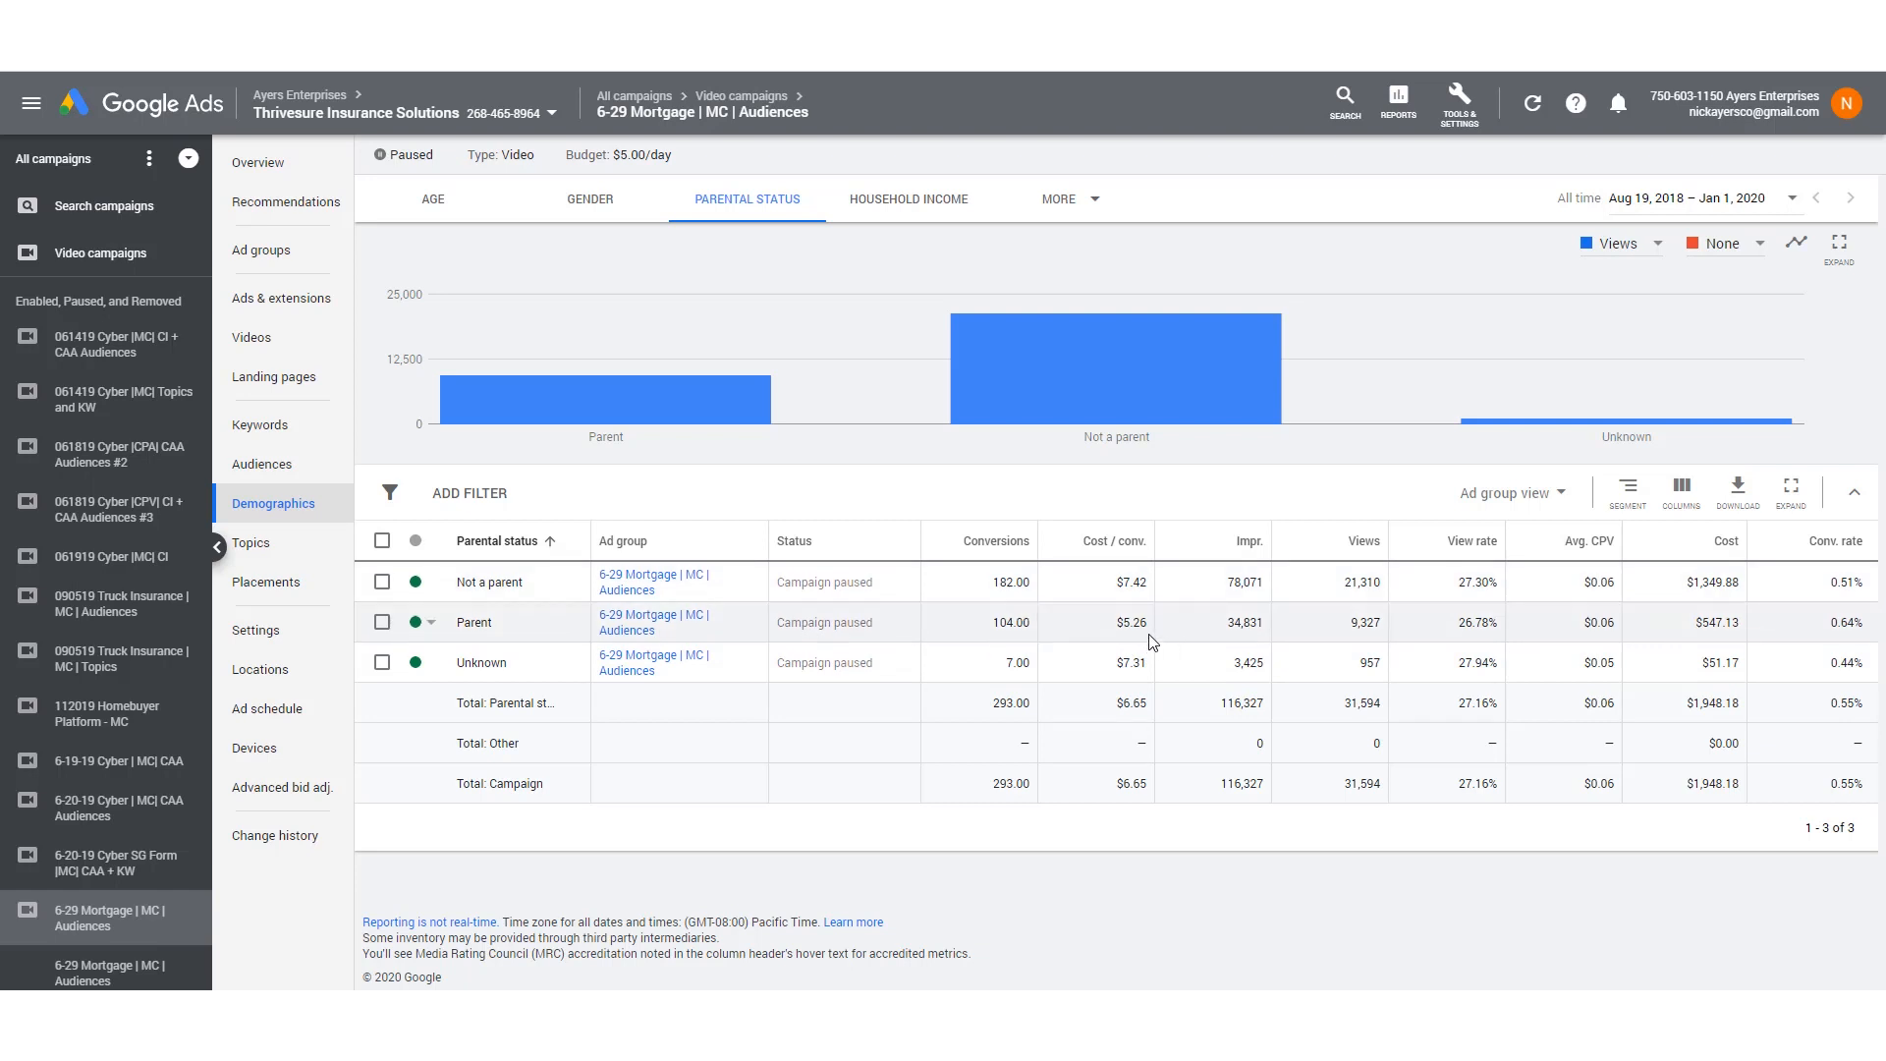
mouse_move(908, 198)
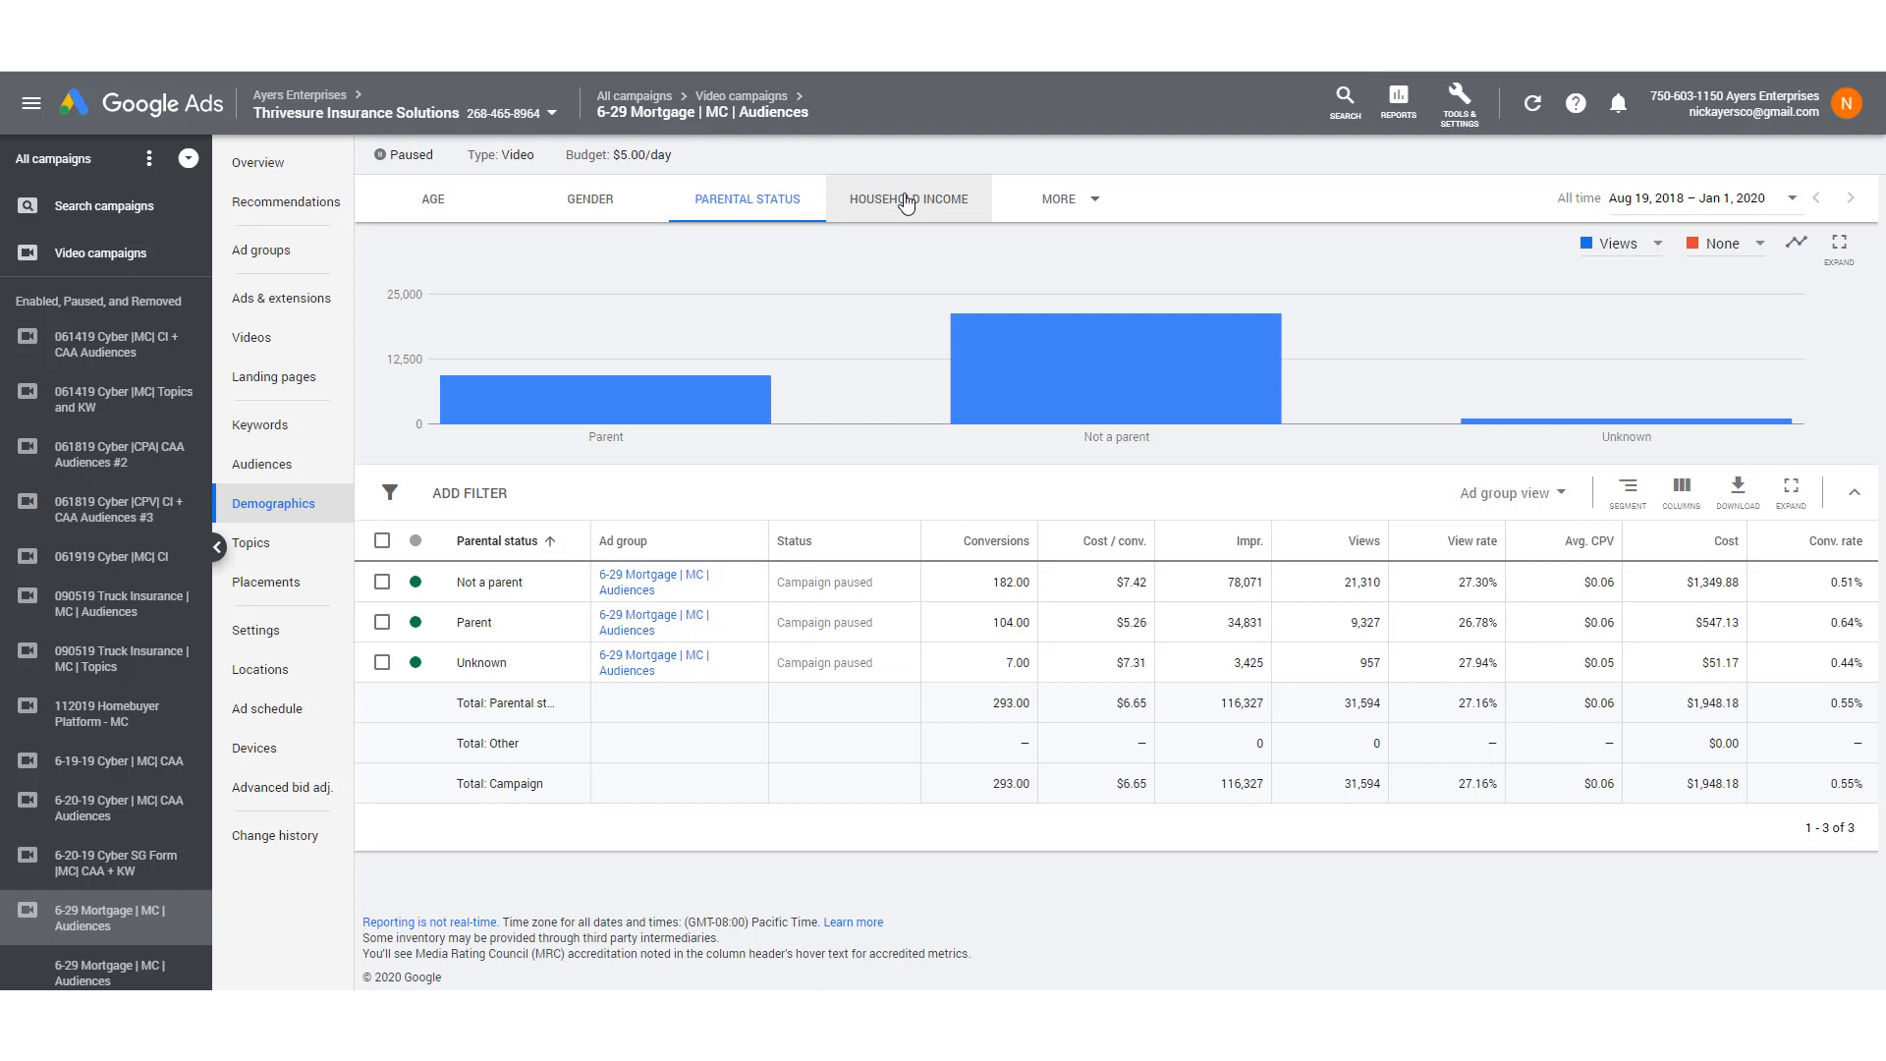
Switch the demographics report to the Household income breakdown.
click(907, 198)
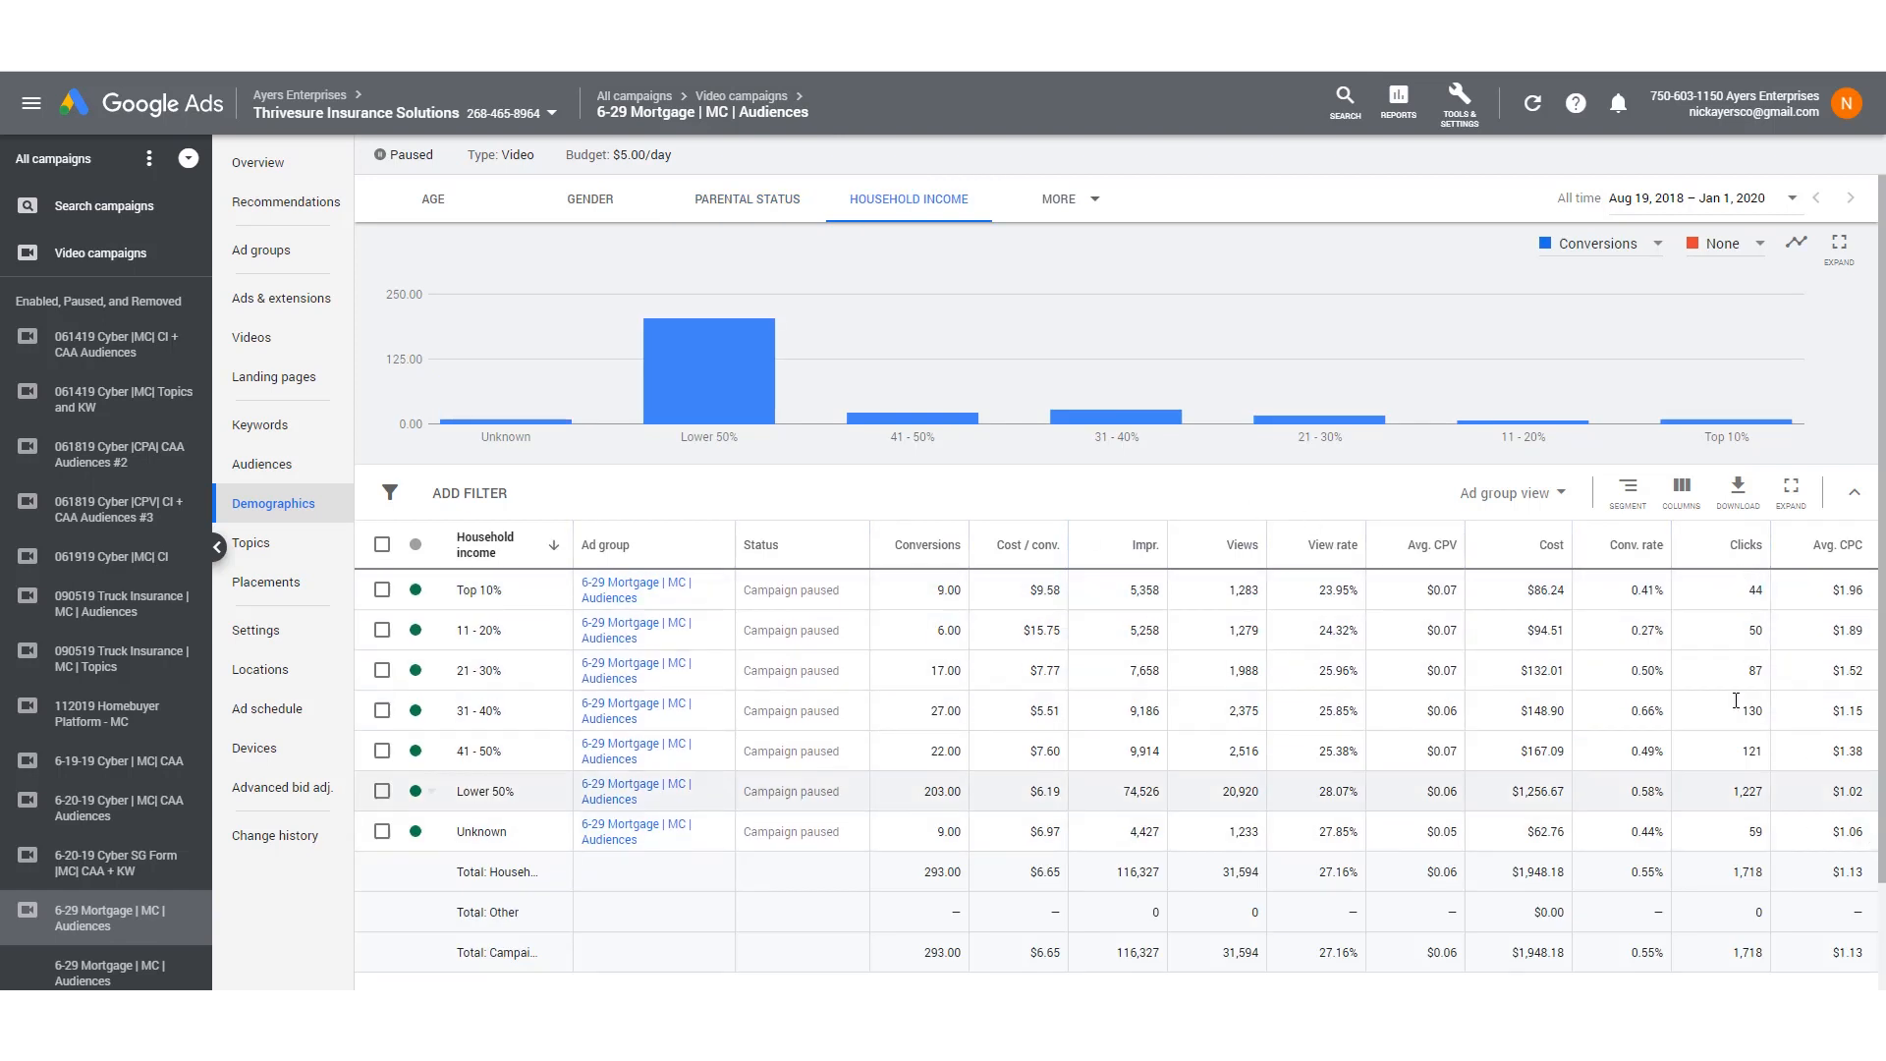
mouse_move(1829, 804)
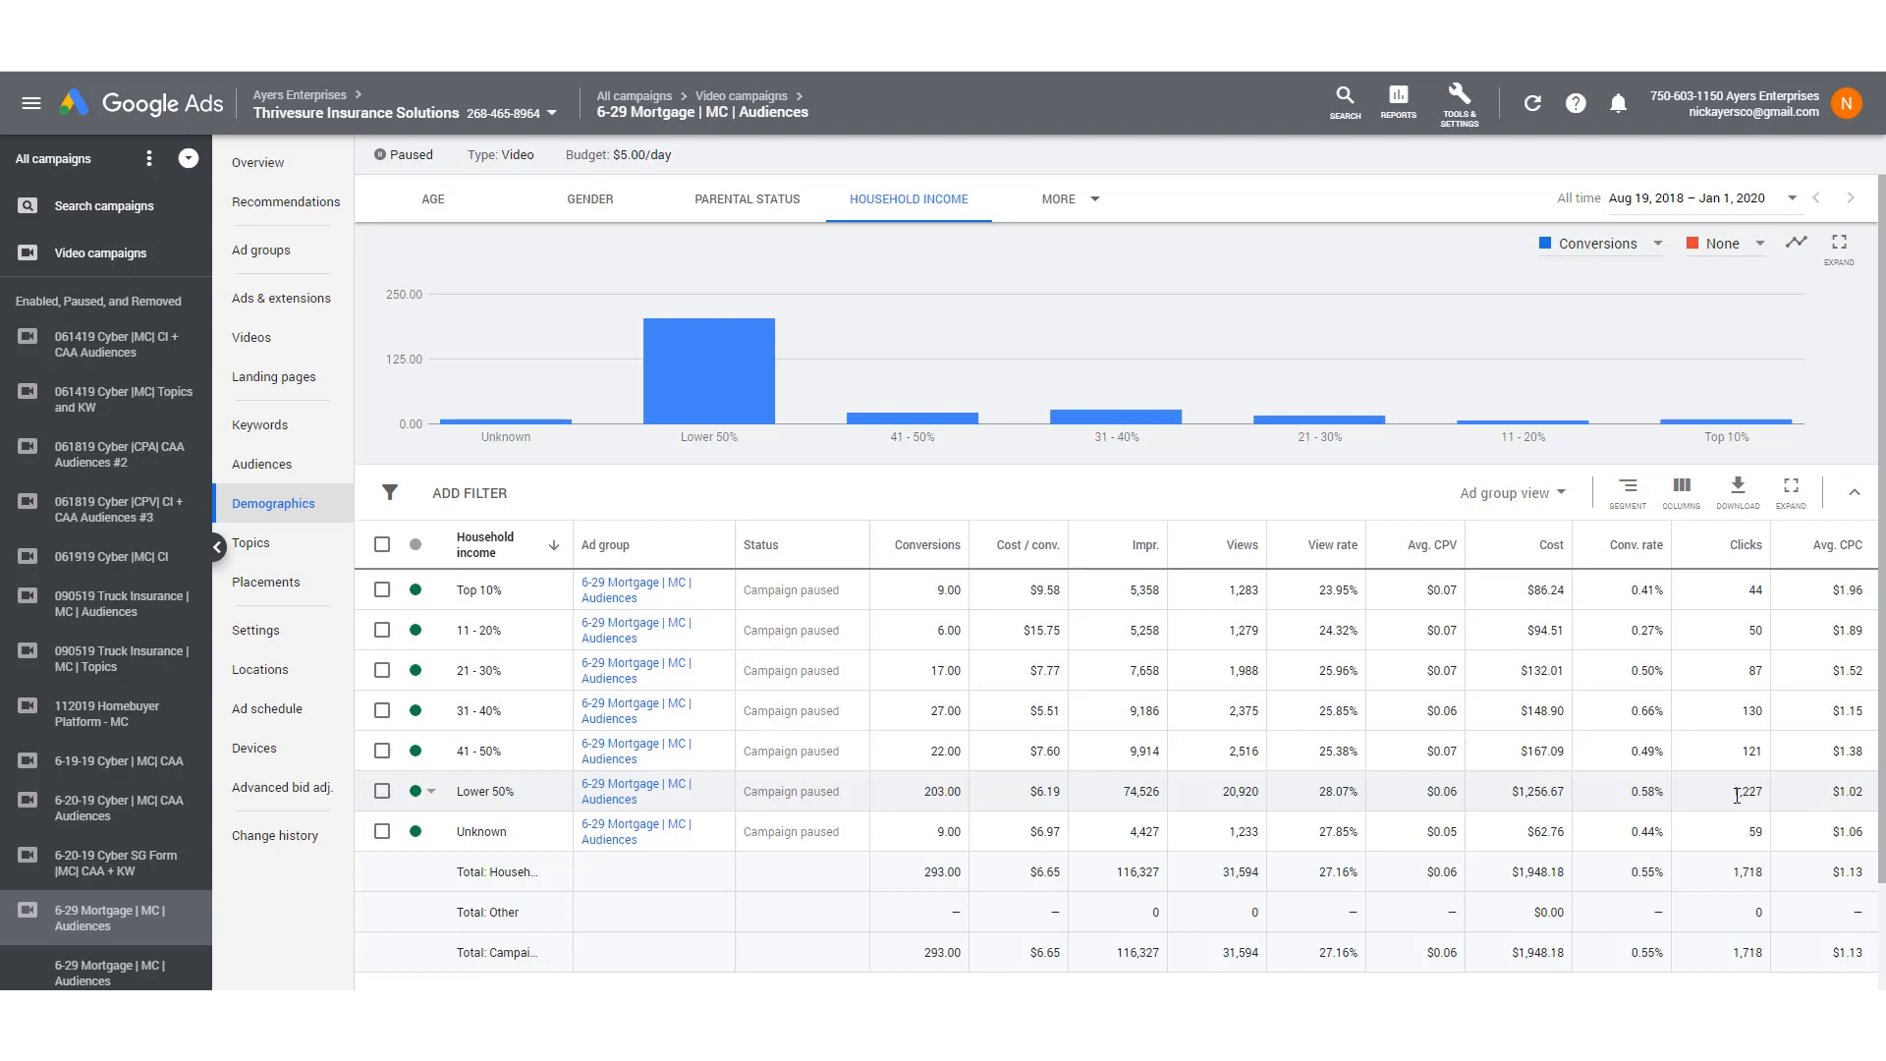
mouse_move(1715, 792)
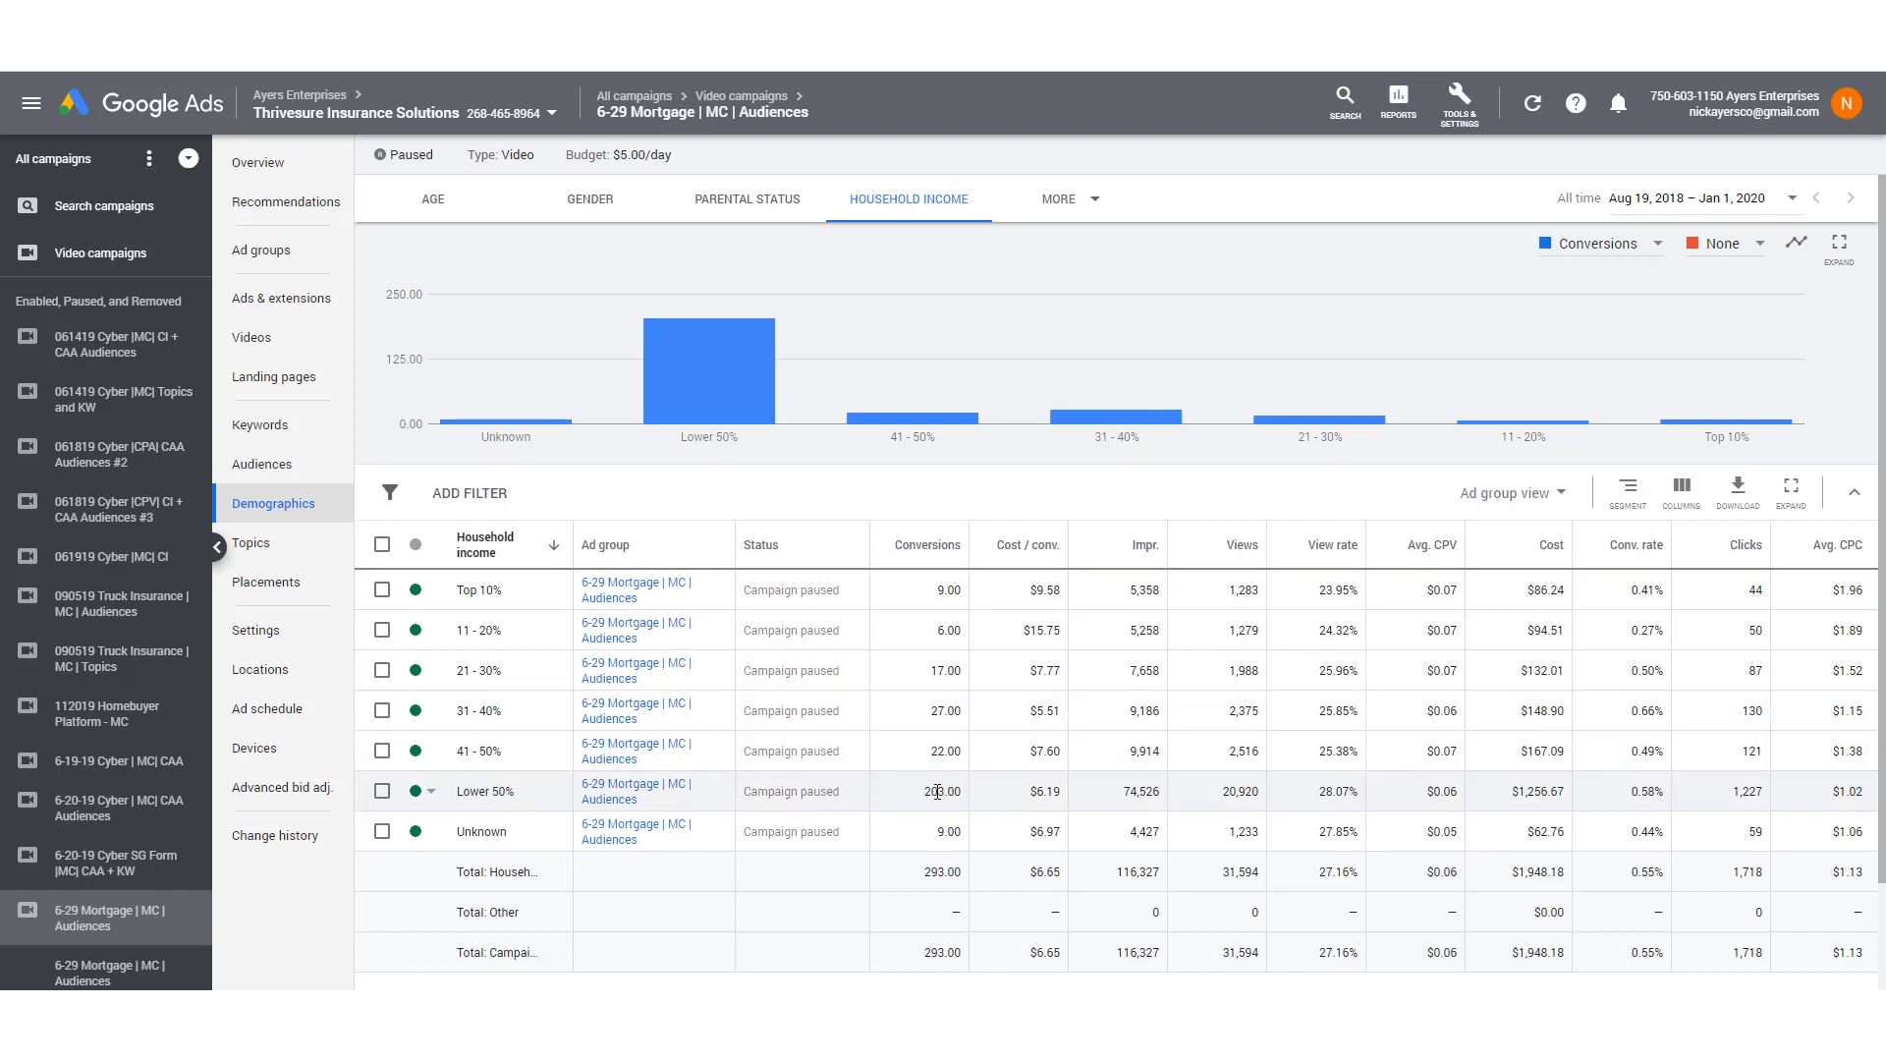
mouse_move(917, 813)
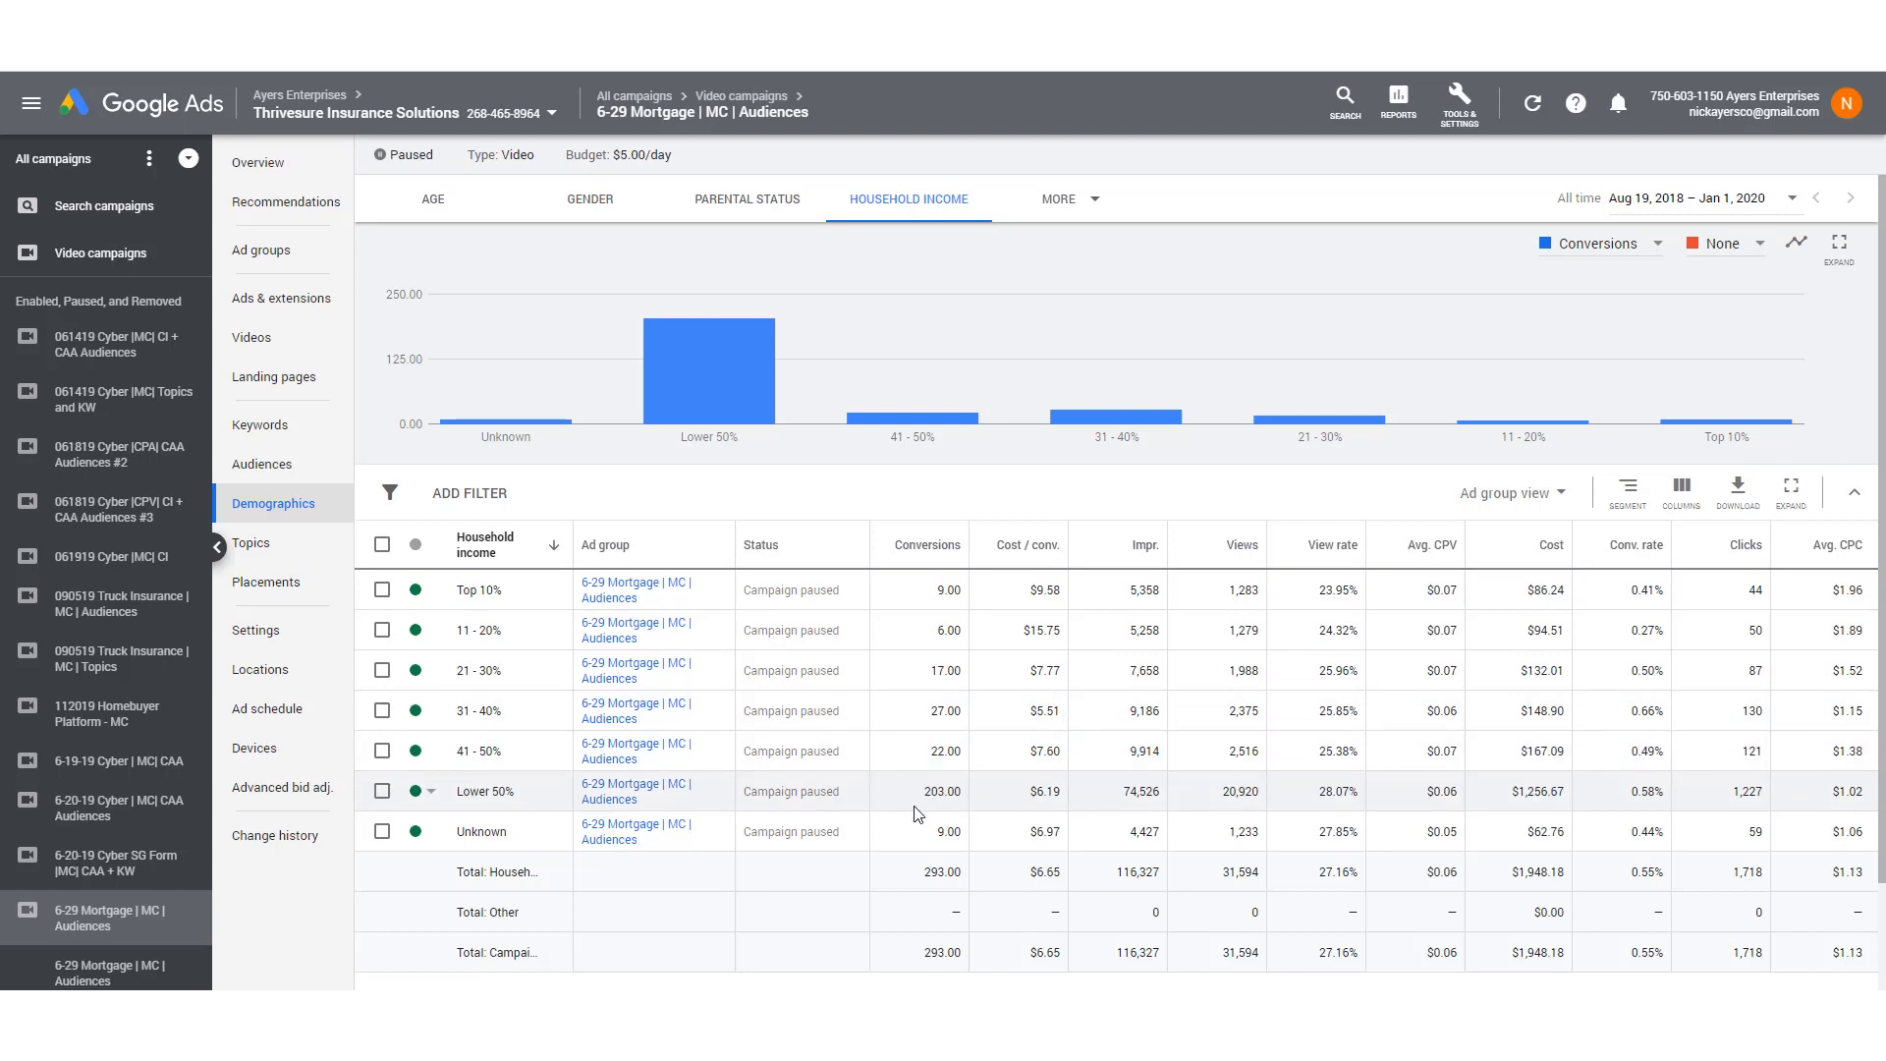
mouse_move(919, 814)
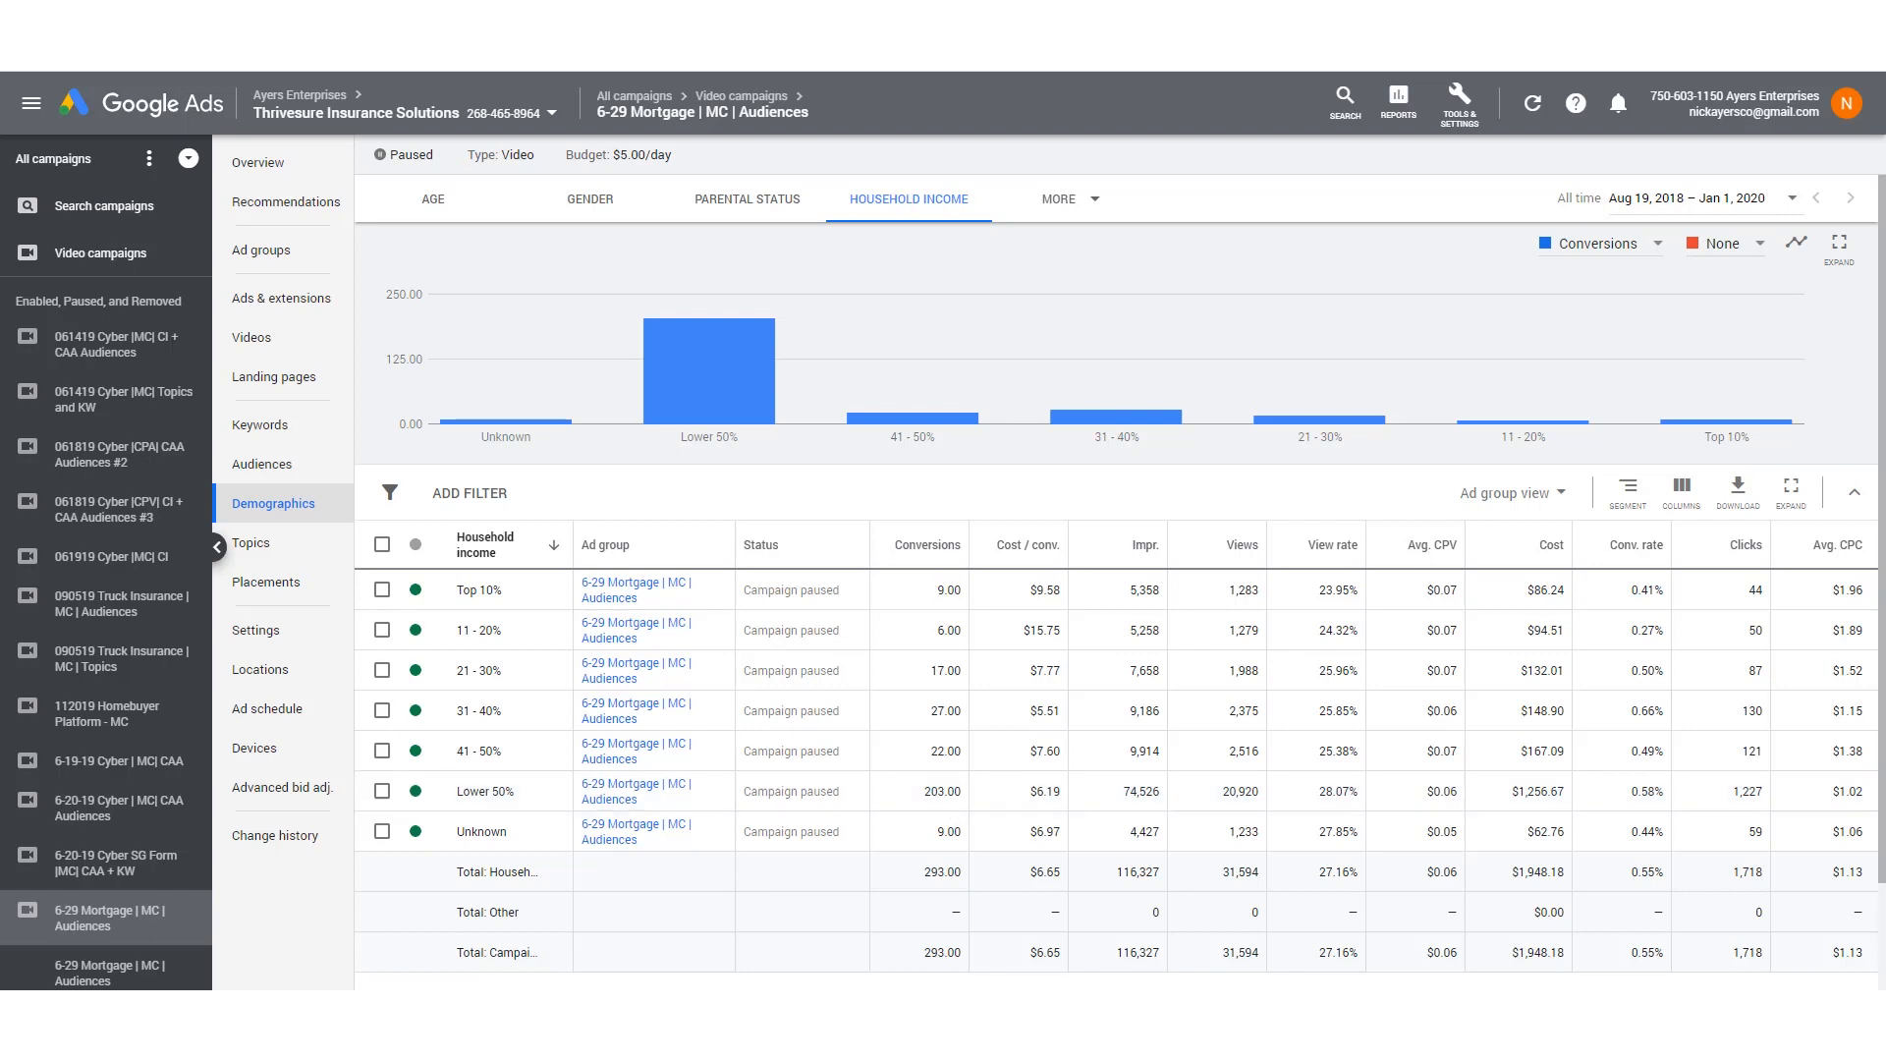
mouse_move(1075, 958)
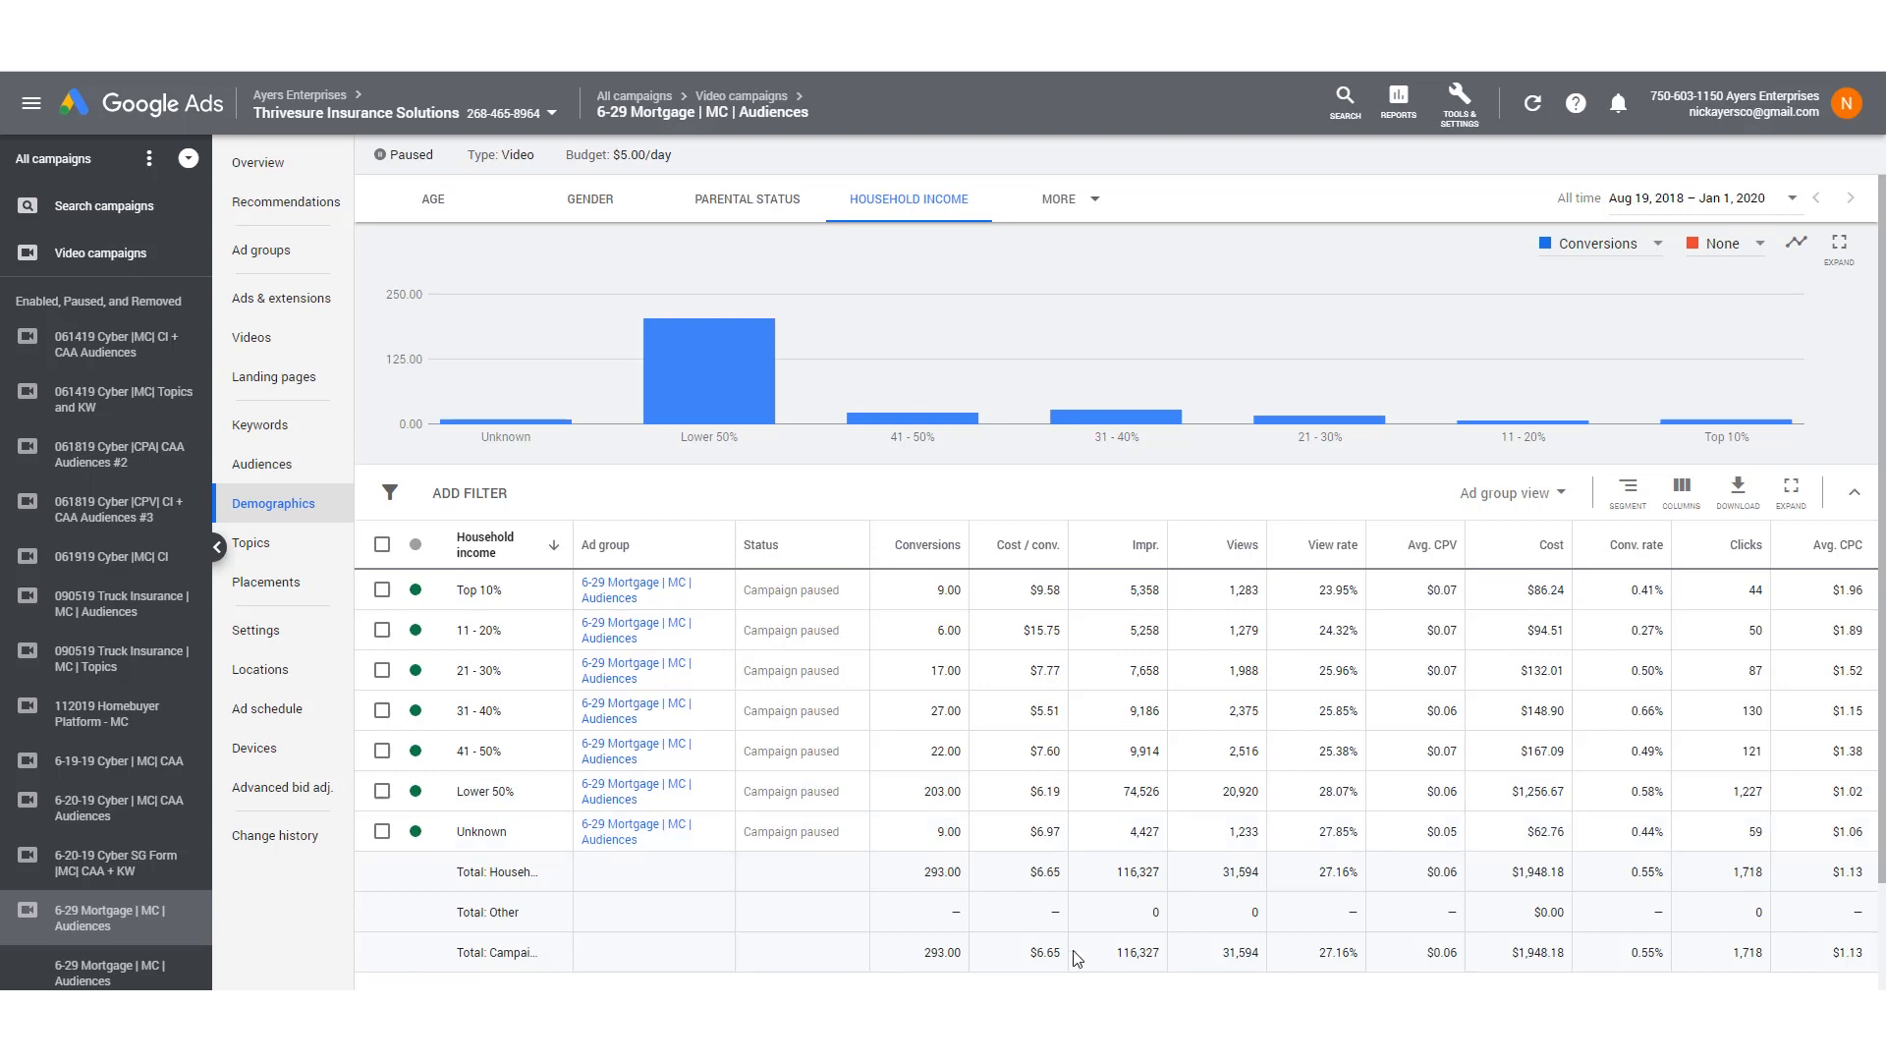
mouse_move(1597, 603)
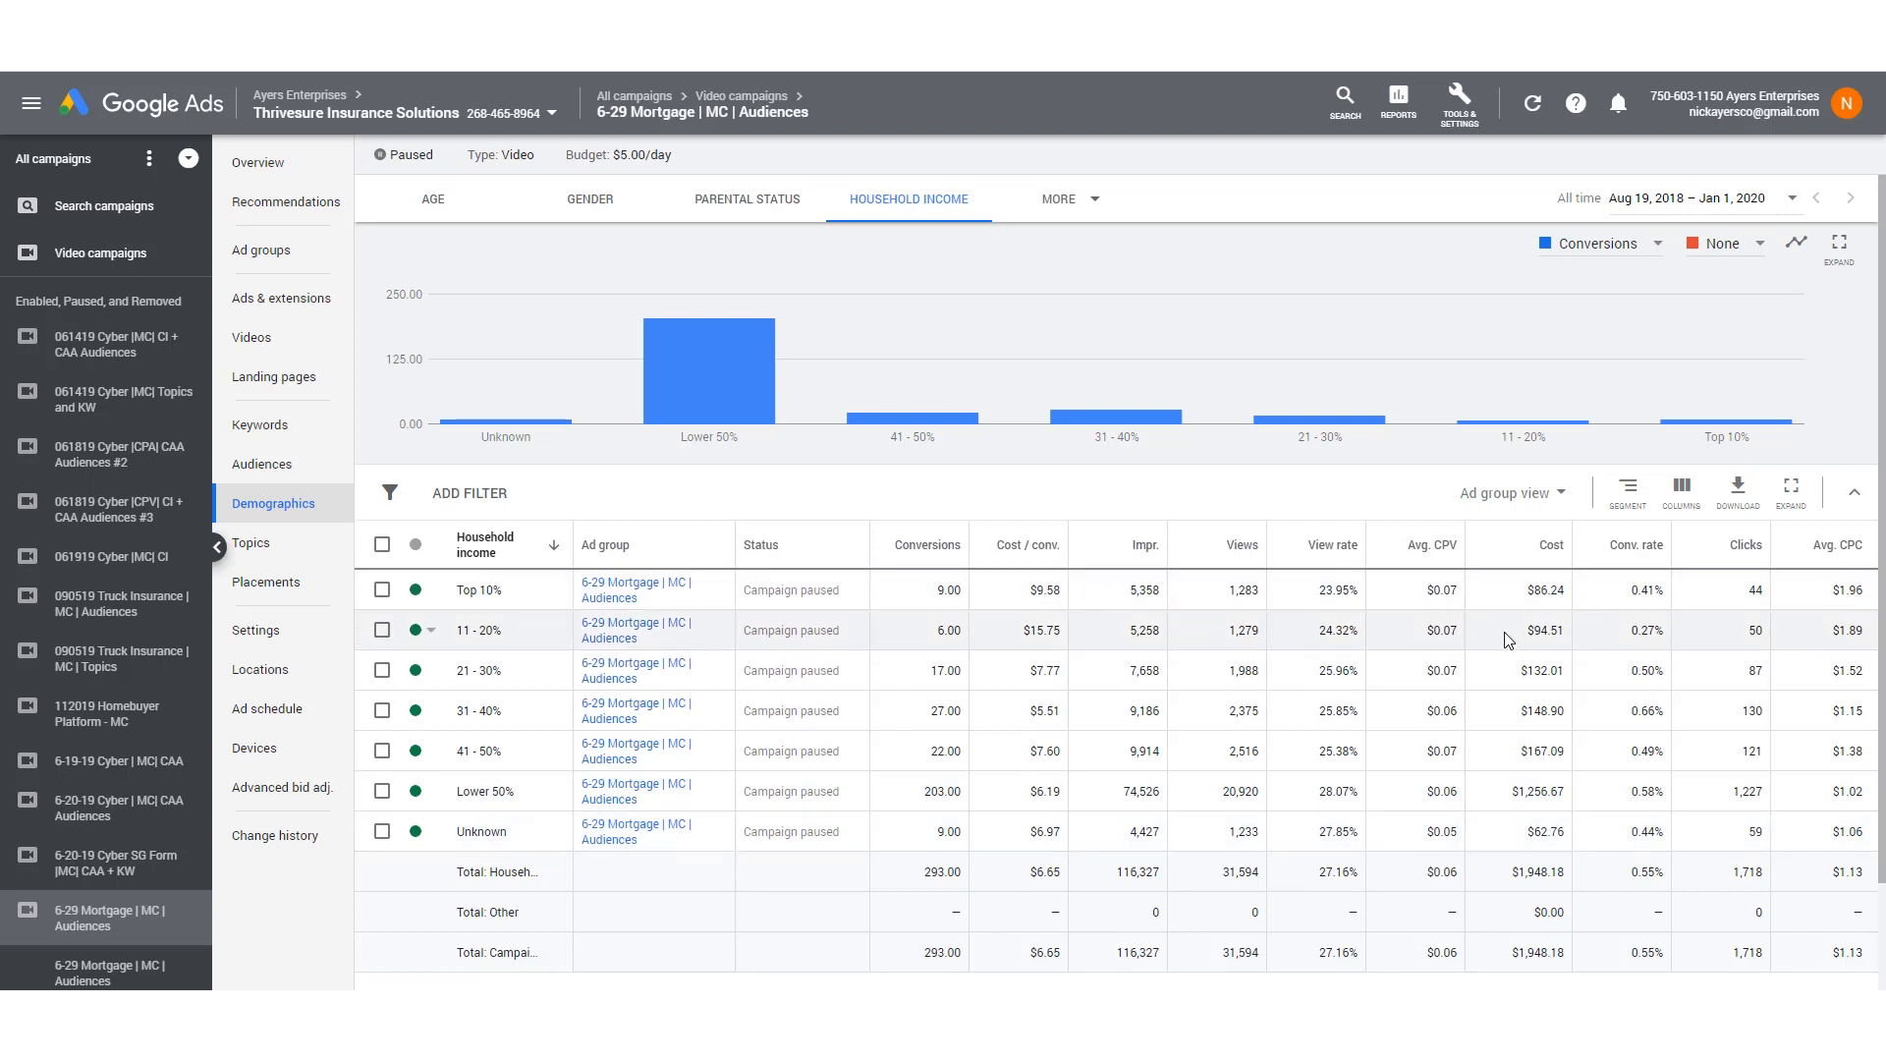
mouse_move(1856, 503)
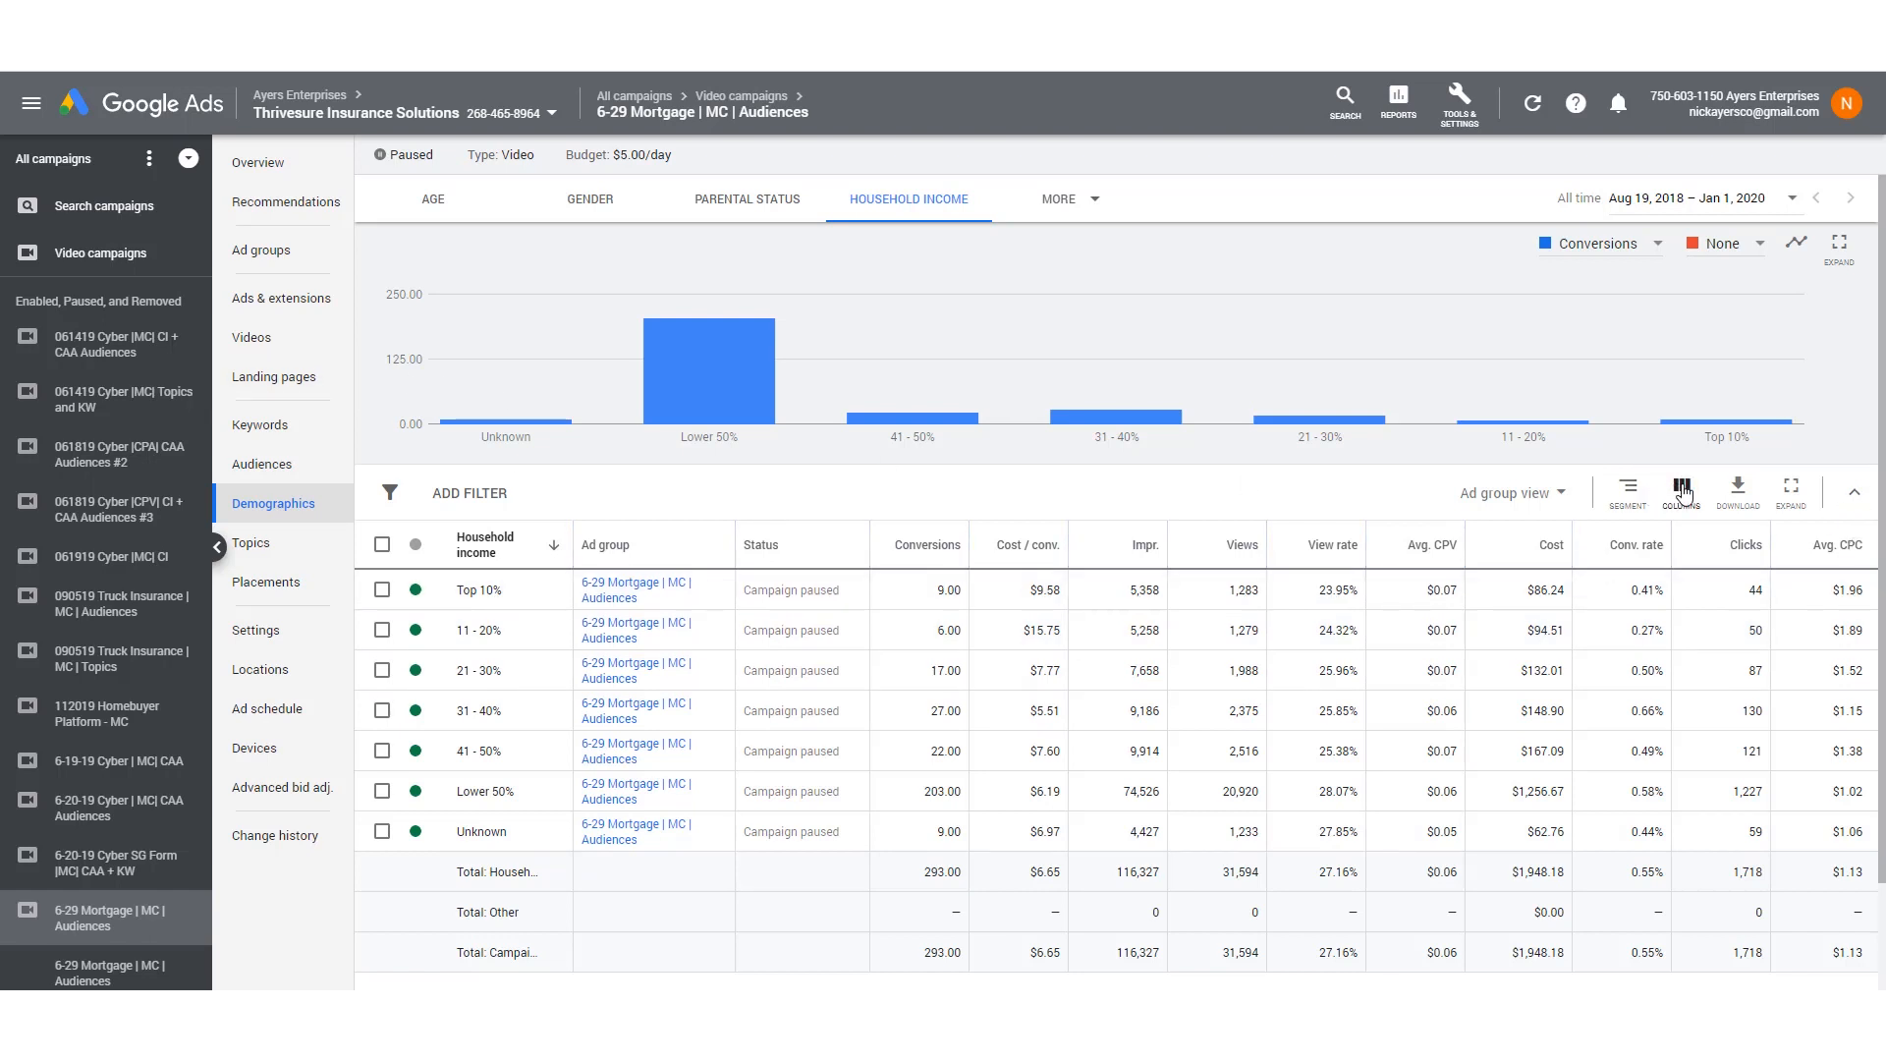
In Modify columns, remove Conv. rate and tick 'Video played to: 25%, 50%, 75%, 100%' under Performance.
click(1679, 491)
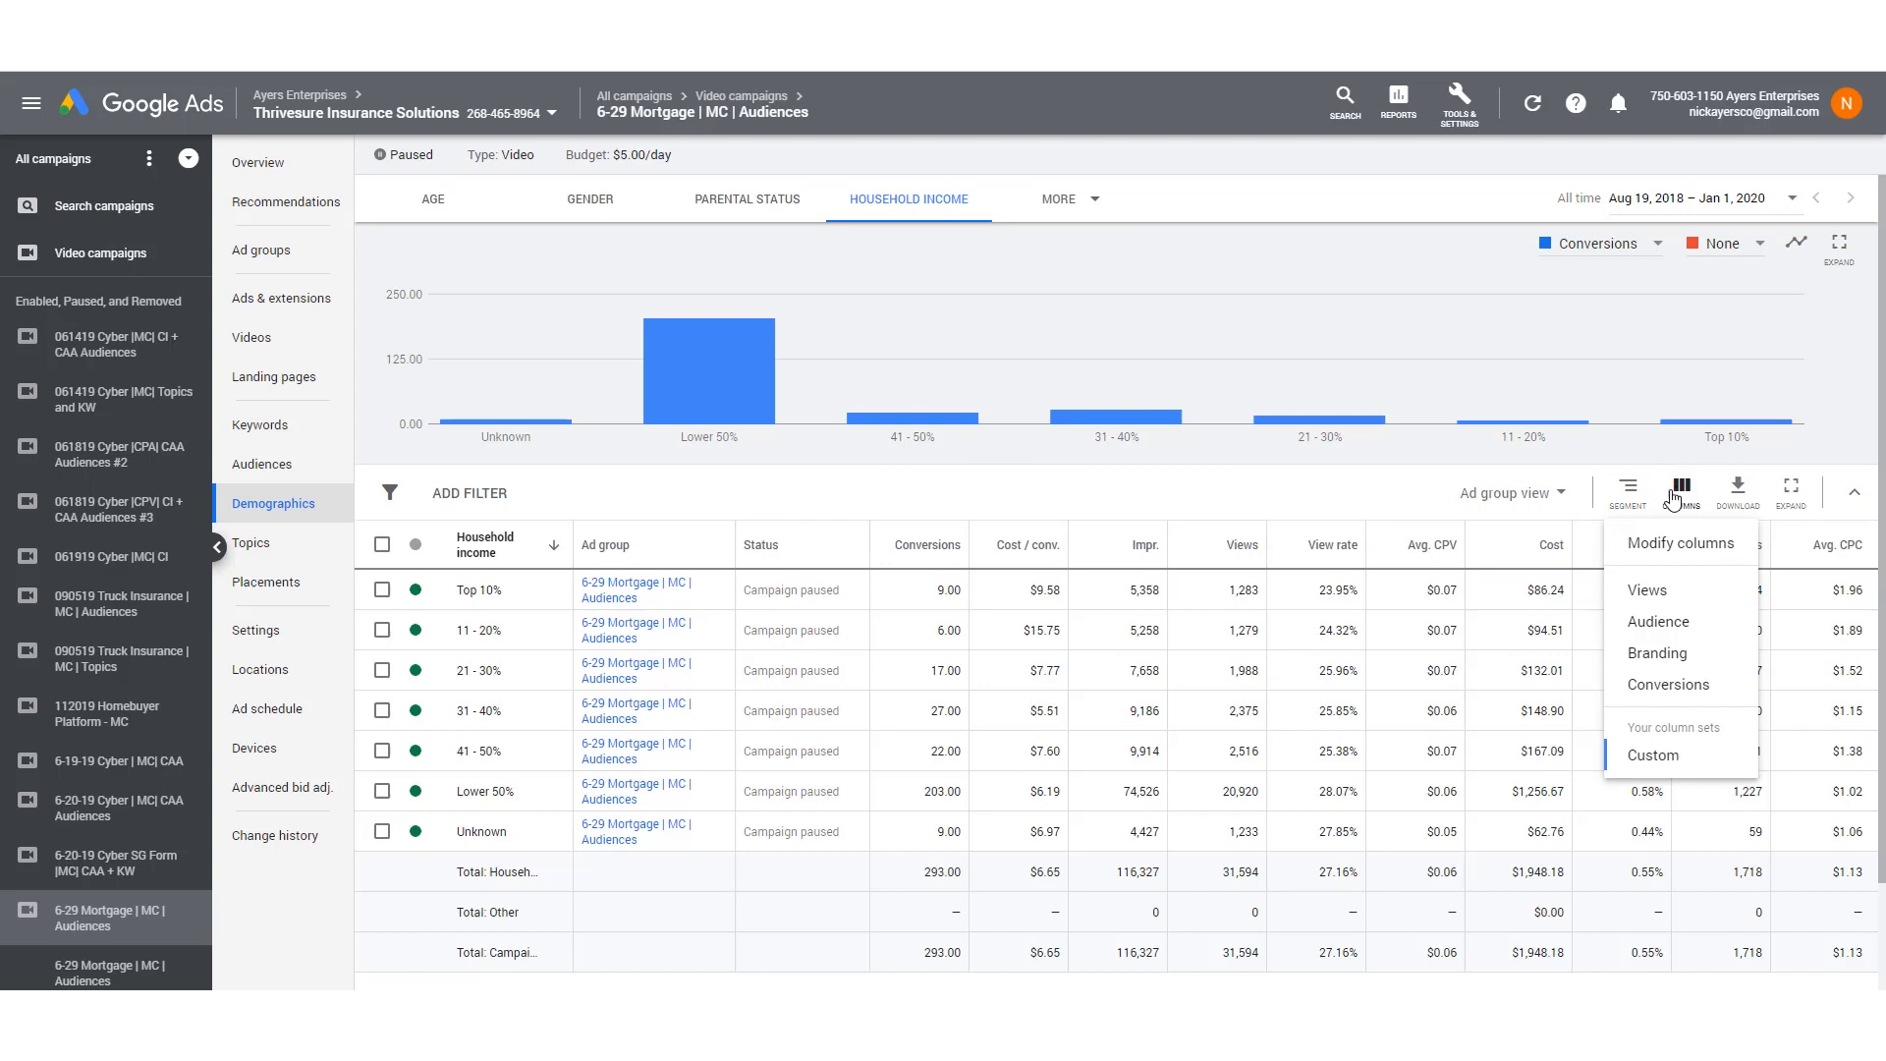
click(1681, 542)
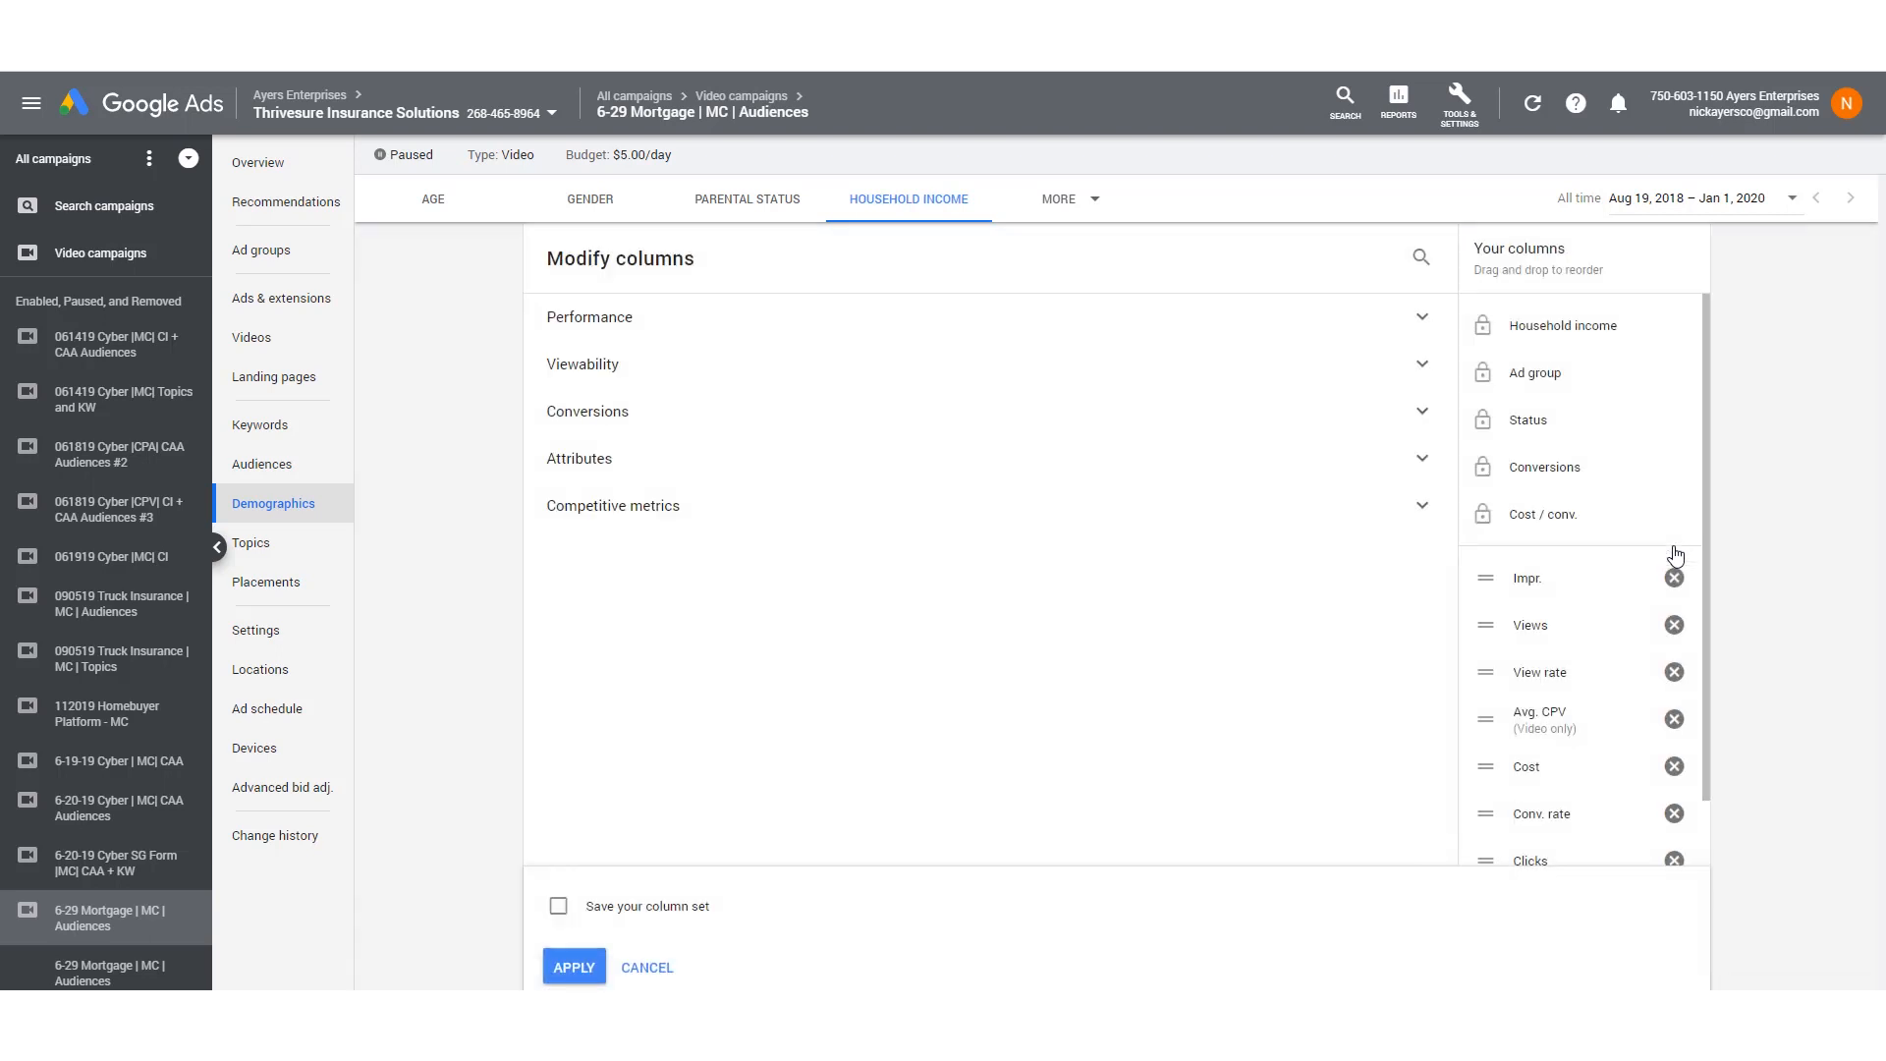
scroll(down, 3)
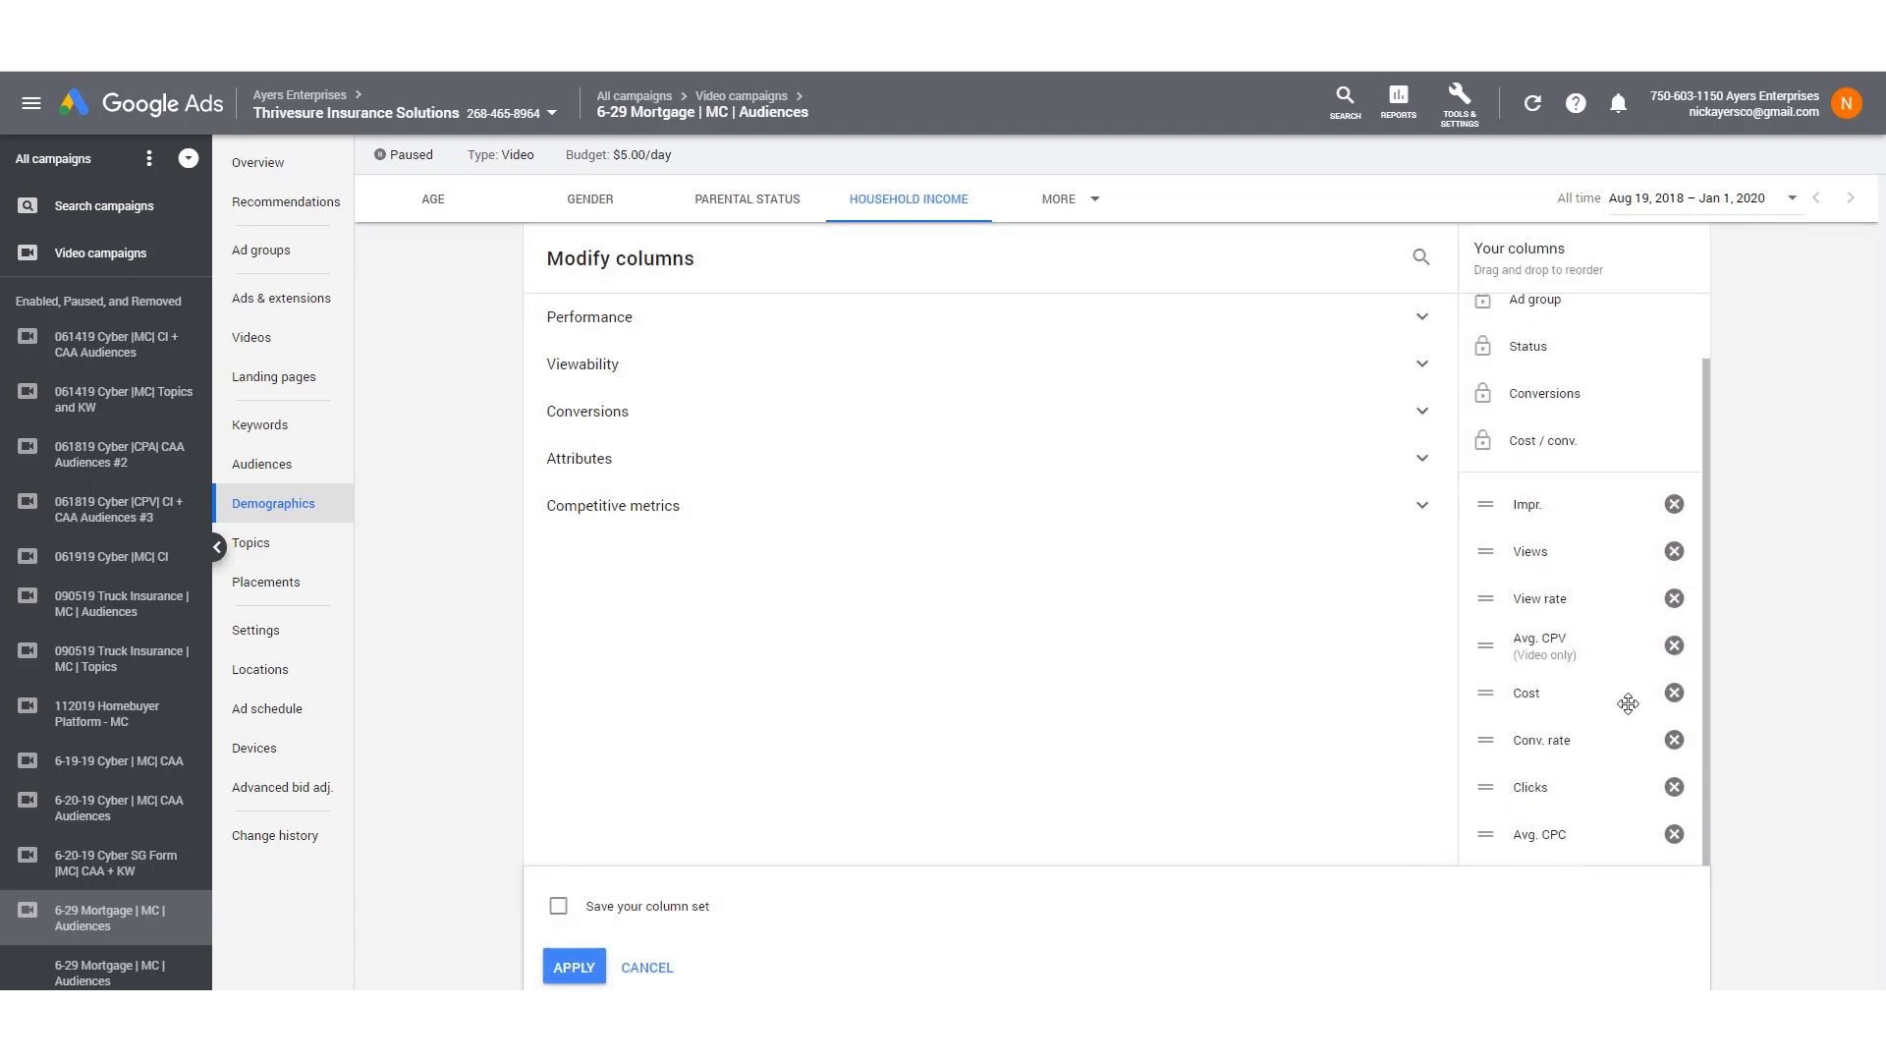
click(1674, 739)
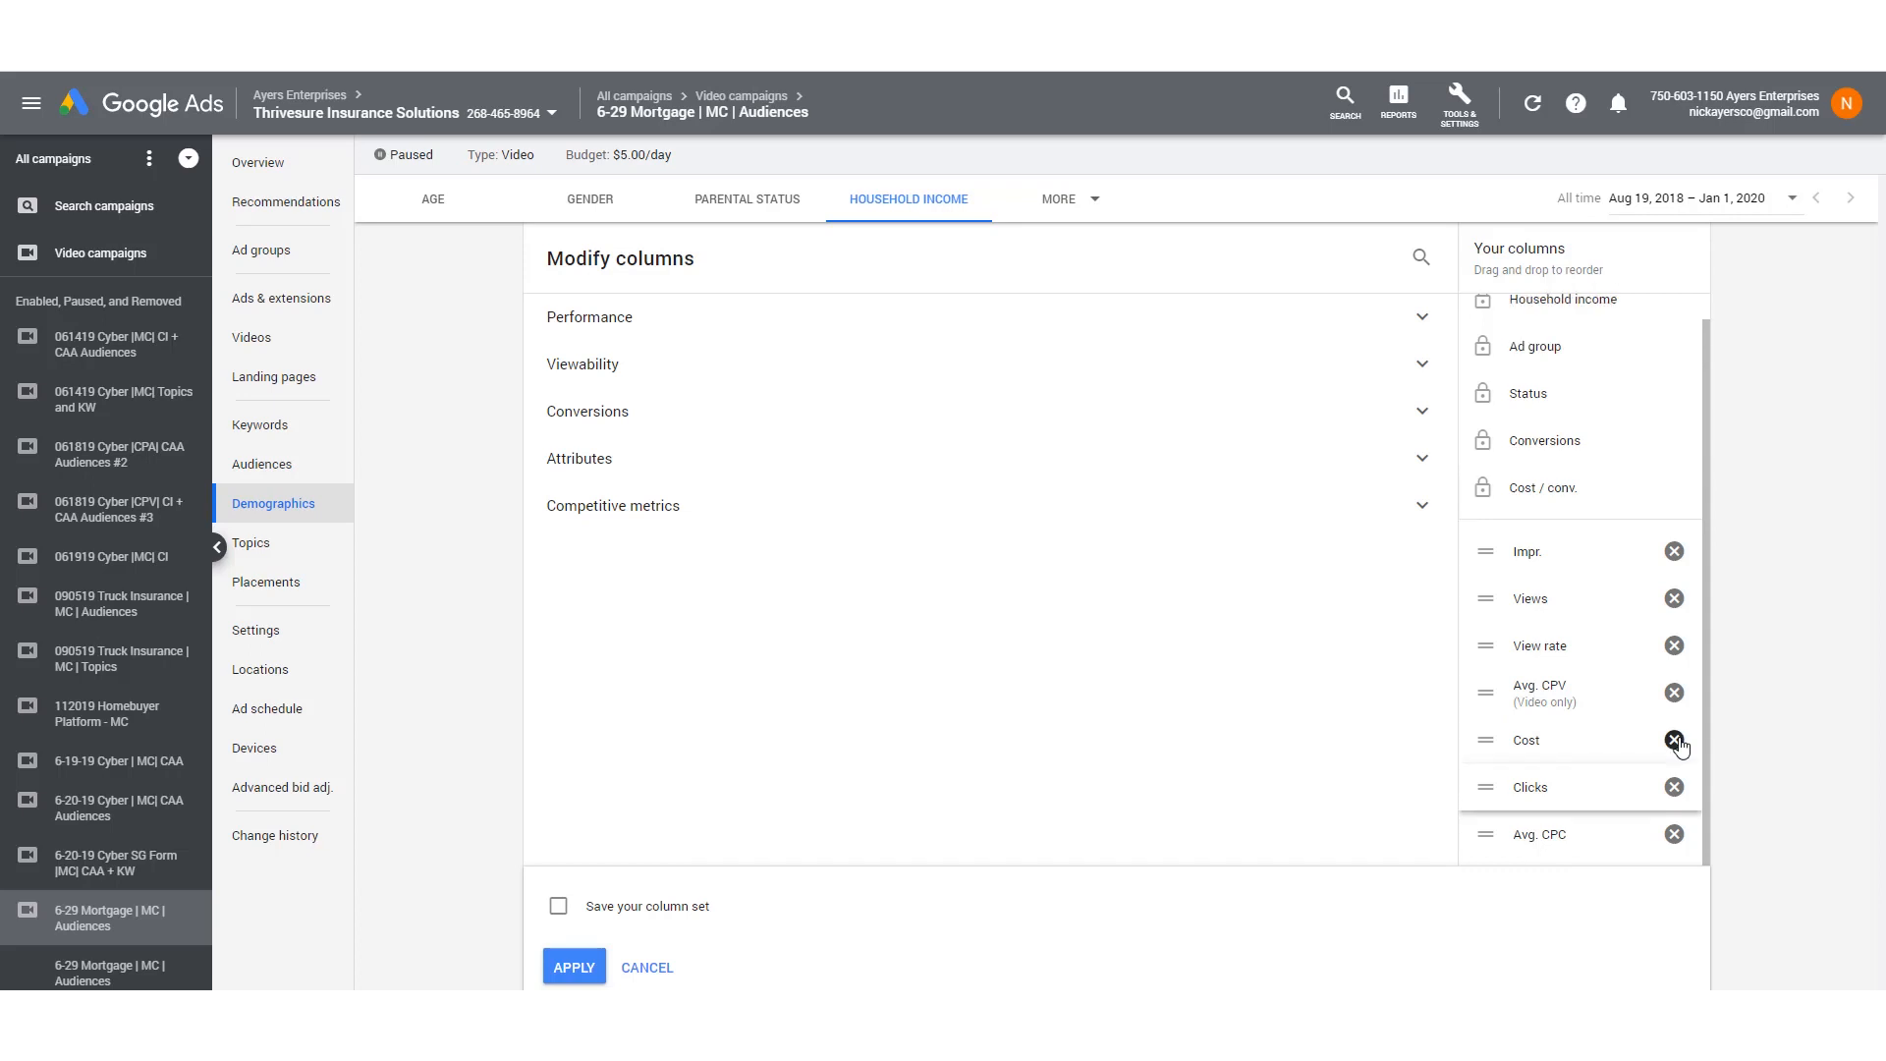
mouse_move(1544, 788)
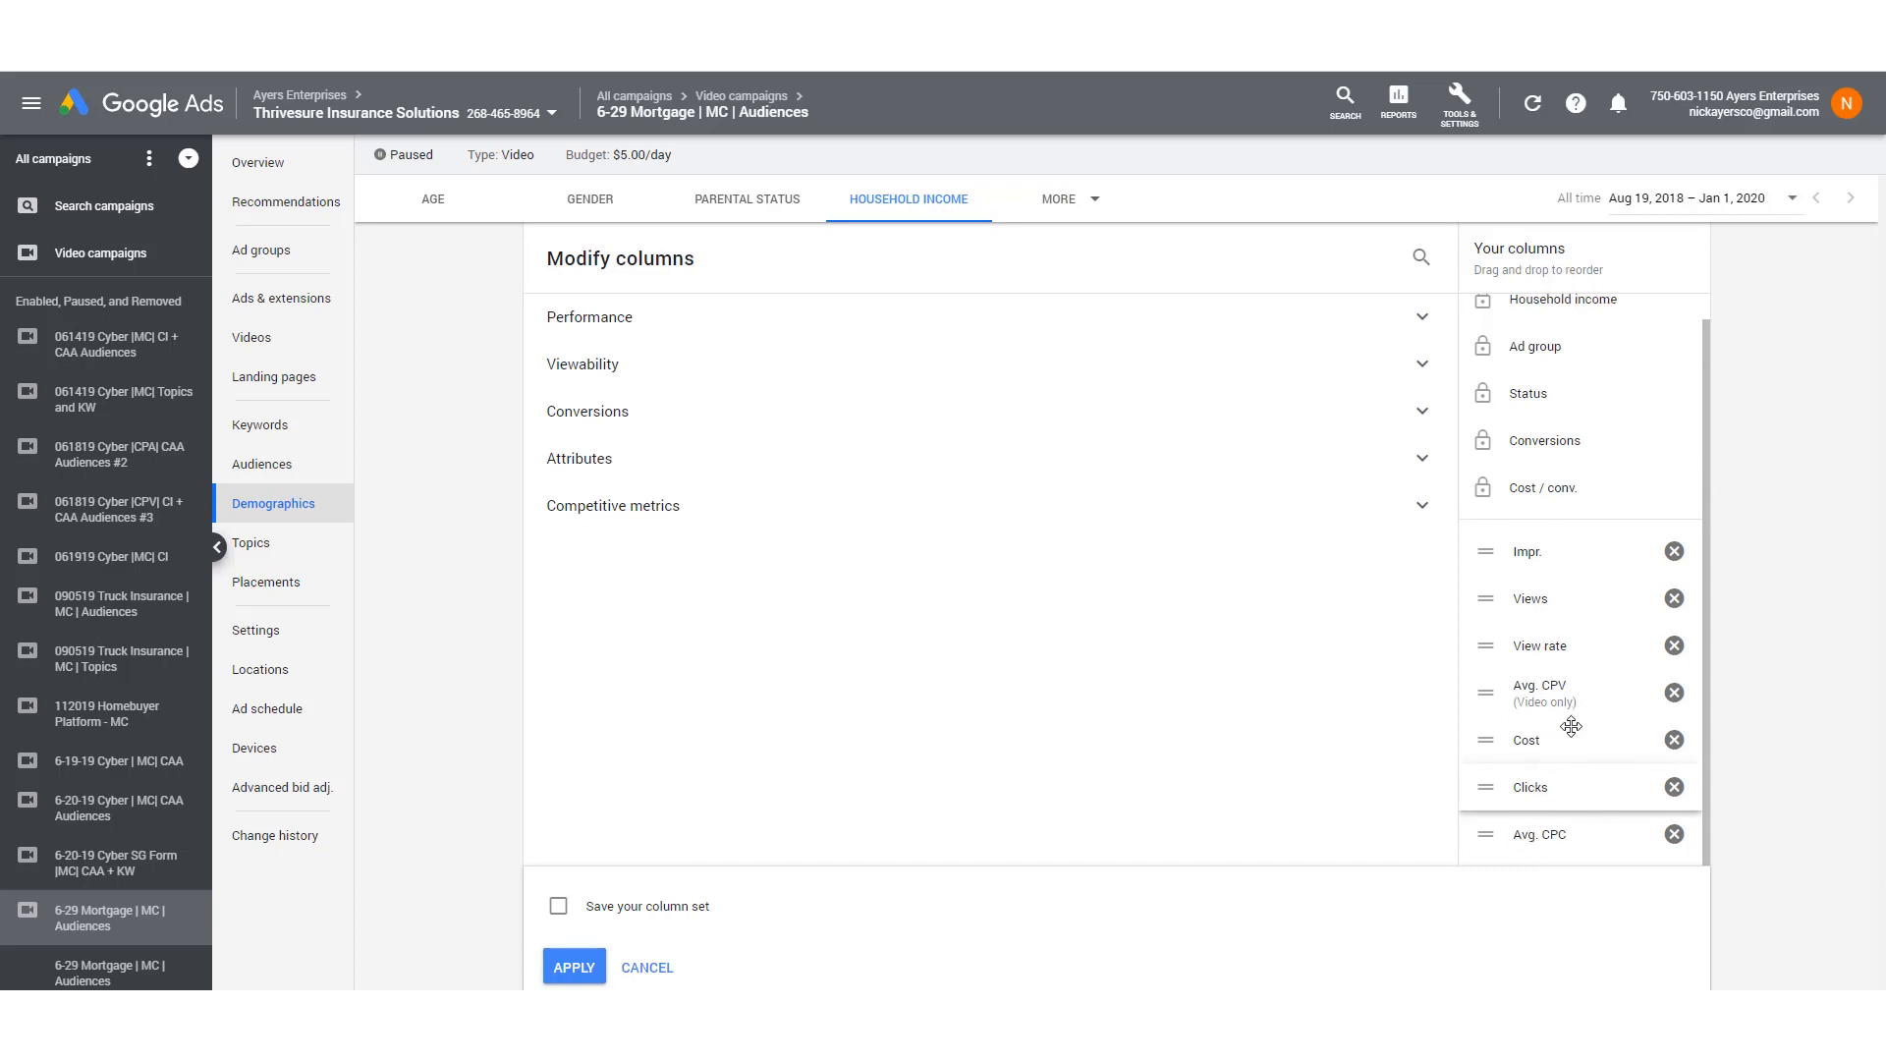
click(589, 316)
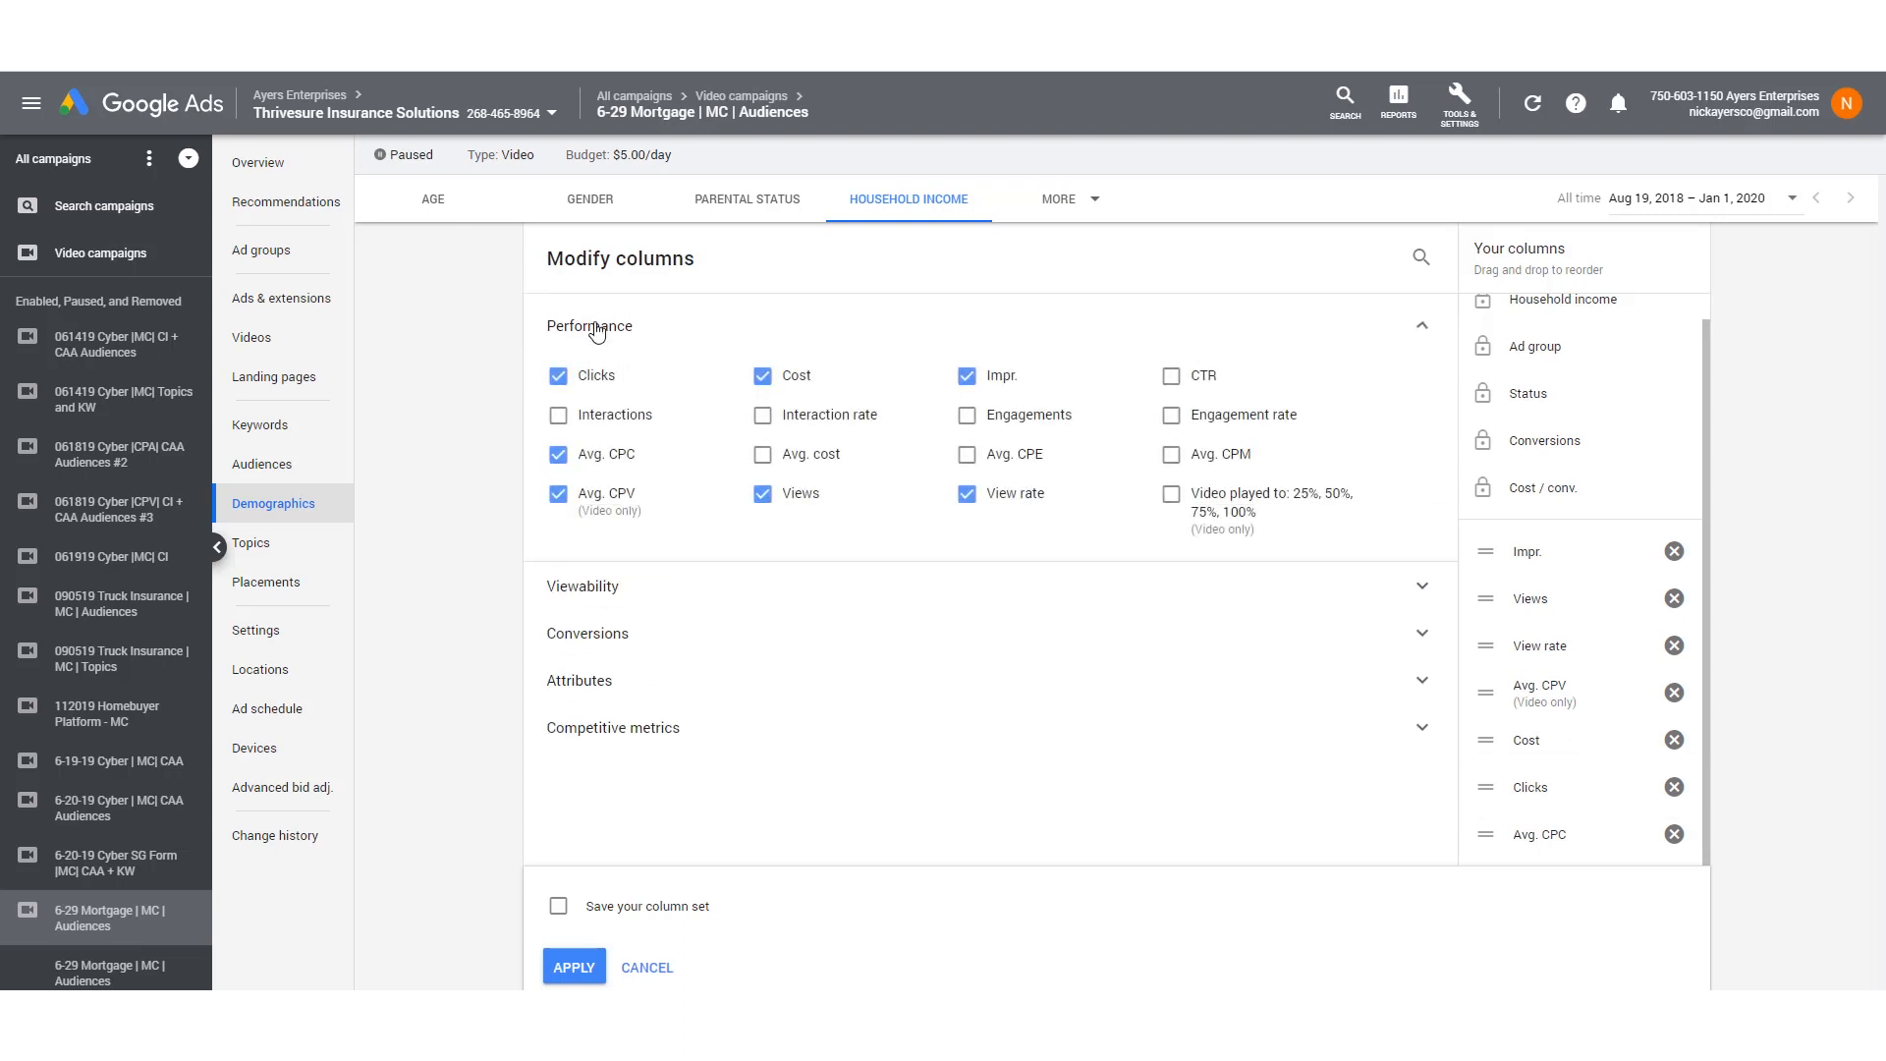
mouse_move(699, 536)
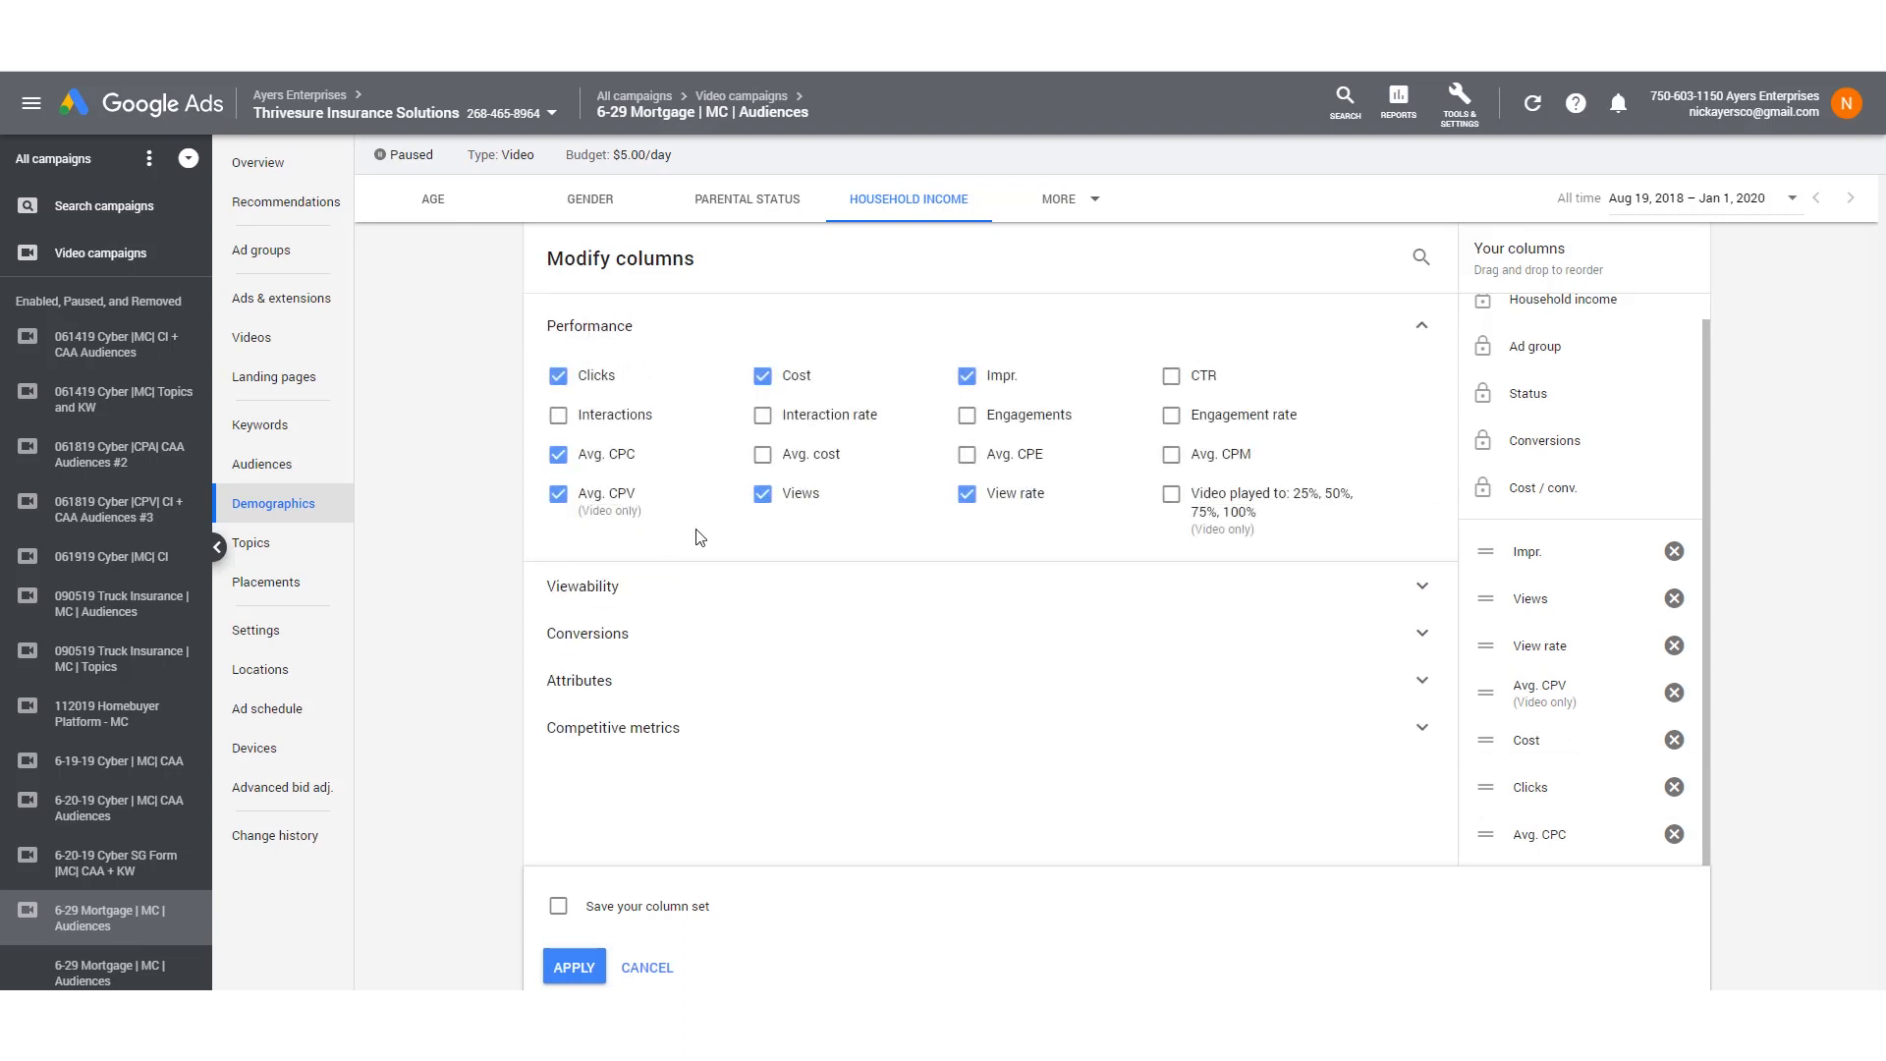
click(1169, 495)
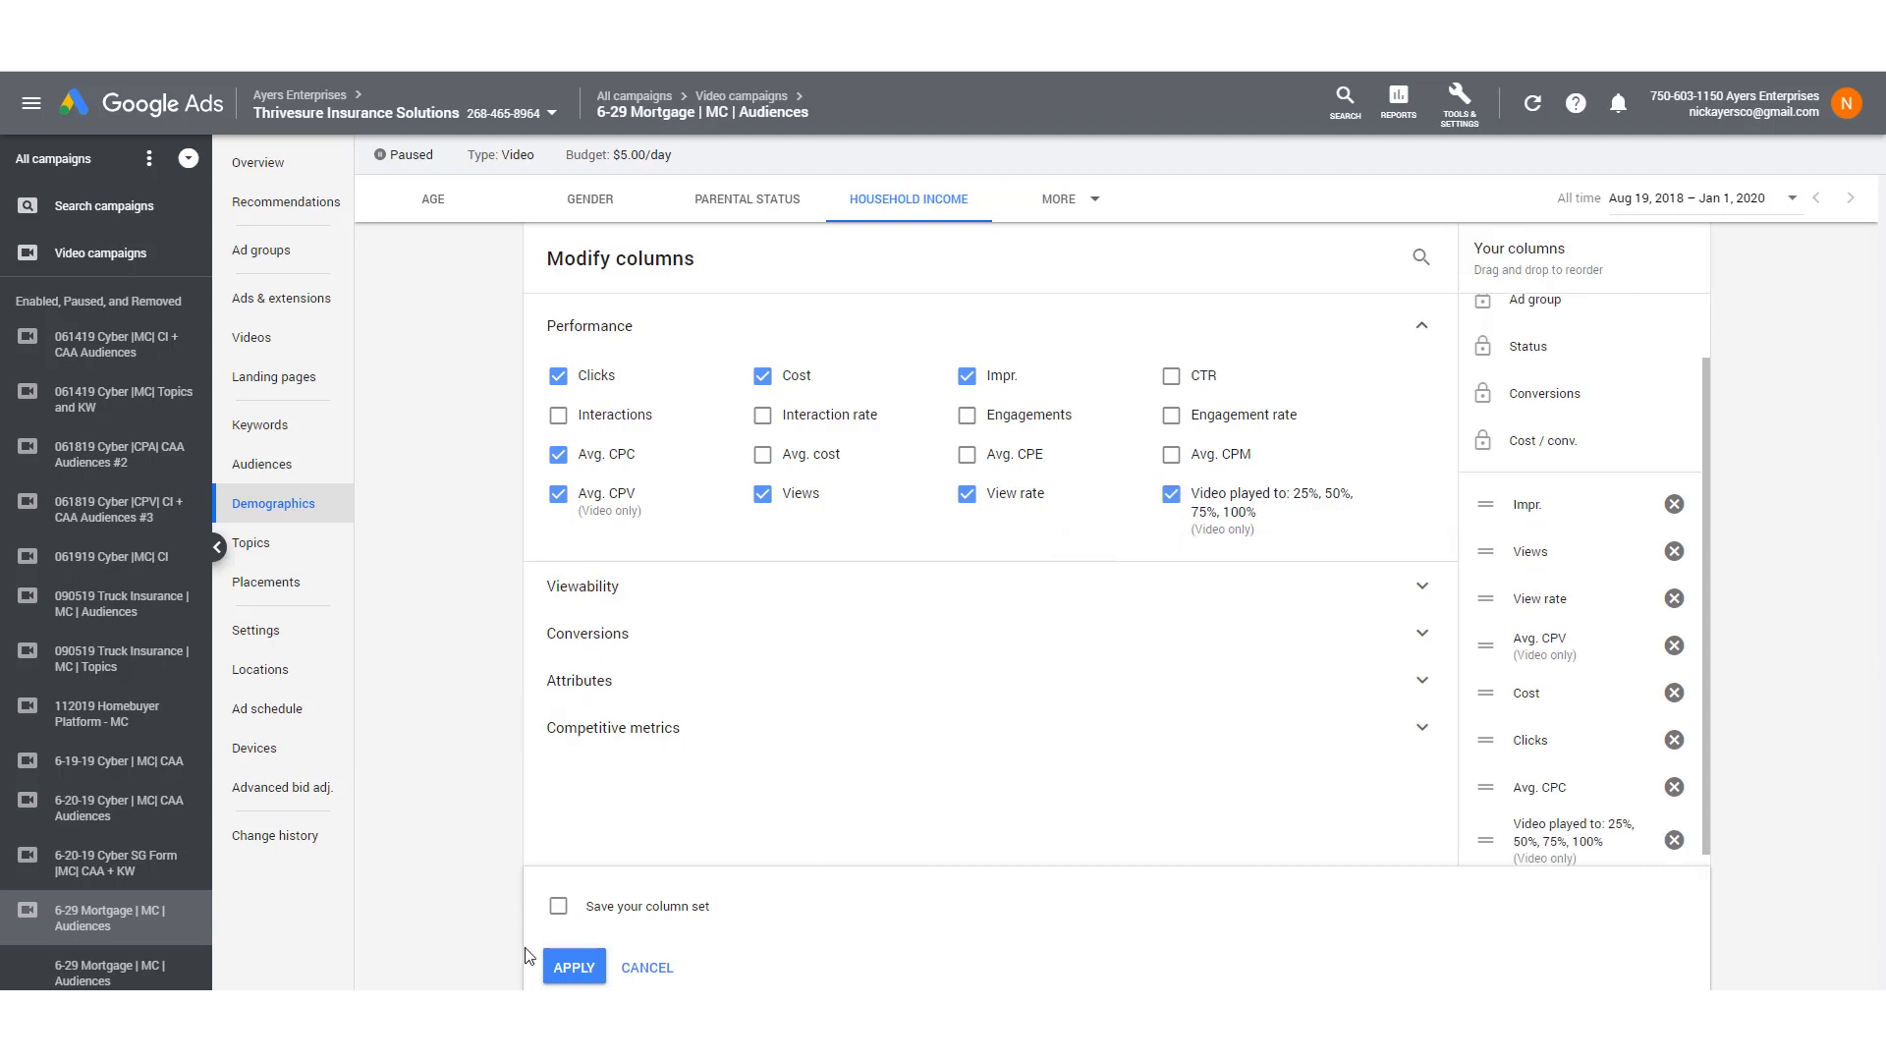
Apply the column changes so the household income table shows the Video played to columns.
click(574, 967)
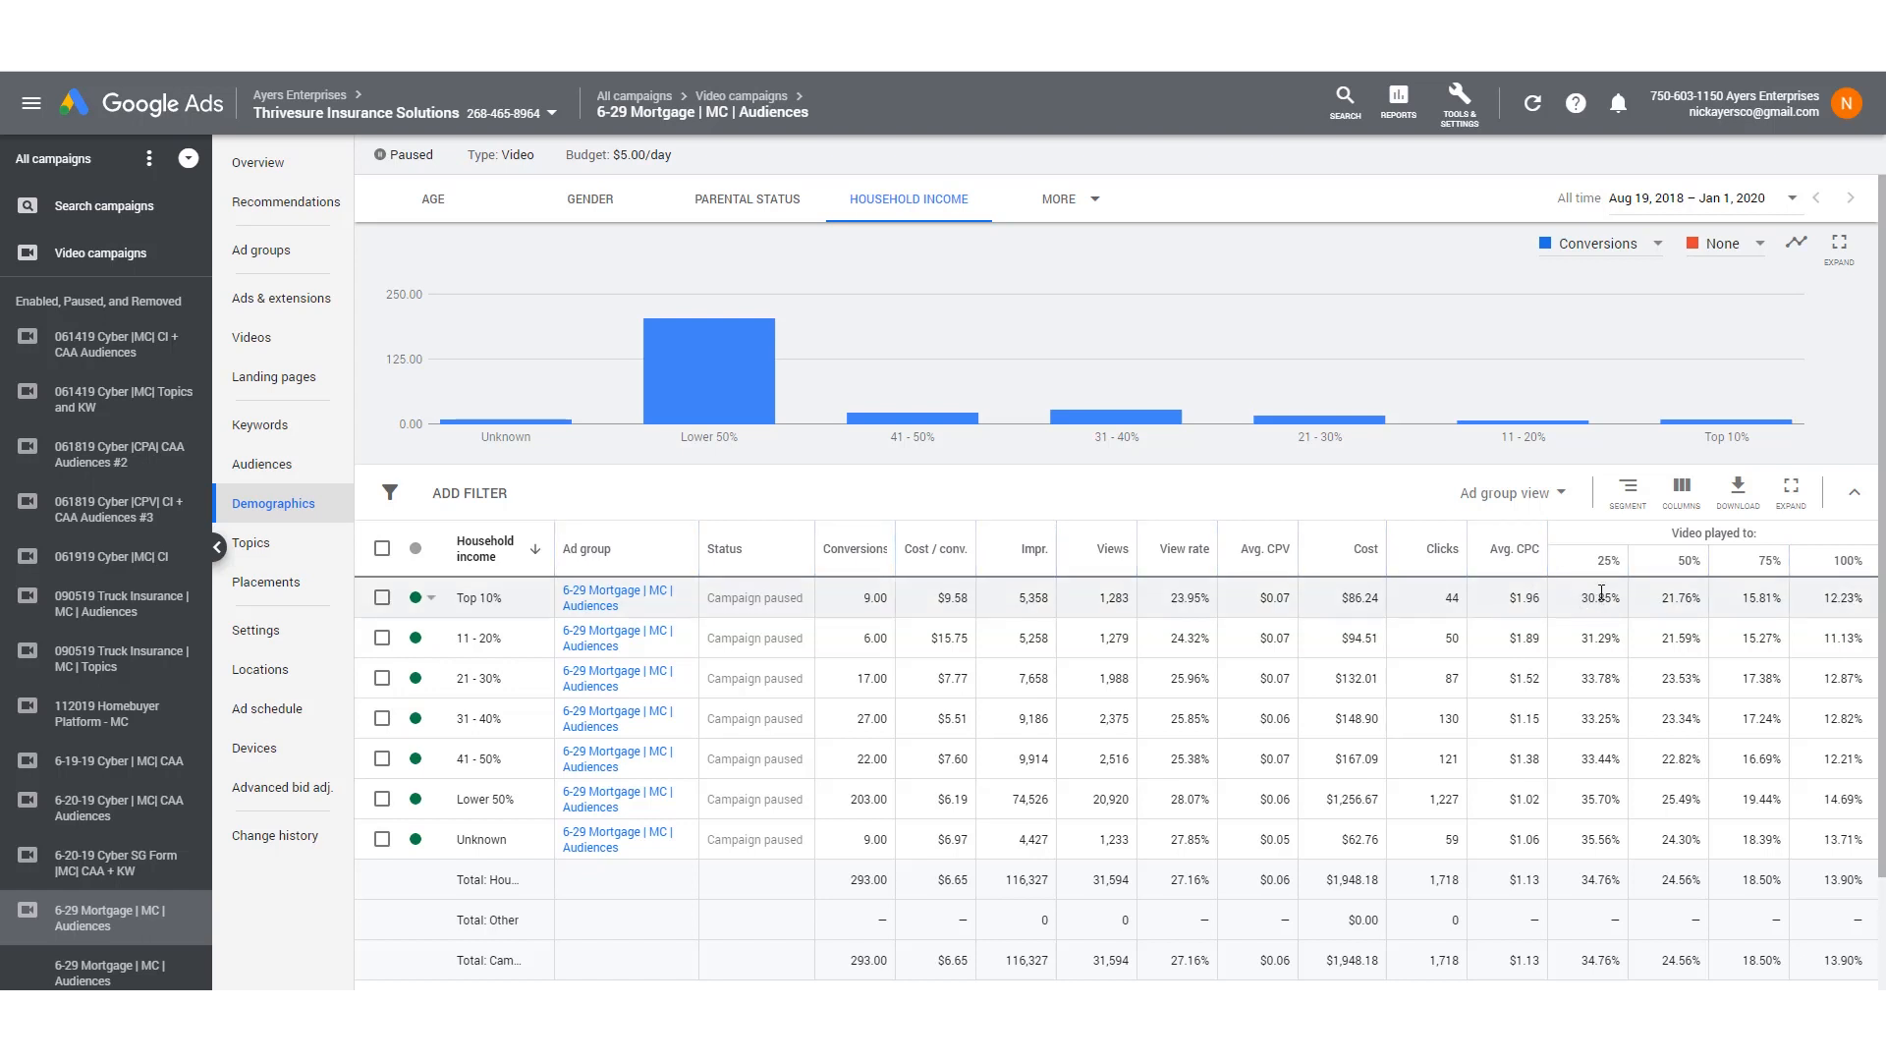
mouse_move(1616, 658)
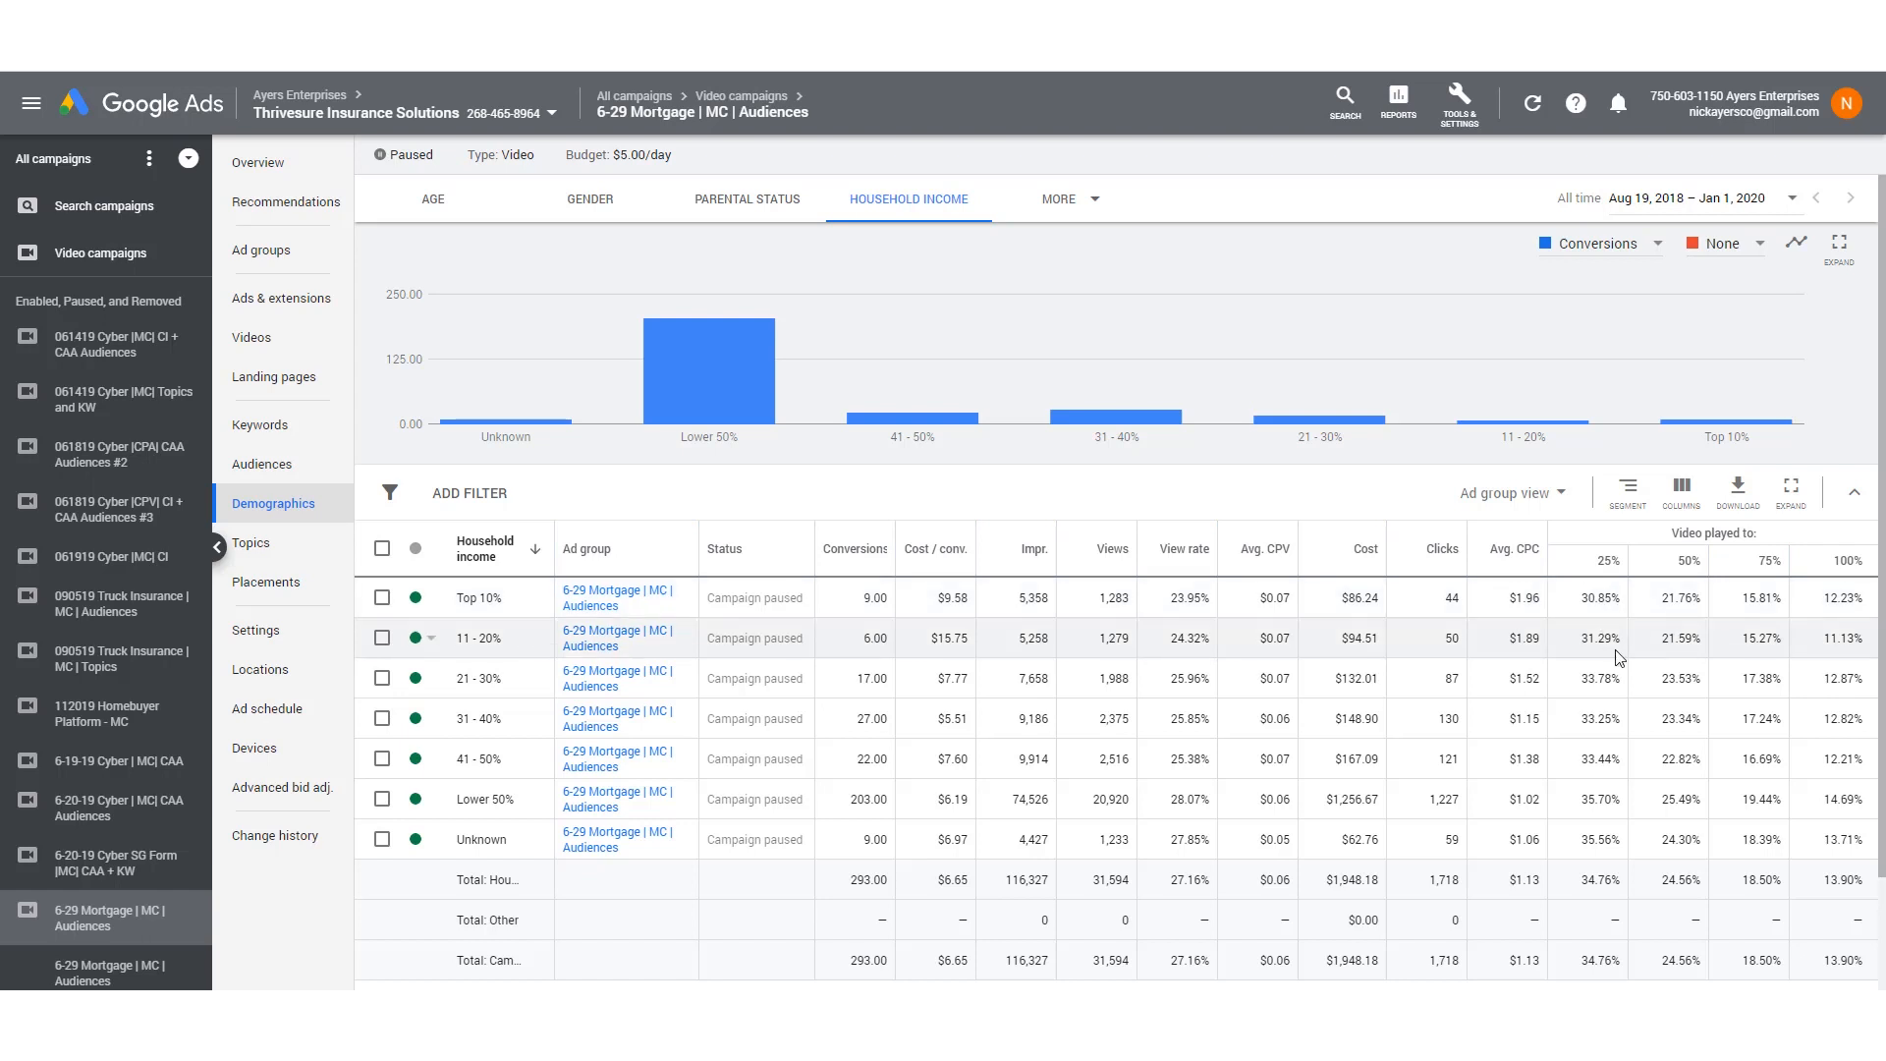
mouse_move(1609, 719)
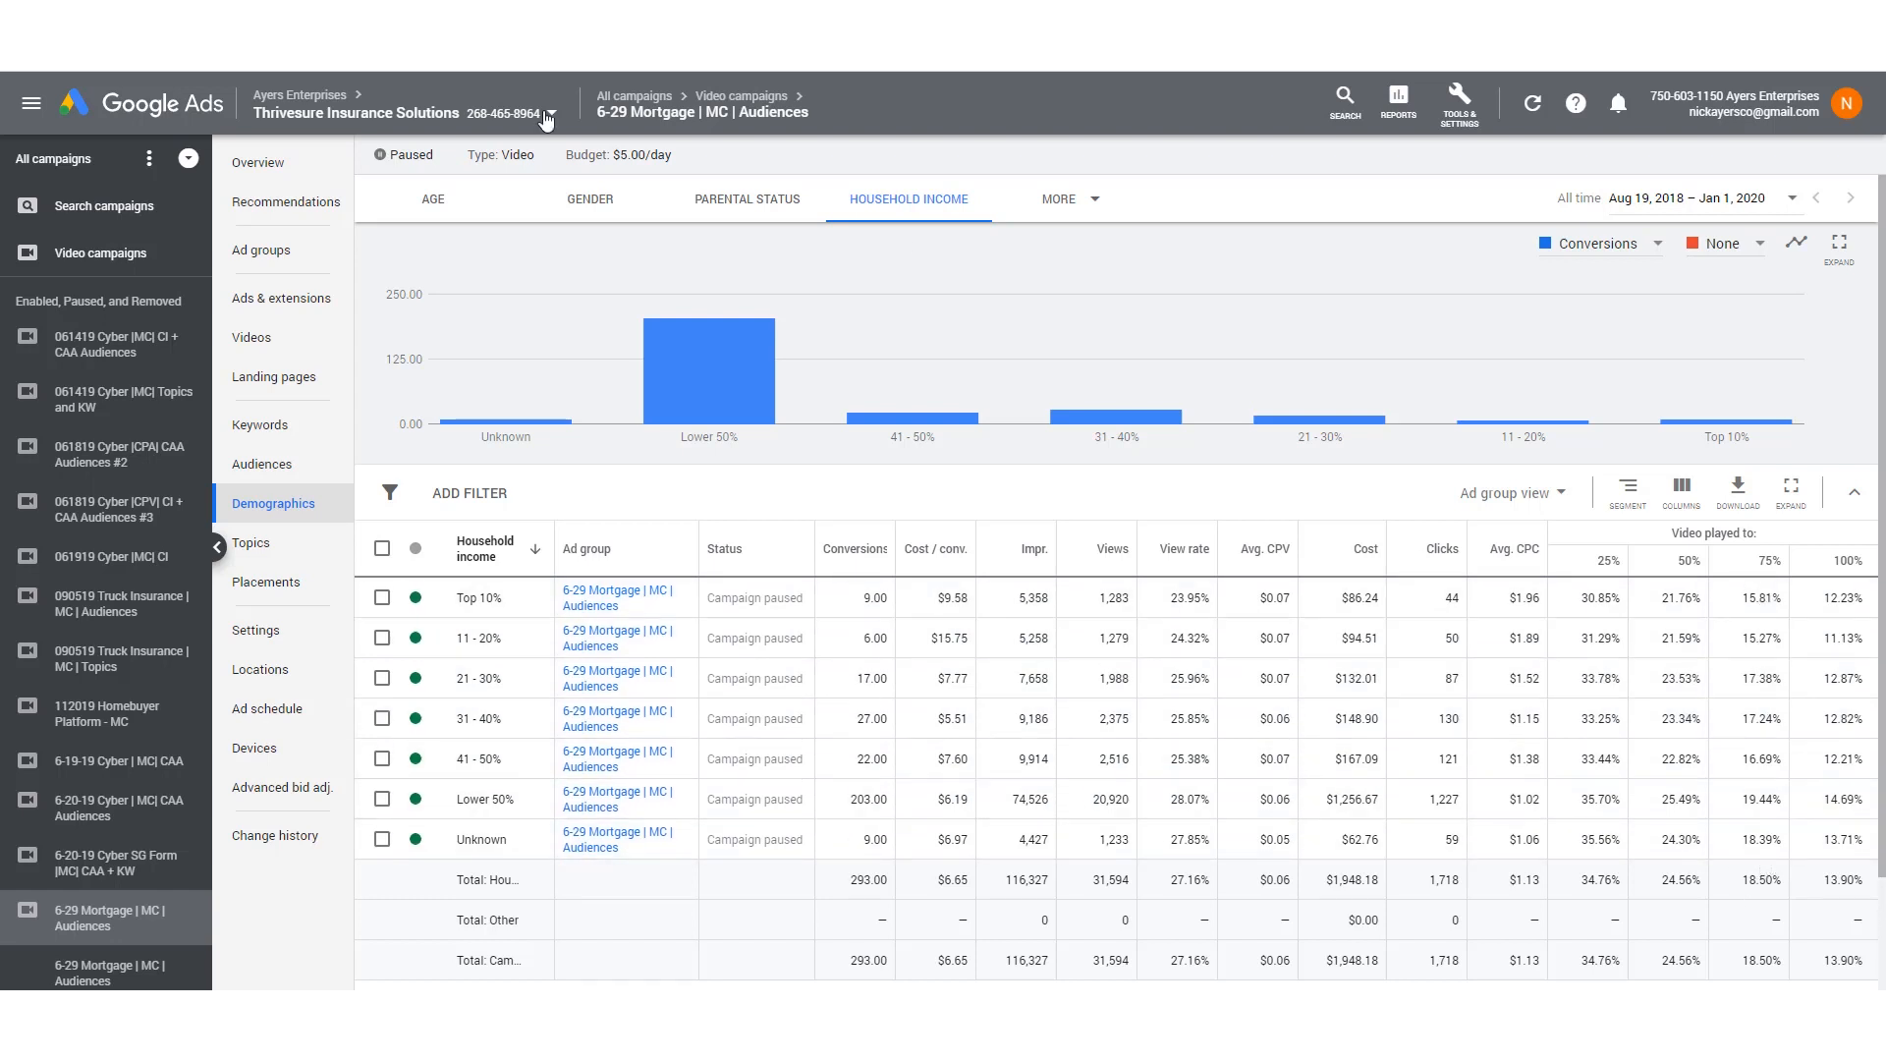
On the Age tab, add the 'Video played to' columns via Modify columns and apply them.
click(432, 199)
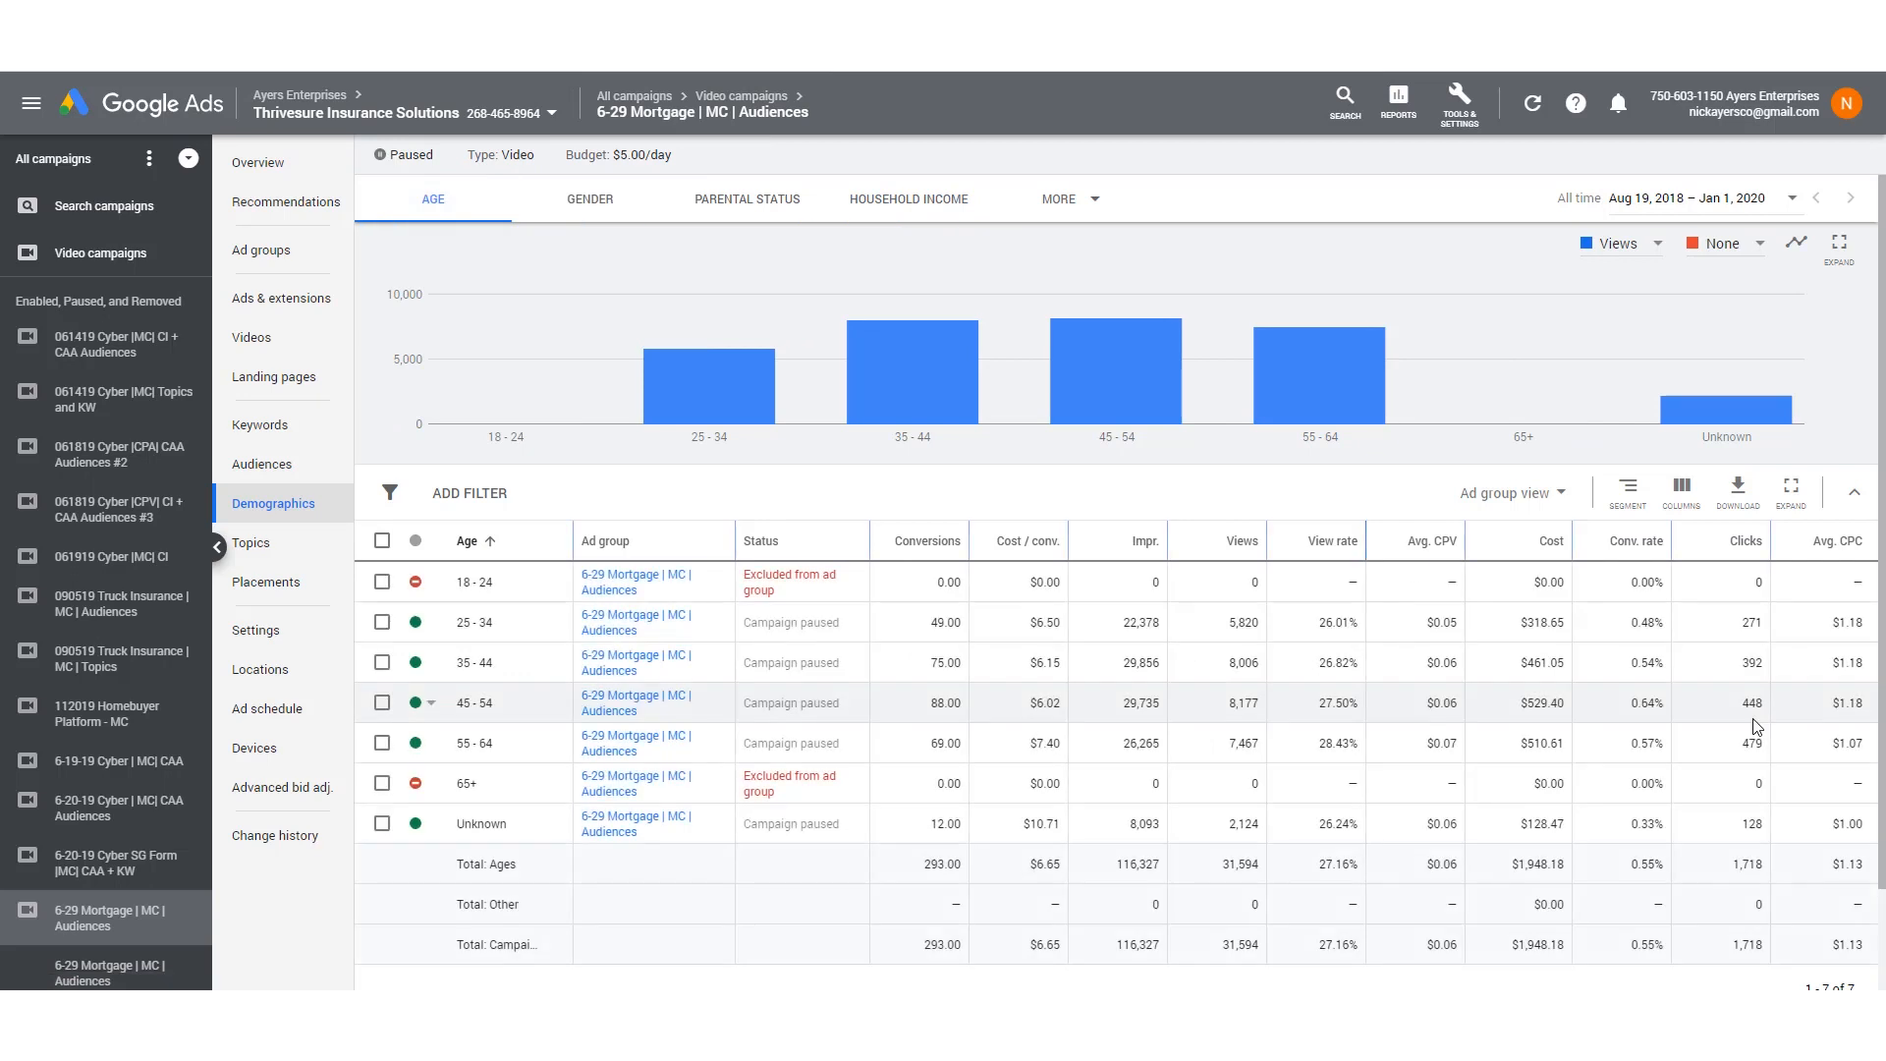
mouse_move(1774, 552)
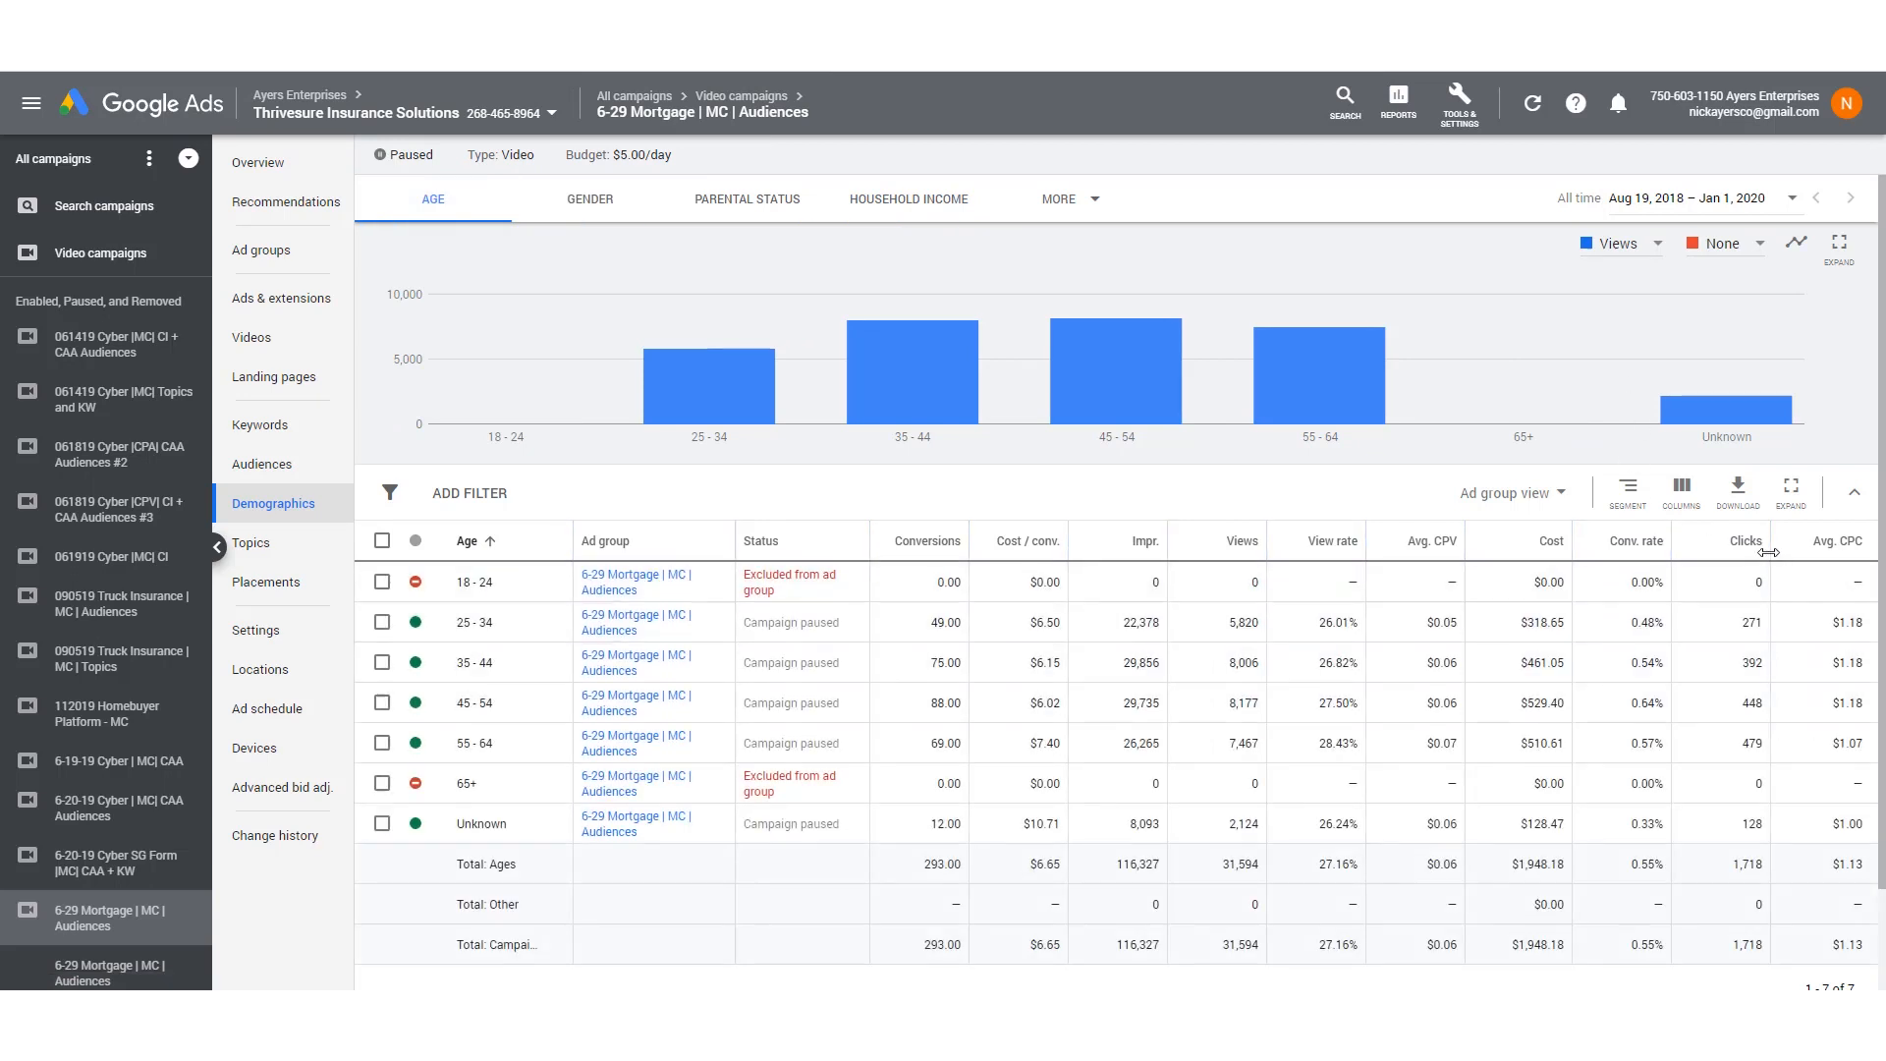
click(1679, 491)
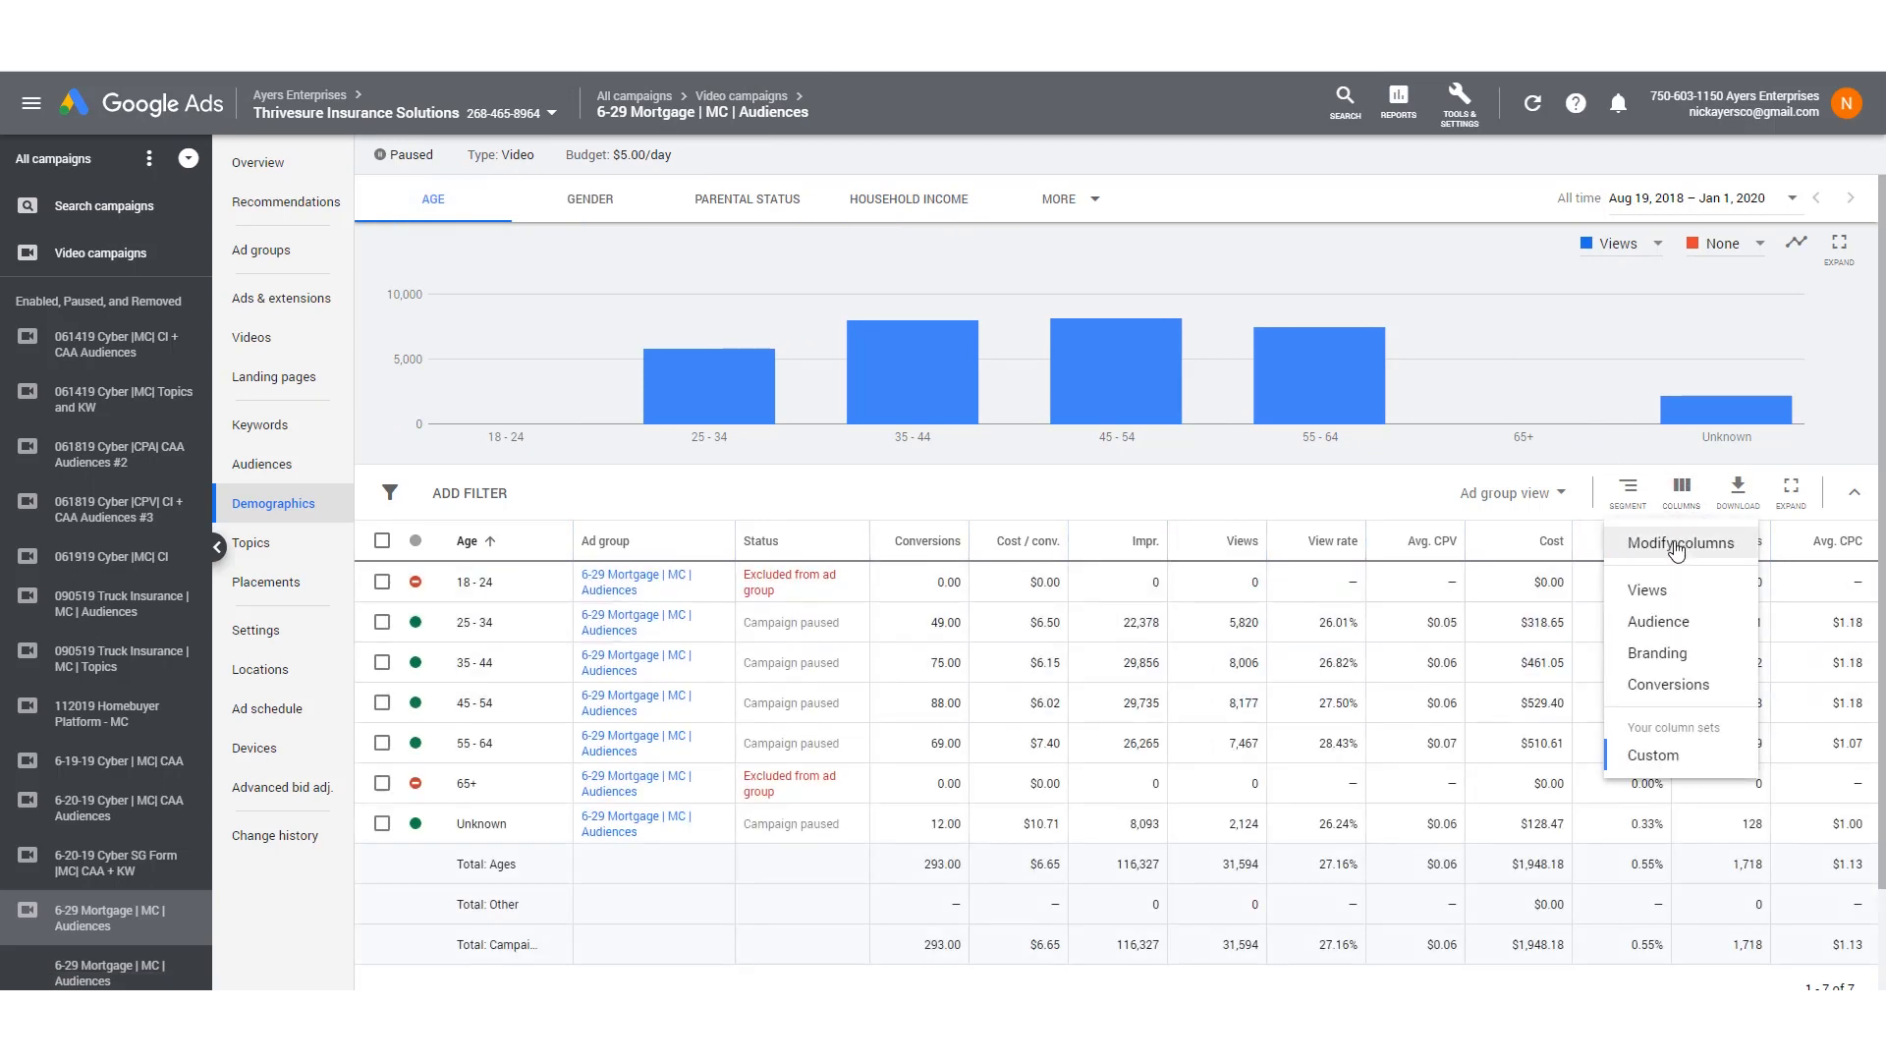
click(1677, 542)
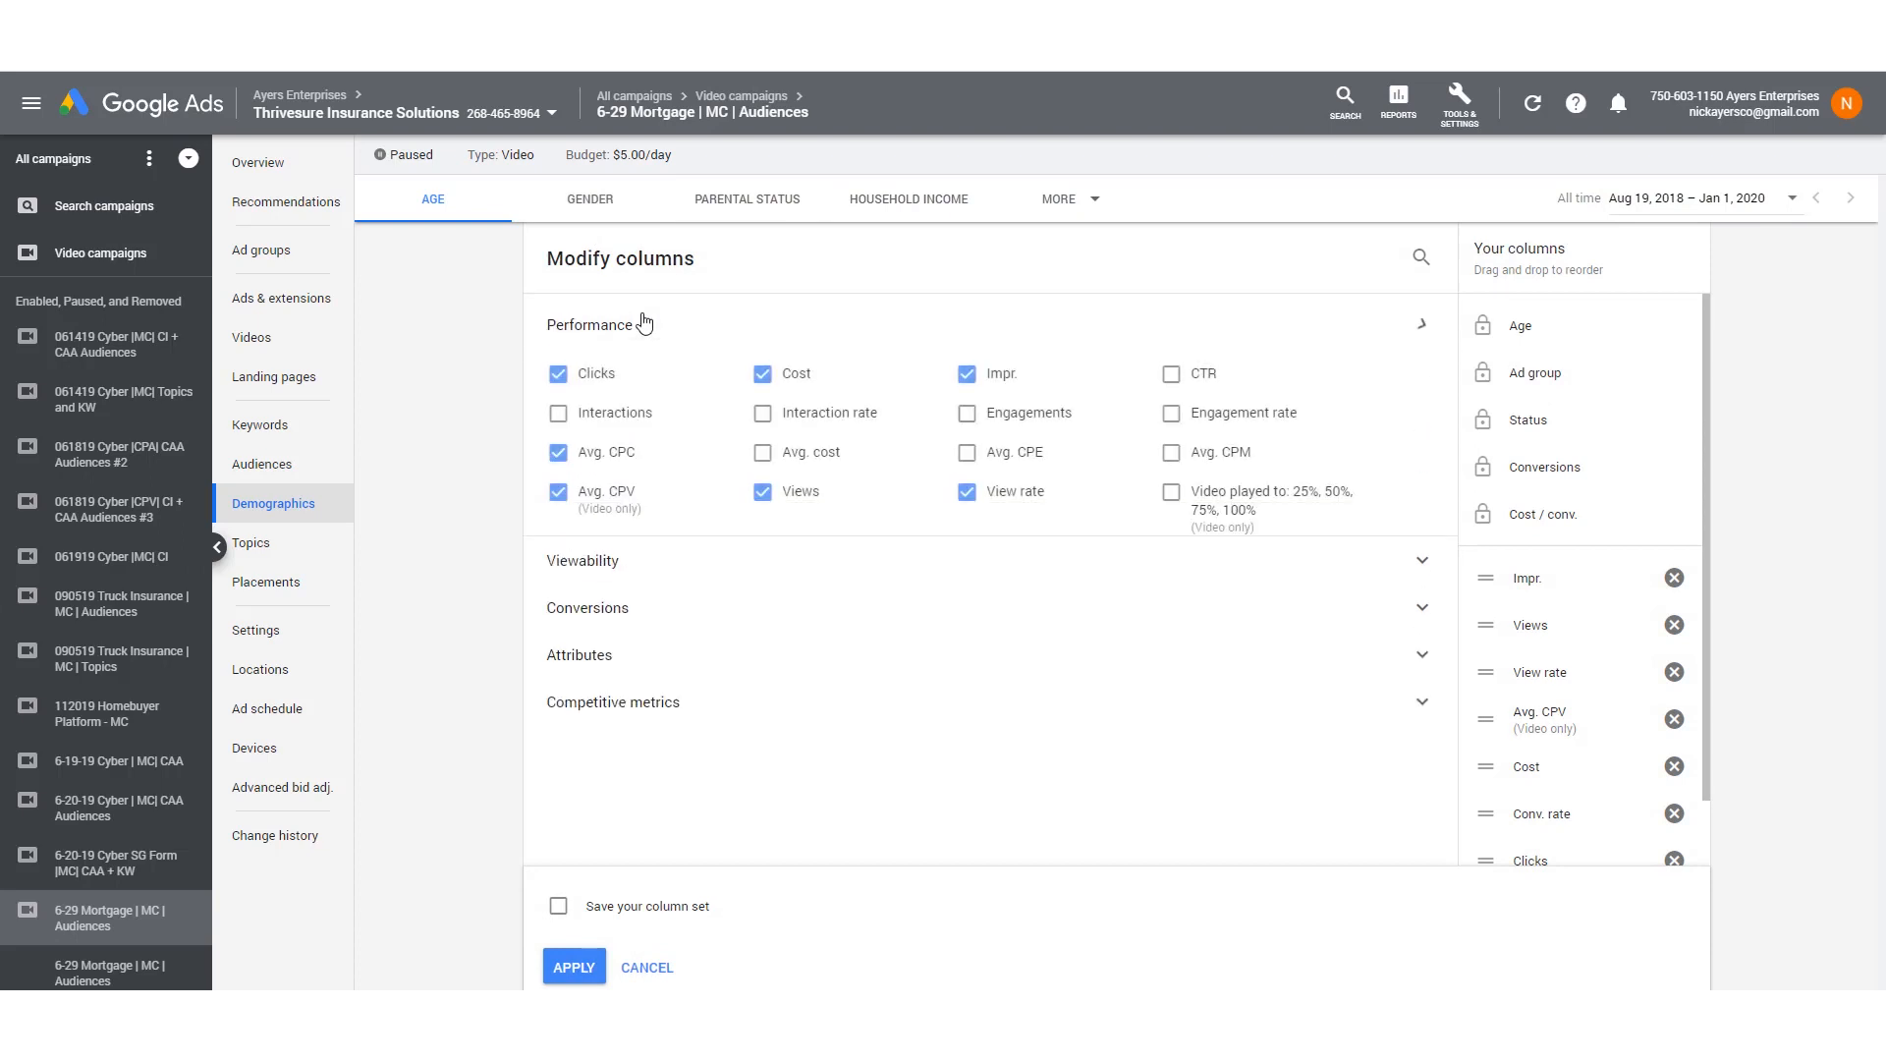
click(1171, 493)
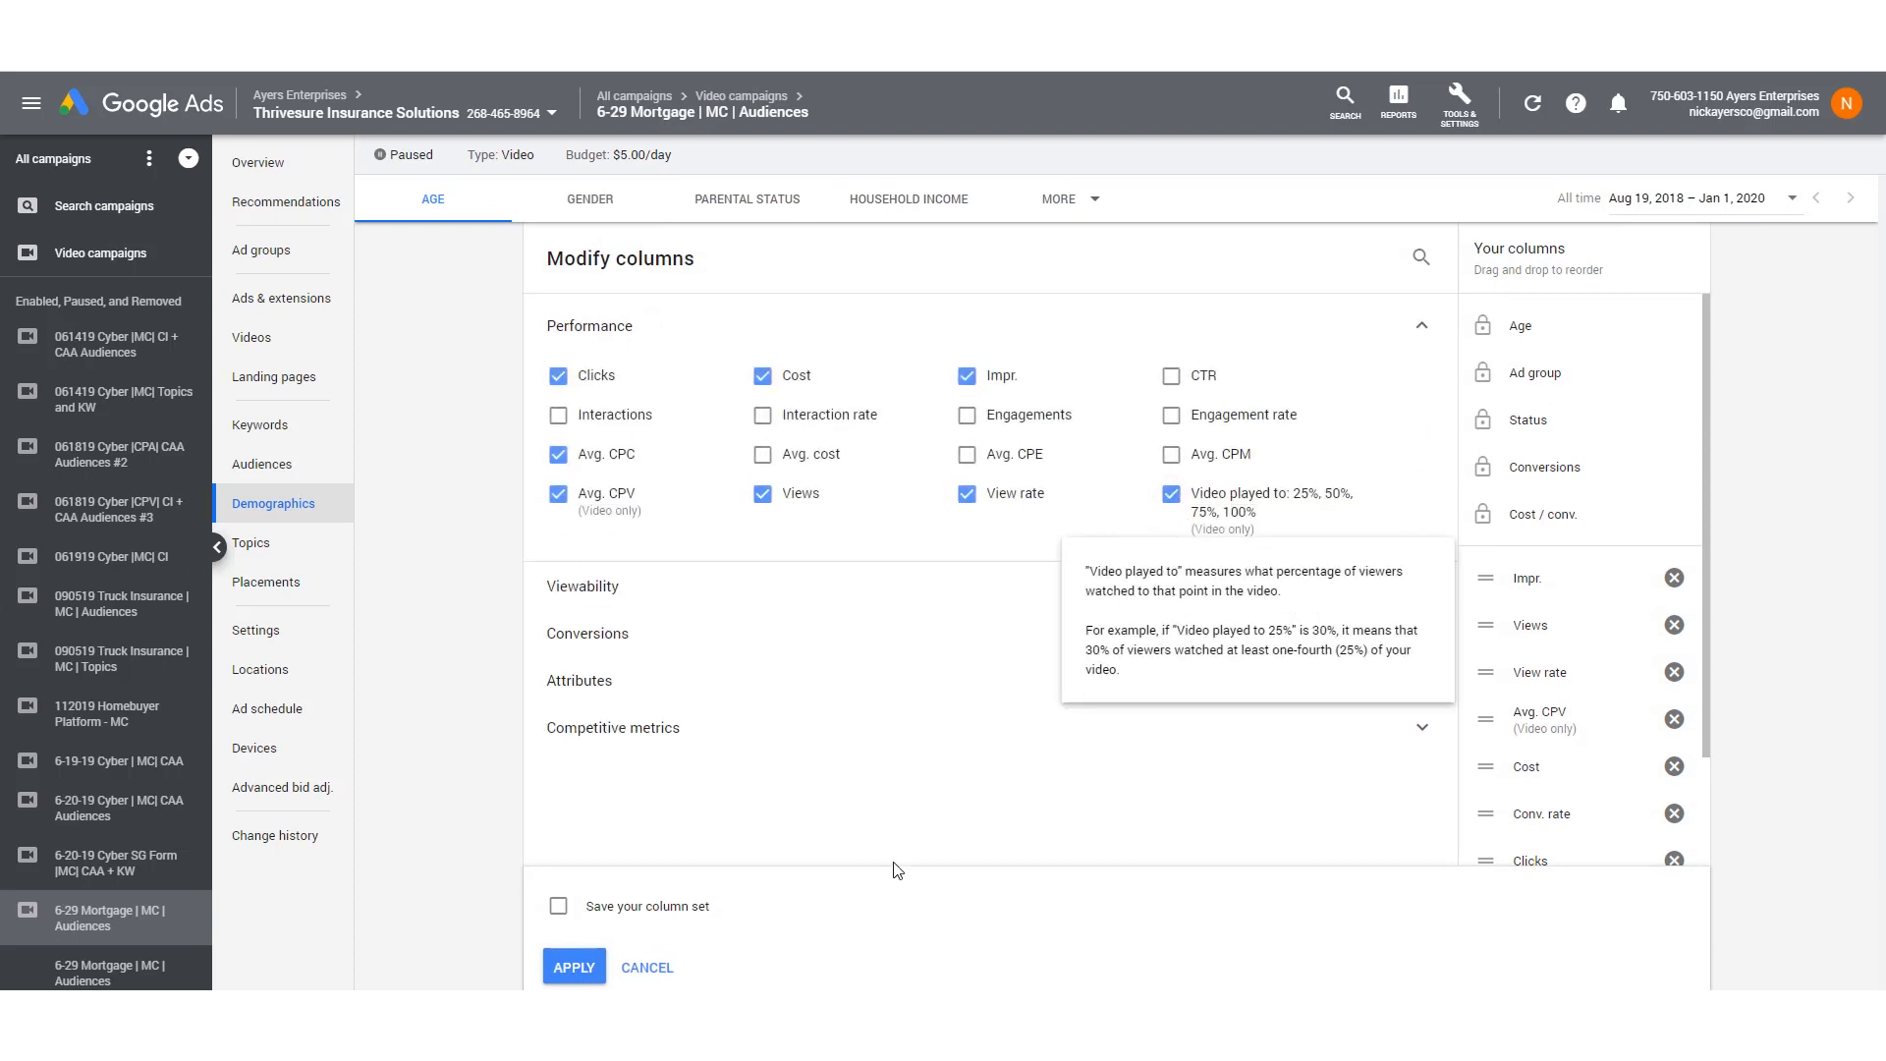
click(574, 967)
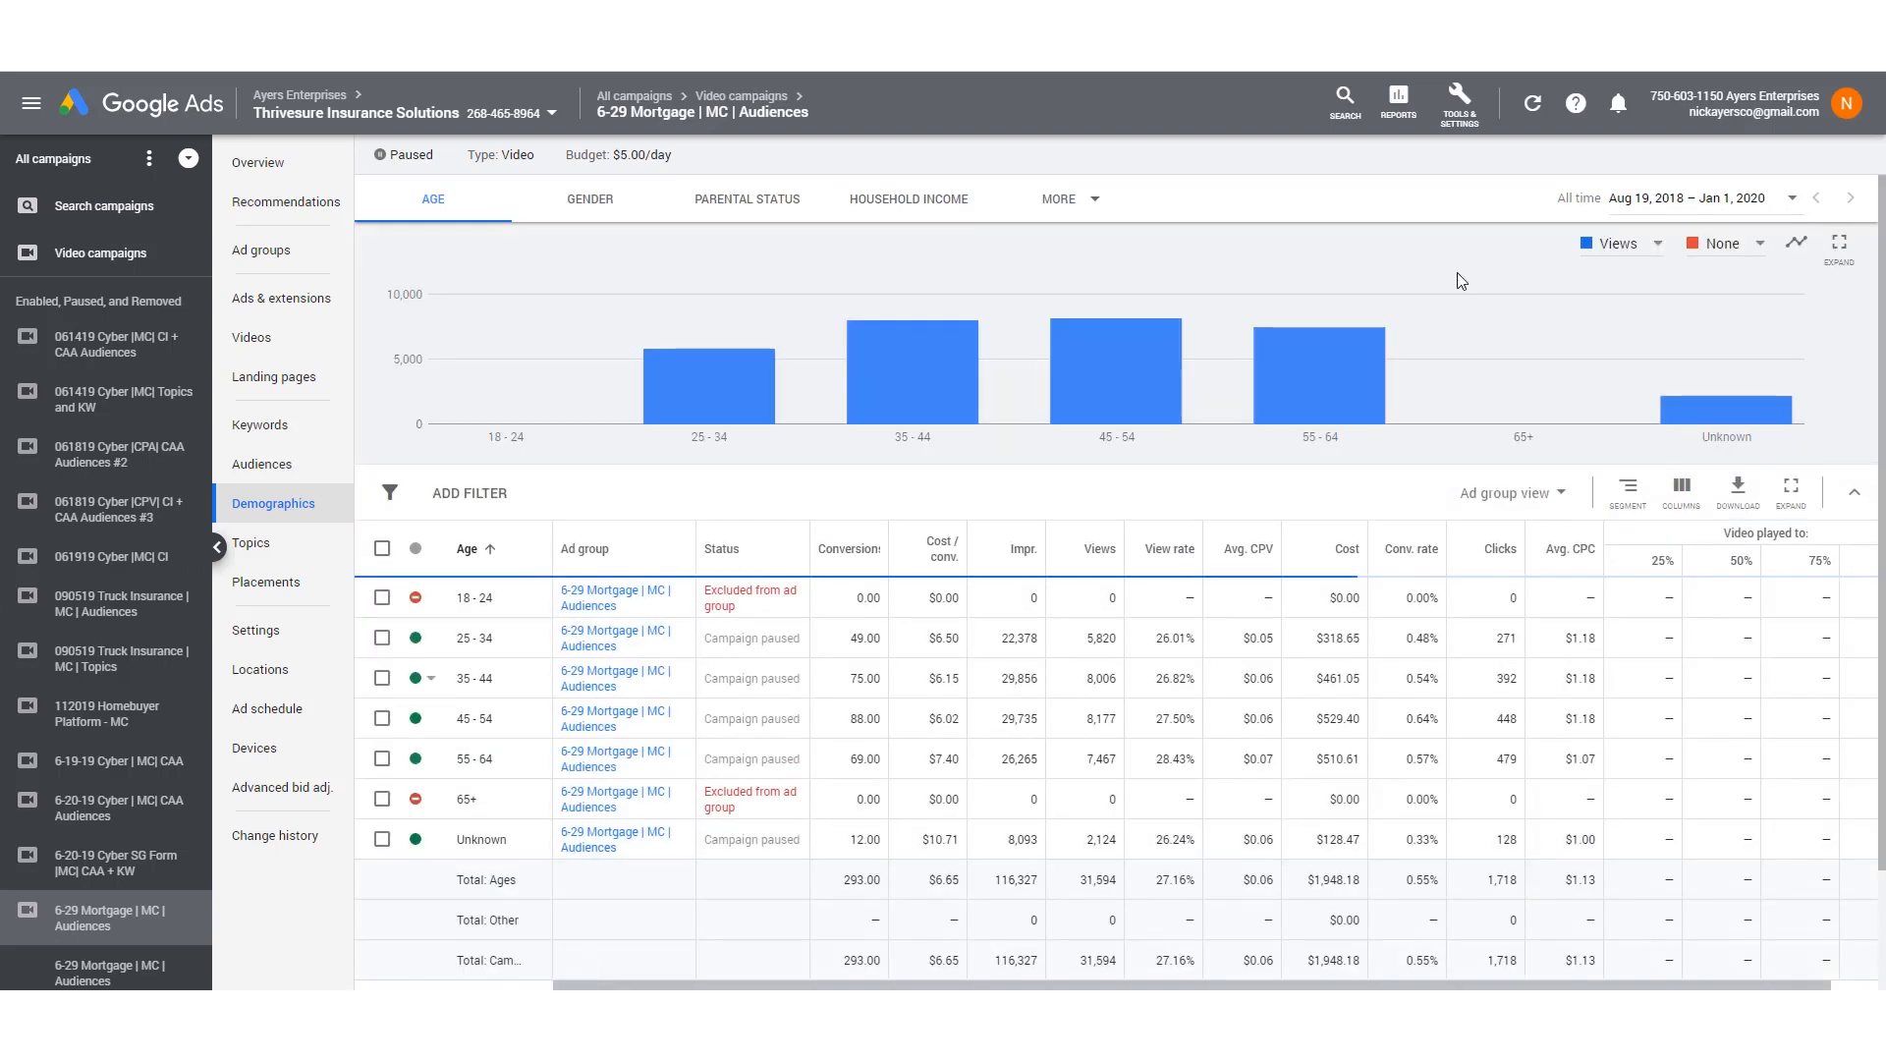
scroll(right, 3)
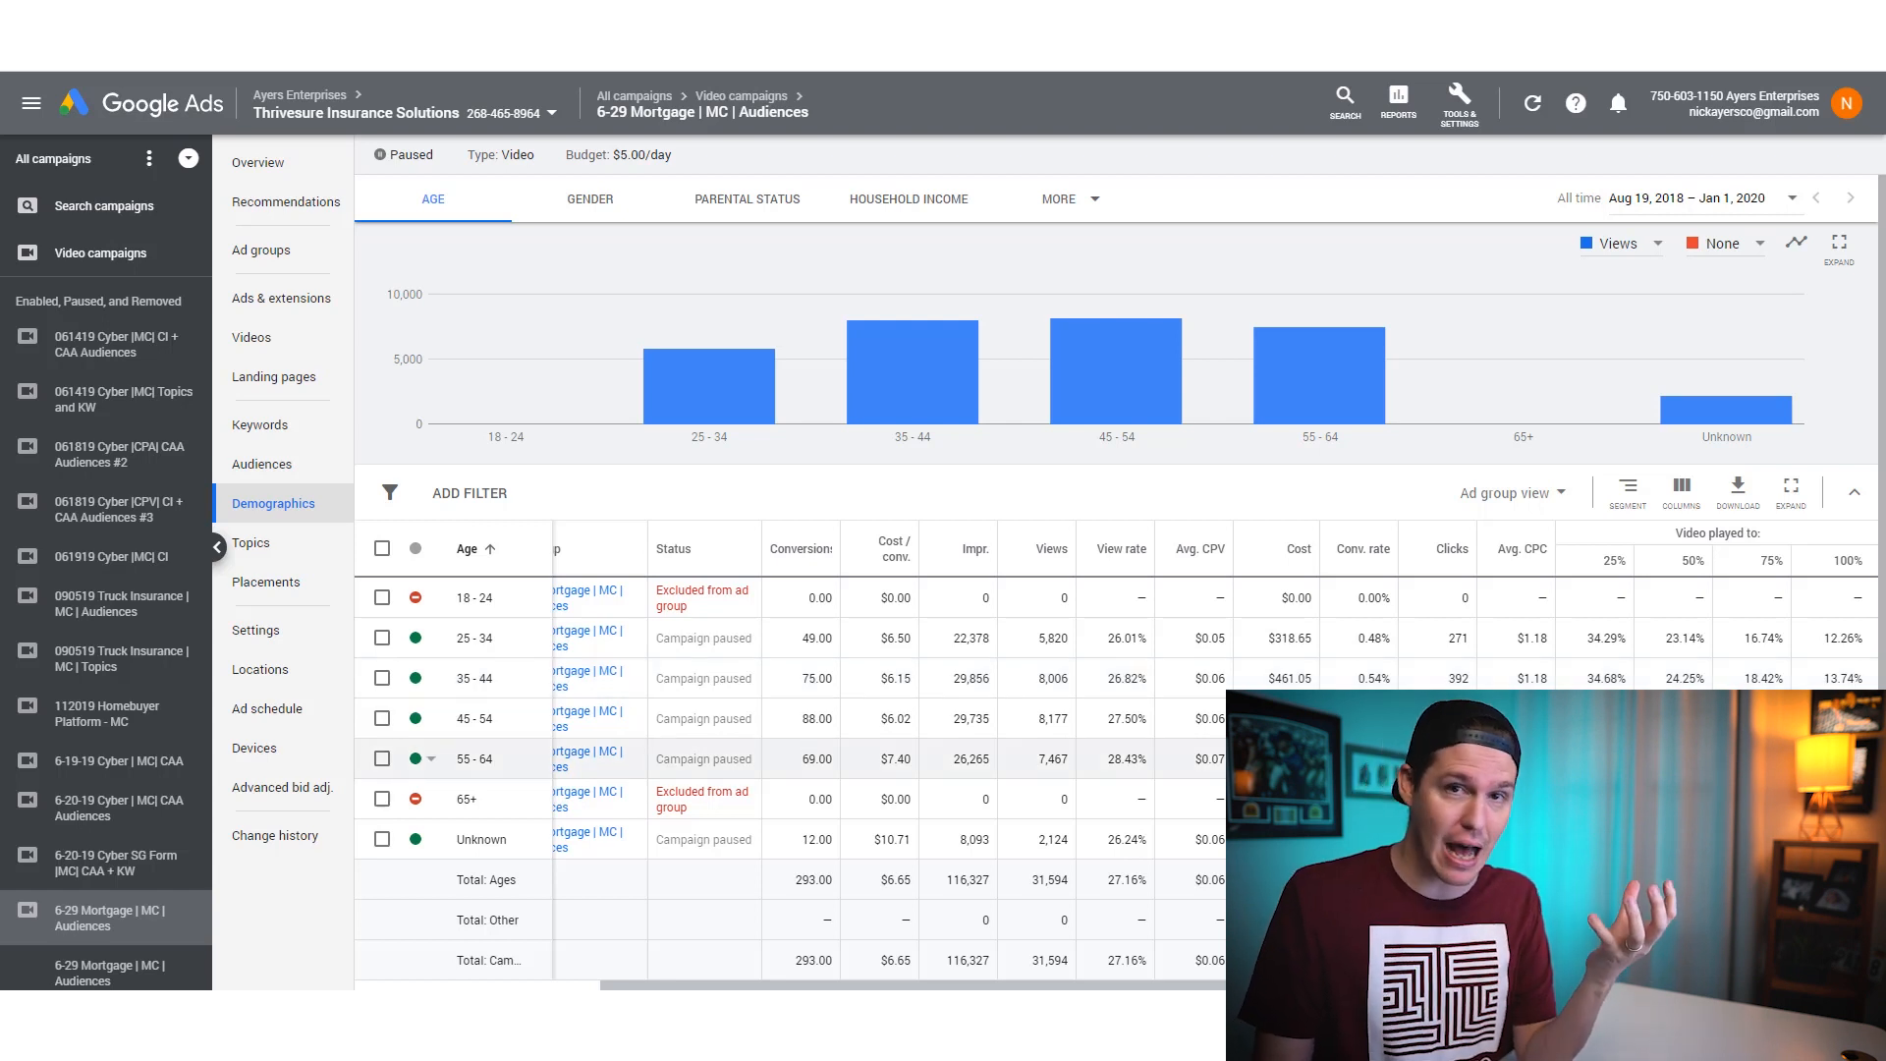
mouse_move(523, 780)
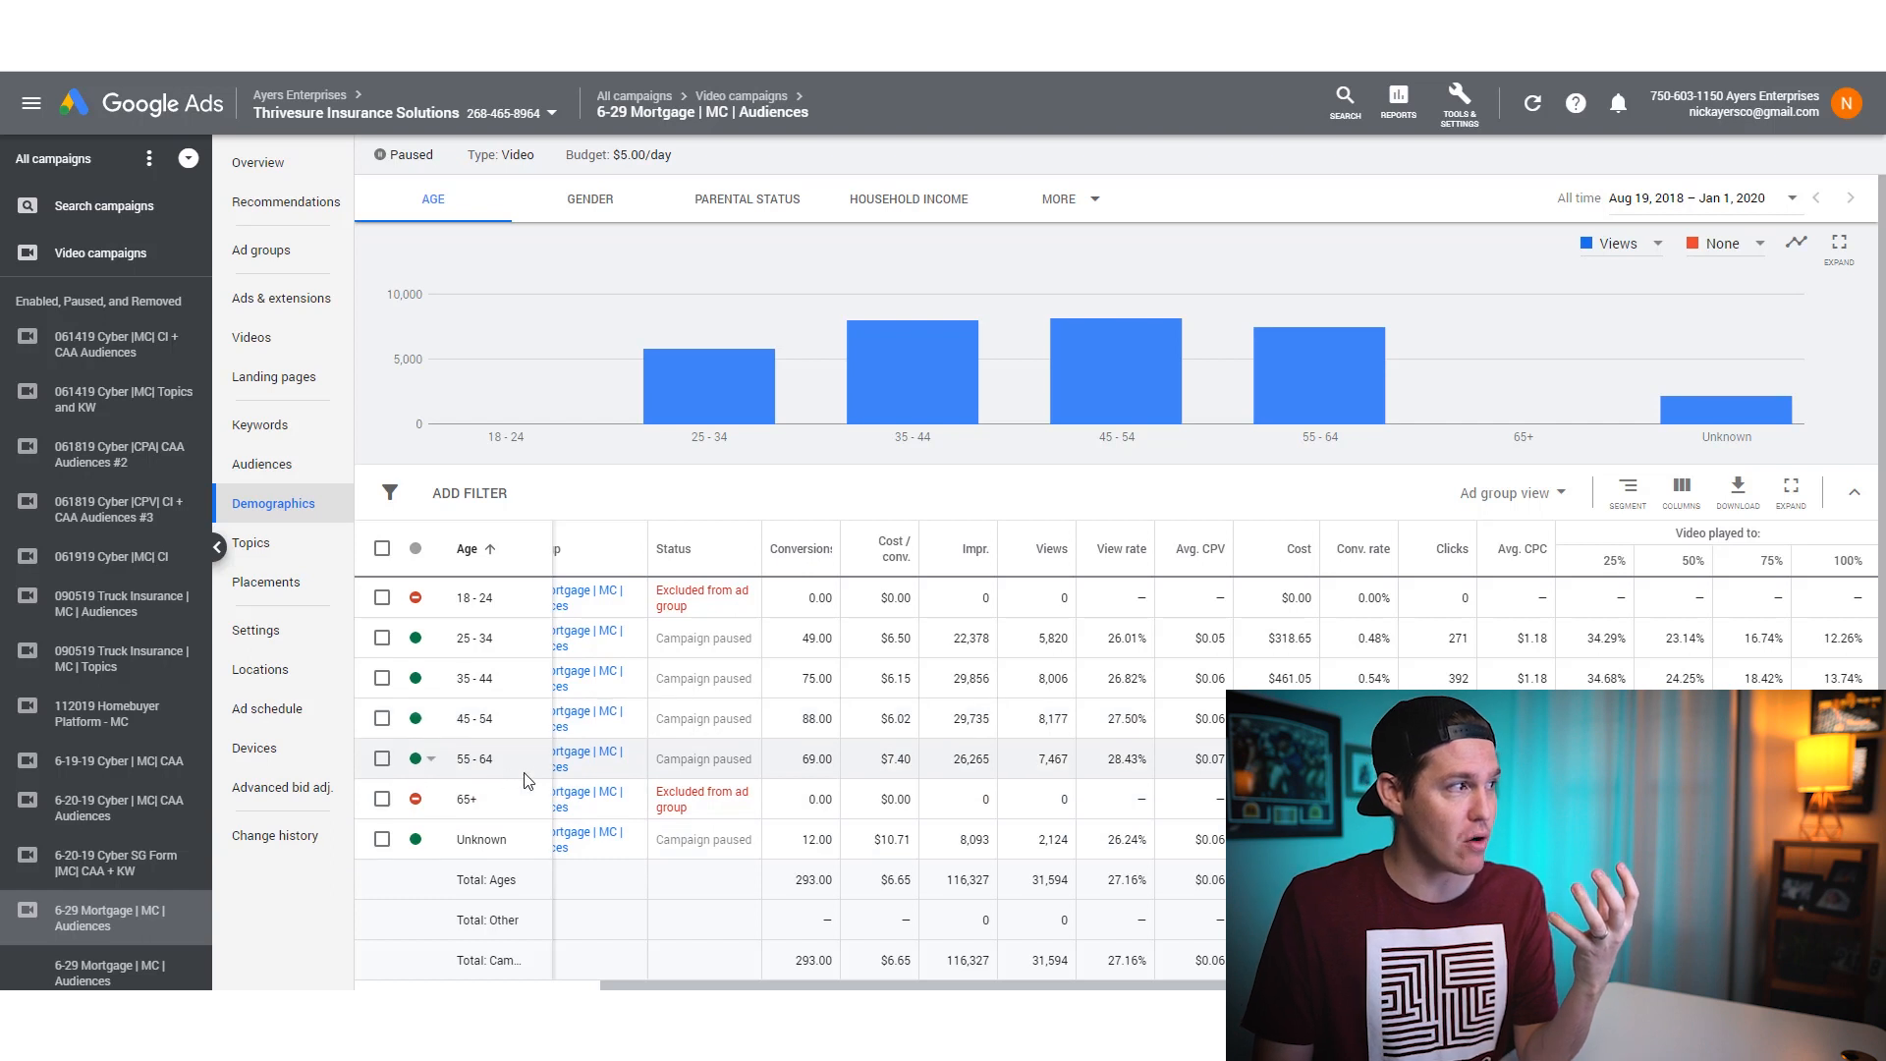
mouse_move(1160, 737)
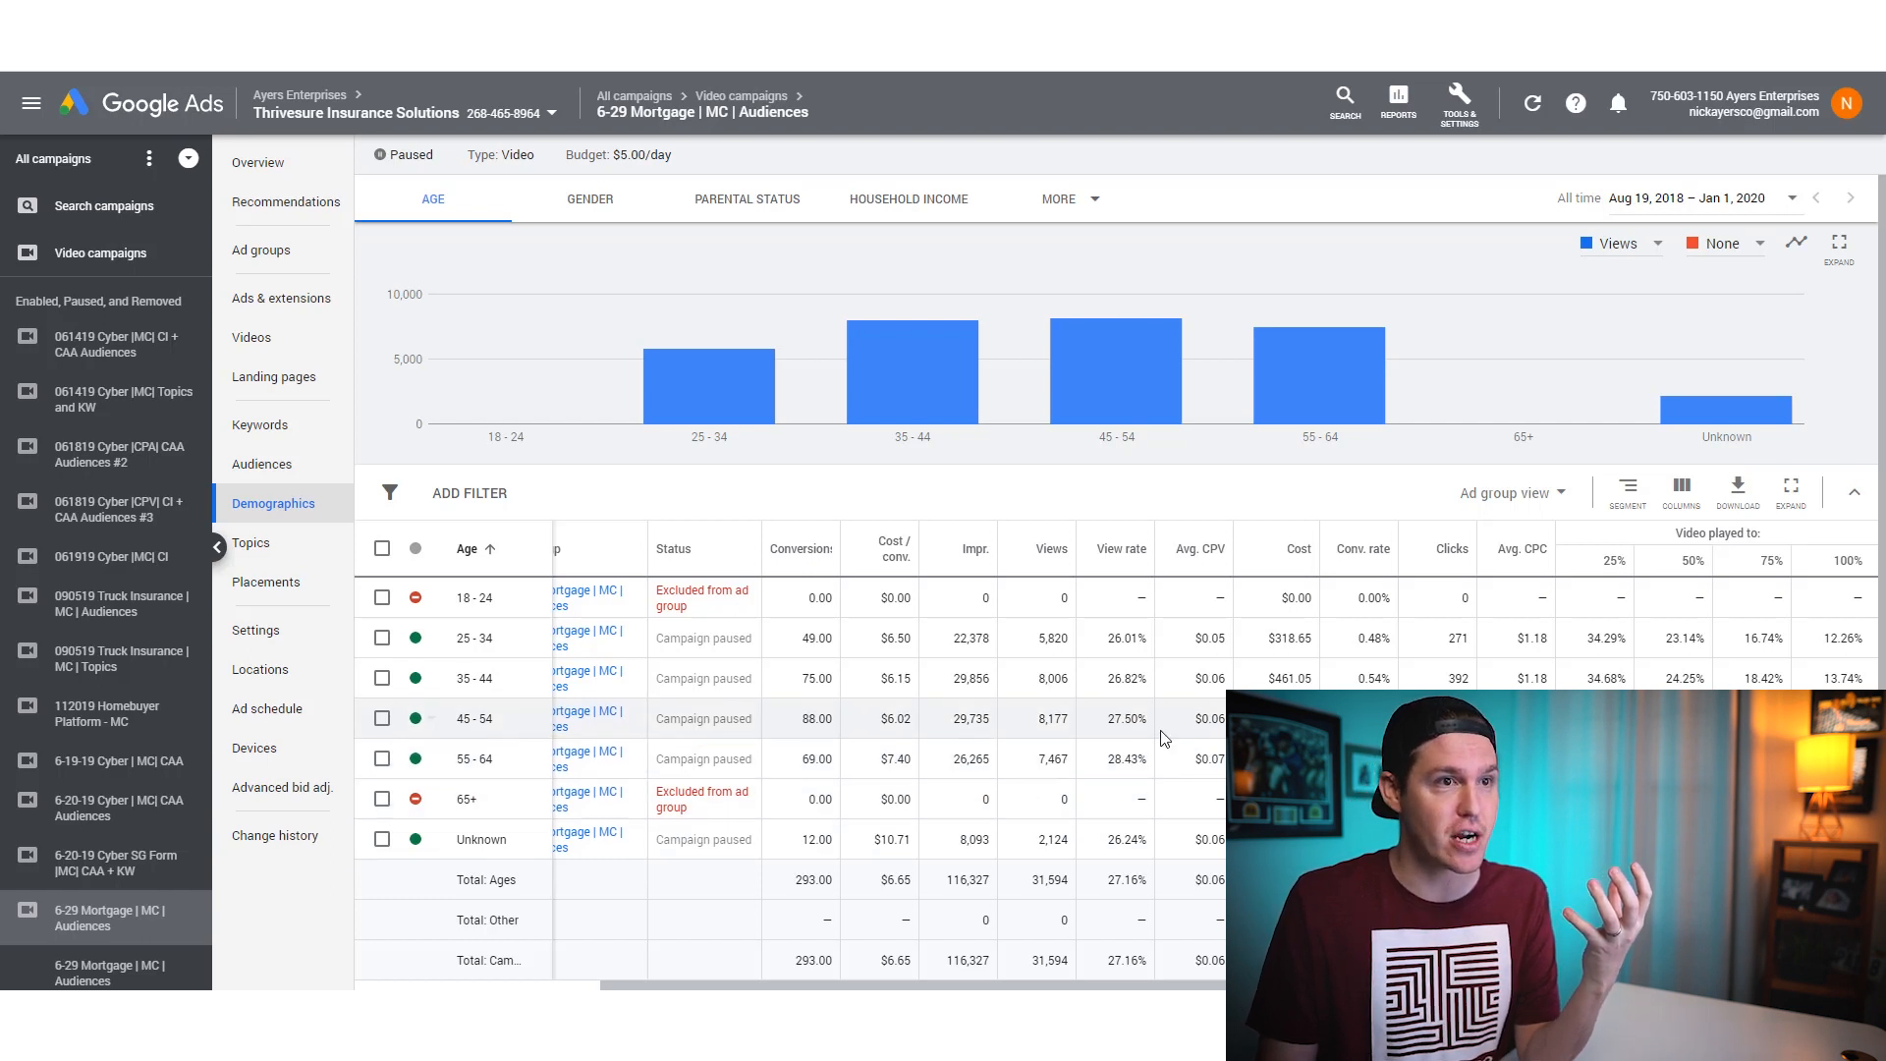
mouse_move(721, 755)
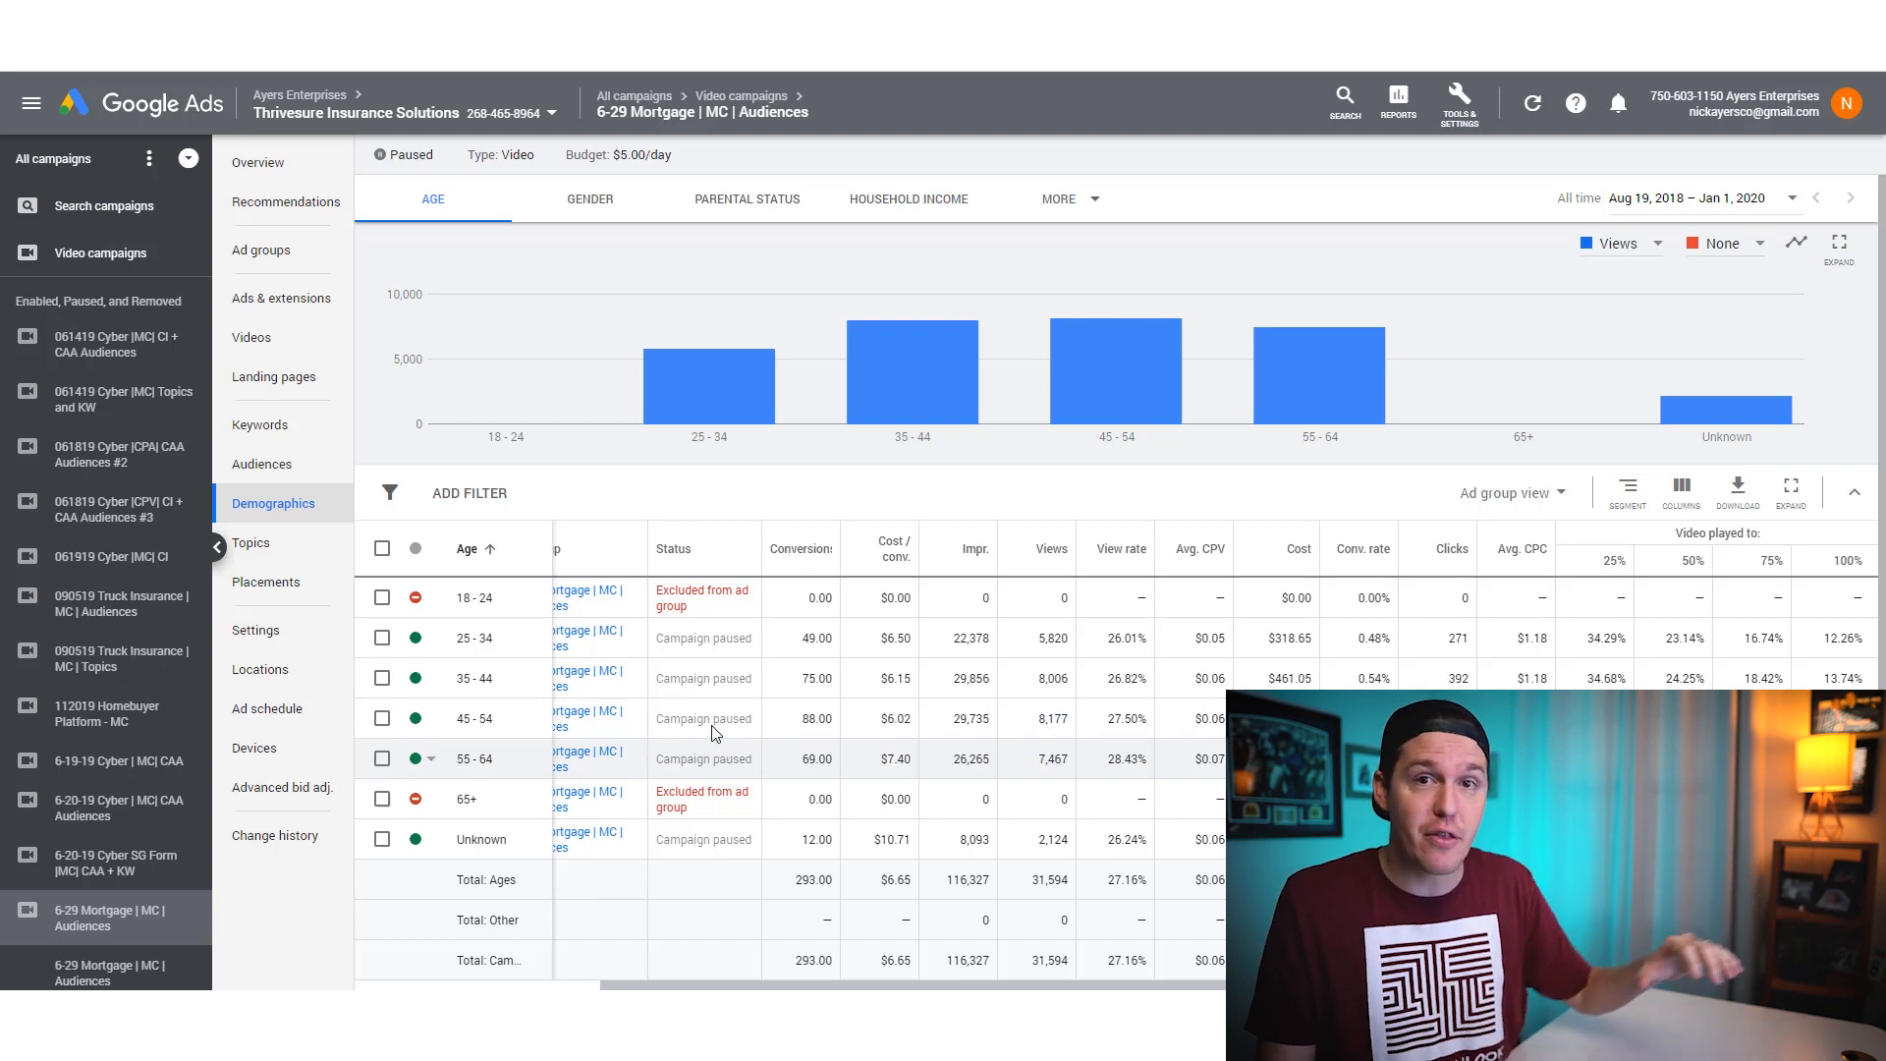
Show the 25–34 age row's Enable / Exclude from ad group status options.
click(414, 637)
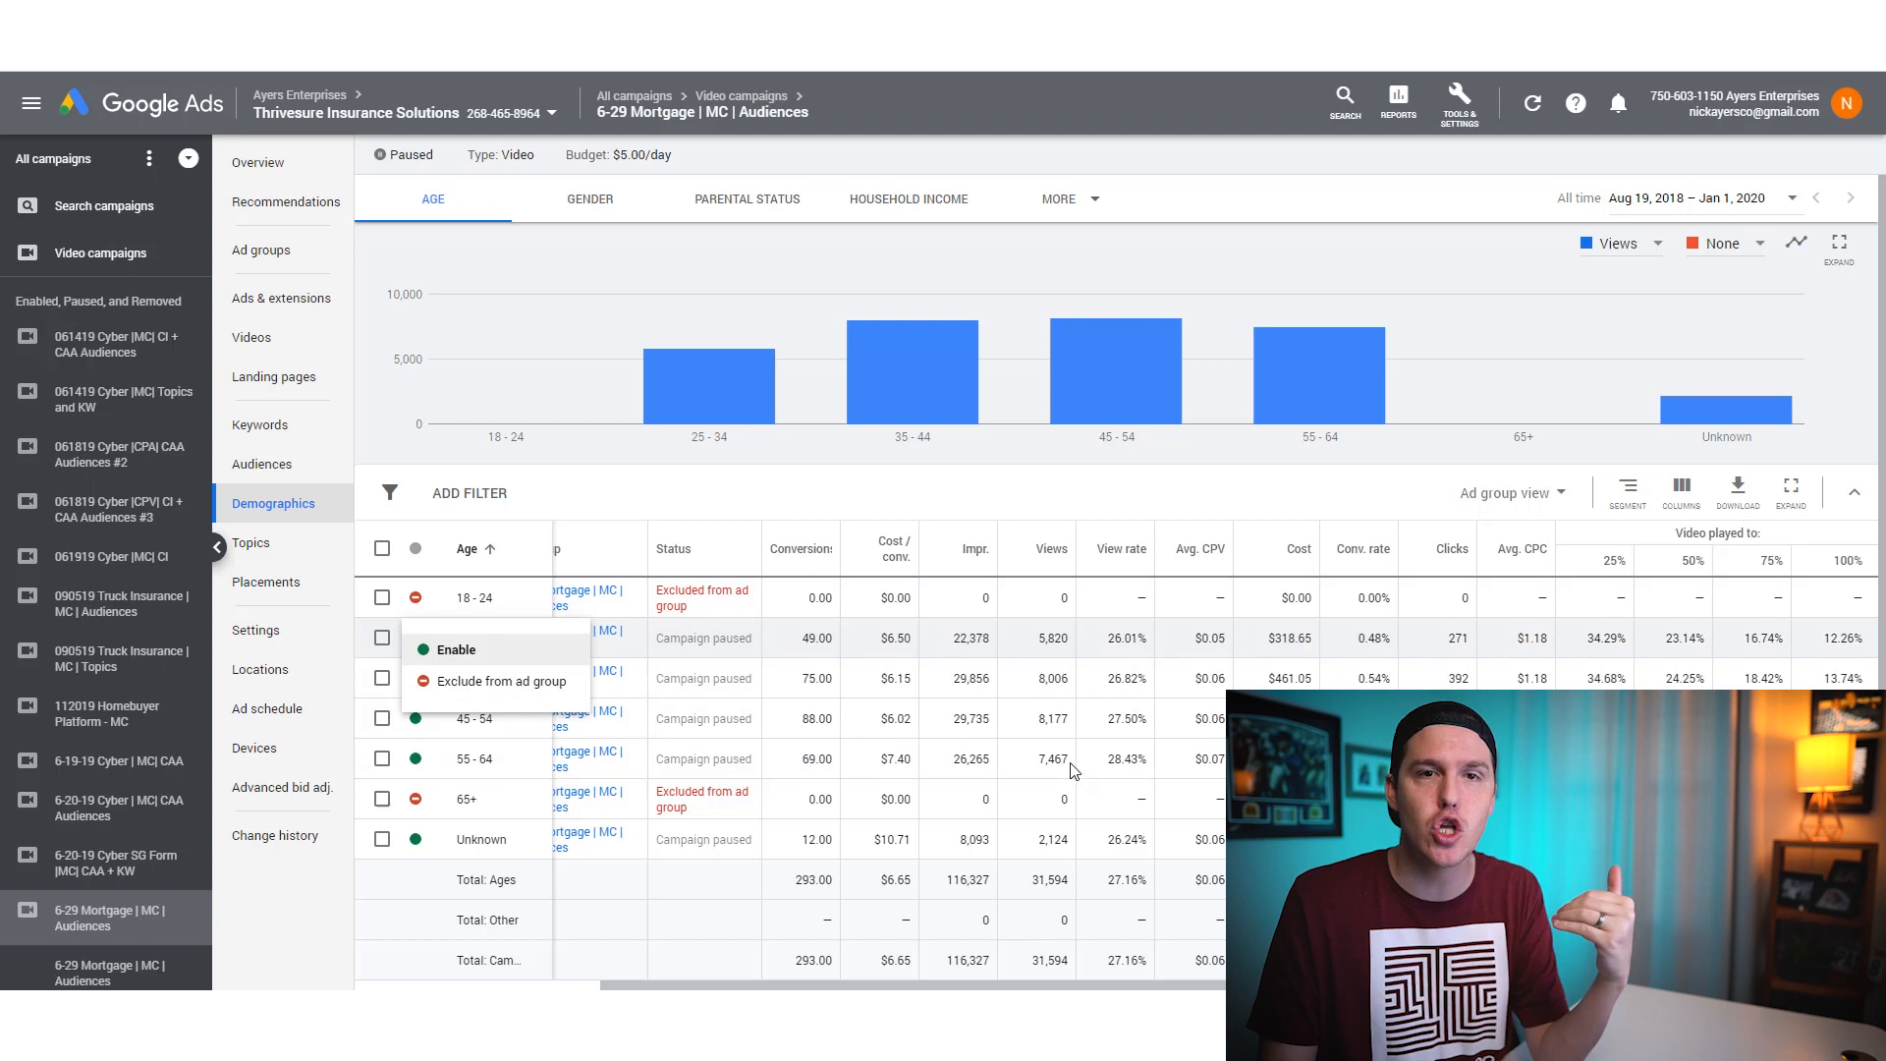
mouse_move(1079, 764)
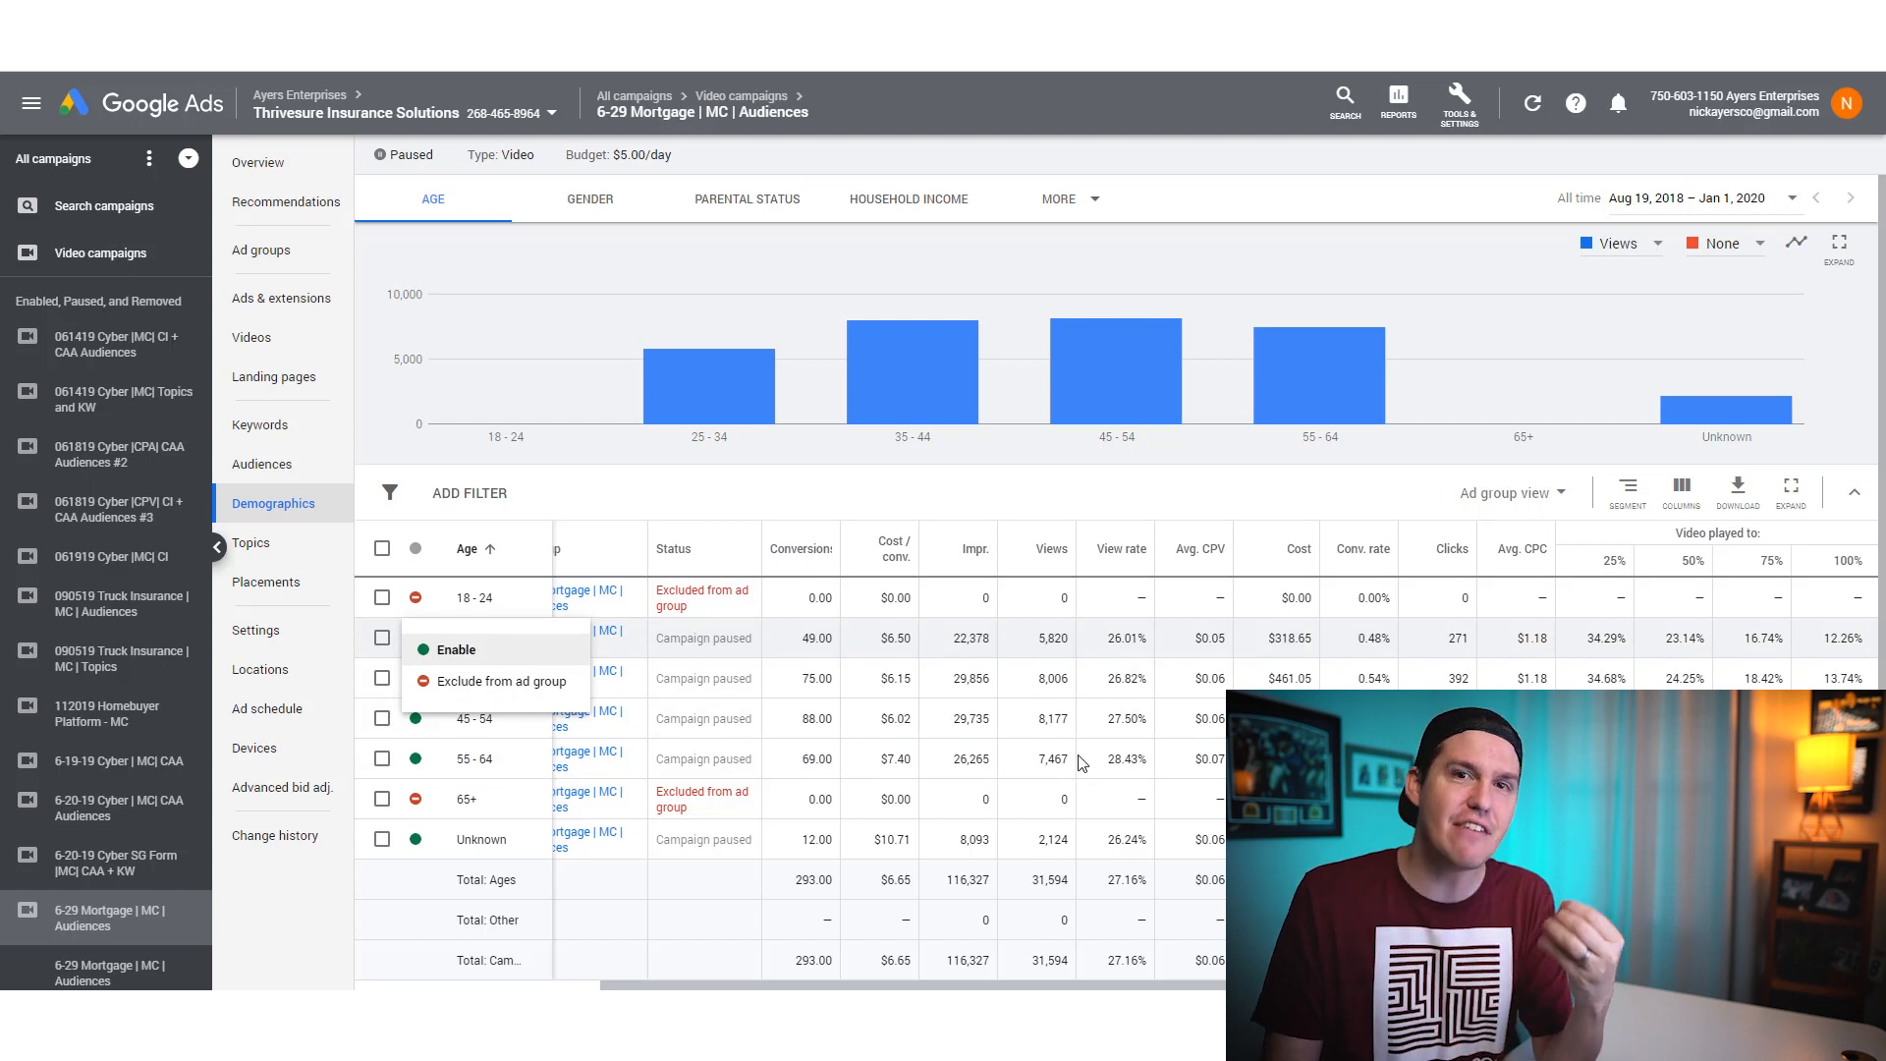
mouse_move(1131, 786)
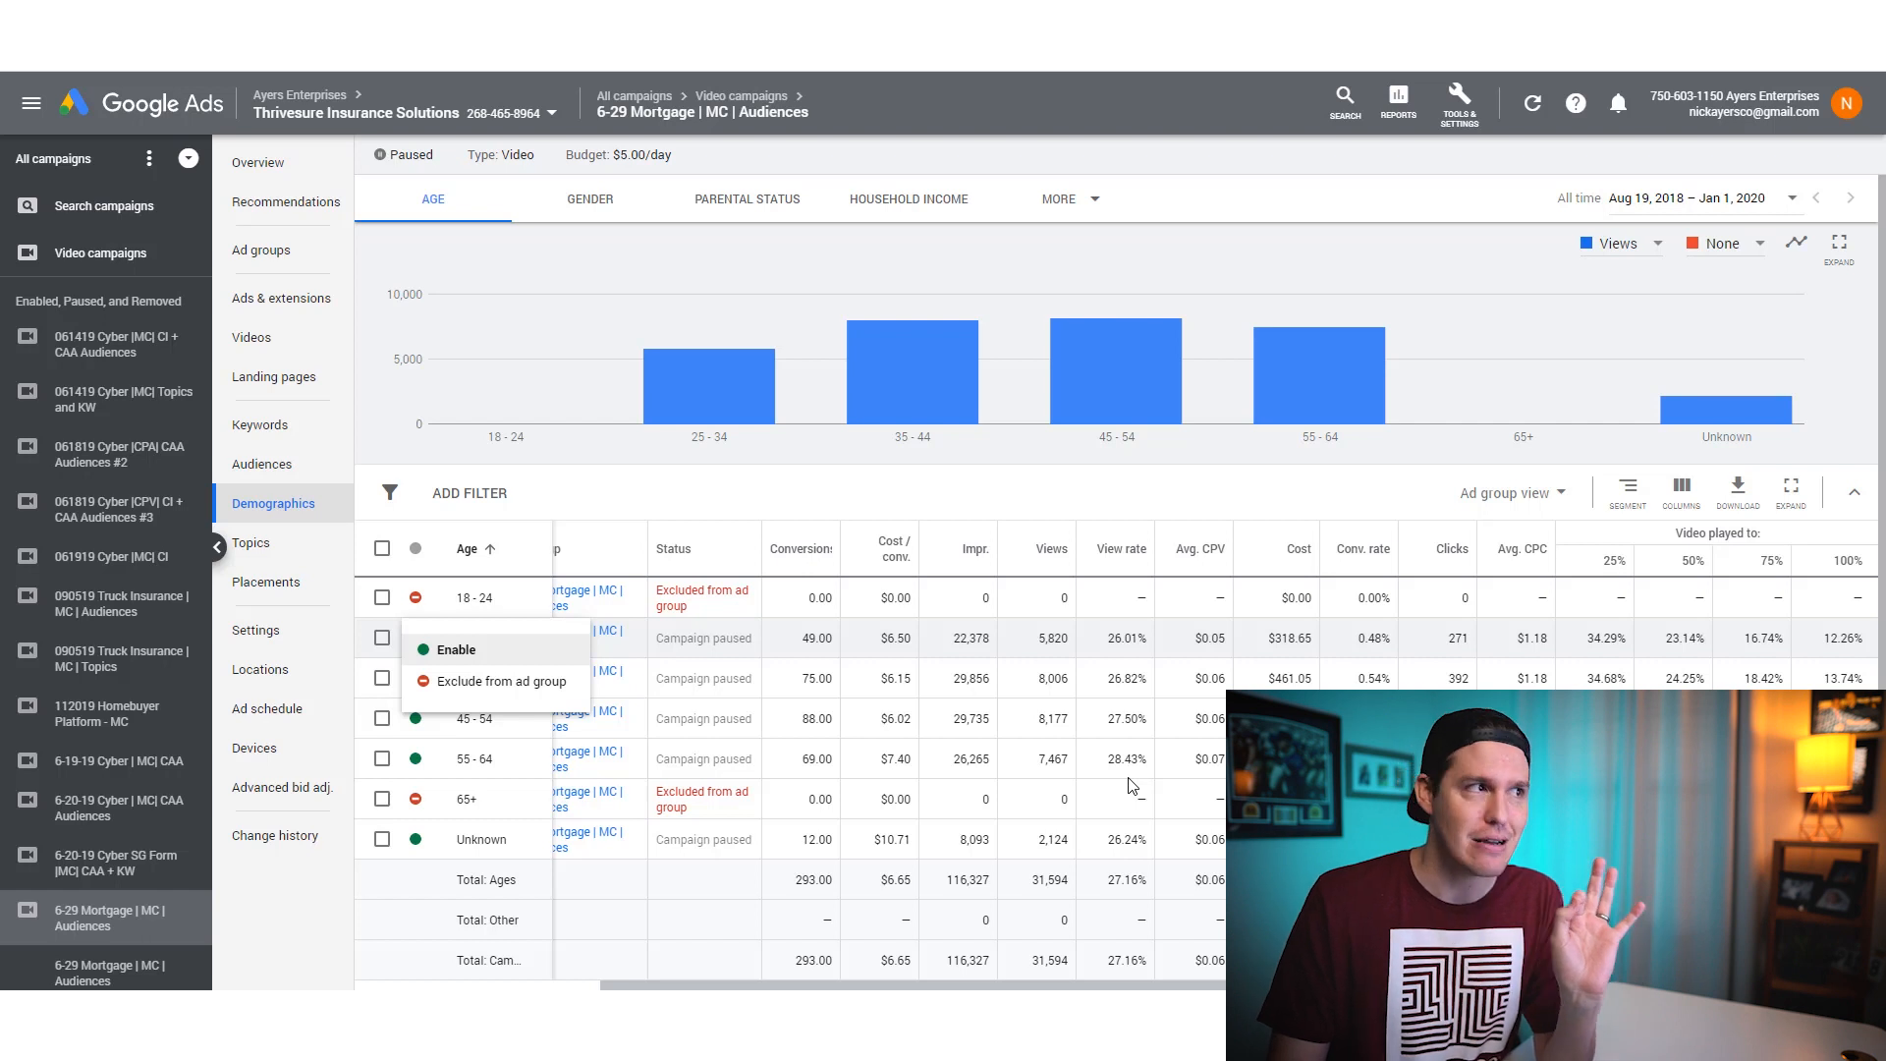
mouse_move(1206, 652)
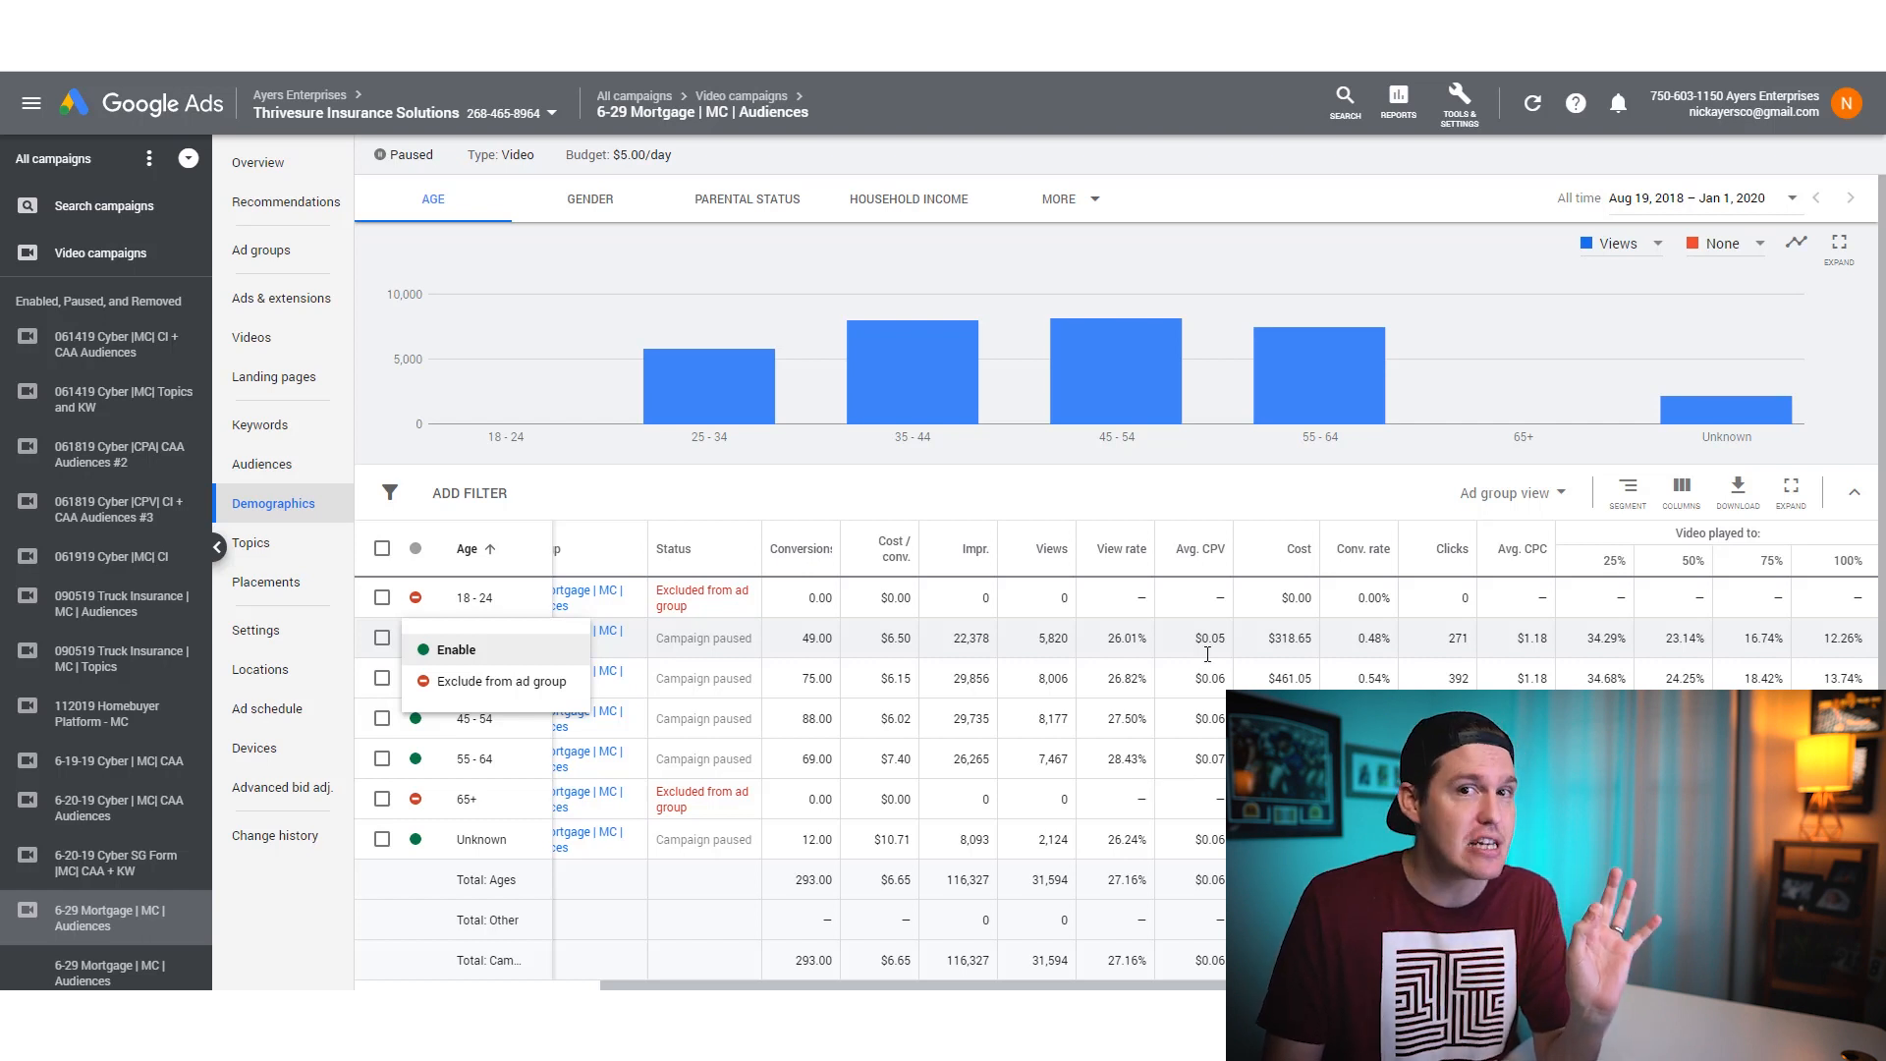
mouse_move(1217, 564)
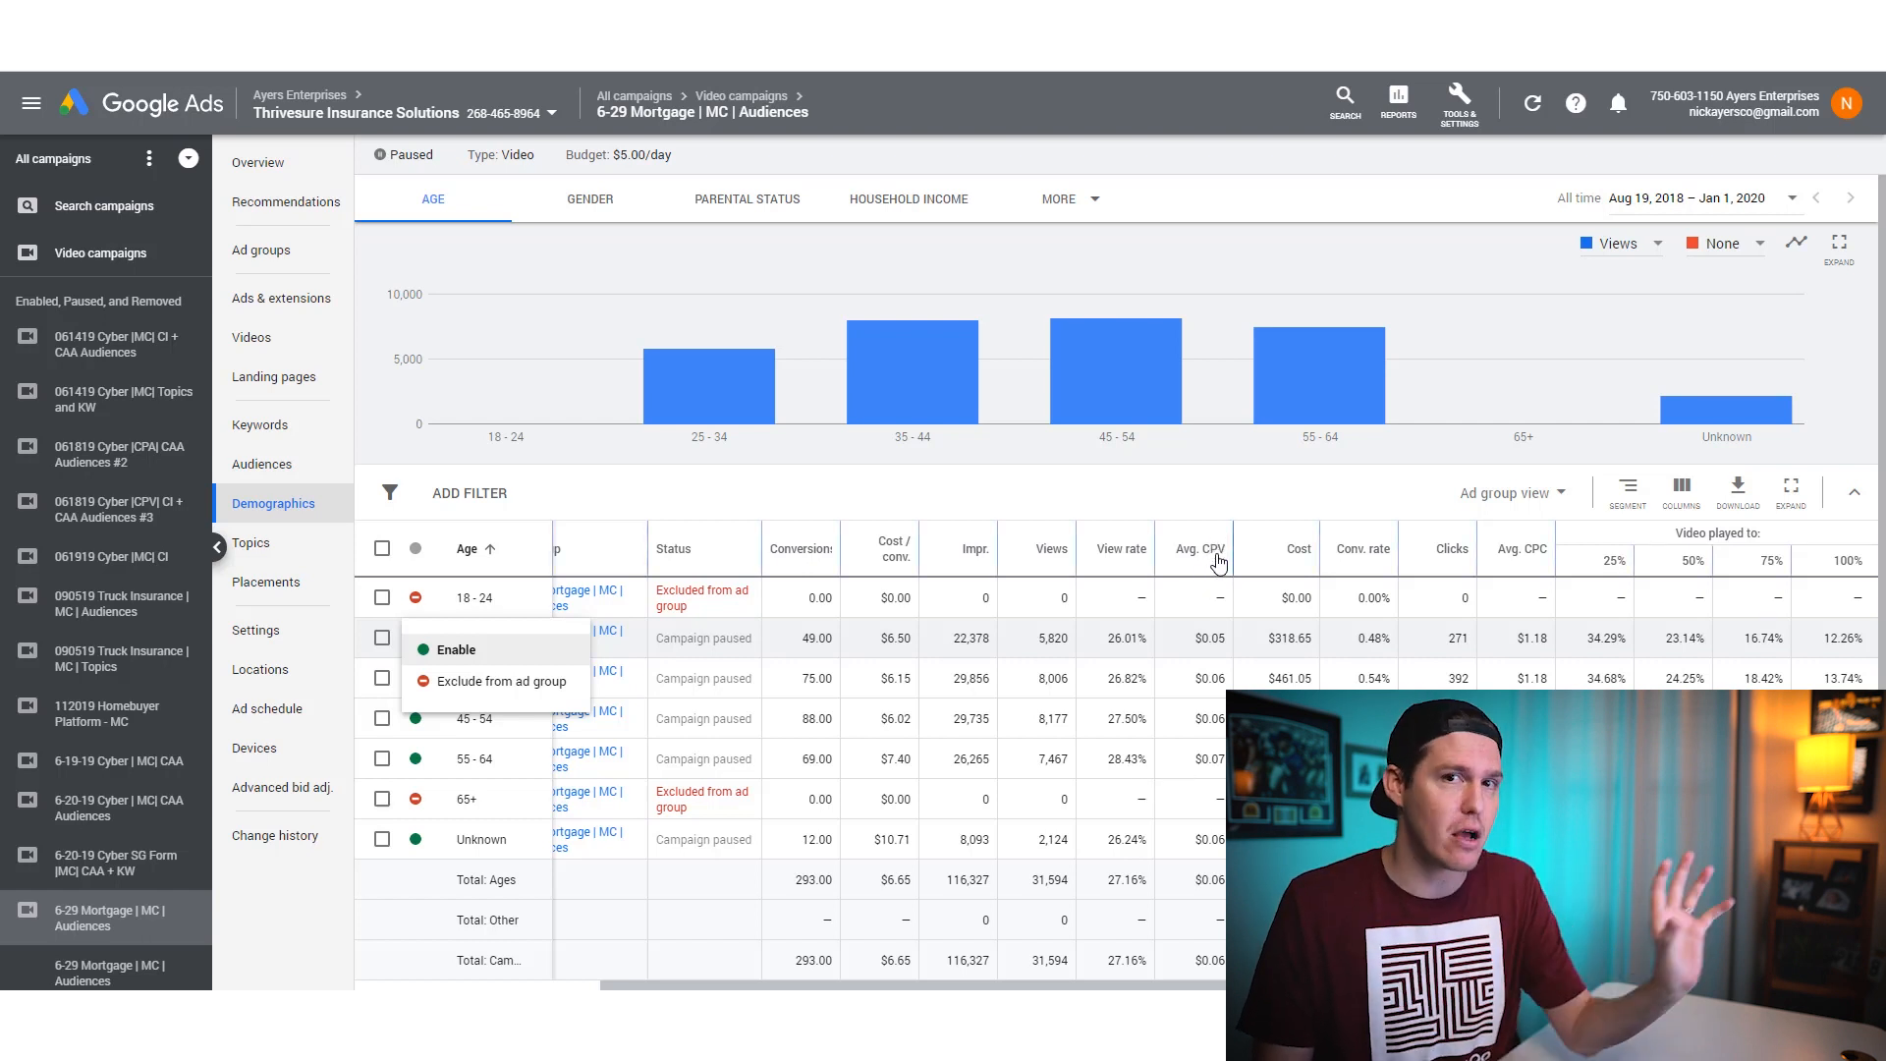